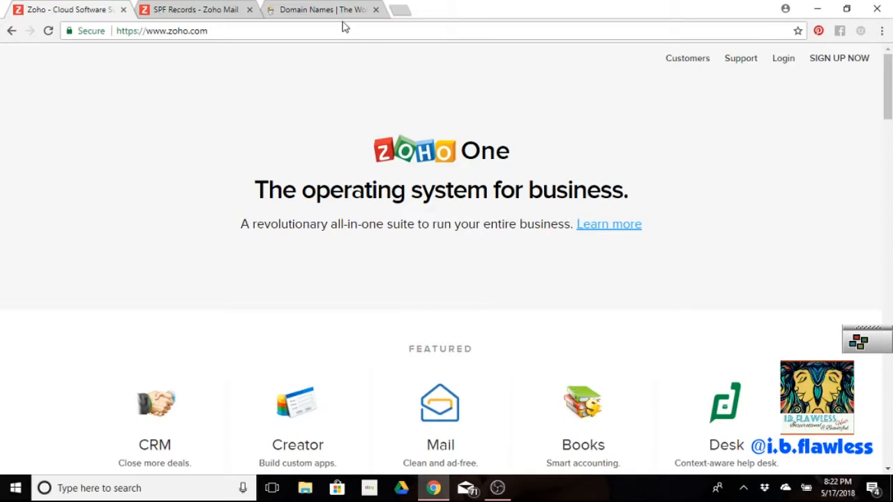
- Switch to the 'Domain Names | GoDaddy' browser tab
left_click(318, 9)
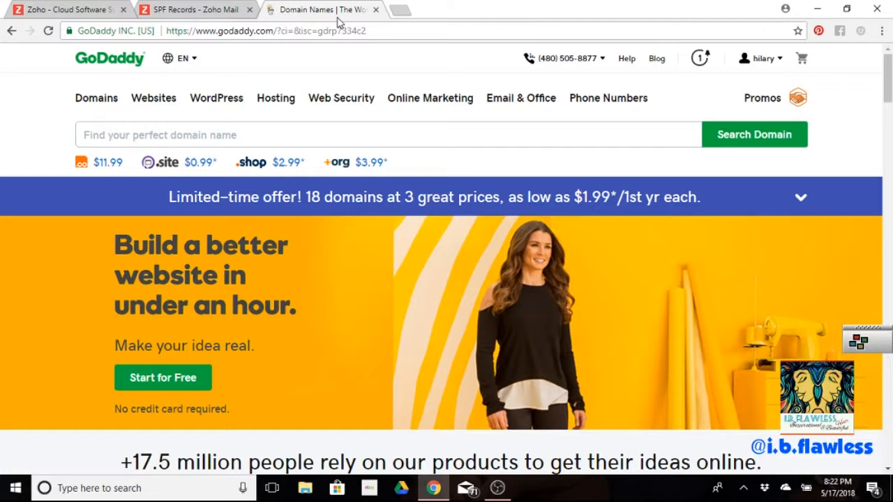
mouse_move(199, 9)
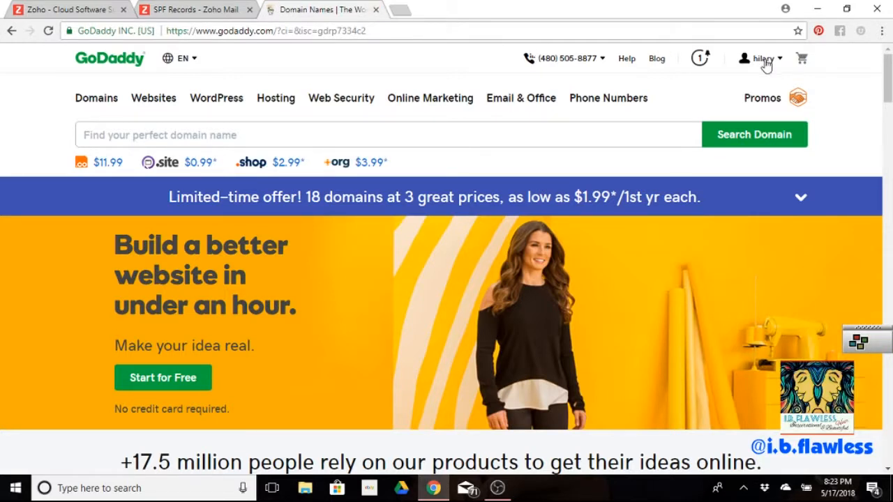
- Open Manage Domains from the account name's Quick Links menu
left_click(763, 58)
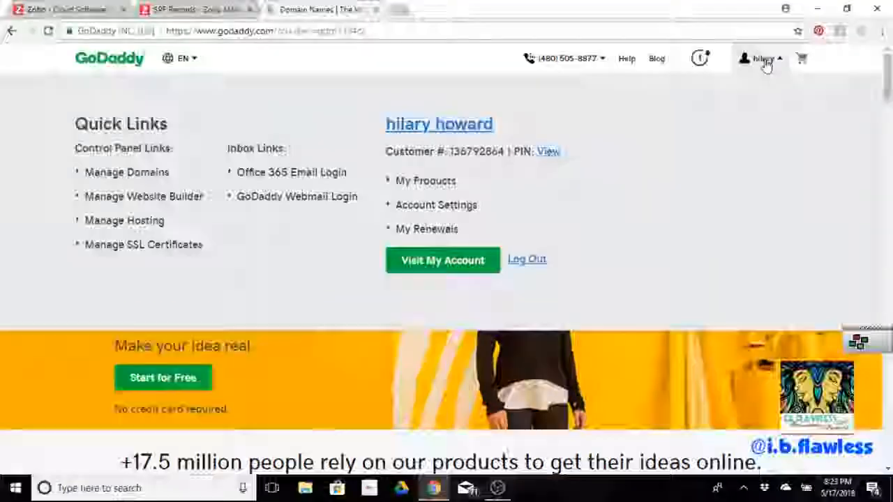
left_click(127, 172)
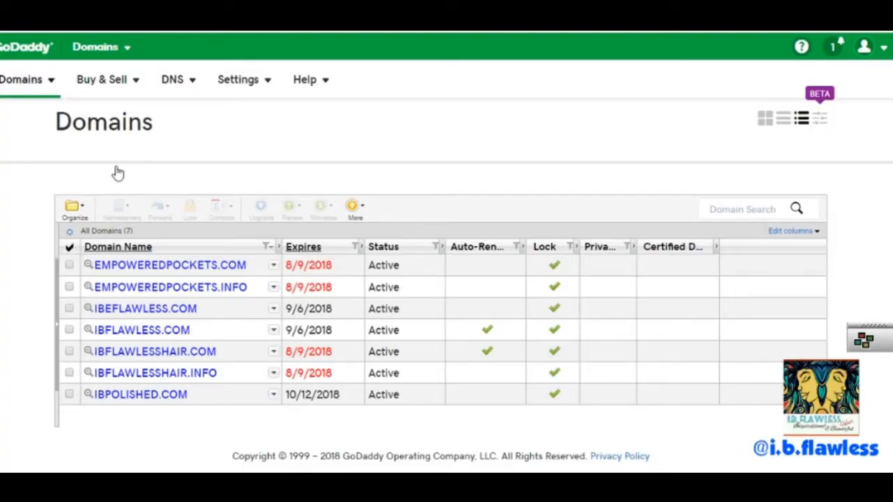
mouse_move(300, 265)
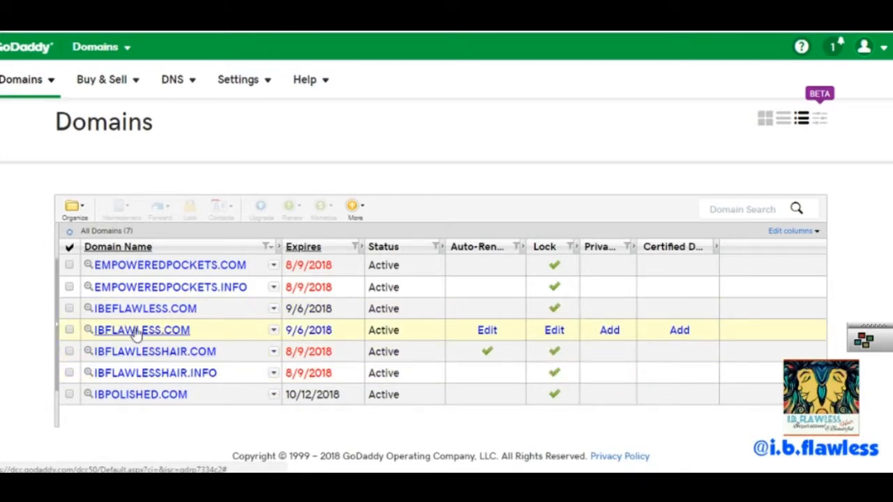
mouse_move(154, 350)
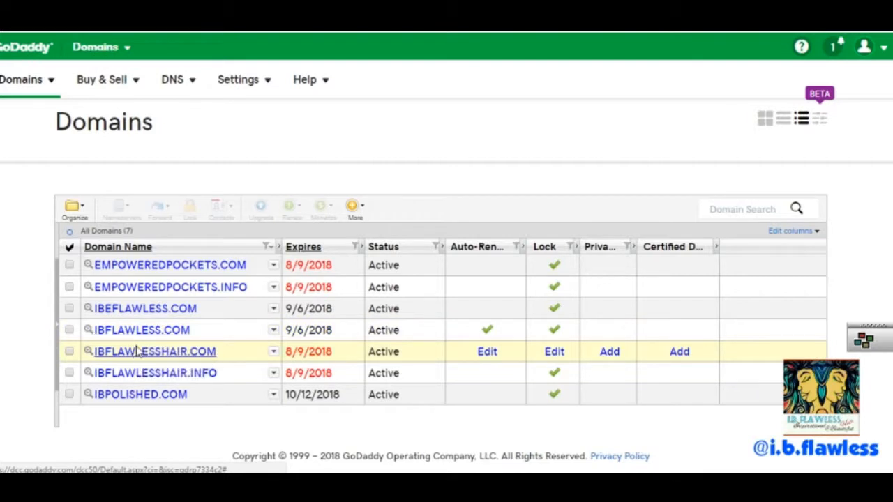
left_click(155, 351)
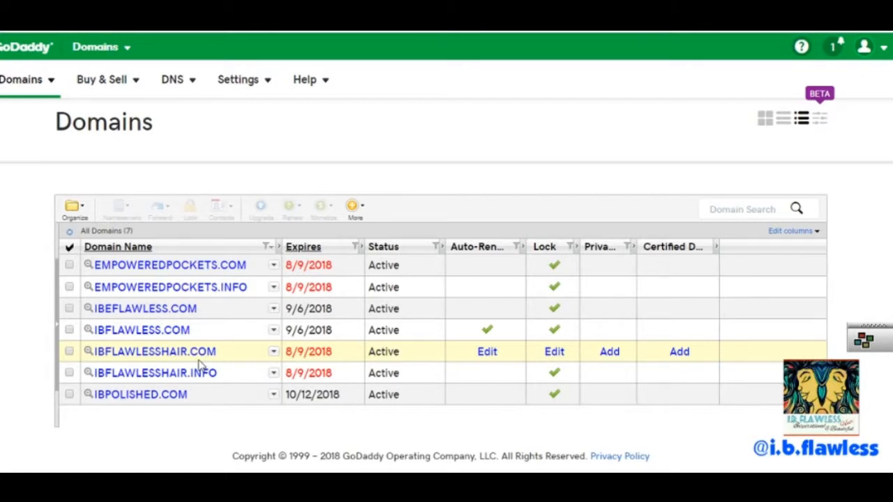
- Review IBFLAWLESS.COM's subdomain forwarding rules, then cancel without making changes
left_click(141, 330)
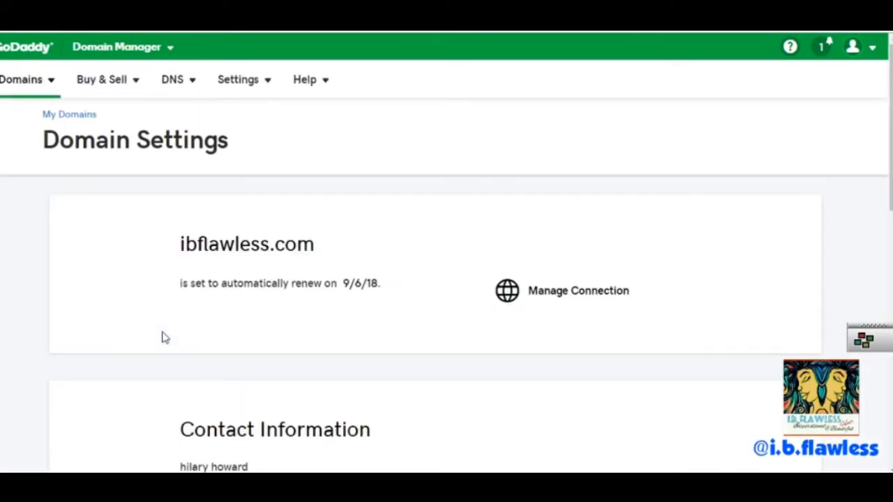
mouse_move(570, 294)
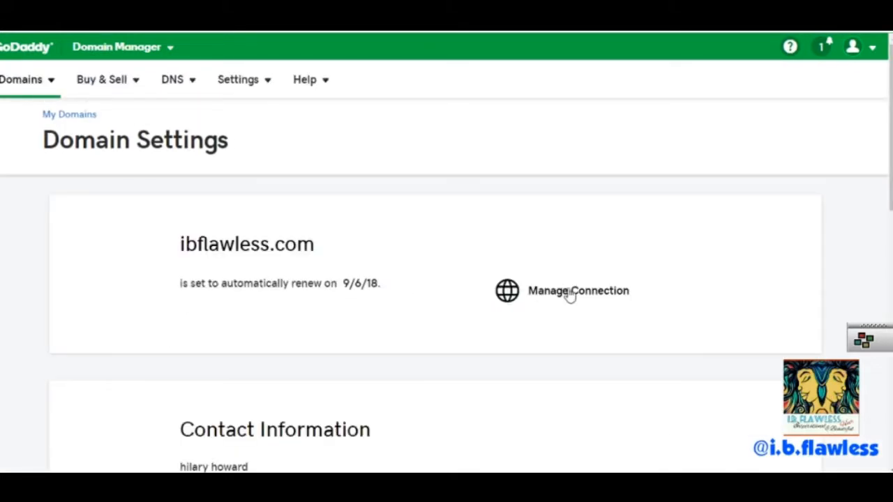
mouse_move(569, 291)
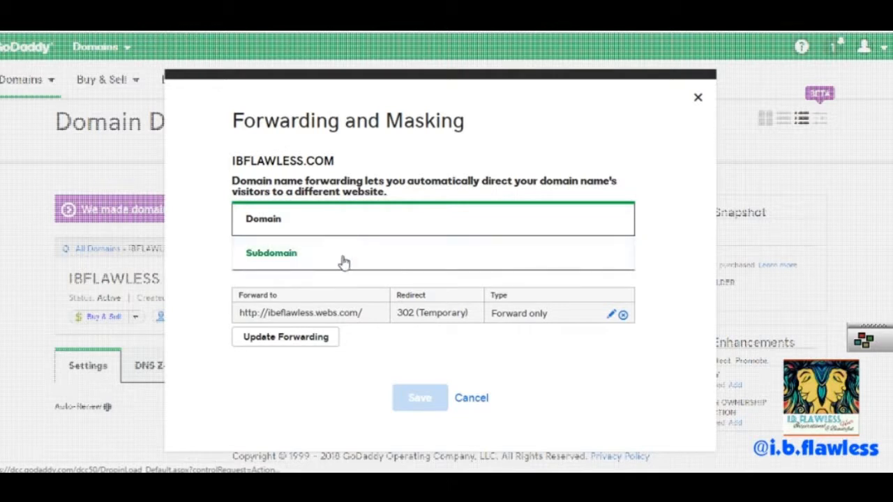
left_click(272, 253)
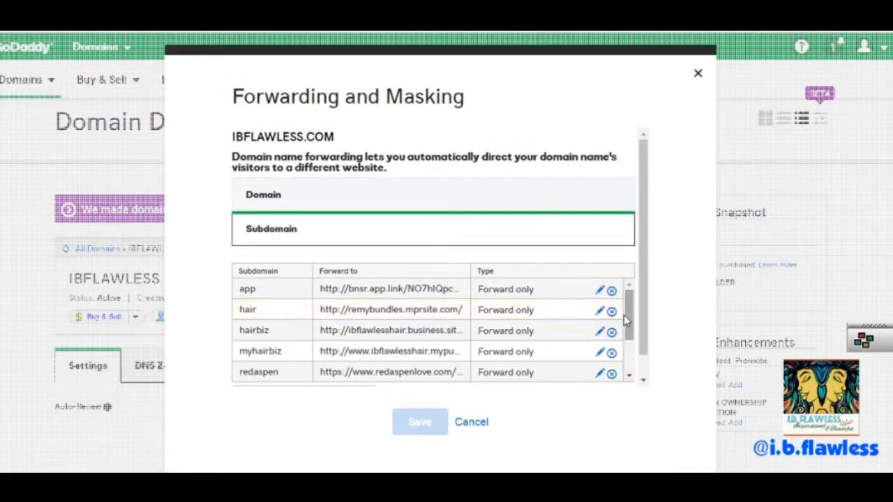
scroll("down", 3)
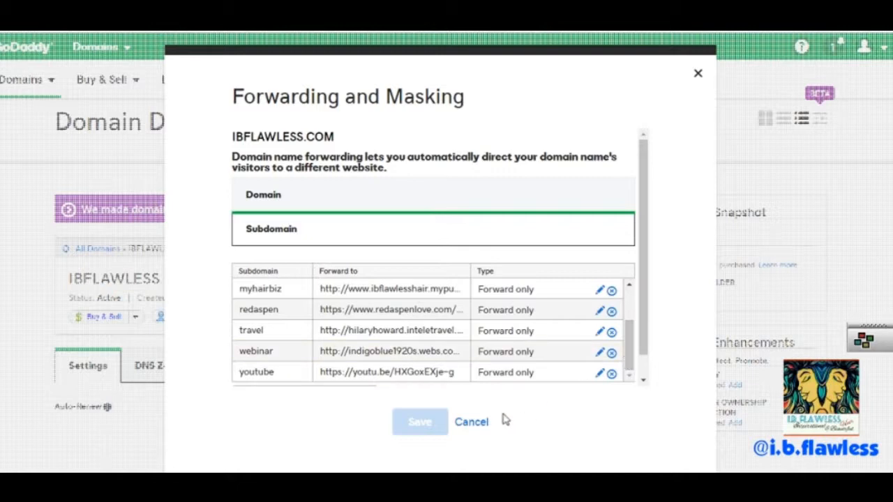
left_click(472, 421)
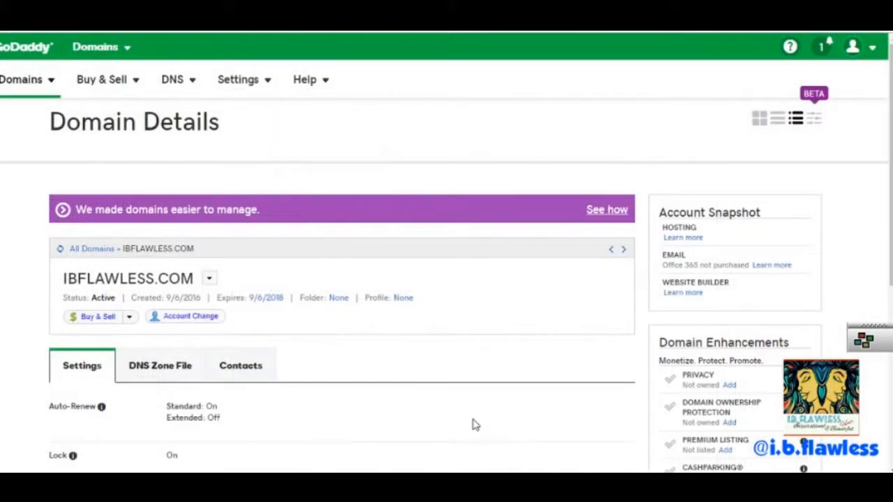
scroll("down", 3)
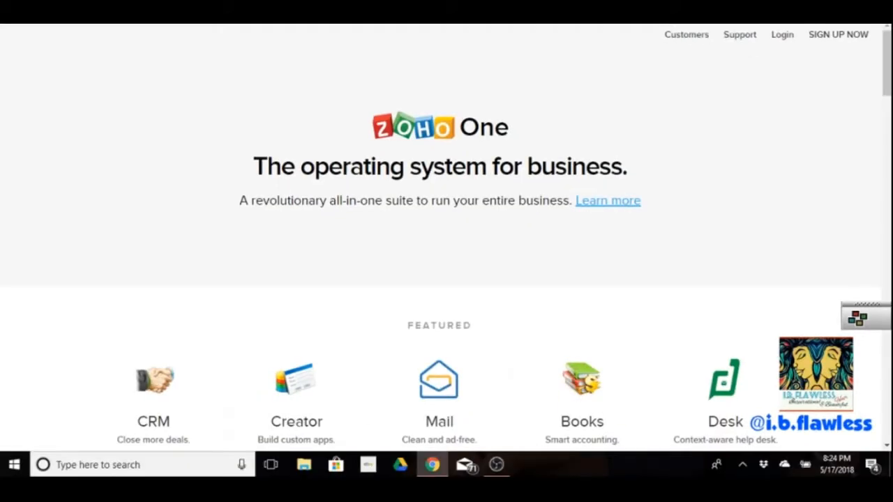
mouse_move(781, 39)
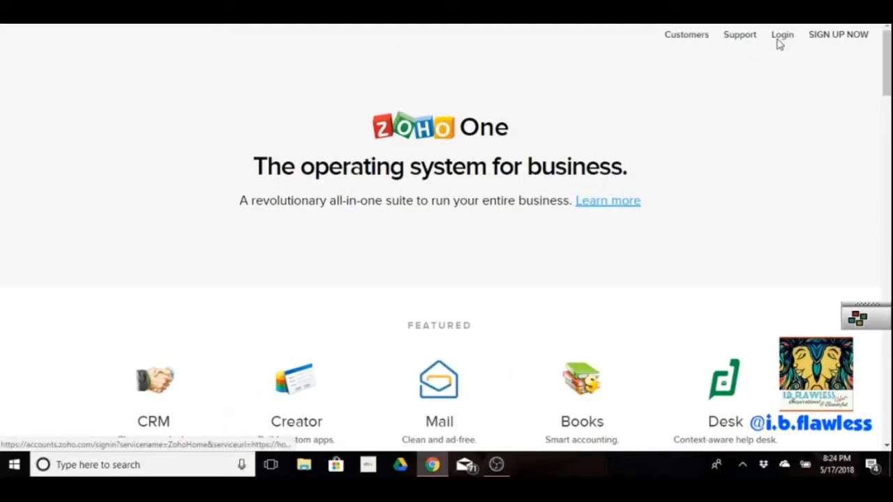
- Log in to Zoho with email and password, choosing Remind me Later for two-factor setup
left_click(782, 34)
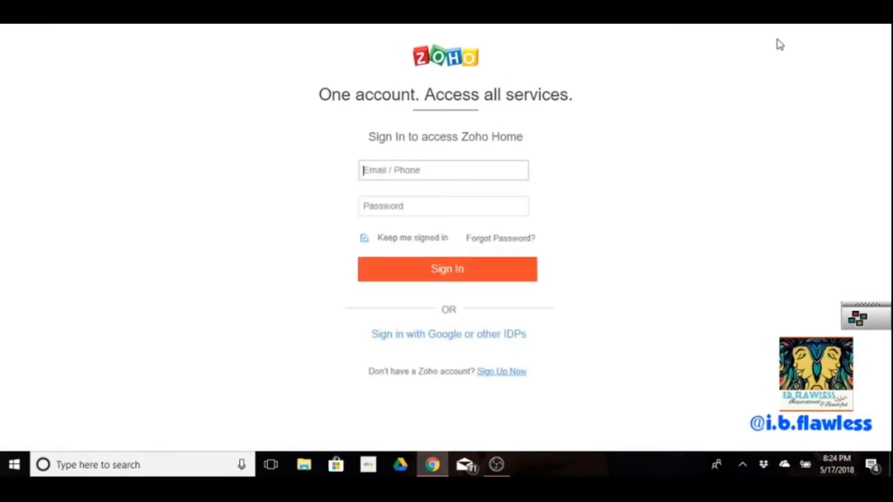
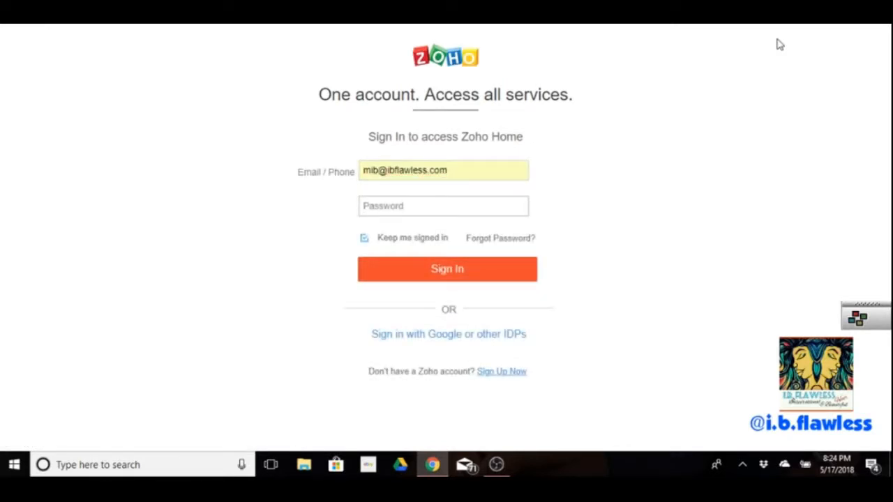
type("••••••")
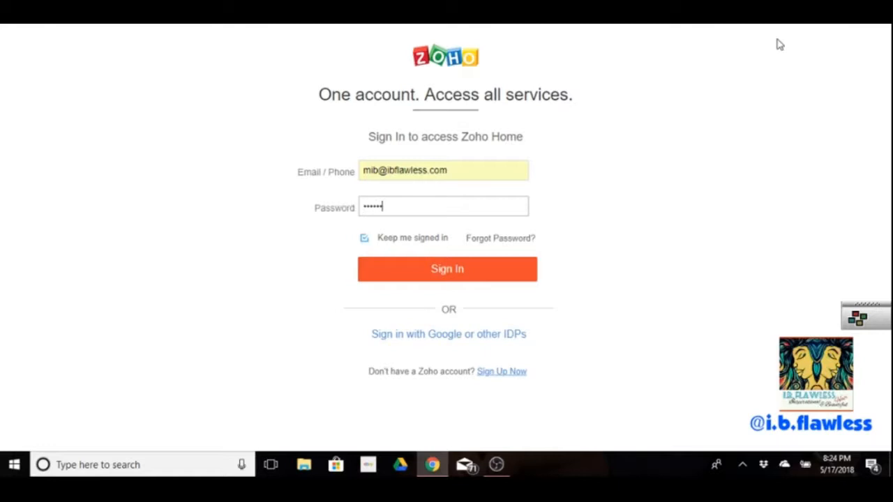
left_click(446, 269)
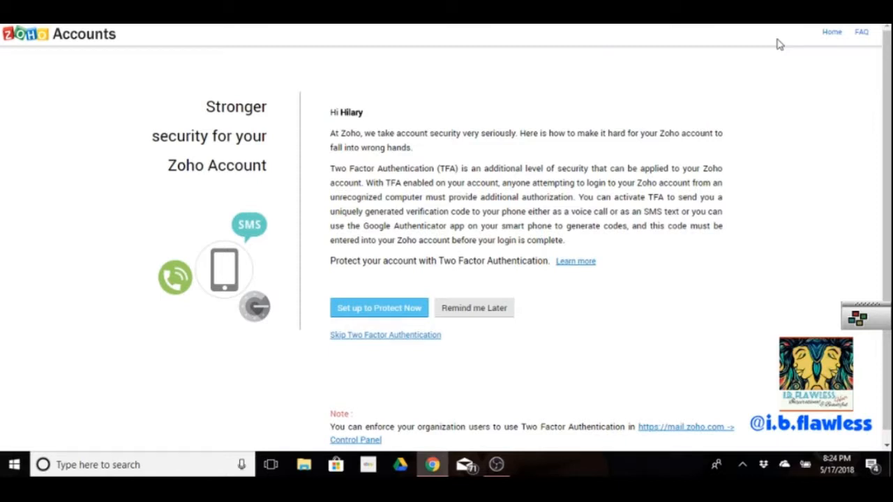
mouse_move(615, 37)
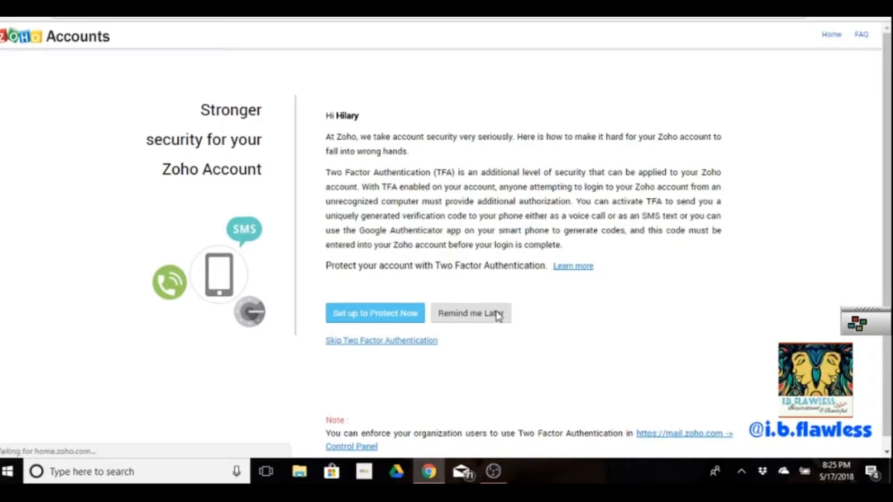
left_click(469, 313)
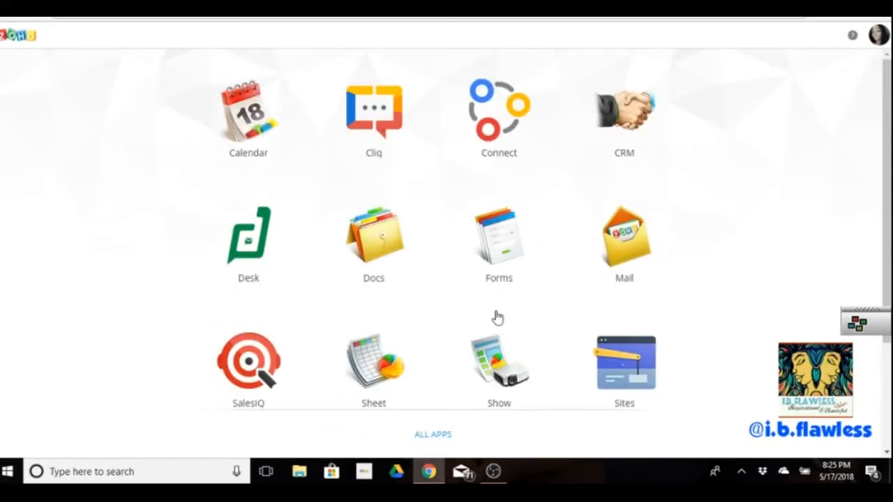
mouse_move(778, 245)
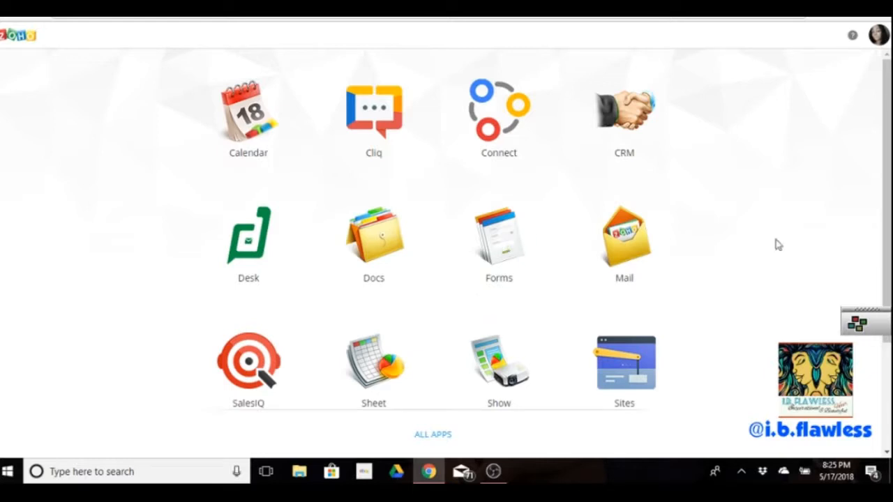
- Scroll through the Zoho apps grid and launch Mail
scroll("down", 3)
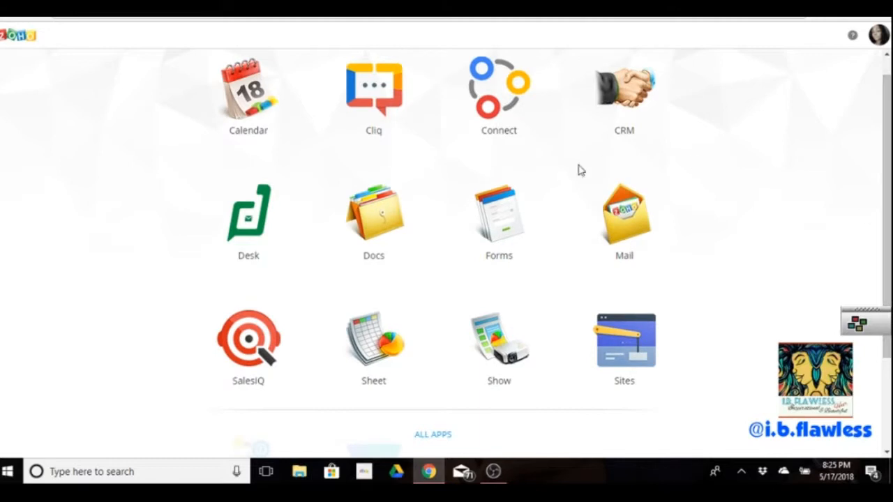
mouse_move(499, 237)
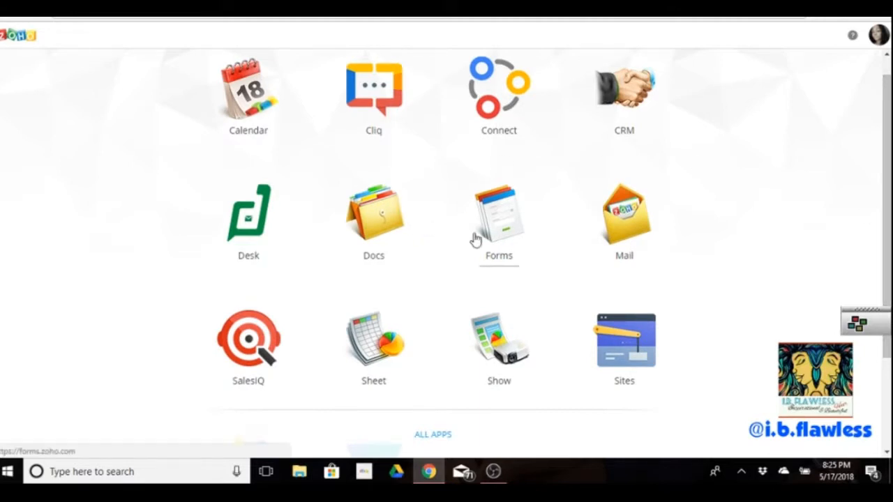
mouse_move(318, 254)
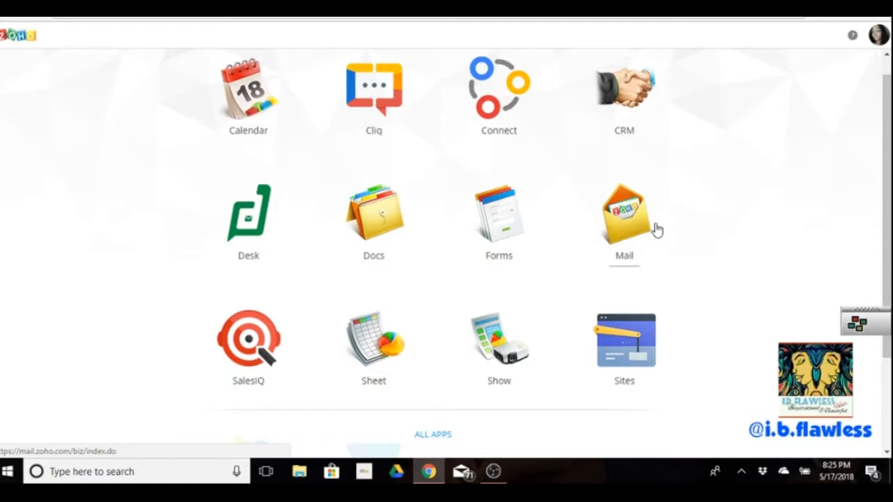
mouse_move(645, 251)
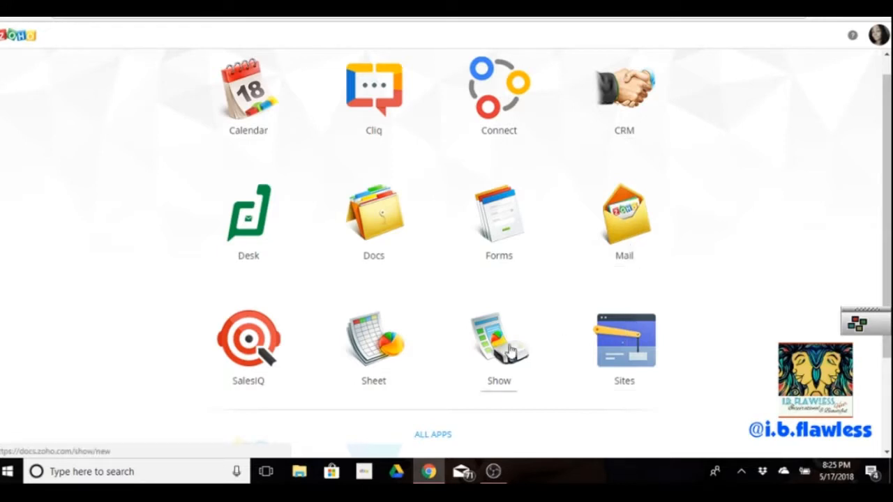
mouse_move(520, 353)
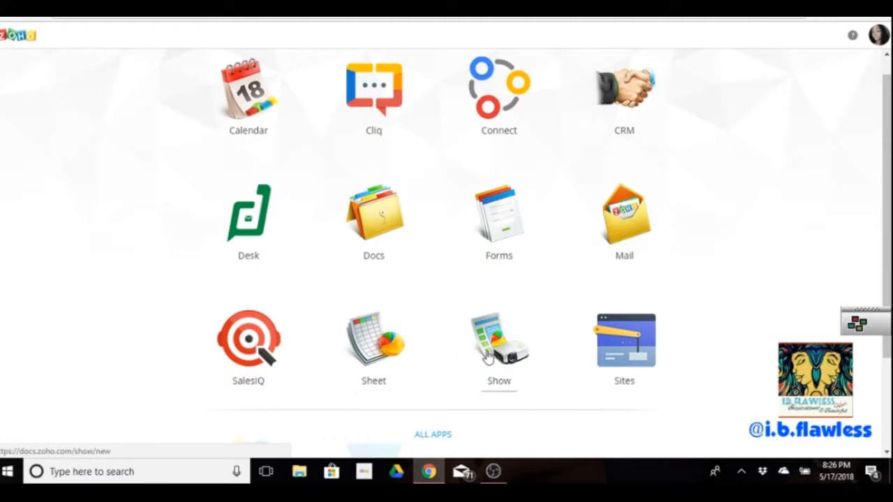
mouse_move(374, 342)
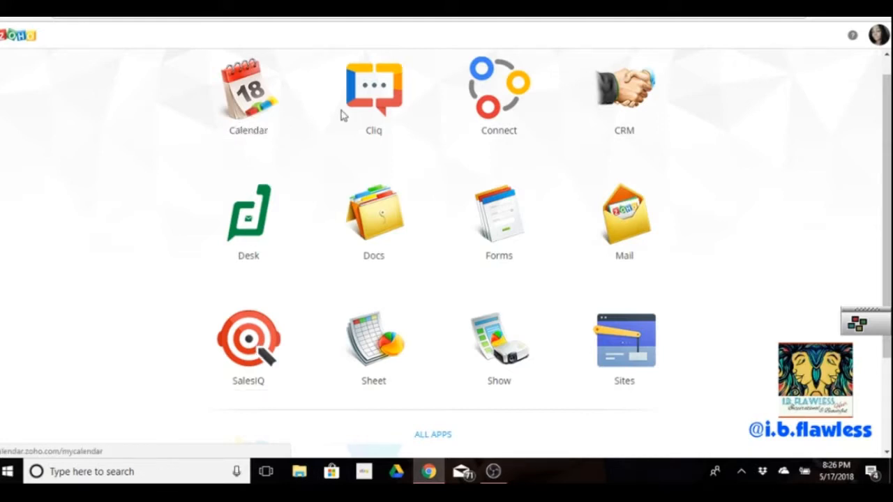
mouse_move(375, 129)
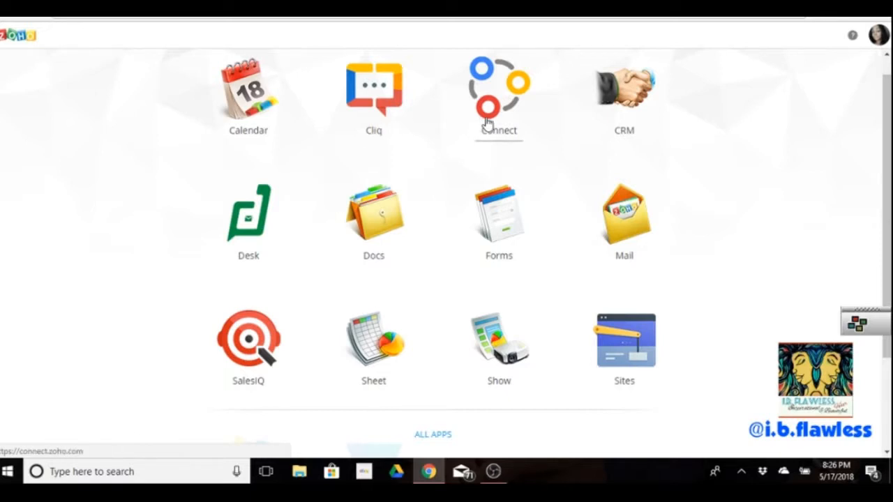
scroll("down", 3)
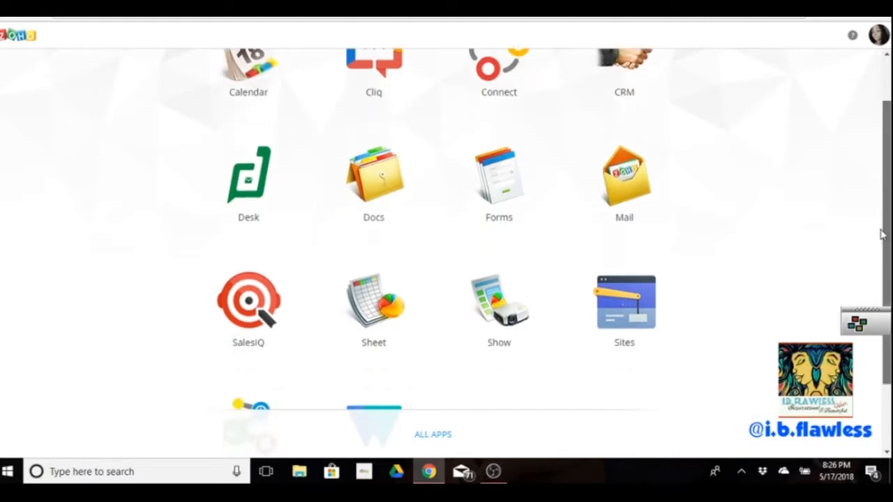
scroll("down", 3)
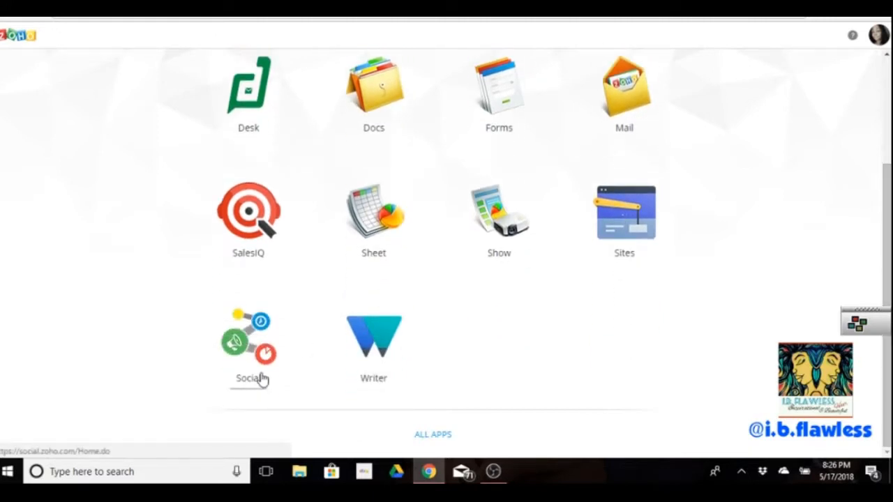
scroll("up", 3)
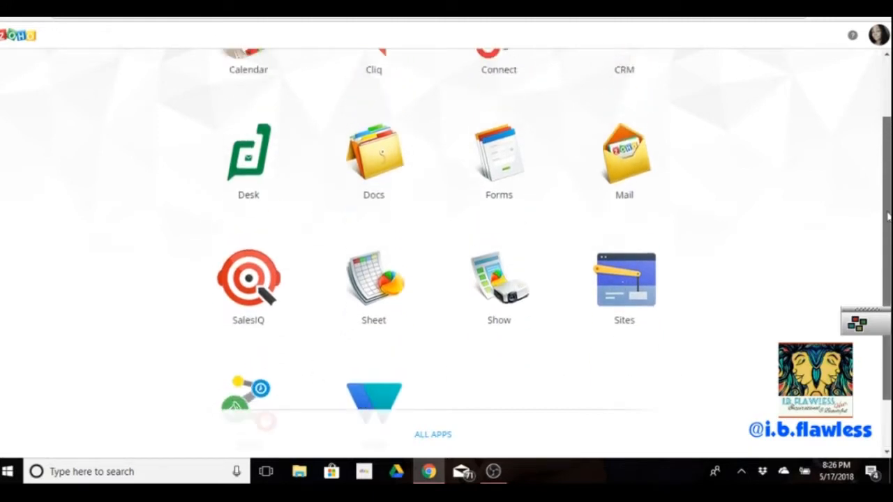
scroll("down", 3)
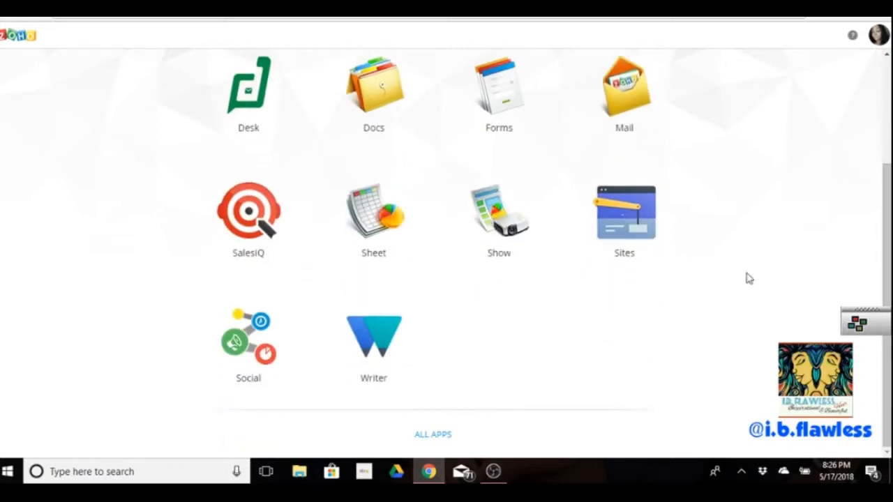
mouse_move(876, 281)
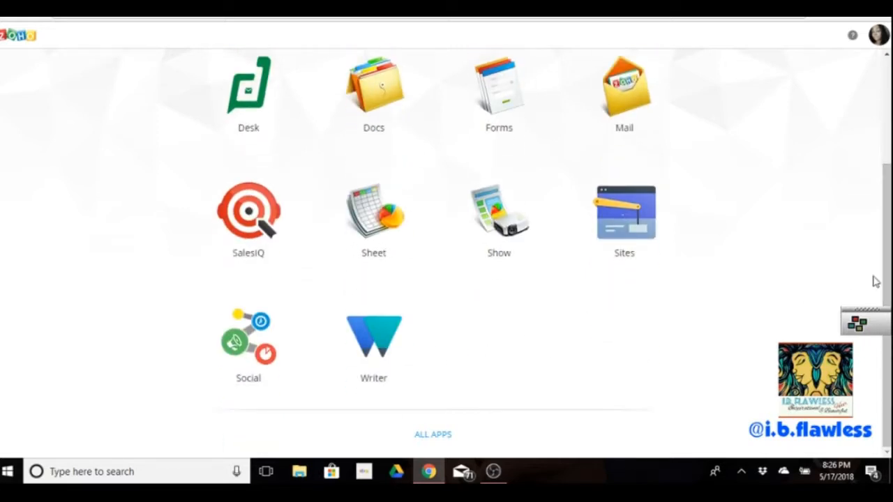
left_click(623, 84)
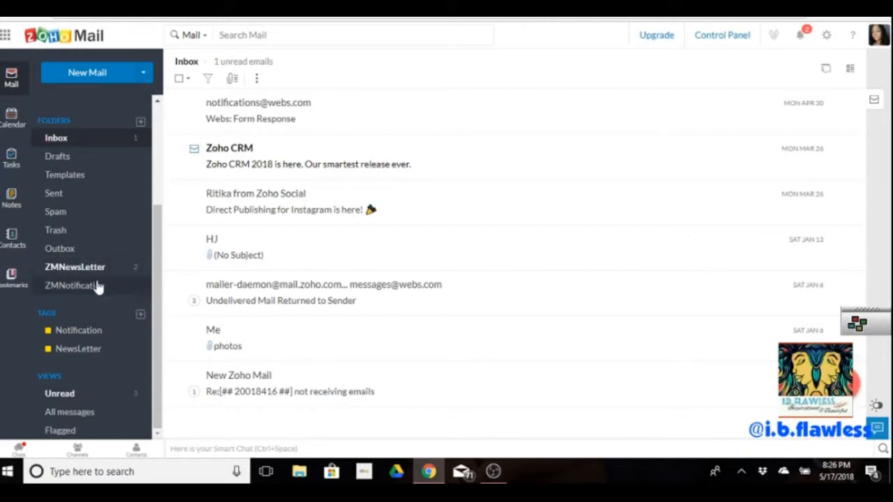
mouse_move(75, 267)
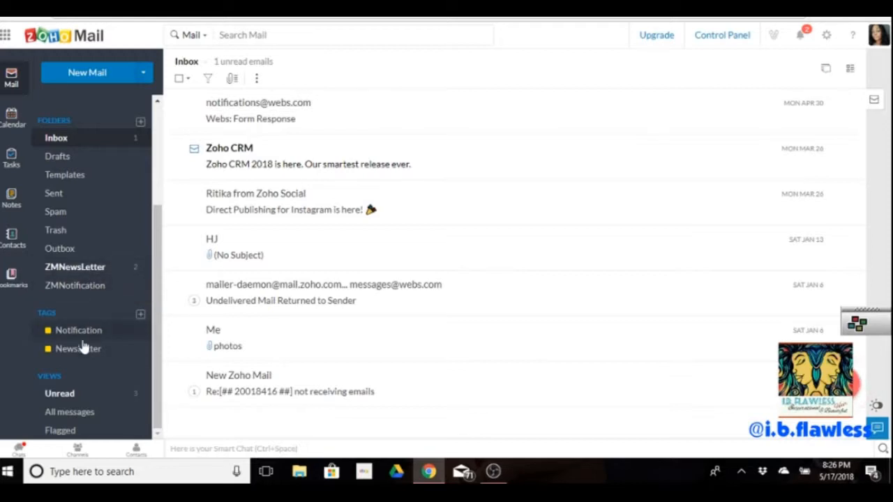
mouse_move(78, 348)
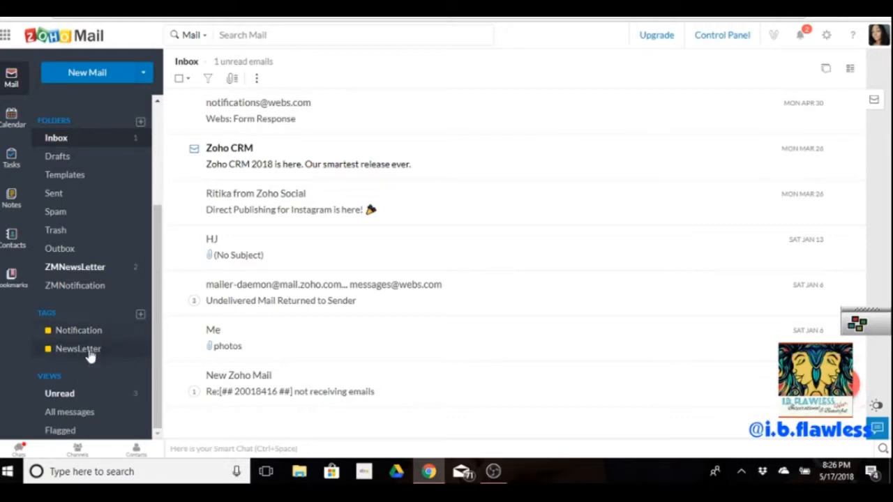
mouse_move(79, 349)
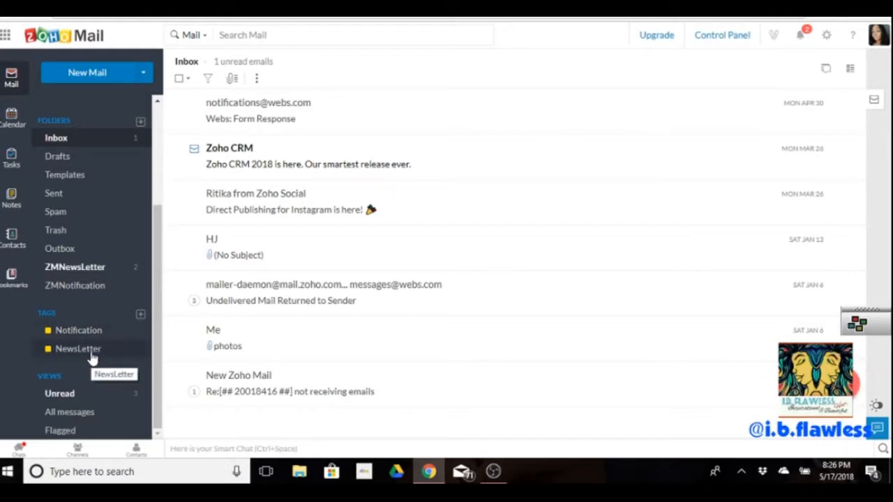
mouse_move(104, 163)
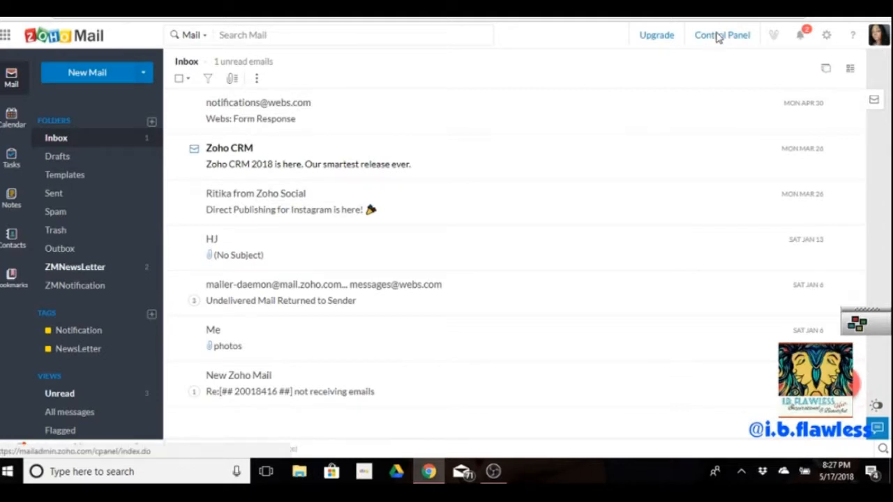
- Open the Control Panel and close the Configure SPF popup
left_click(721, 35)
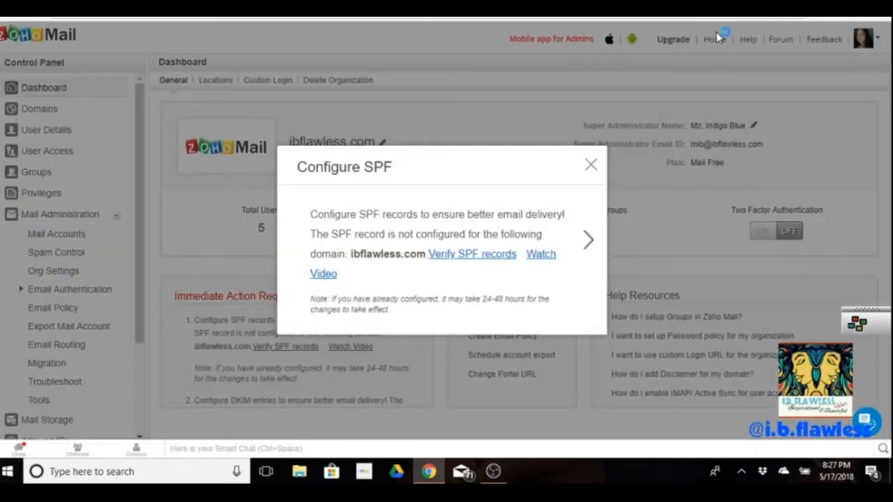
left_click(590, 165)
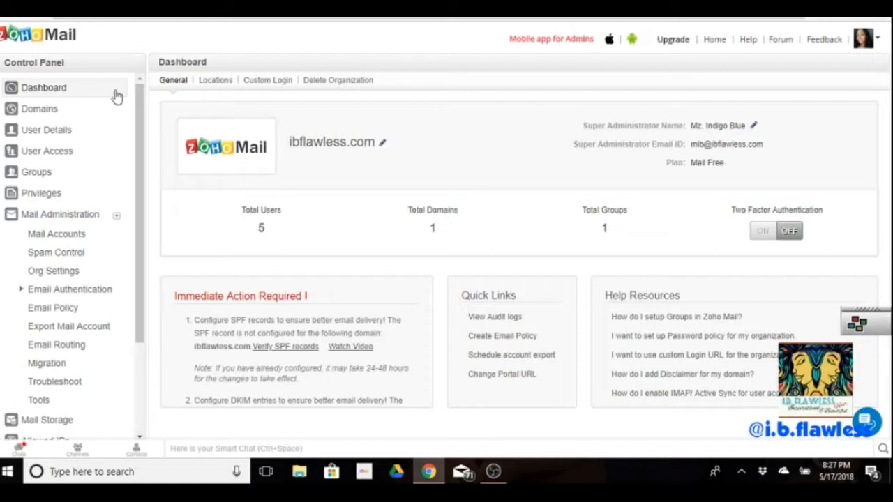
mouse_move(313, 146)
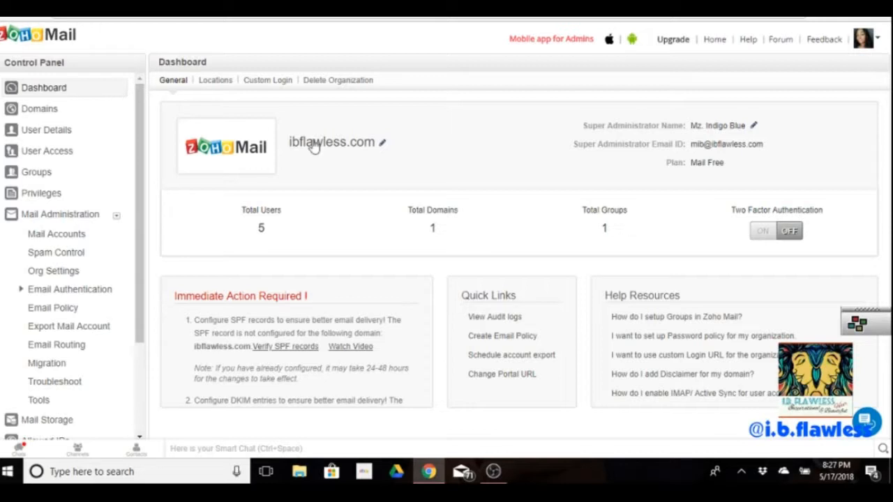
mouse_move(392, 152)
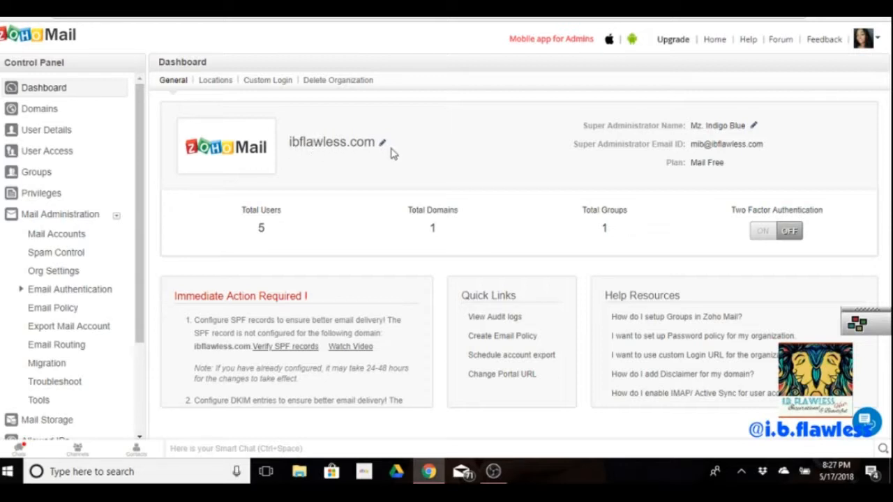
mouse_move(418, 144)
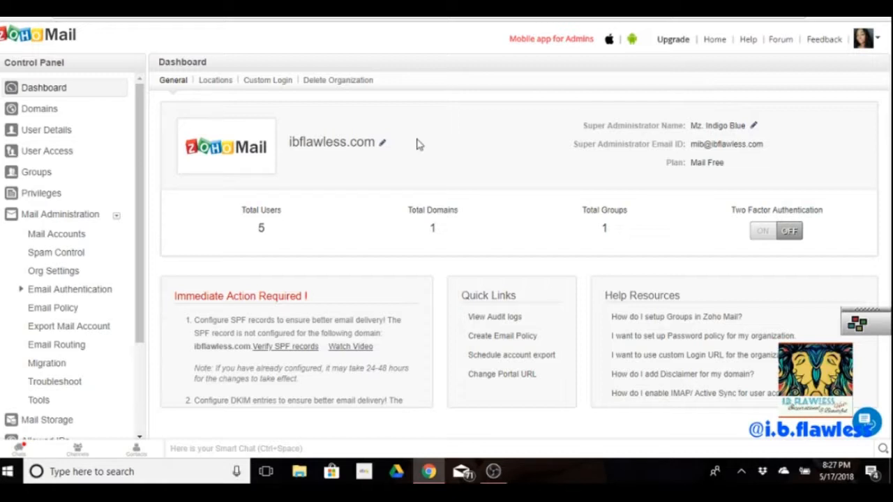
mouse_move(440, 57)
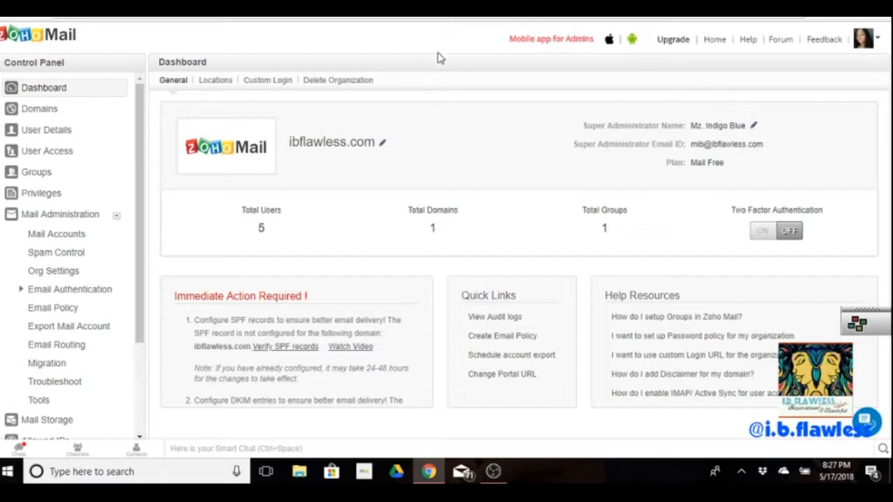
mouse_move(436, 81)
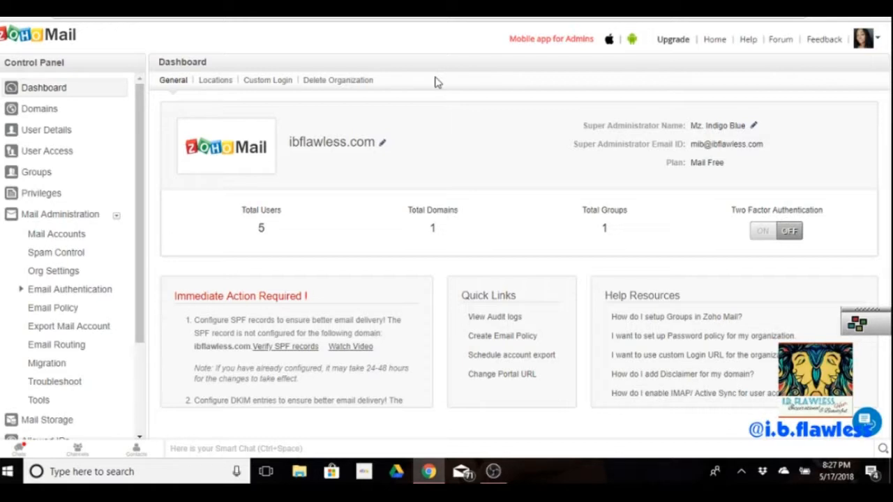
mouse_move(77, 124)
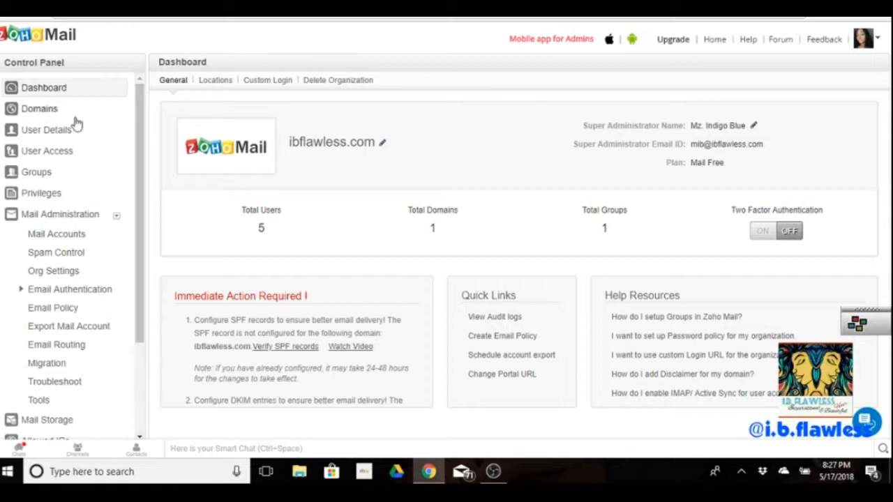
- Open Domains to see ibflawless.com verified with MX set, SPF and DKIM flagged
left_click(39, 109)
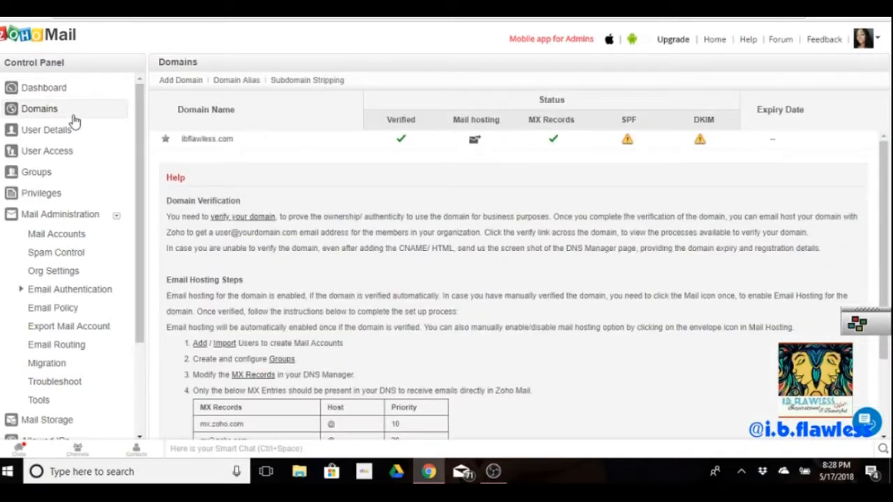
mouse_move(278, 154)
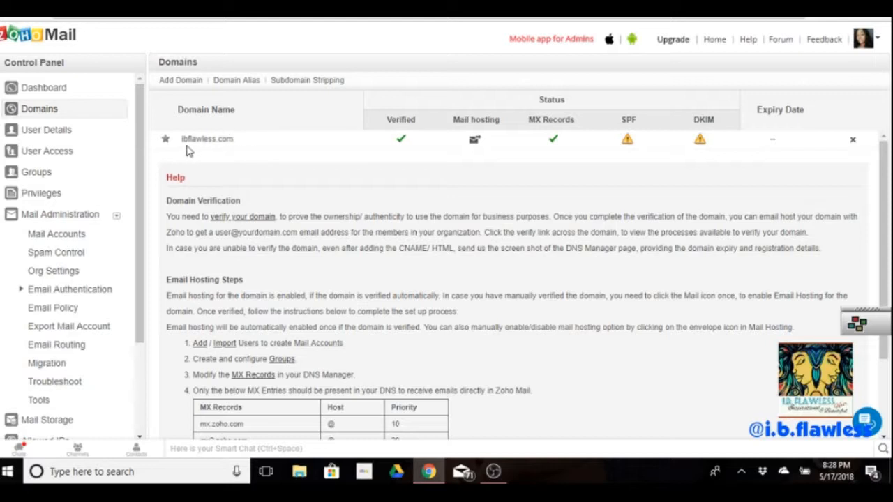
mouse_move(252, 149)
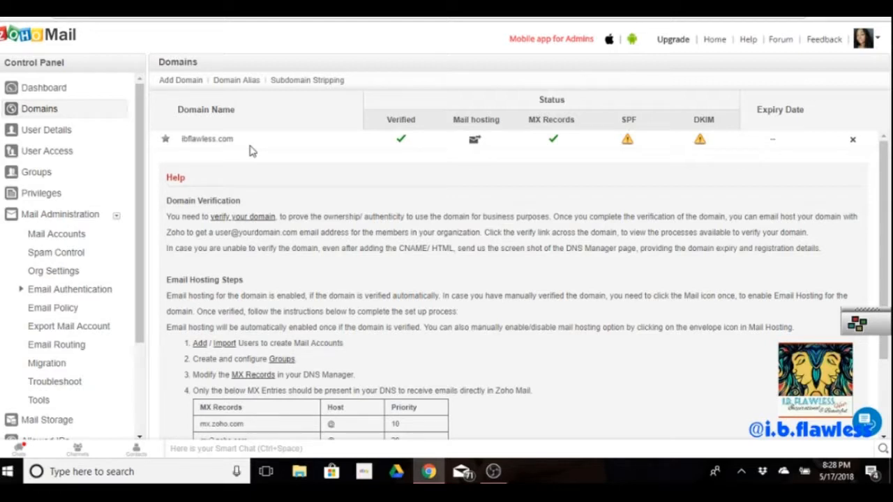
mouse_move(413, 151)
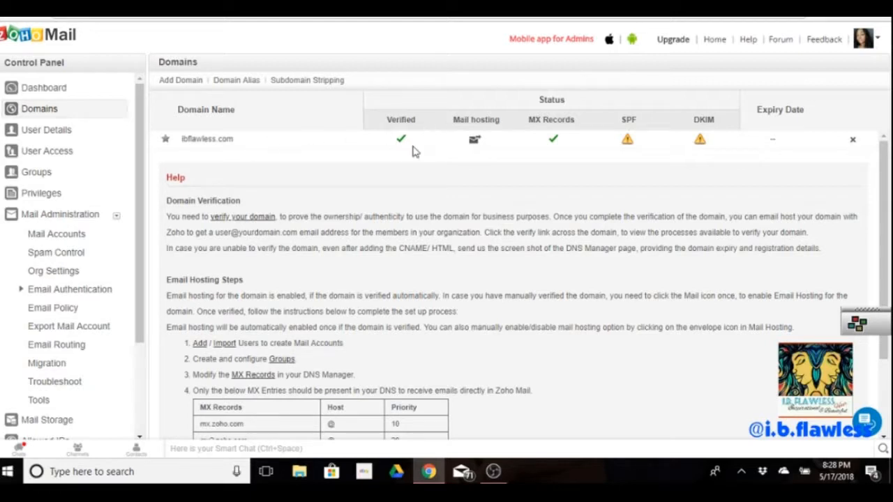
mouse_move(519, 150)
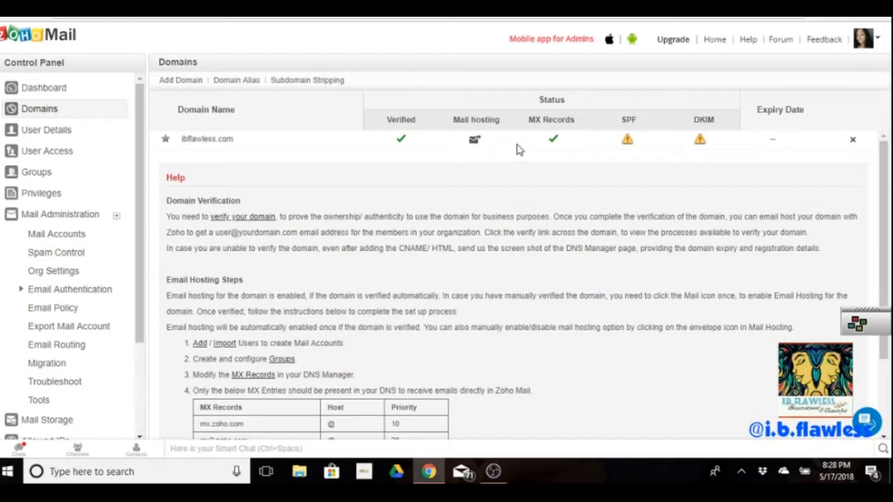
mouse_move(710, 141)
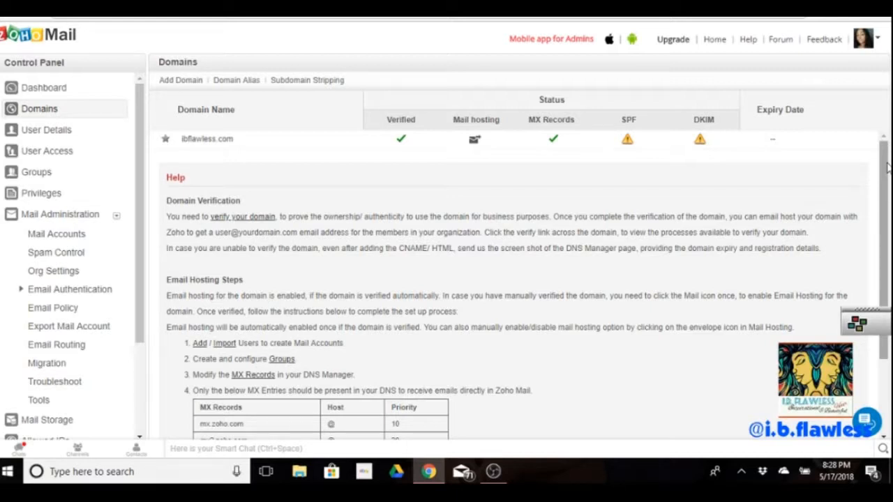
scroll("down", 3)
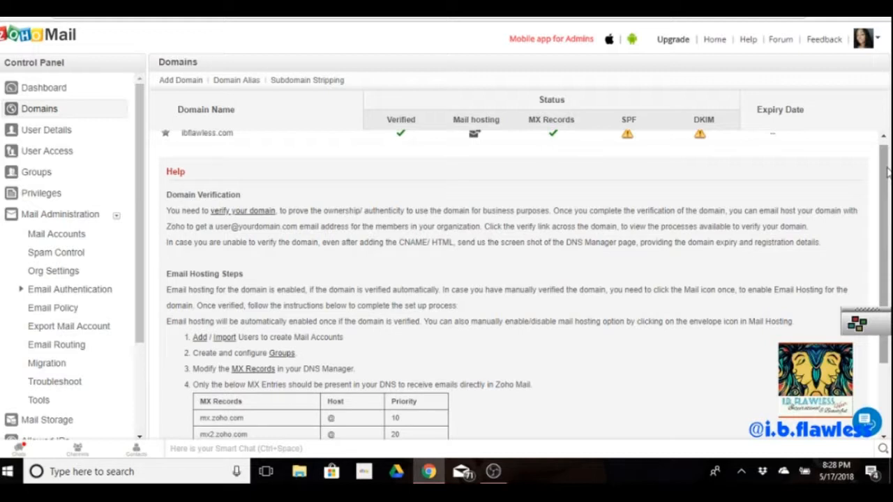
mouse_move(230, 215)
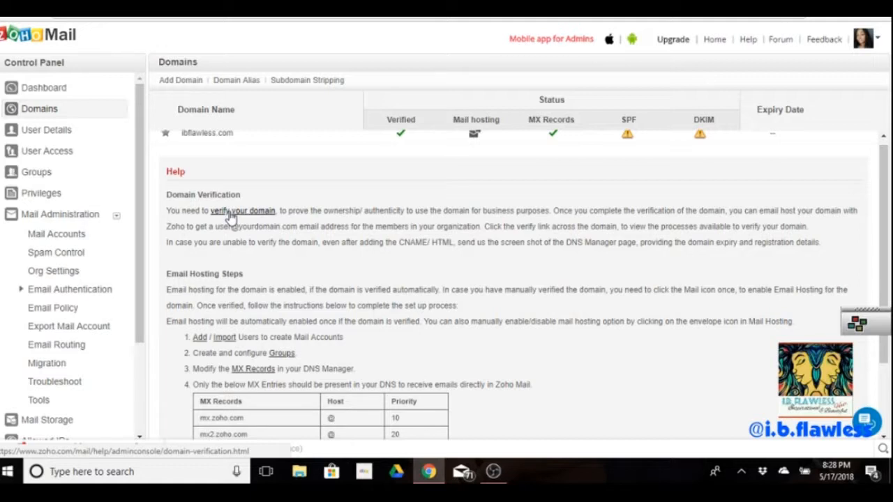
mouse_move(410, 112)
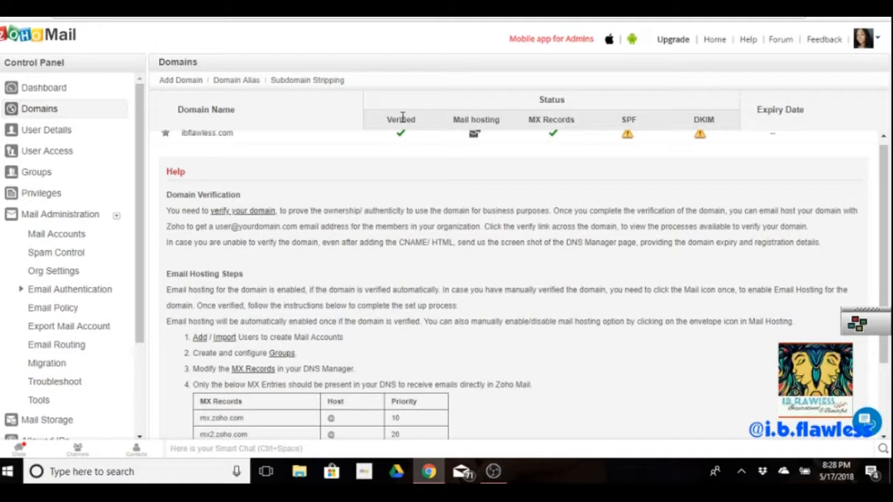
mouse_move(210, 228)
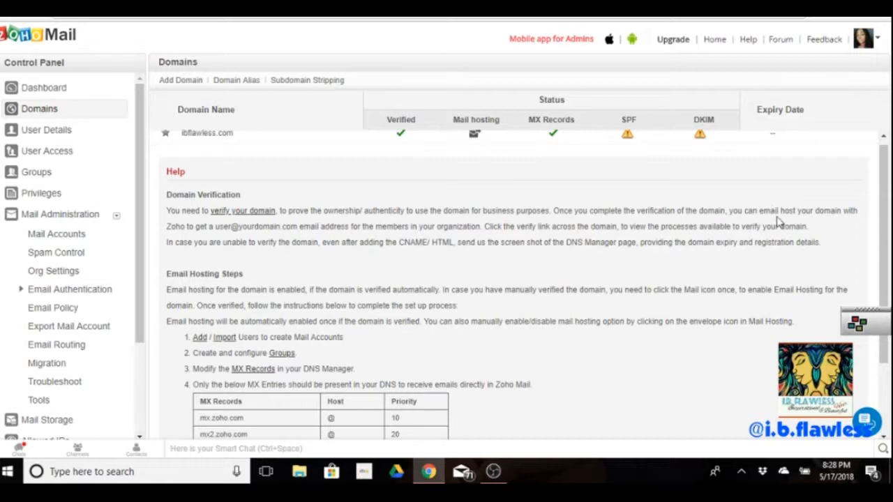
mouse_move(296, 214)
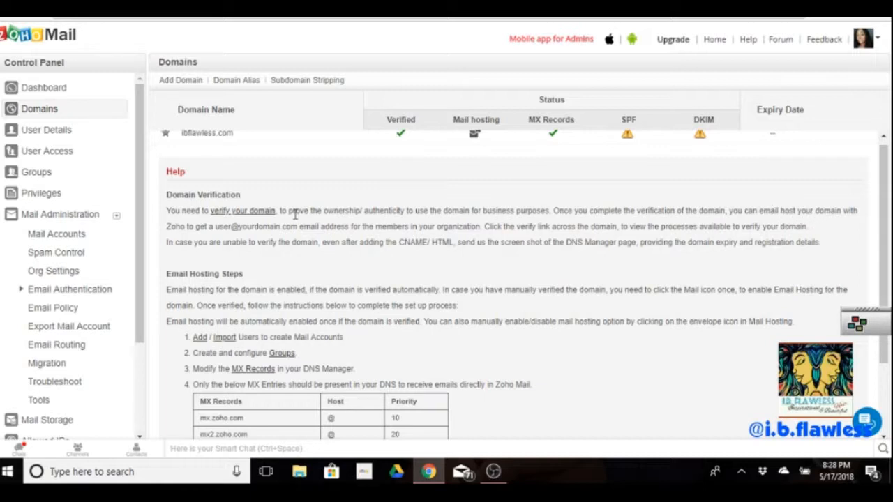
mouse_move(175, 230)
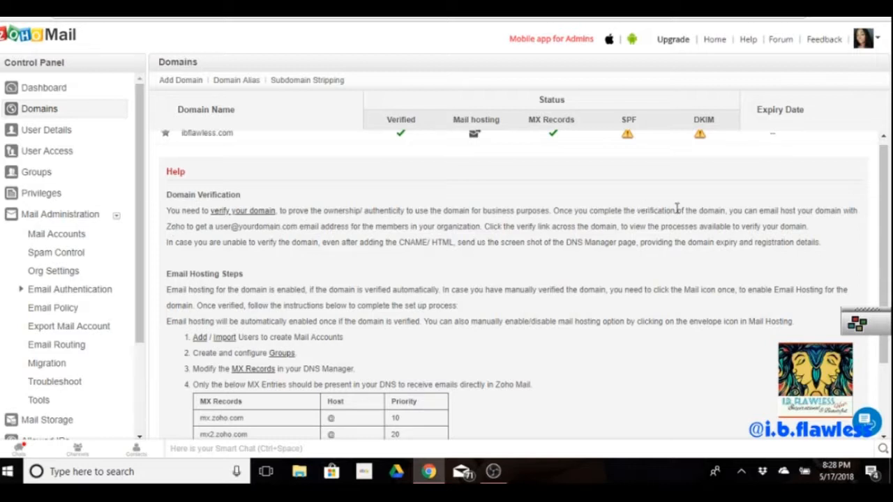
mouse_move(683, 207)
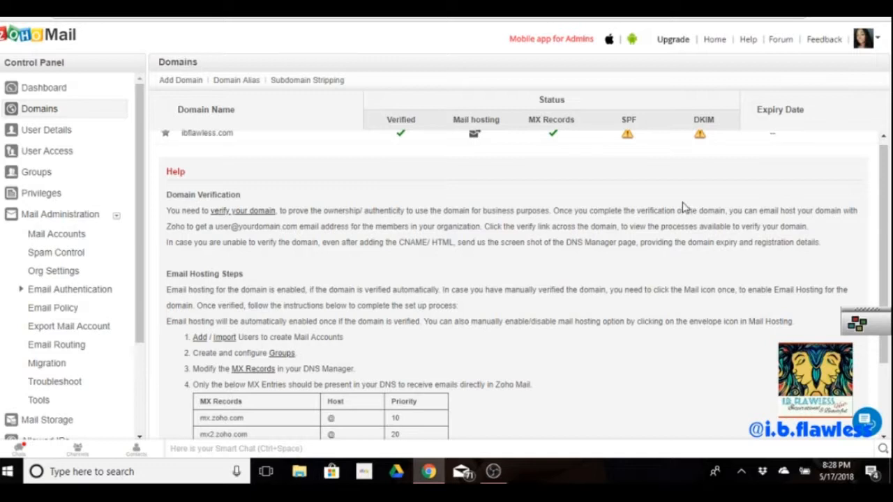
mouse_move(222, 241)
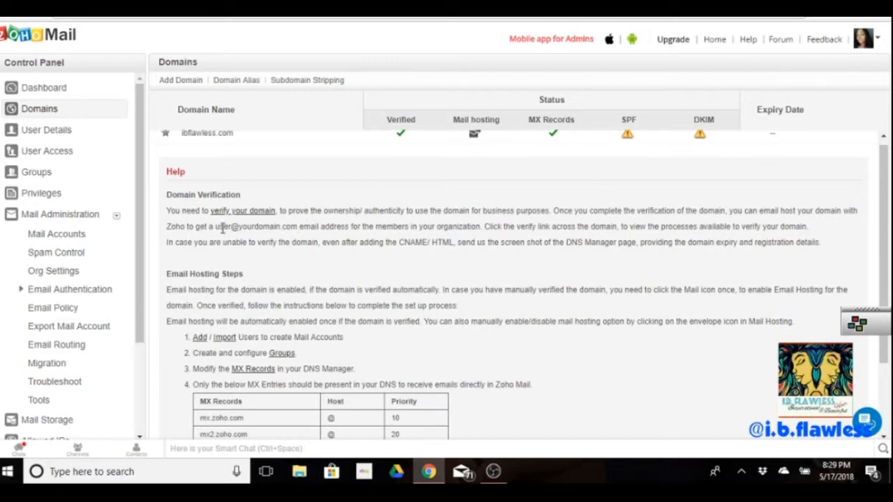
mouse_move(333, 242)
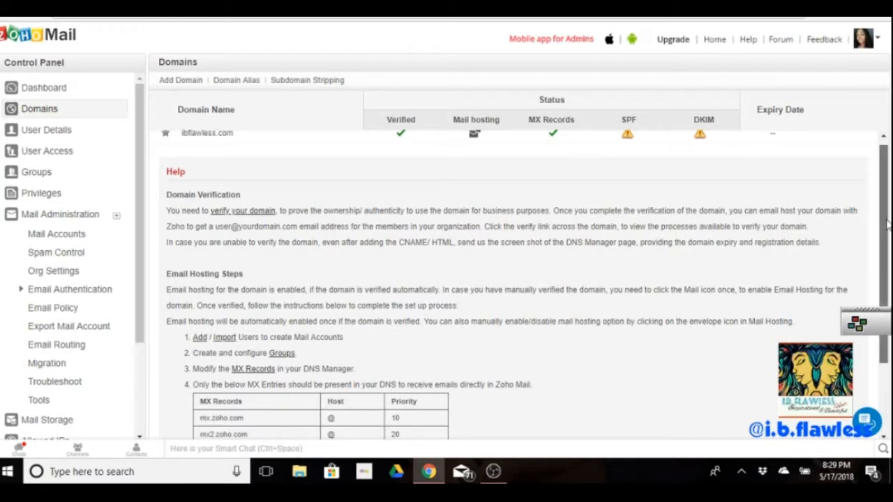
scroll("down", 3)
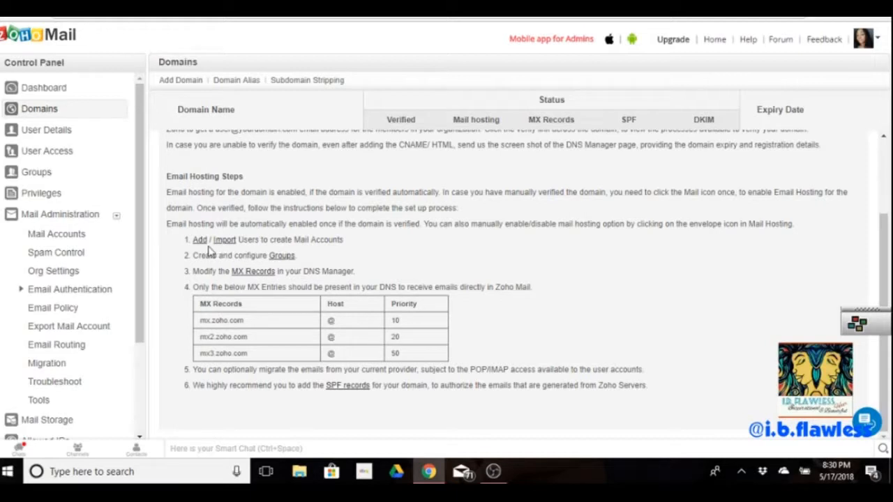
mouse_move(244, 249)
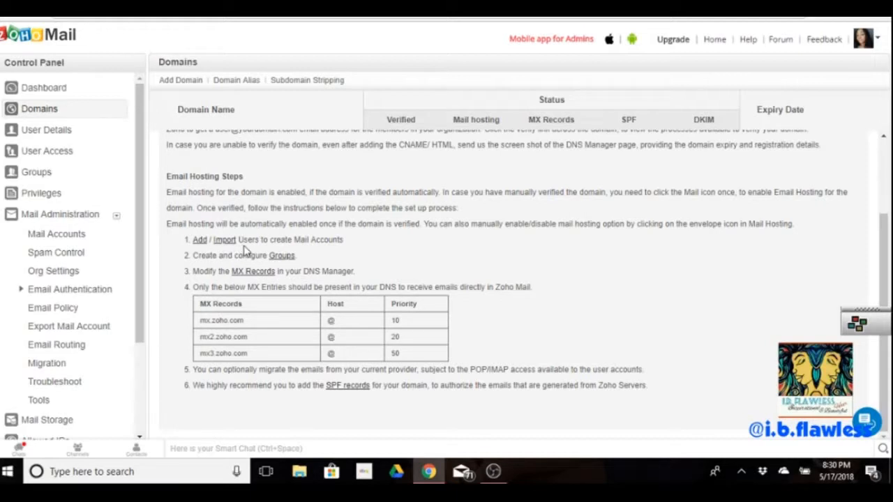
mouse_move(281, 255)
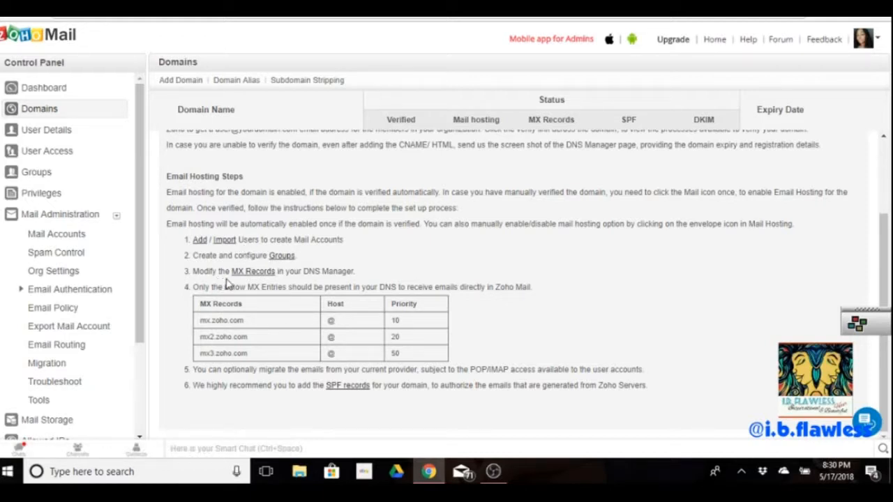
mouse_move(272, 284)
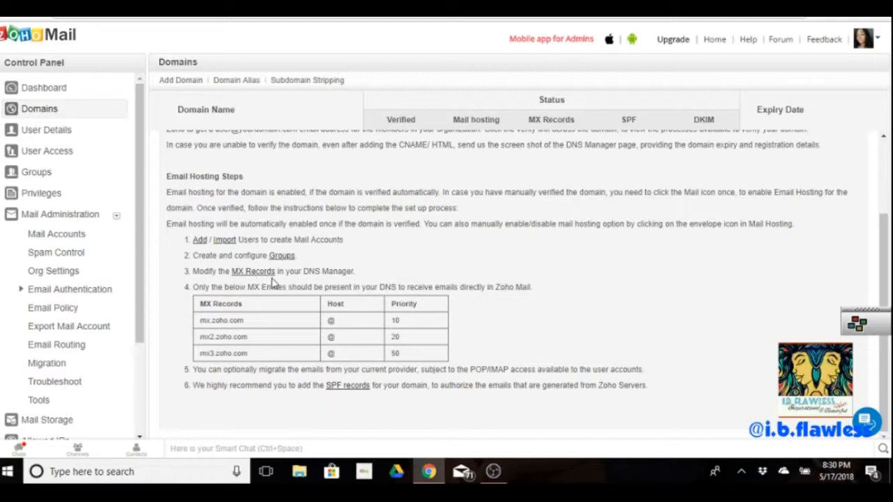
mouse_move(322, 284)
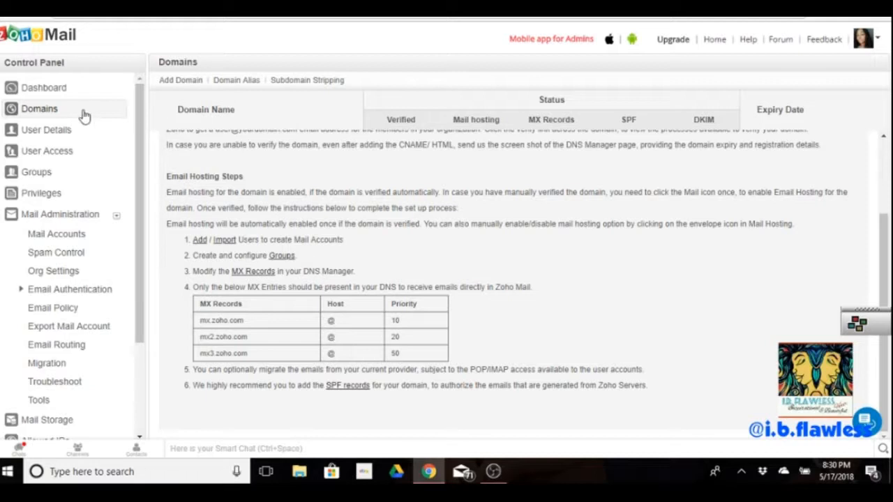
- Open User Details and start the Add User form
left_click(46, 130)
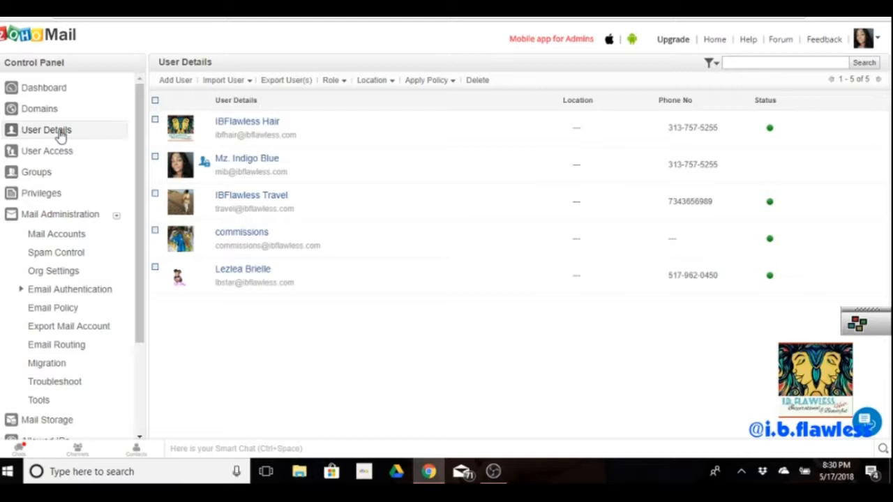
mouse_move(184, 85)
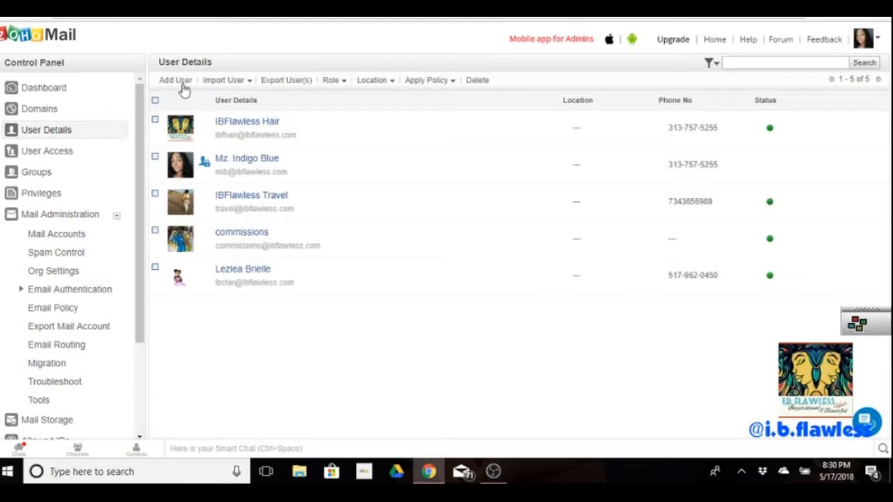
left_click(175, 80)
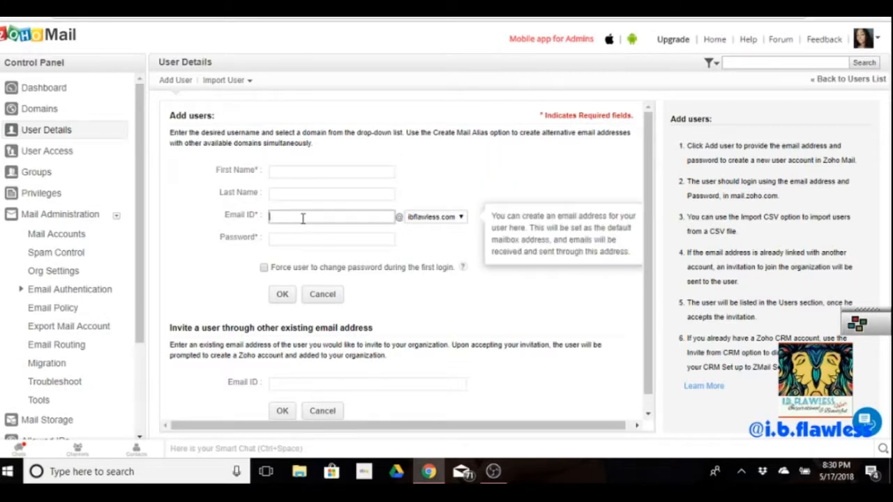
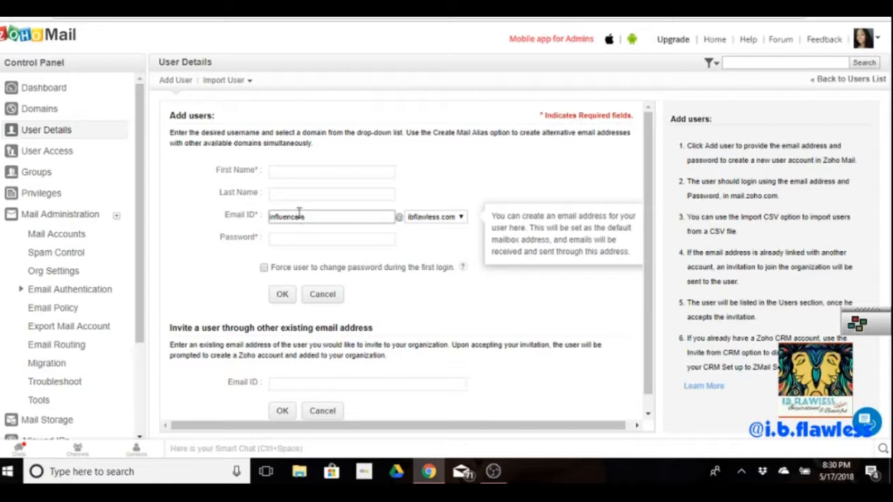
mouse_move(298, 178)
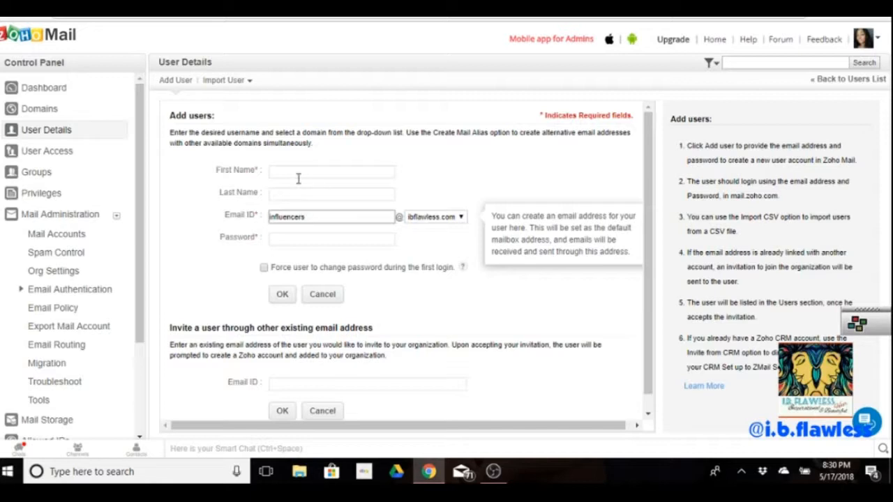
type("Influencer")
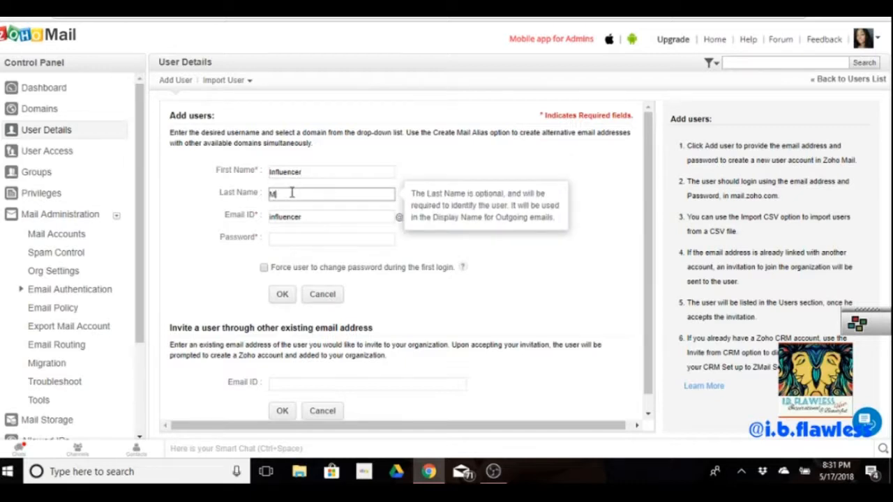
type("anagement")
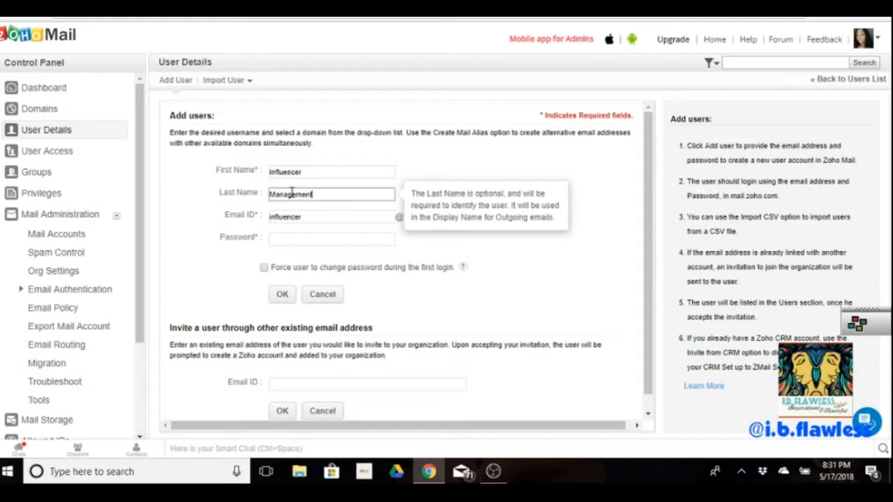
mouse_move(342, 253)
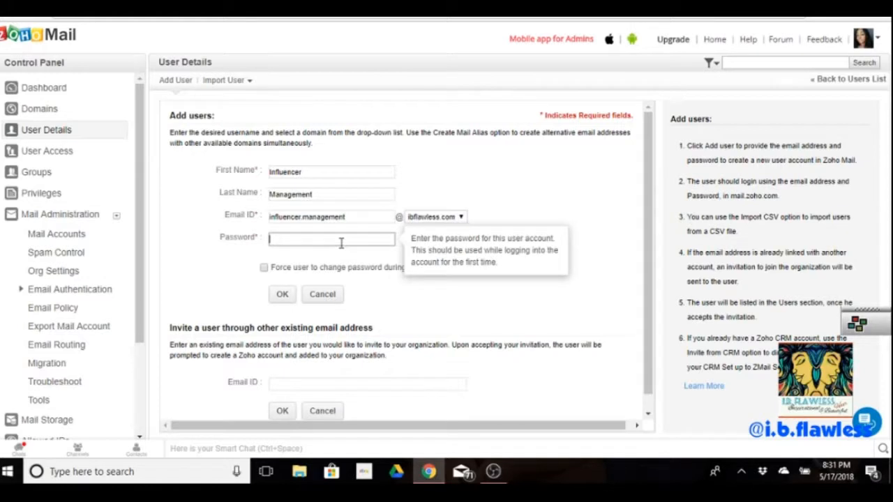
type("password")
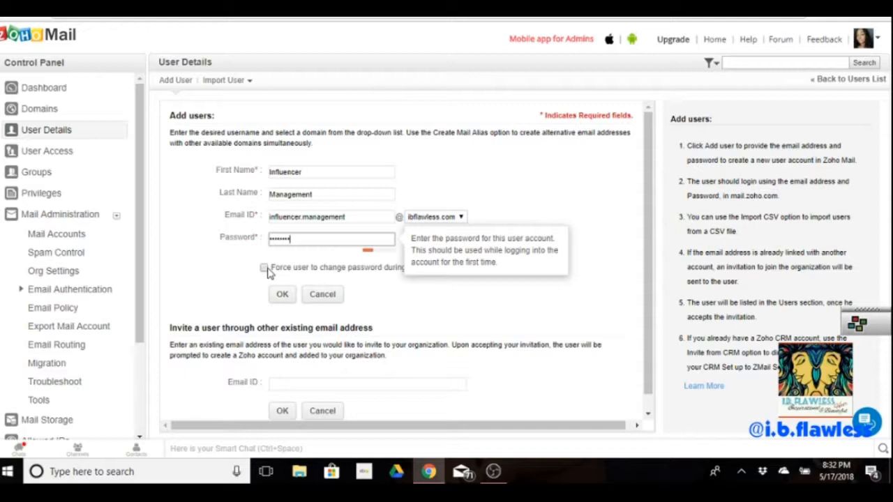
type("•")
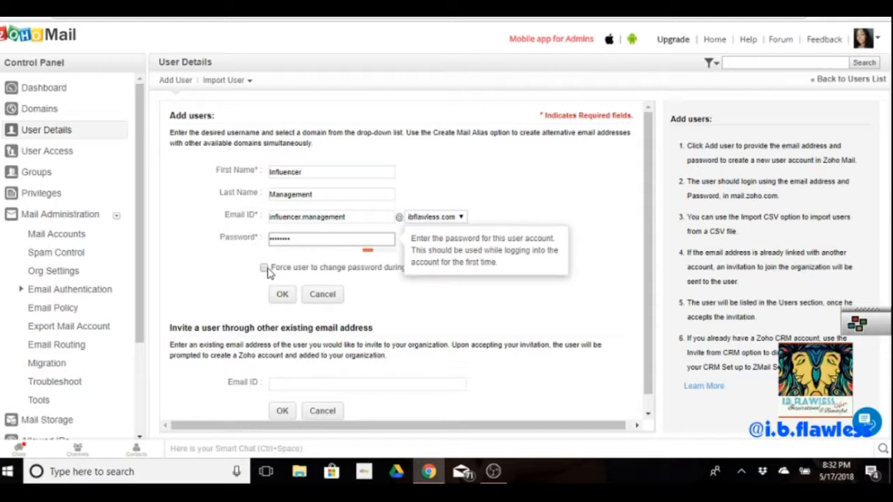
mouse_move(319, 271)
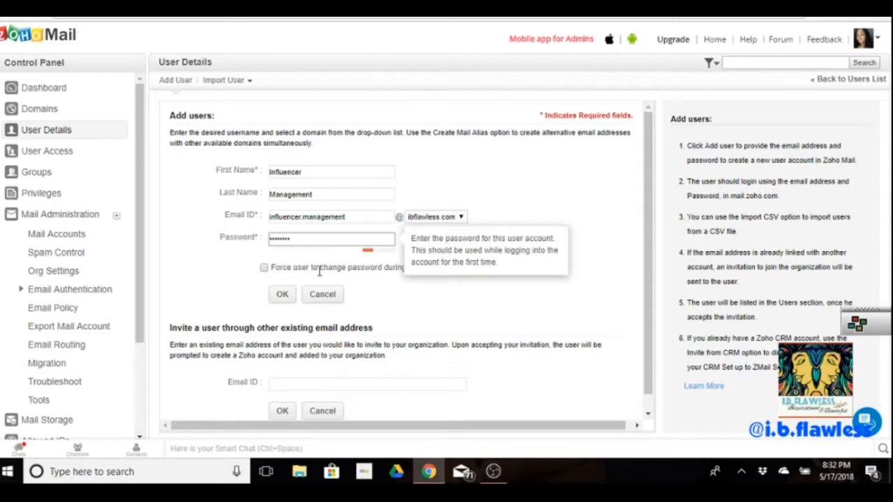
mouse_move(391, 284)
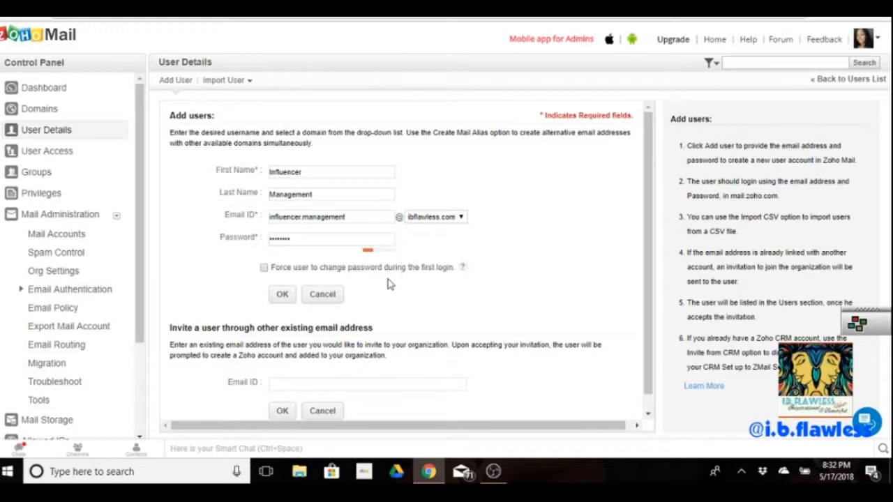
mouse_move(427, 282)
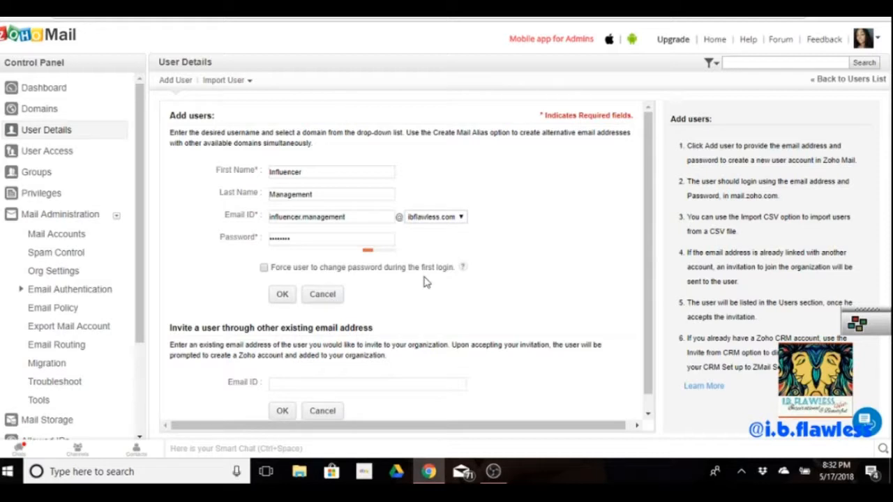
left_click(367, 384)
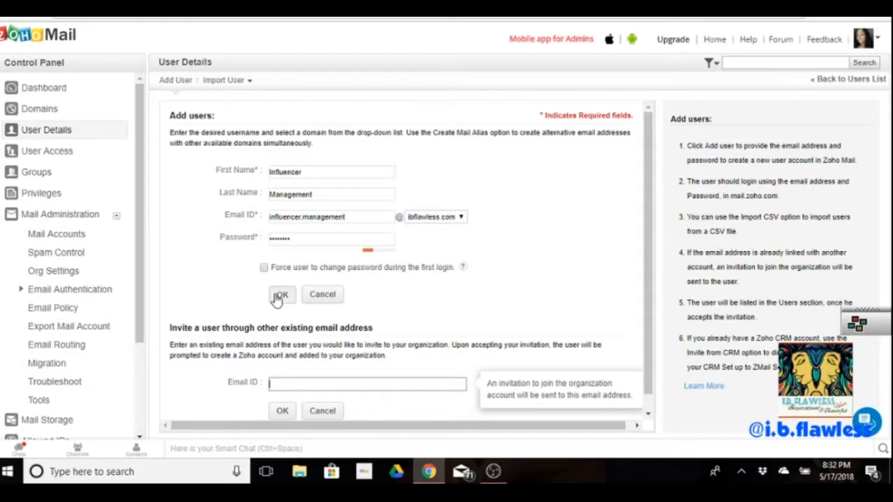
- Confirm the Add users form with OK to create Influencer Management
left_click(281, 293)
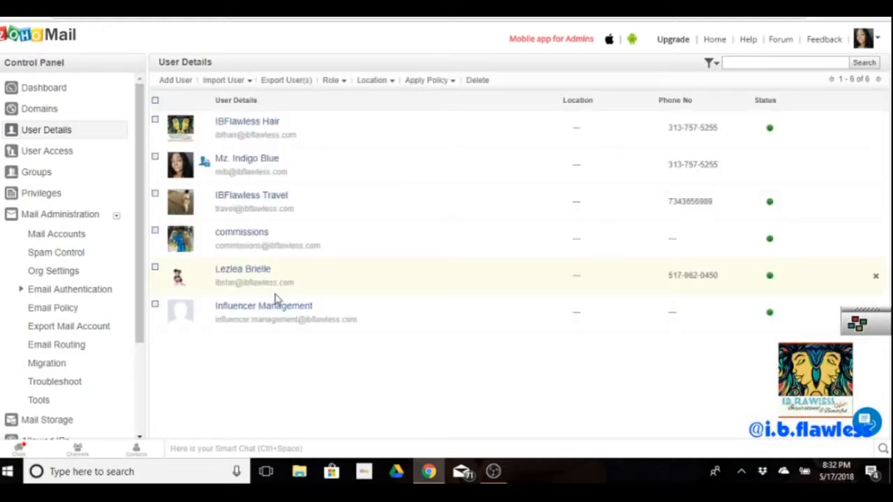
mouse_move(235, 307)
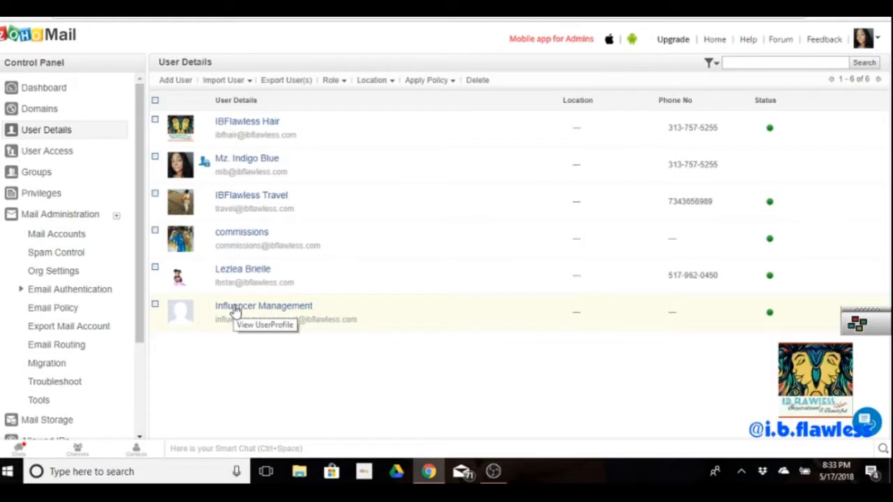
left_click(264, 305)
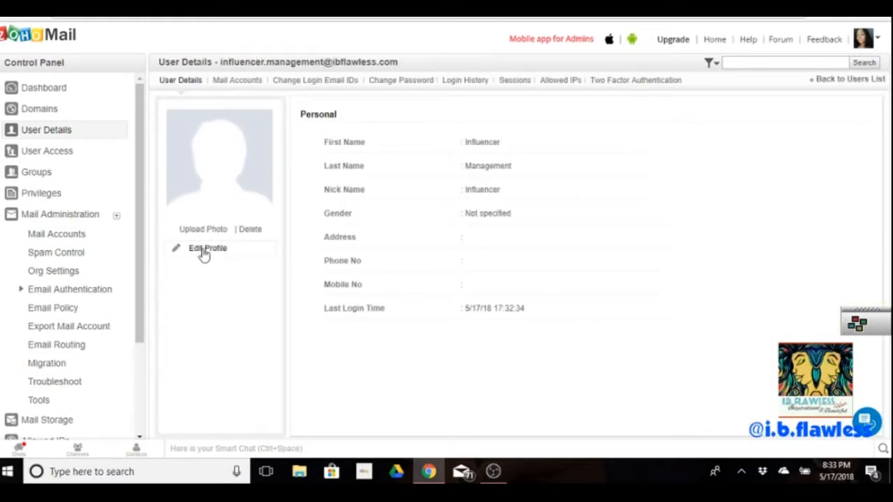
left_click(207, 248)
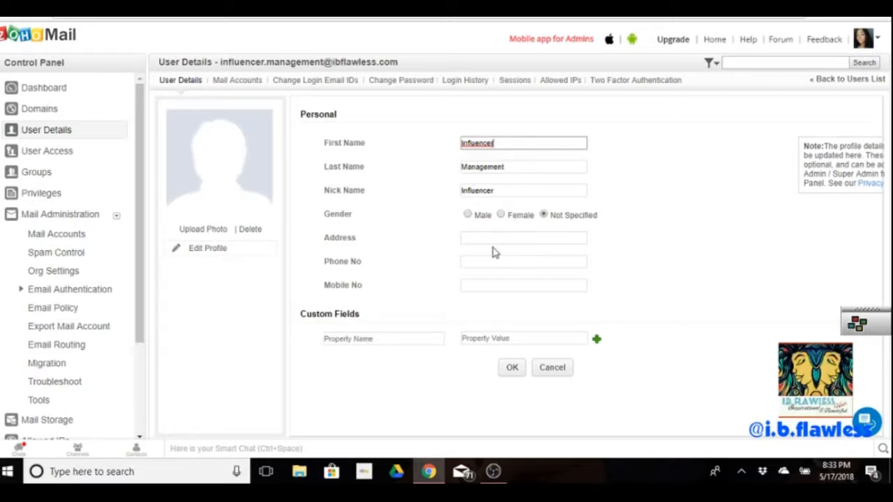
mouse_move(308, 289)
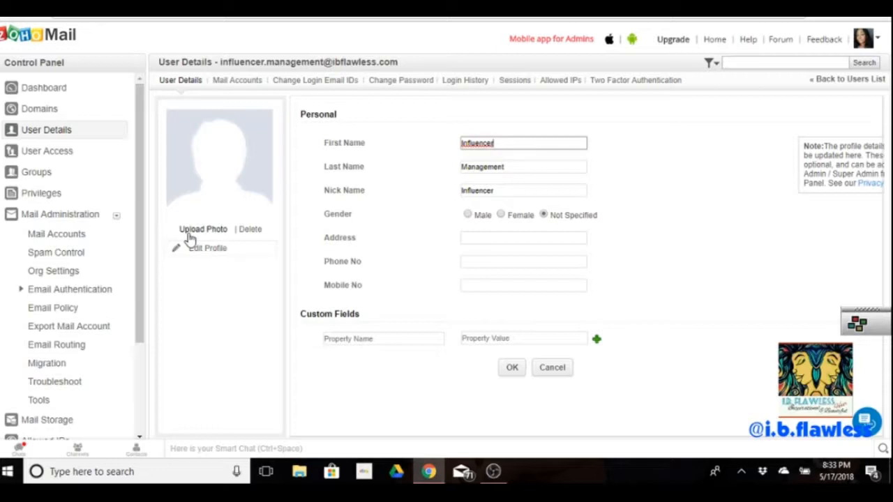
mouse_move(498, 308)
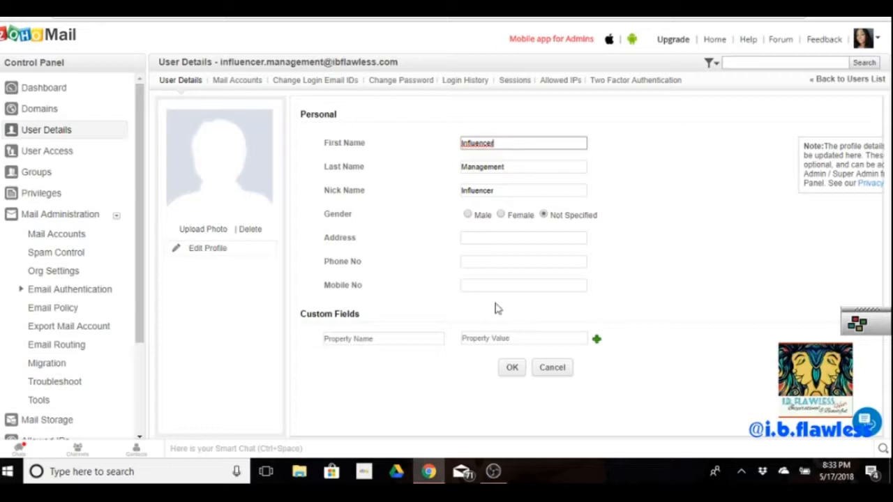
left_click(512, 368)
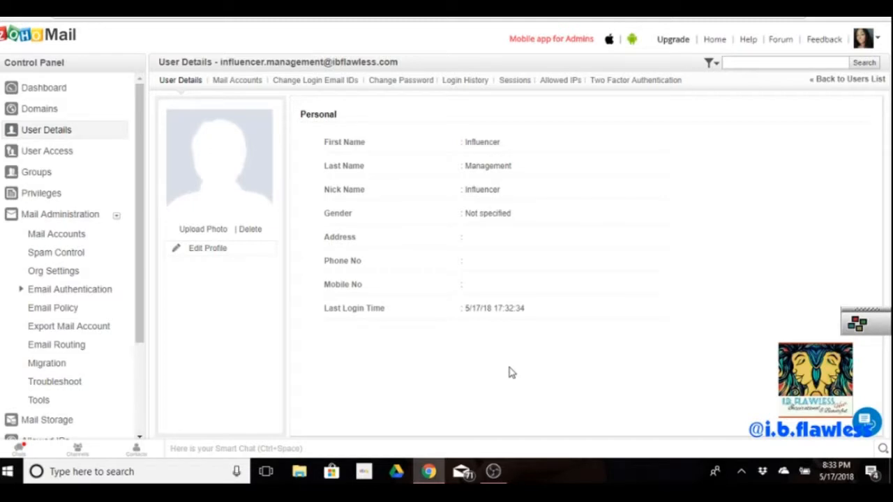
mouse_move(89, 138)
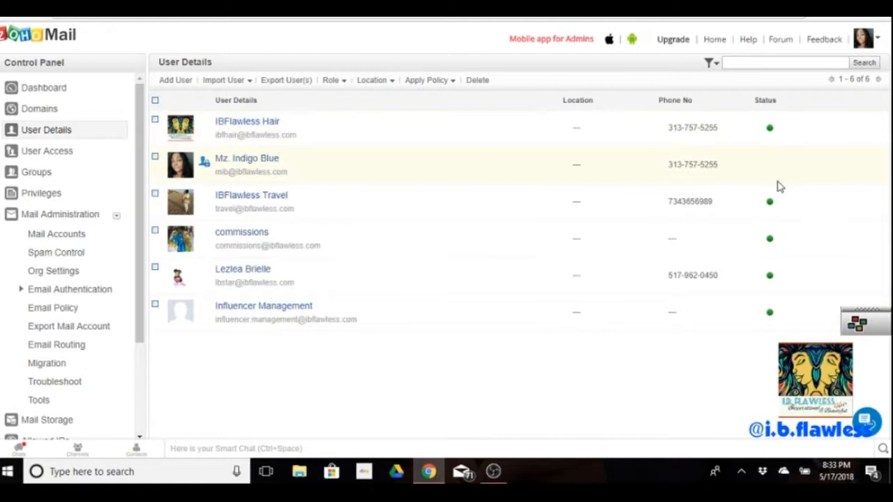
mouse_move(770, 314)
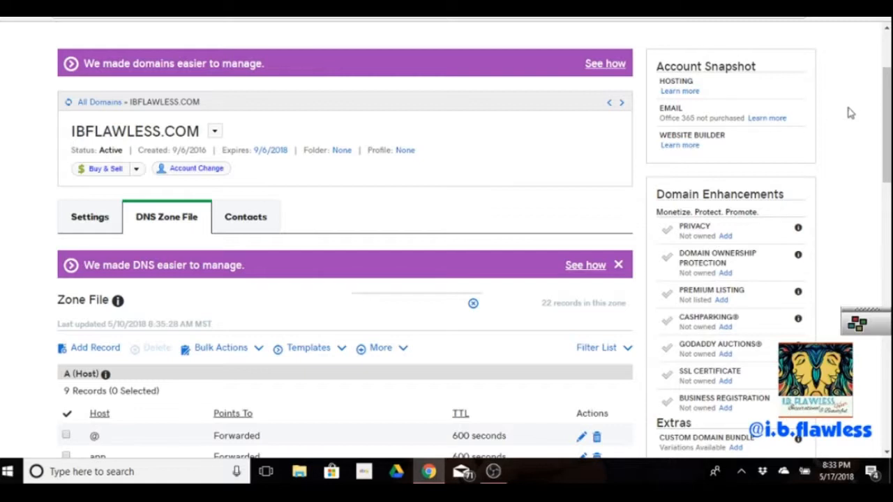
- Scroll through ibflawless.com's GoDaddy DNS records to review the Zoho CNAME and MX entries
scroll("down", 3)
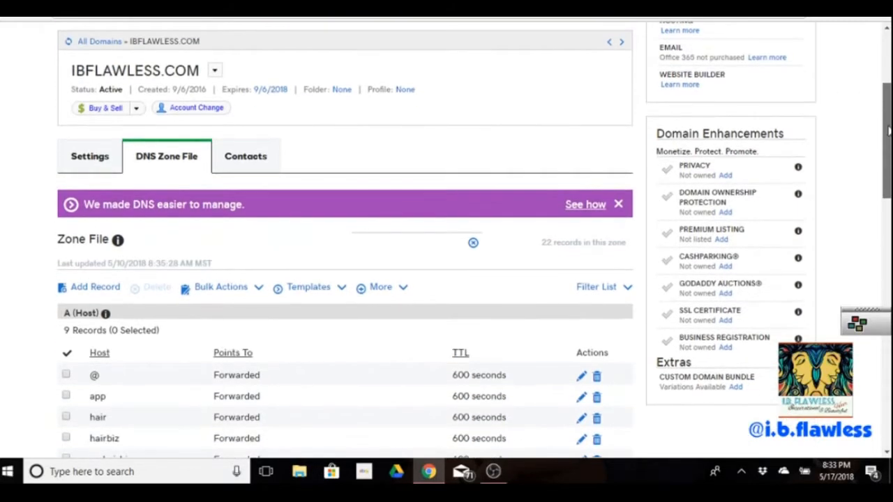
scroll("down", 3)
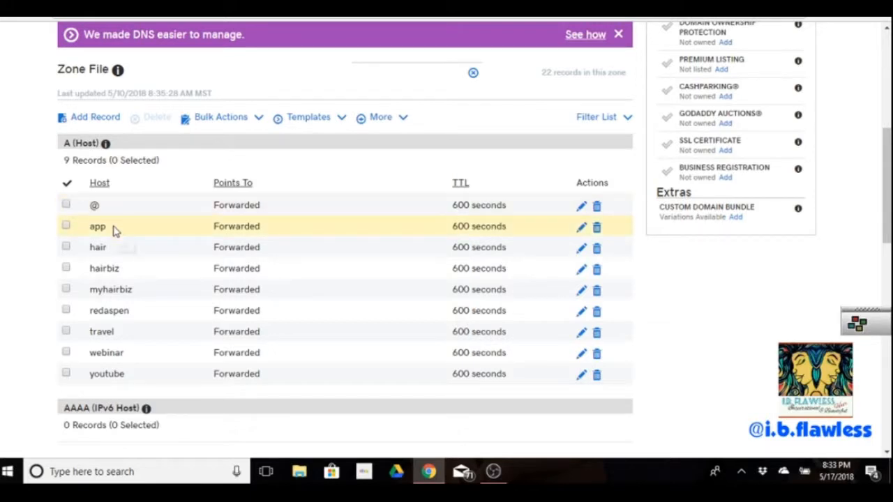
mouse_move(111, 231)
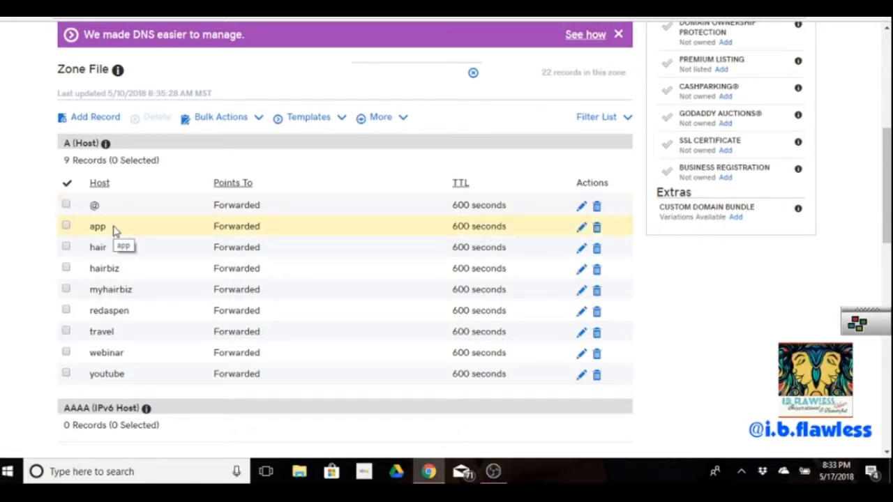
mouse_move(122, 268)
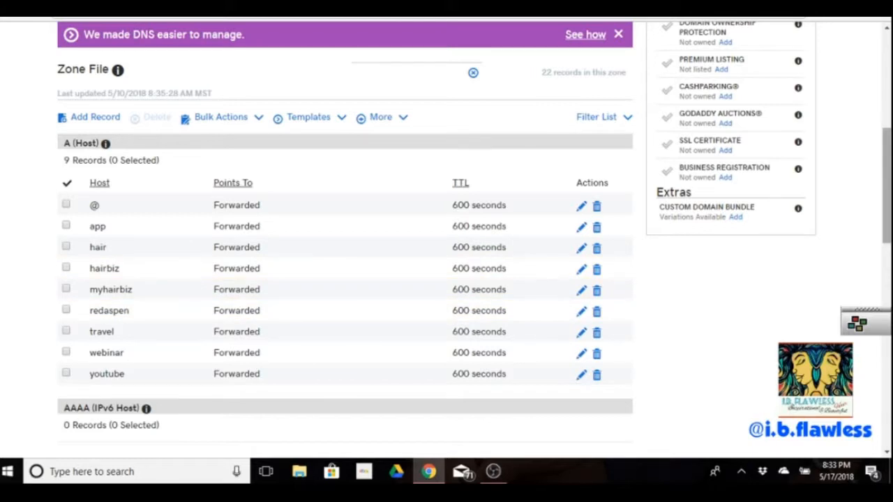
scroll("down", 3)
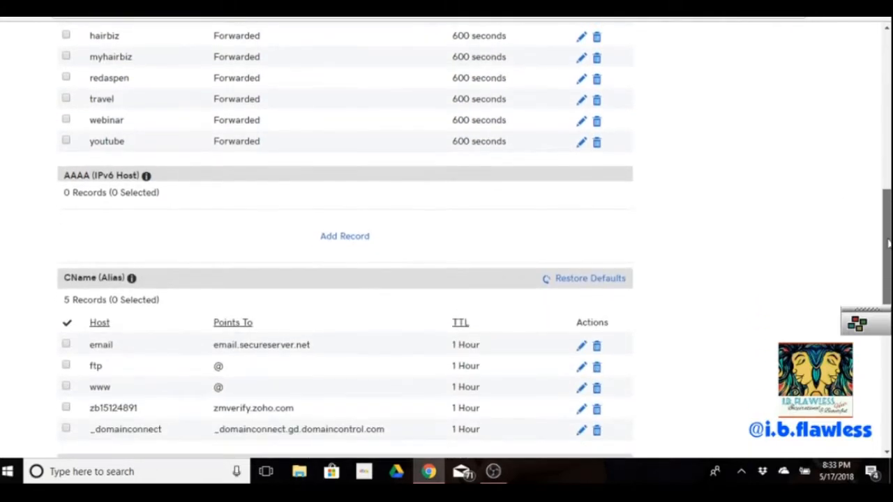
scroll("down", 3)
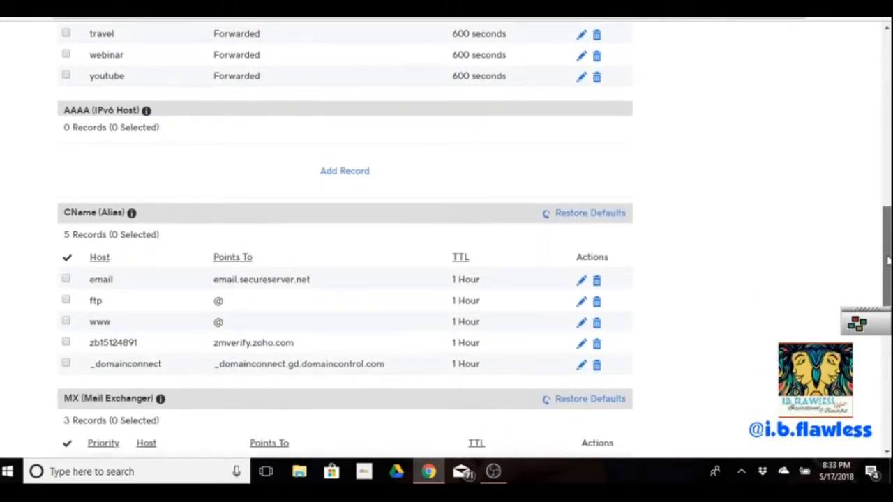
scroll("down", 3)
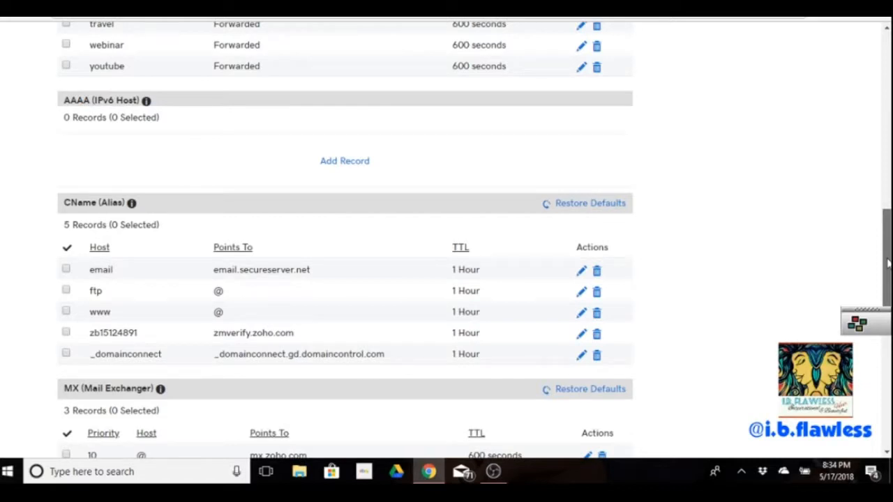
scroll("down", 3)
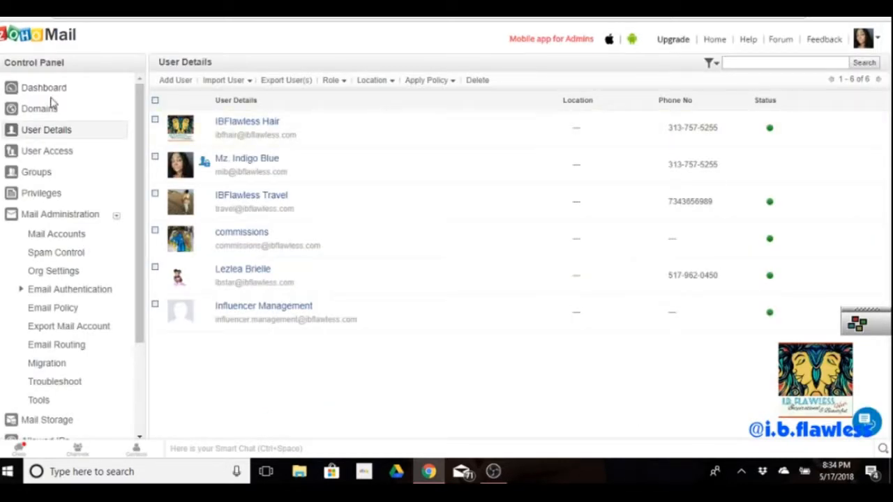
- View the Domains overview with SPF and DKIM warnings, then open the MX Records help article
left_click(39, 108)
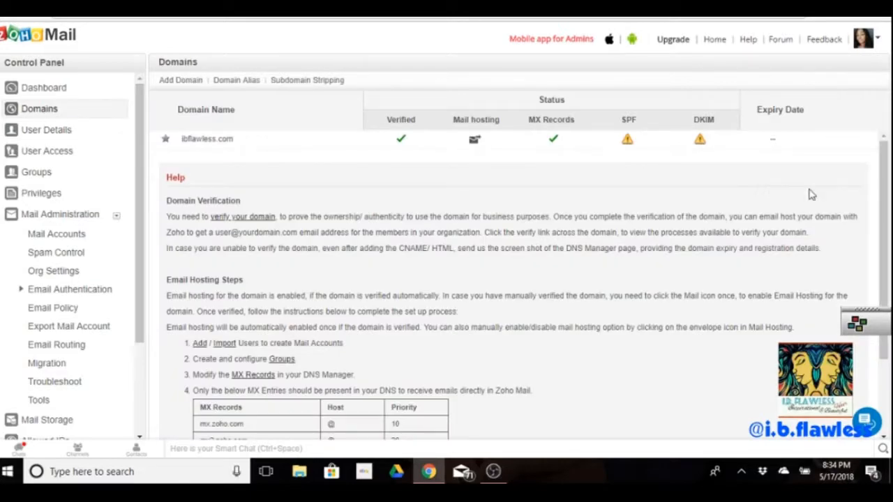
scroll("down", 3)
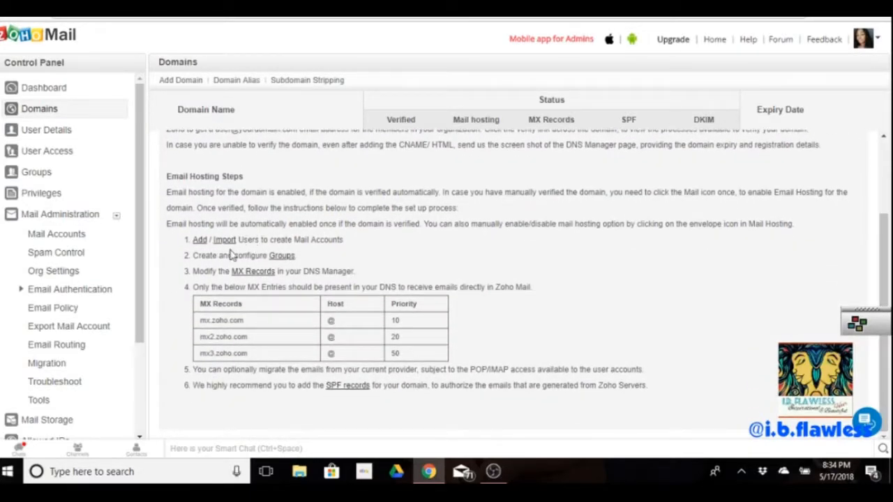
mouse_move(209, 272)
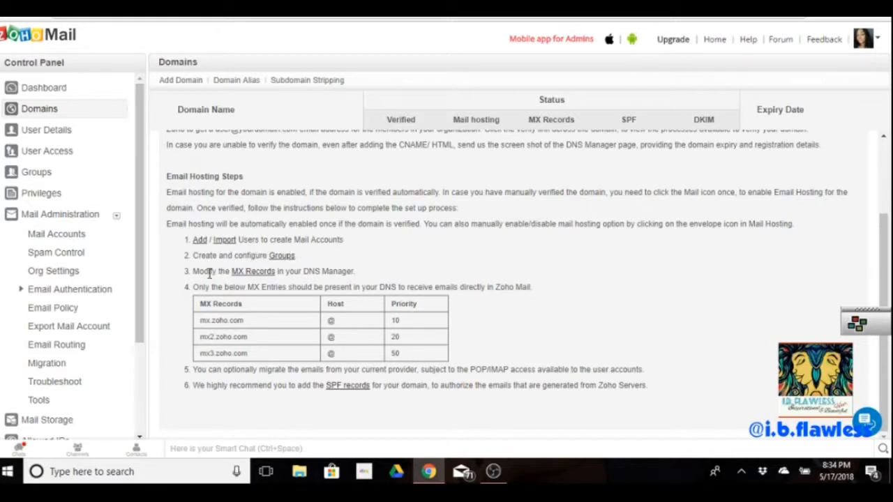
mouse_move(252, 272)
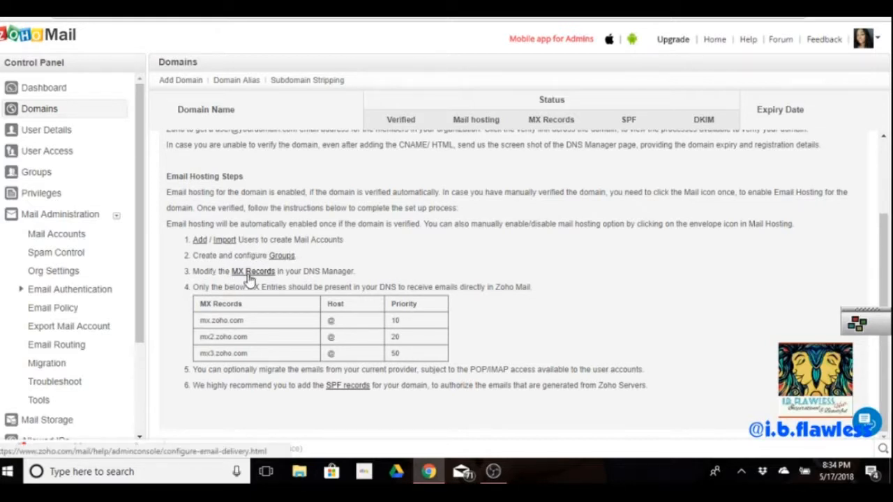
left_click(252, 271)
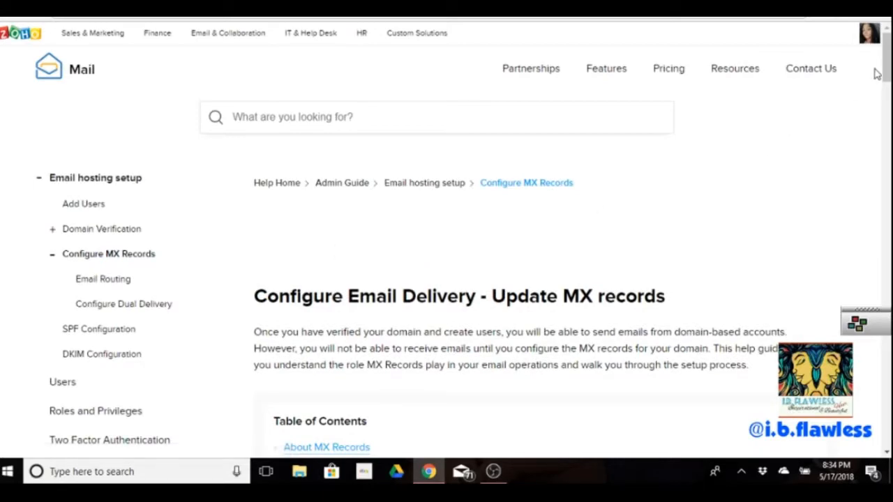
- Find GoDaddy in the help article's contents and read its MX record setup steps
scroll("down", 3)
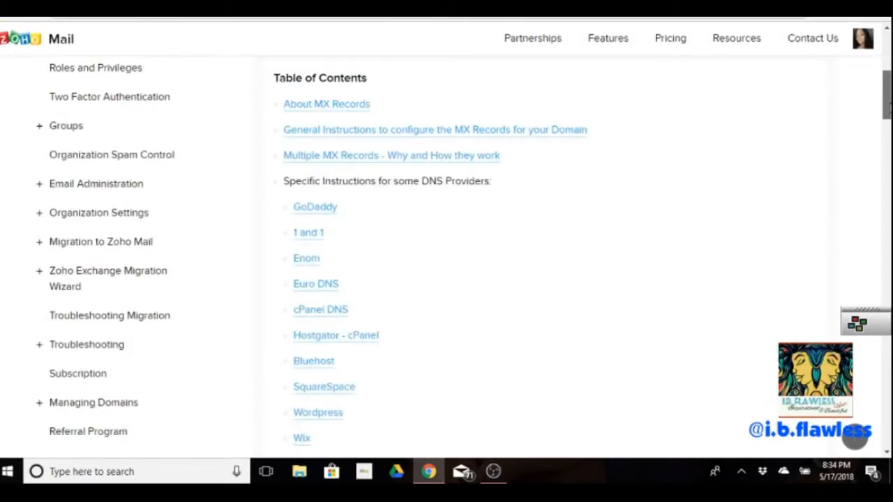
scroll("down", 3)
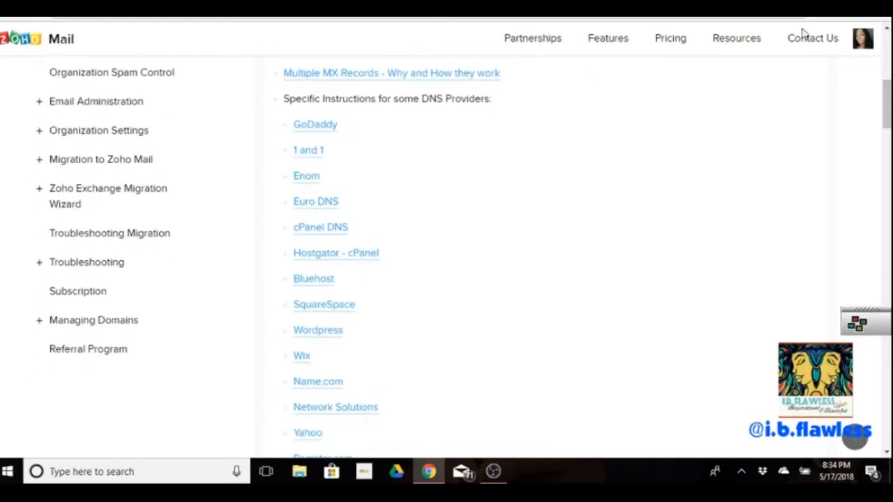
mouse_move(328, 359)
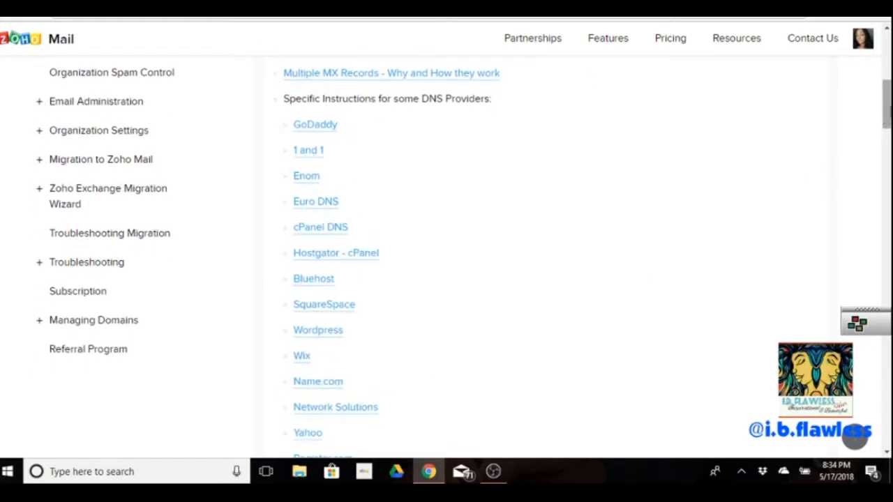
scroll("down", 3)
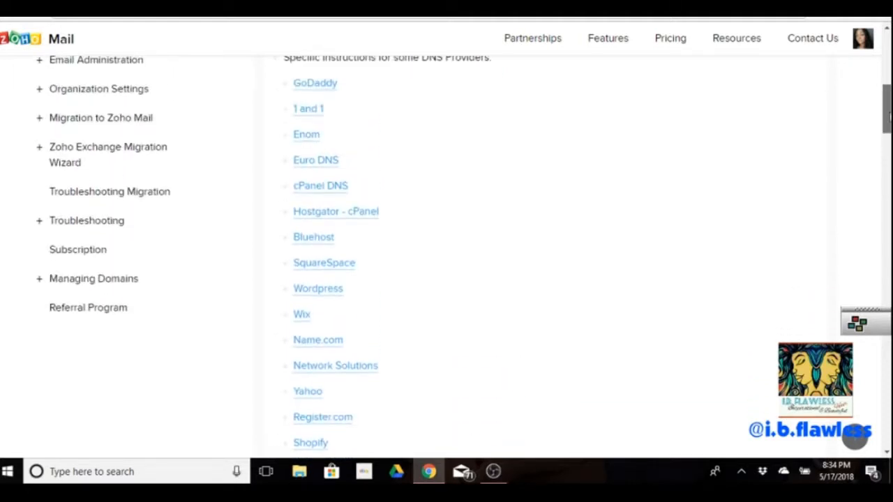
scroll("down", 3)
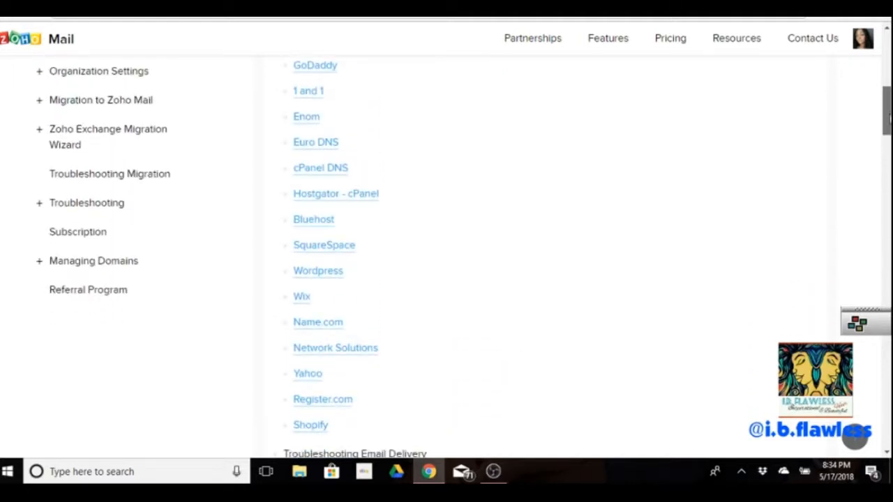
scroll("up", 3)
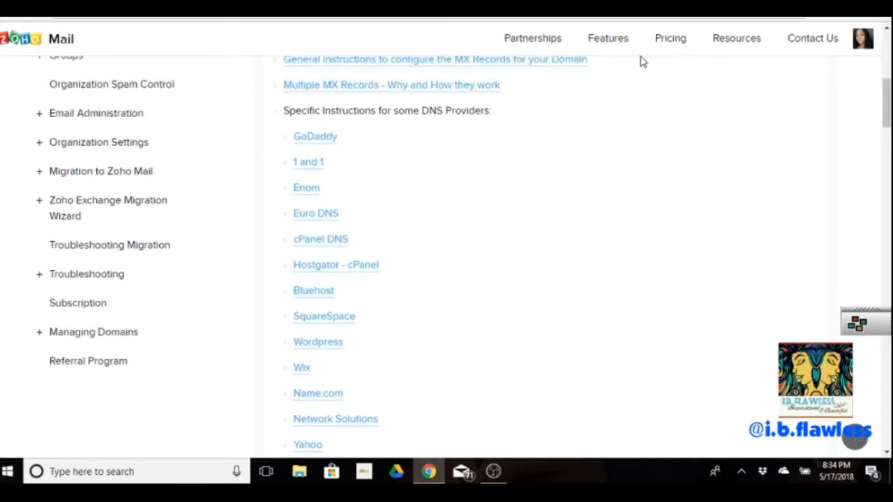
mouse_move(315, 140)
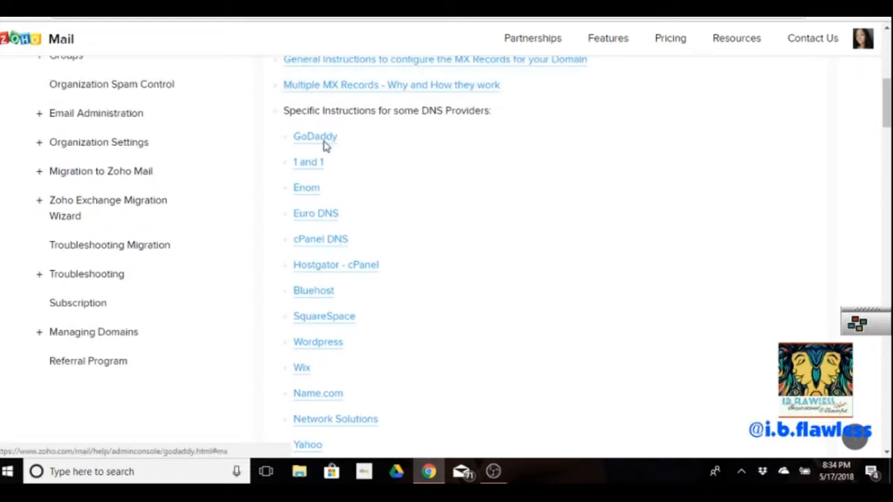
left_click(315, 136)
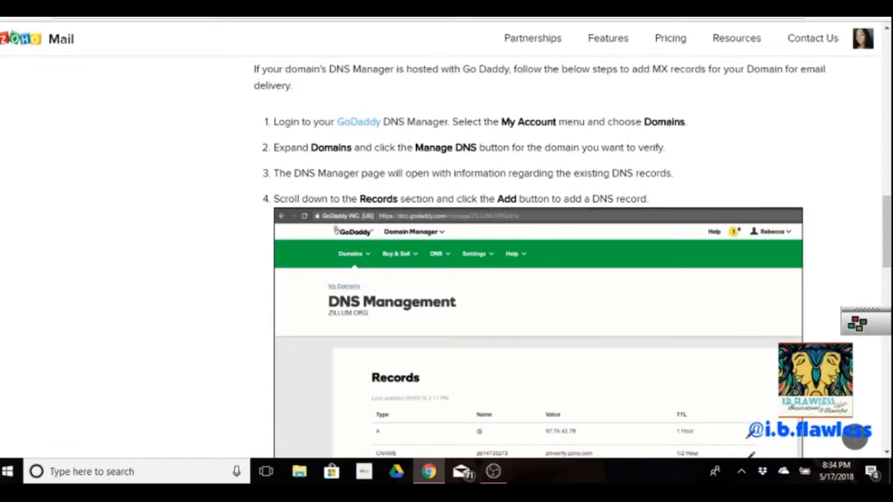
scroll("down", 3)
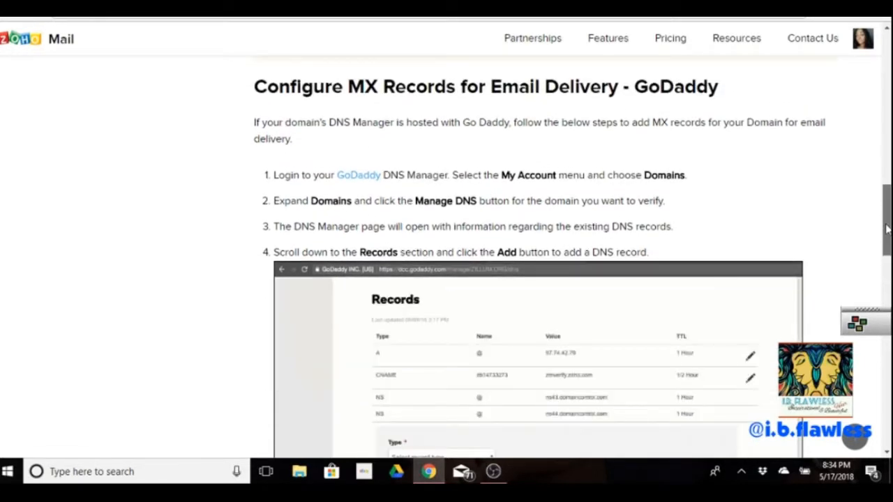
scroll("down", 3)
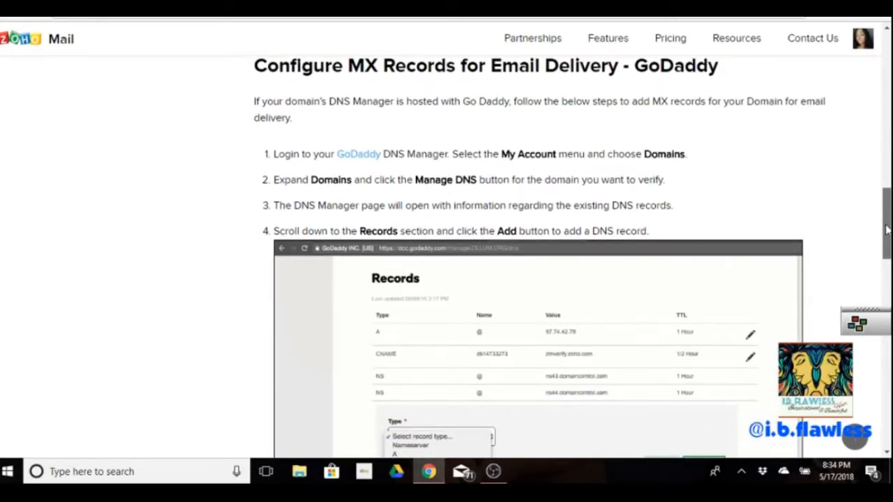
scroll("down", 3)
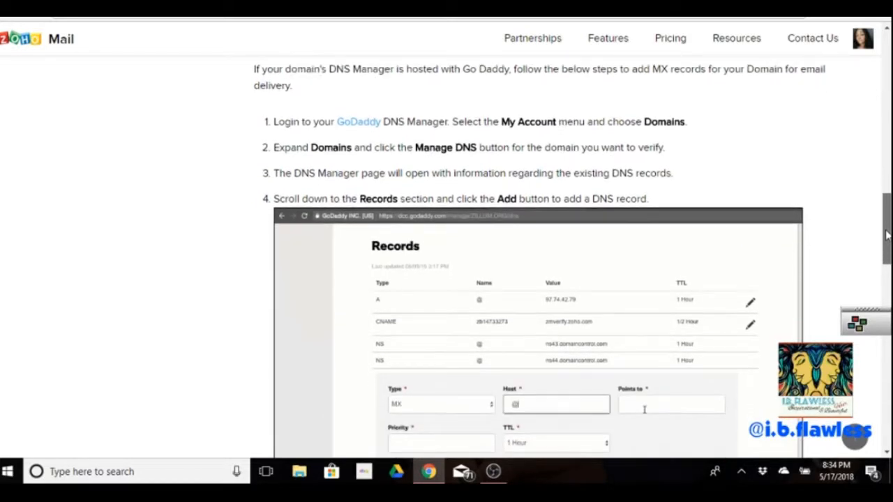
type("mx")
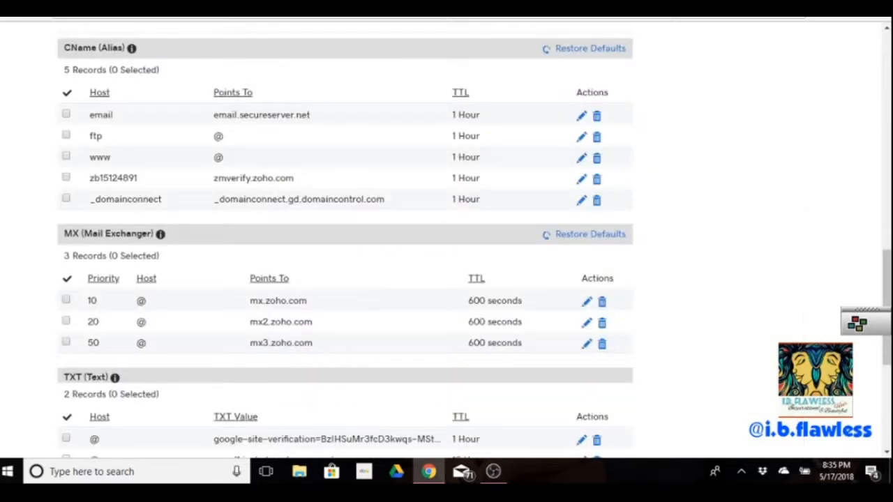
- Open GoDaddy's Add DNS Hosting form, then go back to the list of seven account domains
scroll("down", 3)
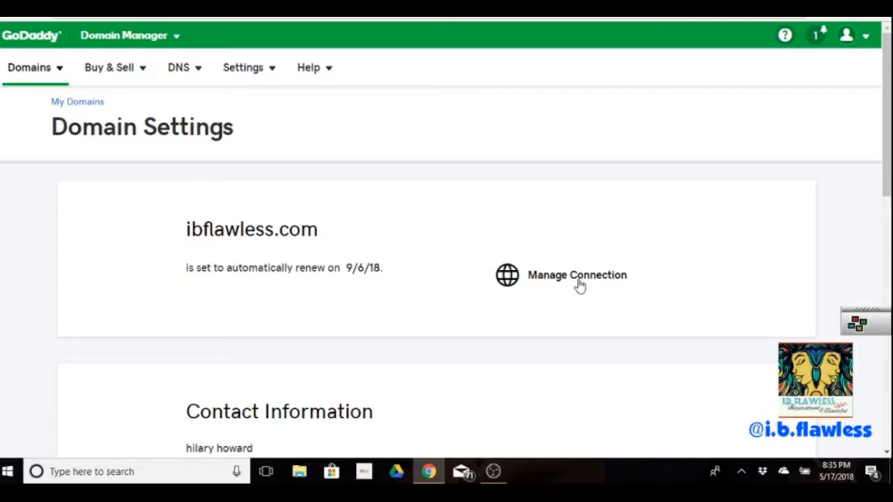
mouse_move(558, 223)
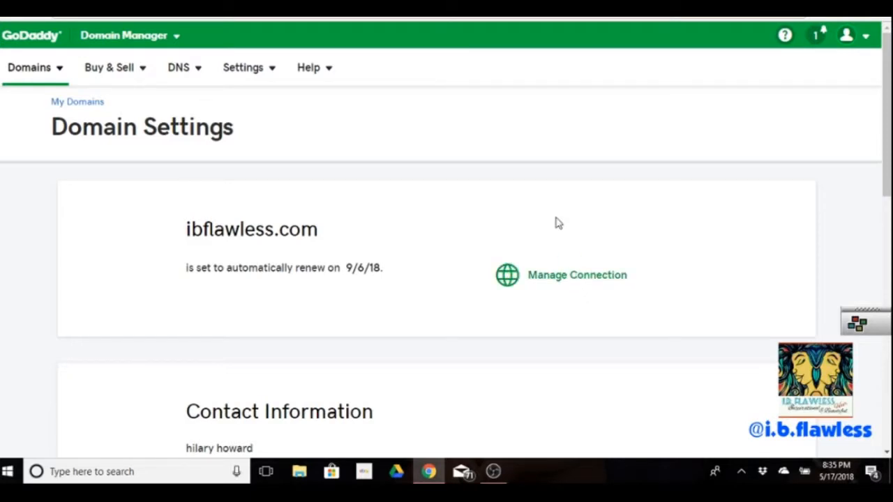
left_click(179, 67)
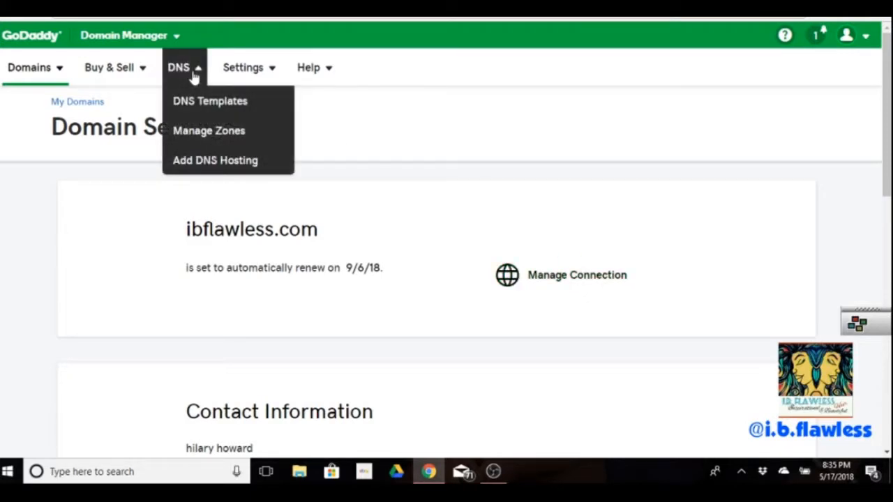
mouse_move(210, 101)
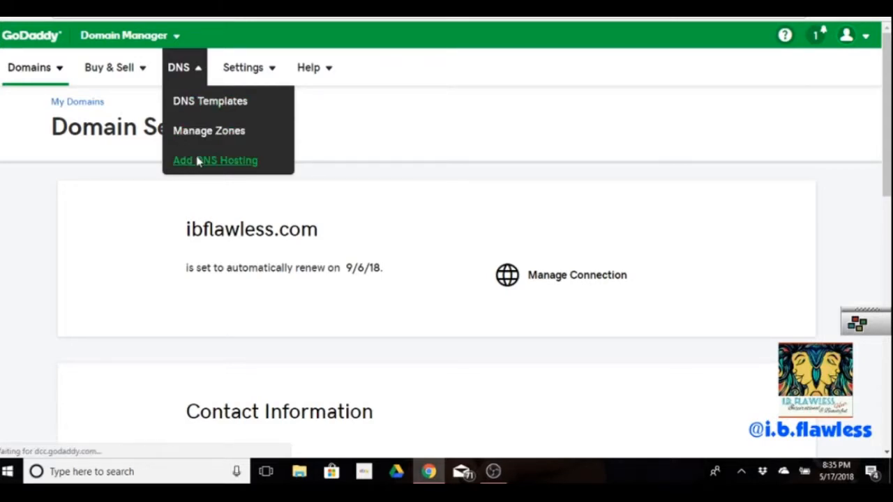
left_click(215, 160)
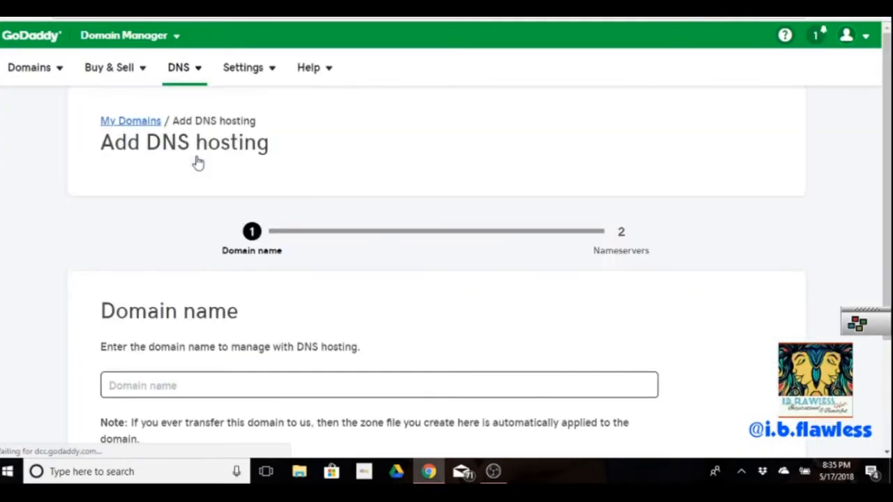
left_click(379, 385)
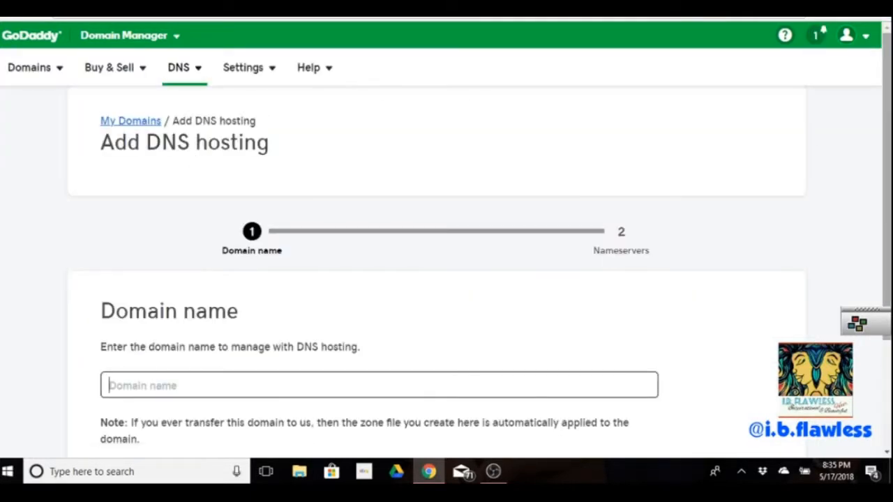
scroll("down", 3)
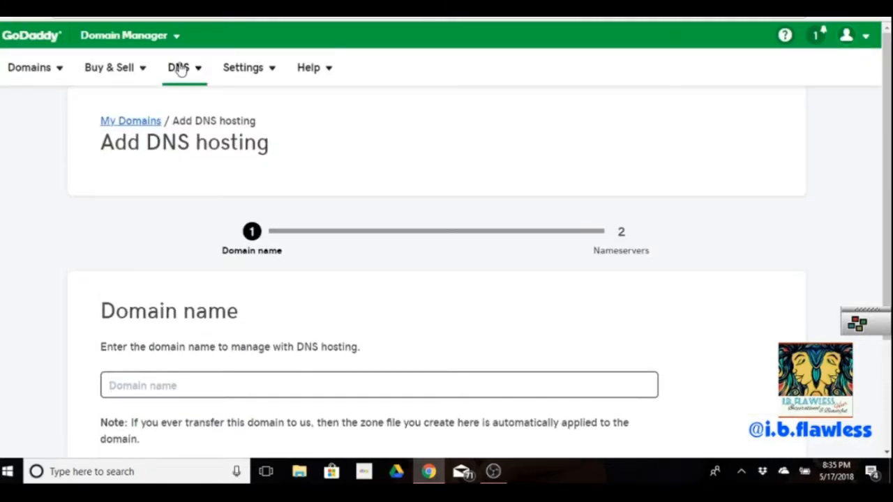
left_click(379, 385)
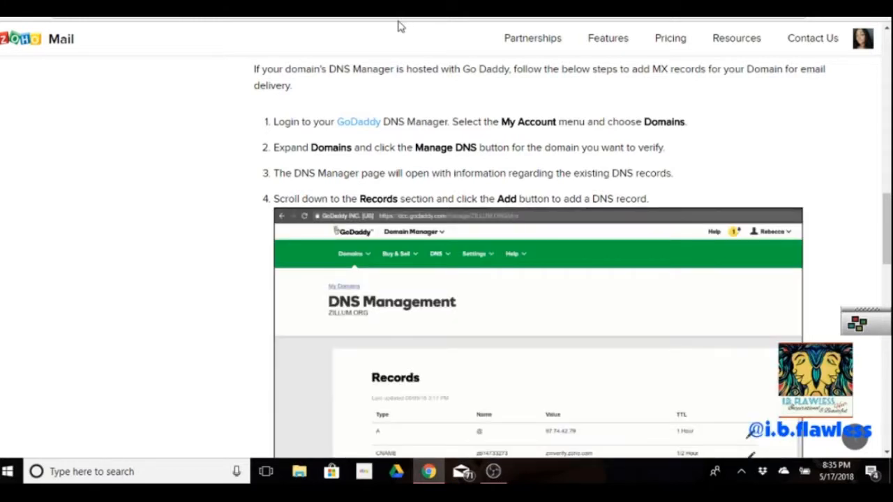
mouse_move(265, 39)
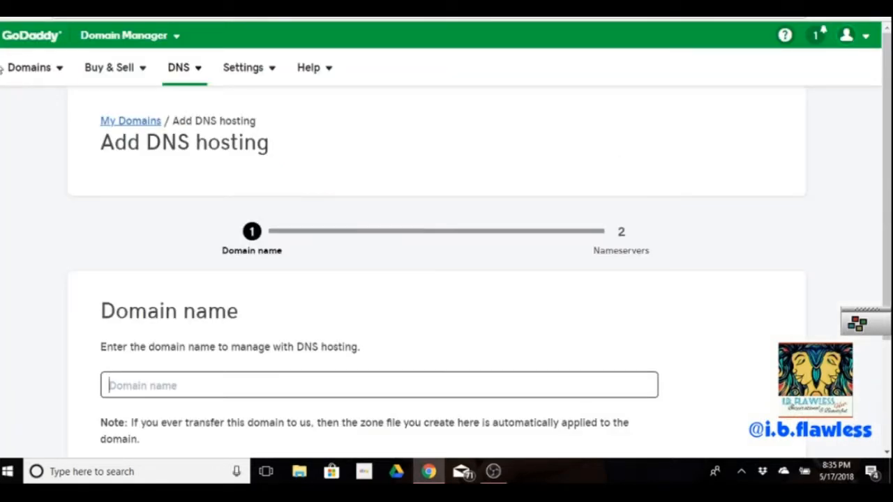
left_click(29, 67)
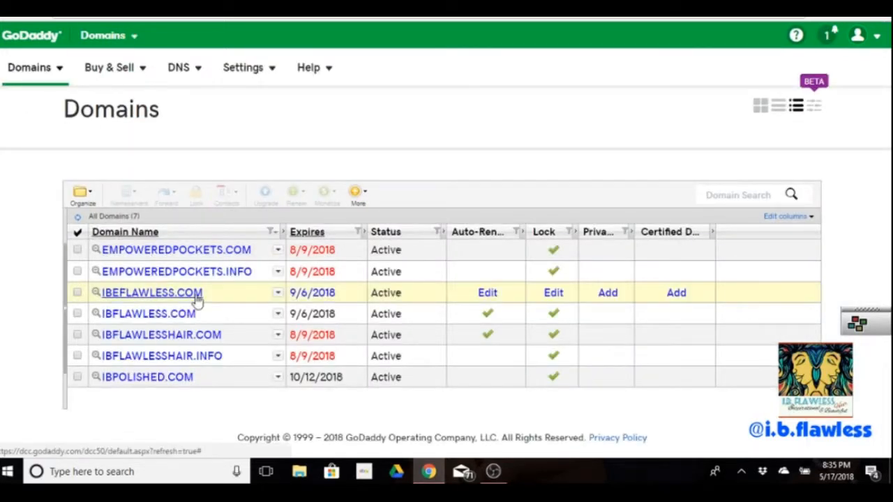
mouse_move(177, 313)
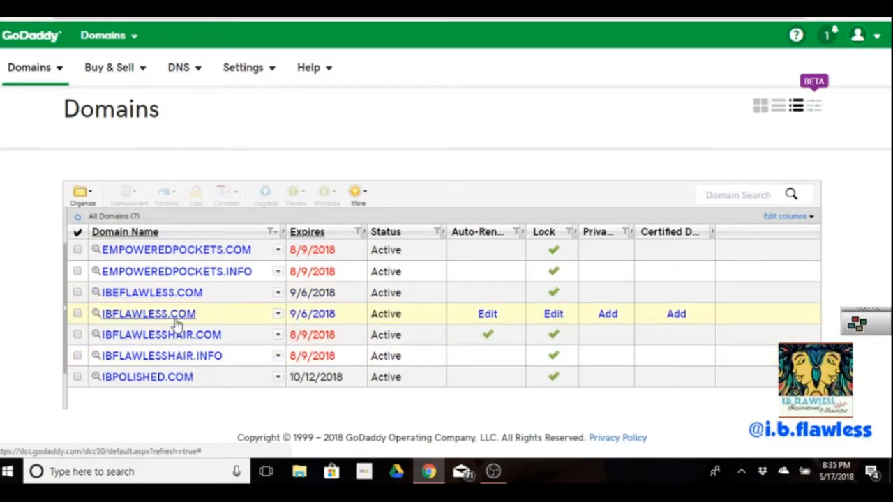
- Open ibflawless.com's domain settings and scroll down to its DNS options
left_click(149, 313)
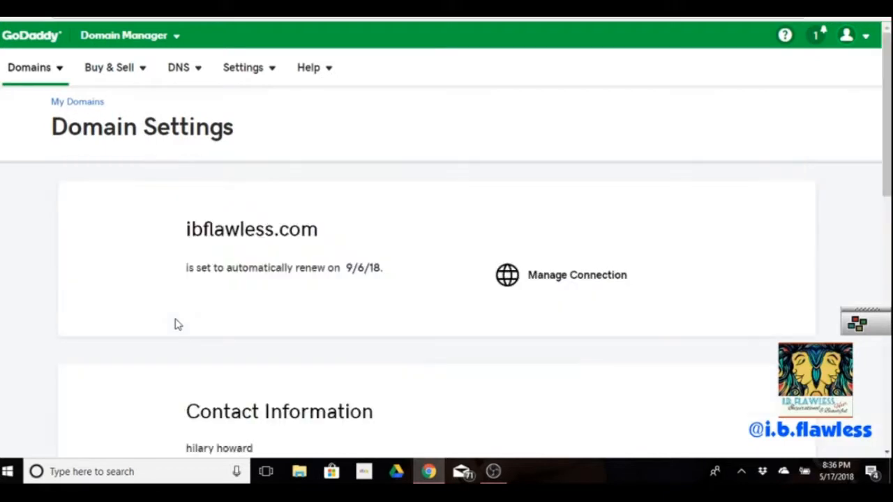
mouse_move(878, 184)
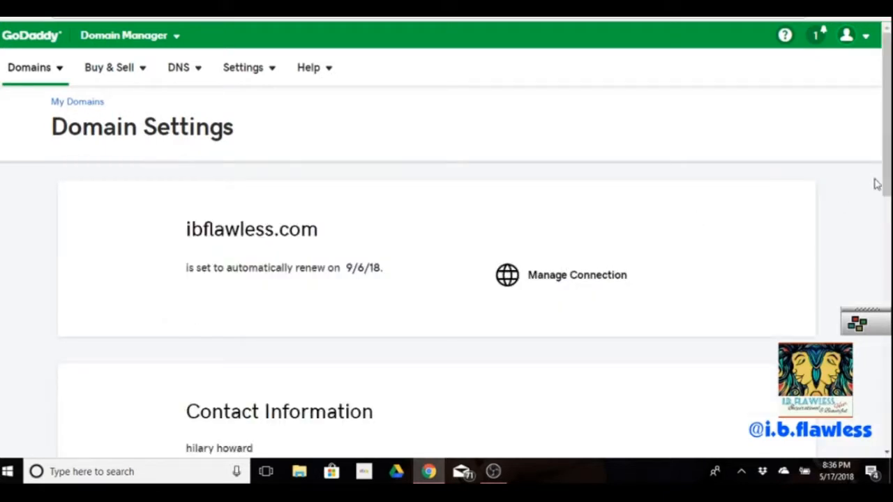
scroll("down", 3)
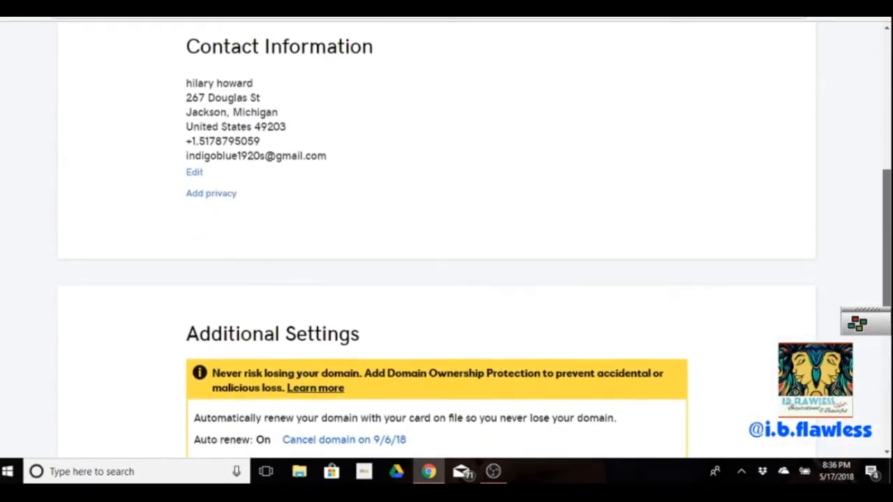
scroll("down", 3)
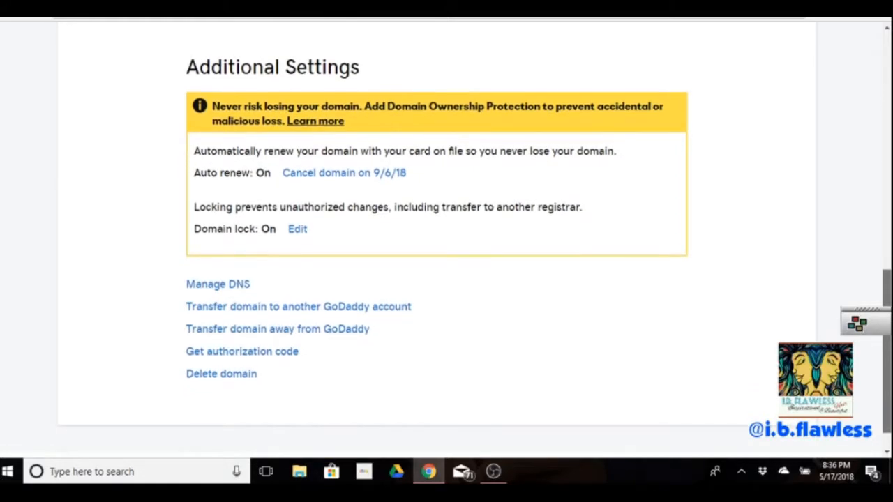
scroll("down", 3)
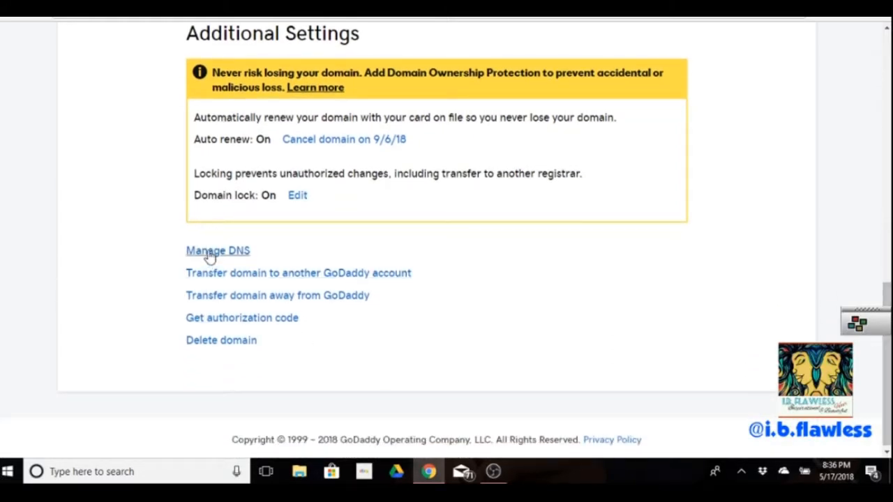
- Open DNS Management for ibflawless.com and scroll through the records to find the TXT entries
left_click(217, 250)
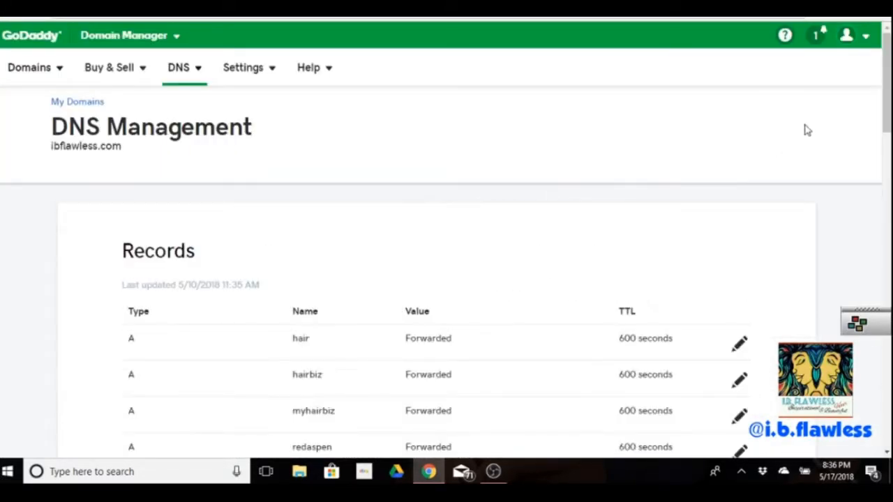
scroll("down", 3)
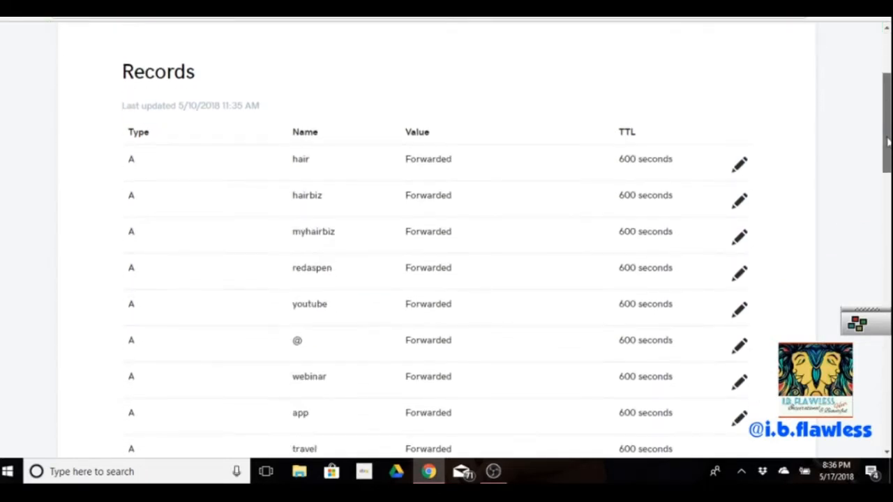
scroll("down", 3)
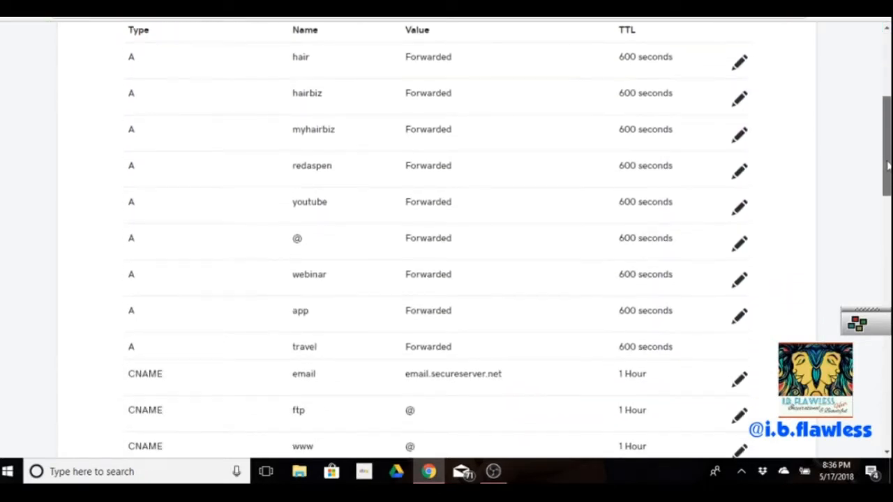
scroll("down", 3)
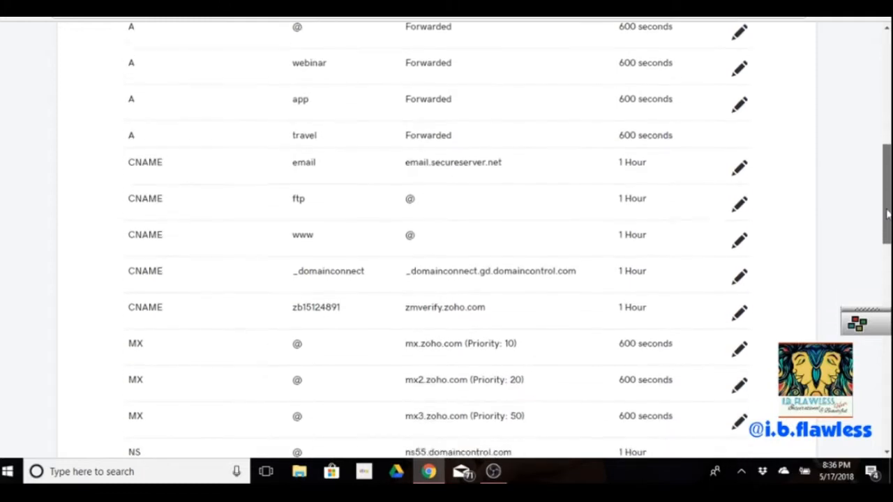
scroll("down", 3)
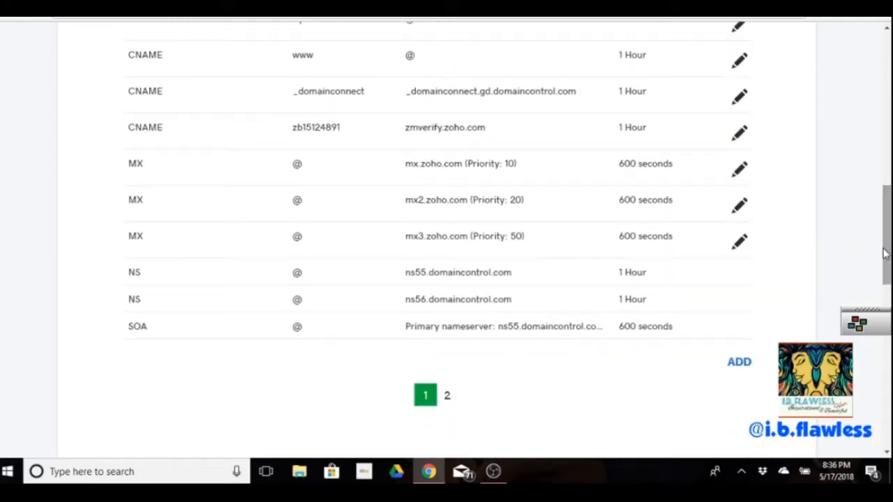
scroll("down", 3)
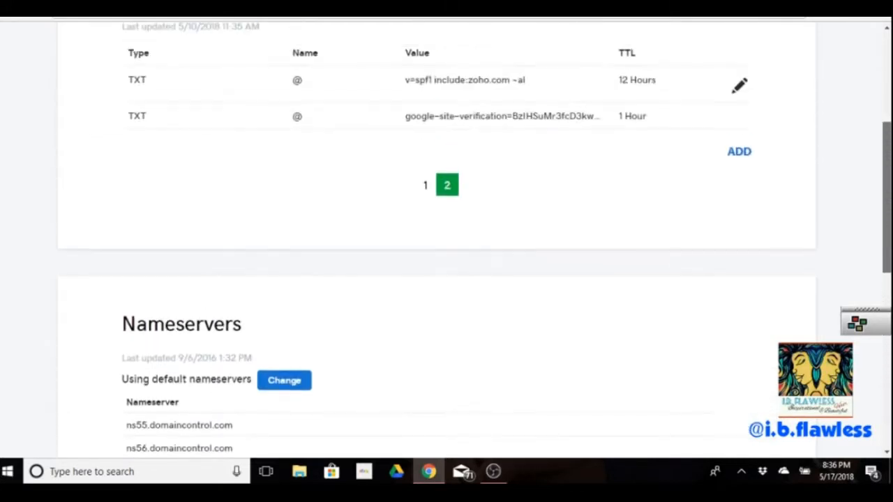
scroll("up", 3)
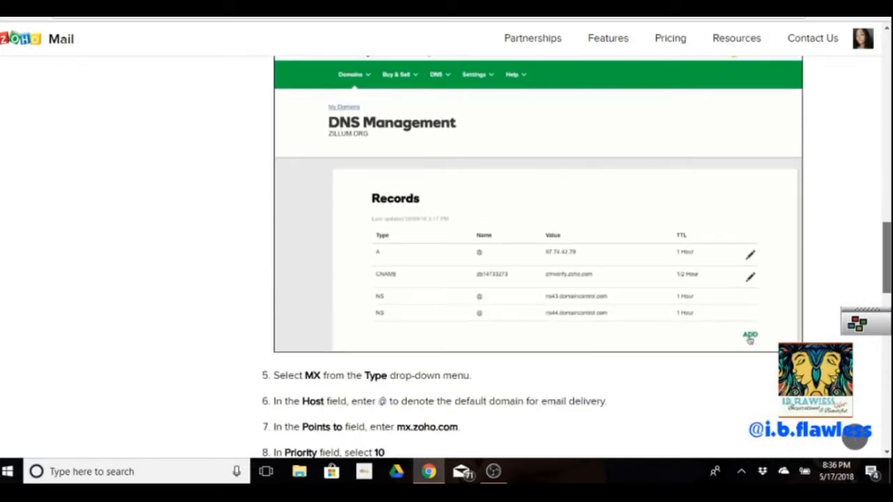
- Go through the guide's GoDaddy MX-type entry steps, then return to ibflawless.com DNS Management
left_click(750, 335)
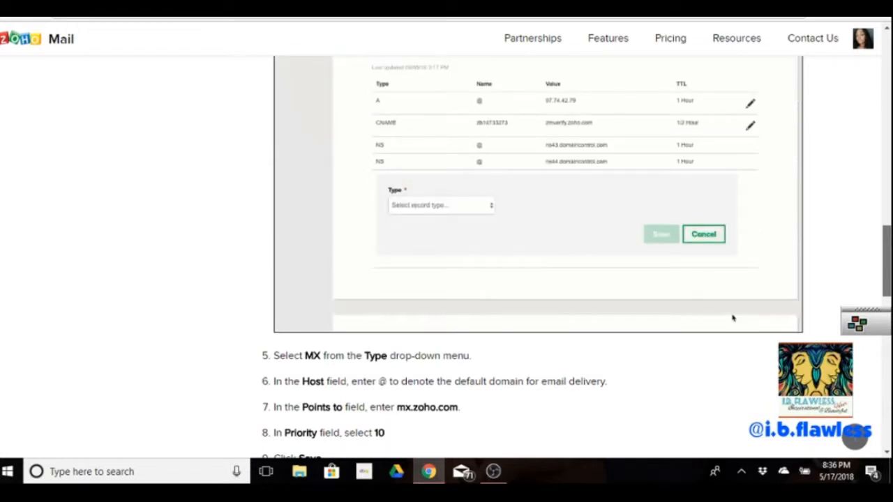
left_click(440, 204)
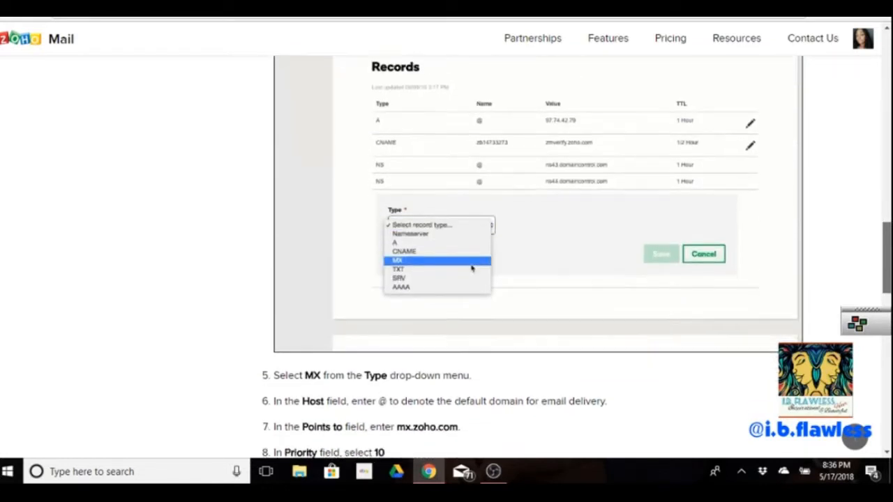
left_click(397, 260)
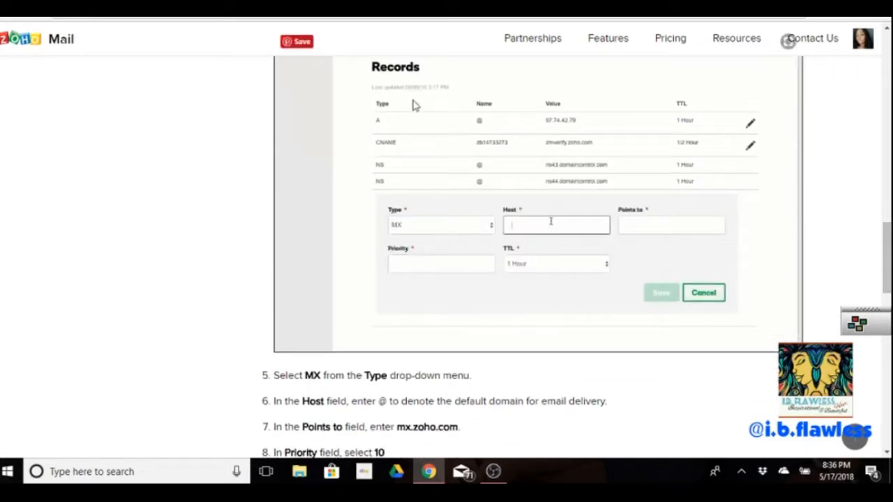
type("@")
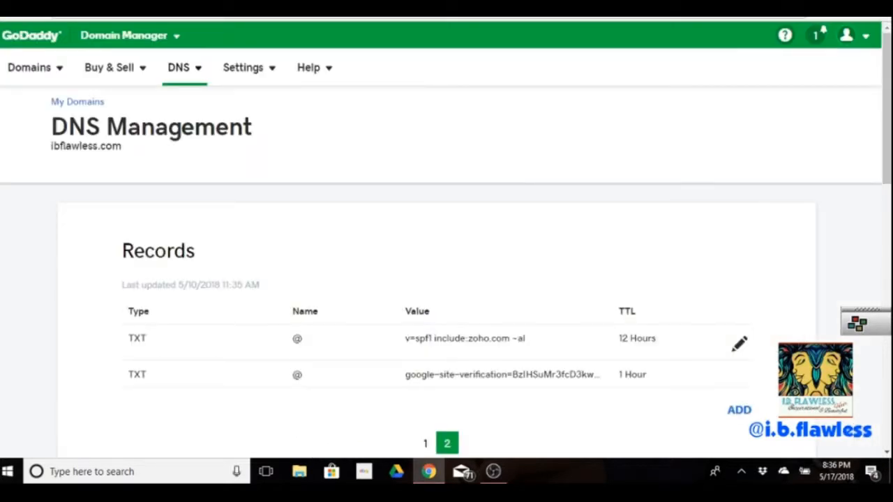
- Start a new MX record from records page 1, entering 20, then view Zoho's required MX entries
left_click(425, 442)
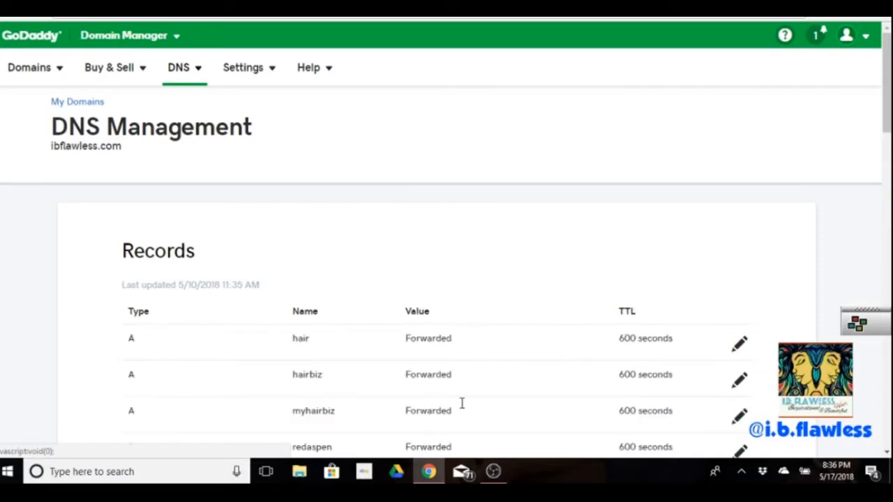
scroll("down", 3)
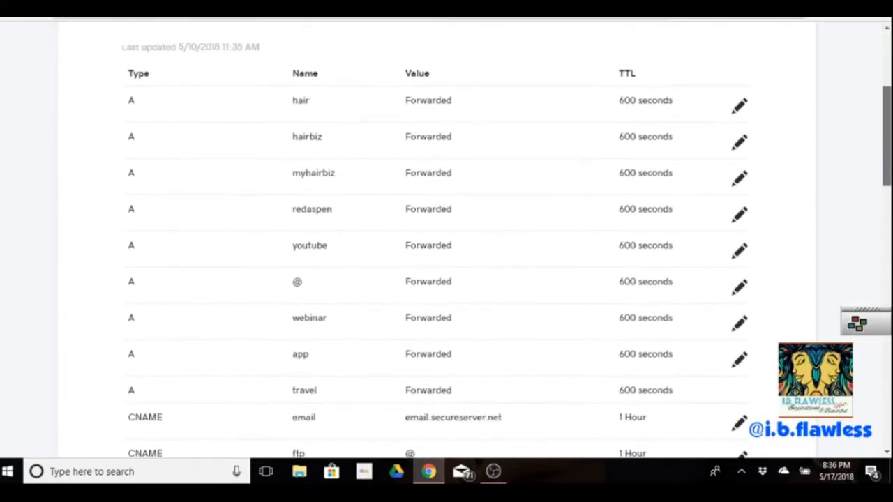
scroll("down", 3)
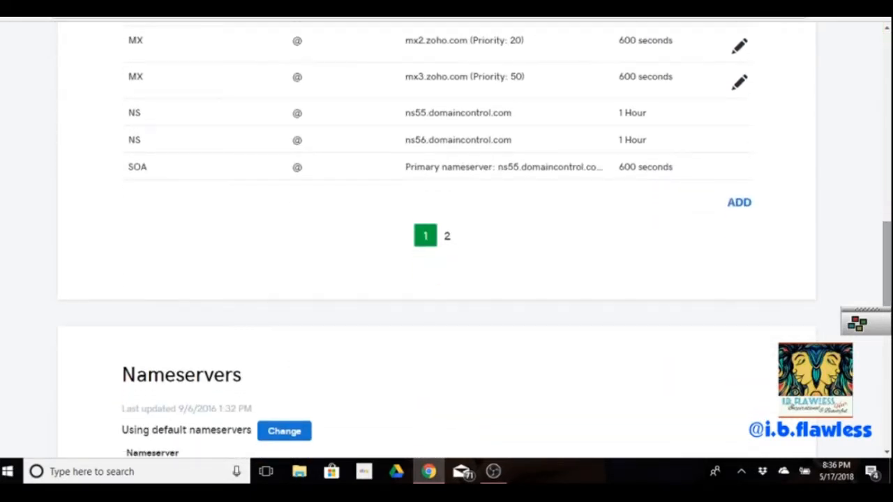
left_click(739, 202)
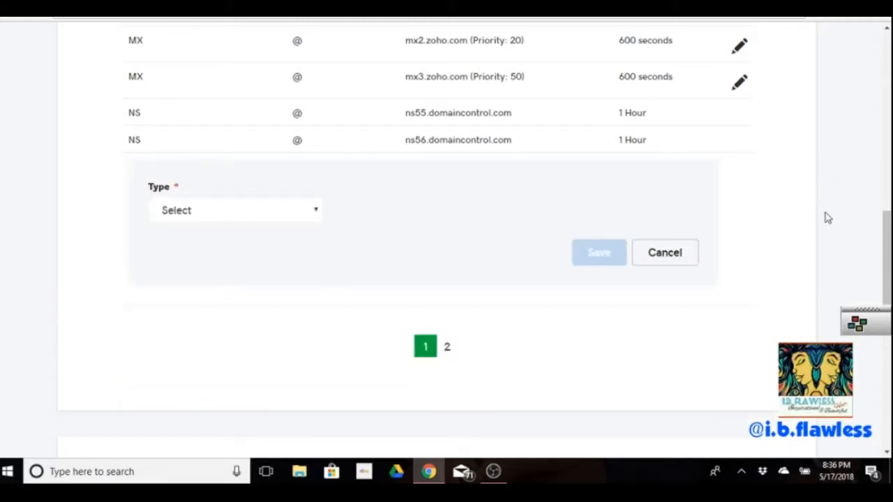
left_click(235, 210)
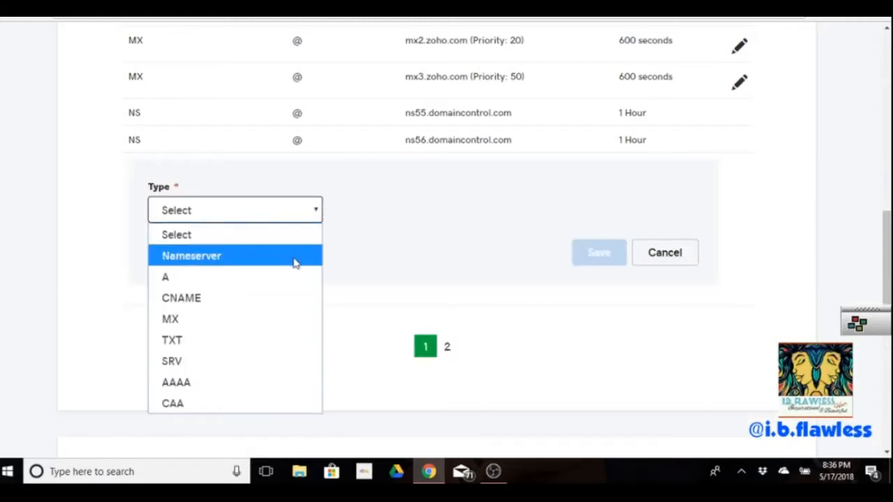
left_click(170, 319)
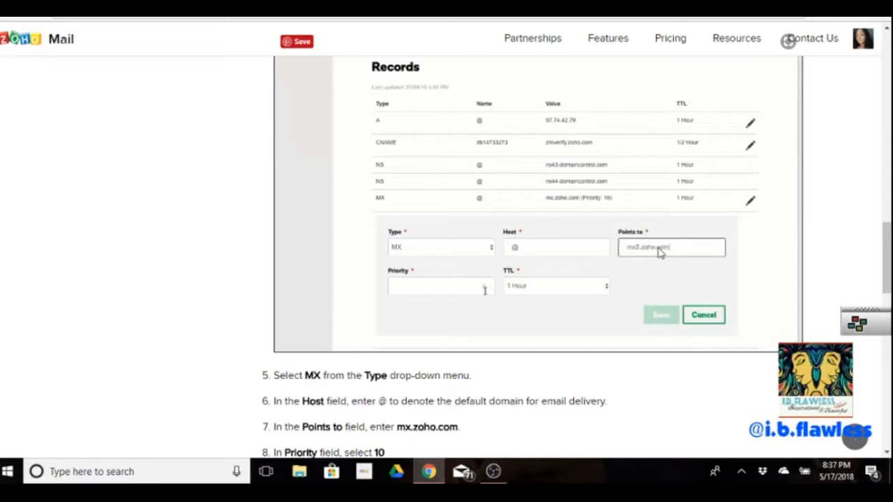
type("20")
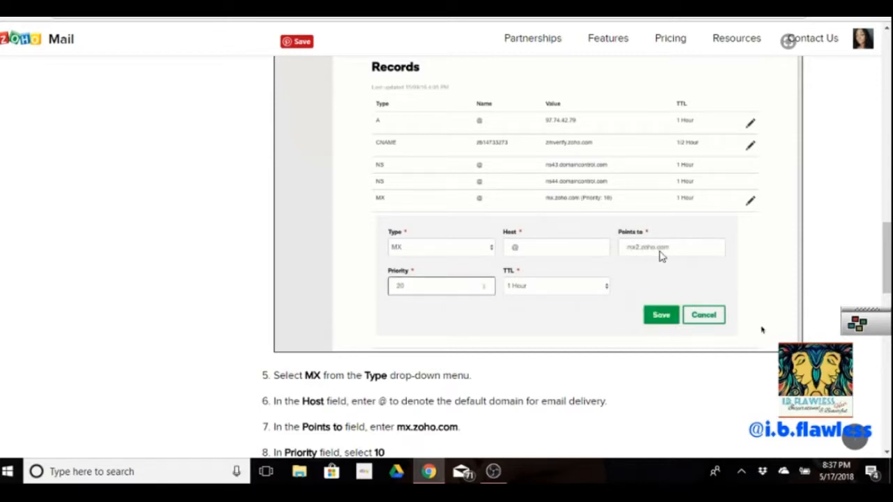
left_click(659, 314)
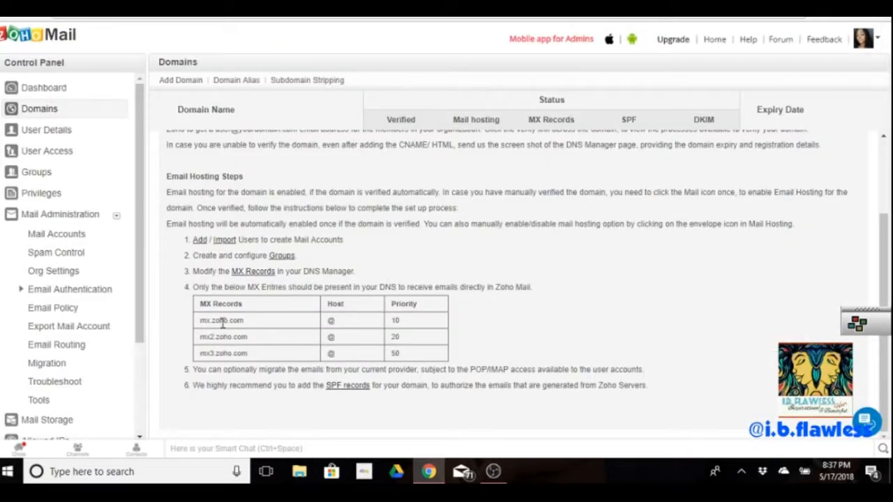
mouse_move(219, 352)
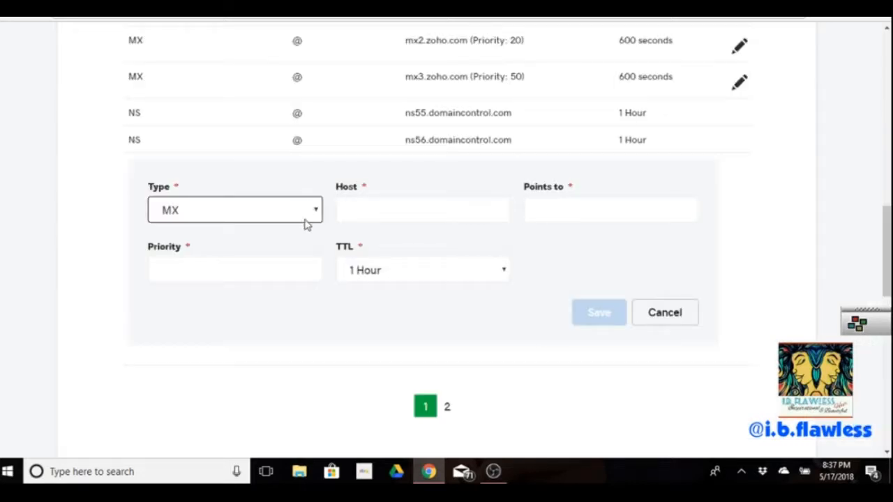
mouse_move(518, 211)
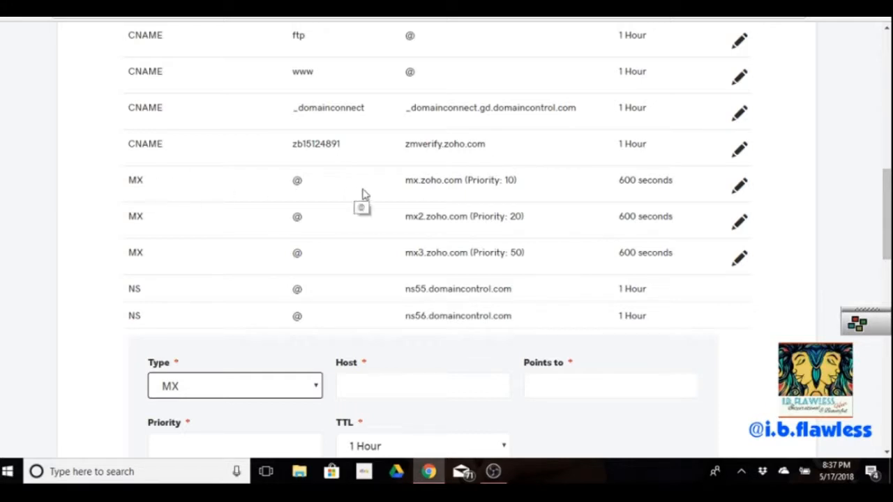
mouse_move(435, 216)
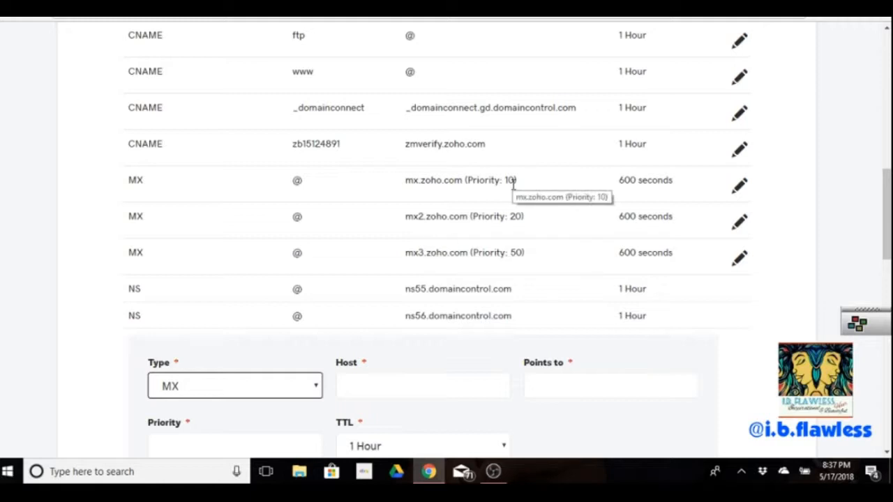
mouse_move(522, 244)
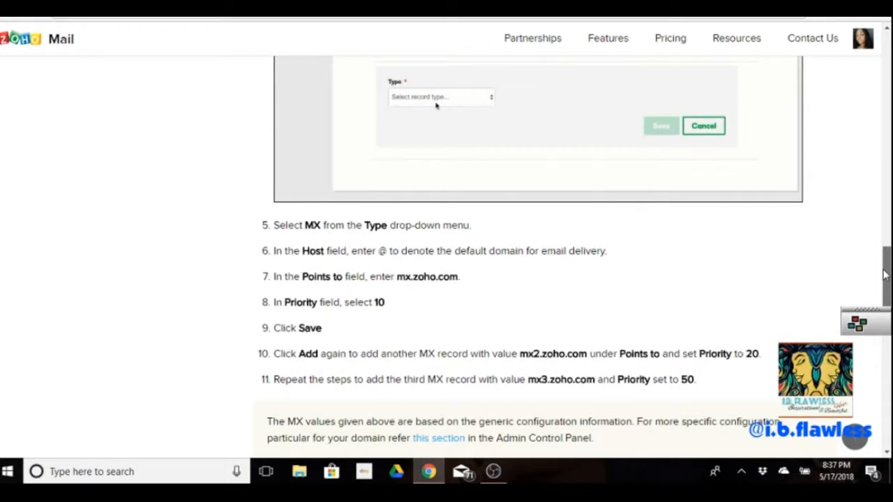
- Read the rest of the GoDaddy MX guide and open the SPF records help article
left_click(441, 97)
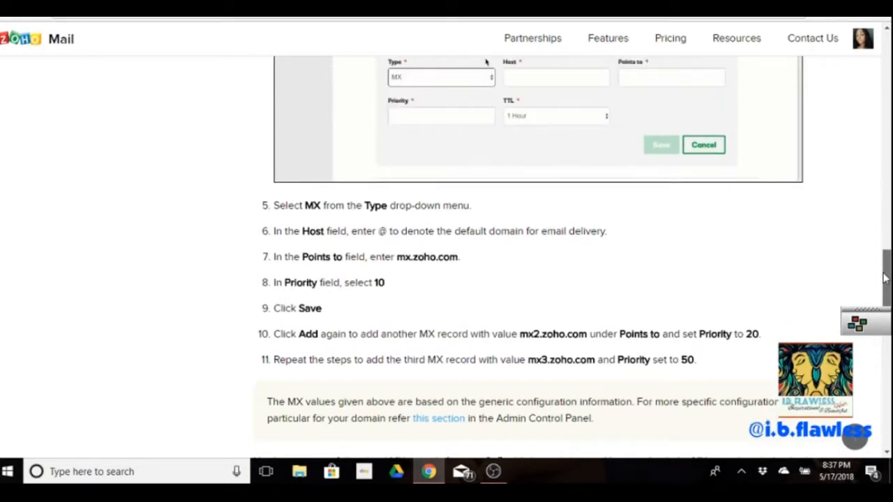
scroll("down", 3)
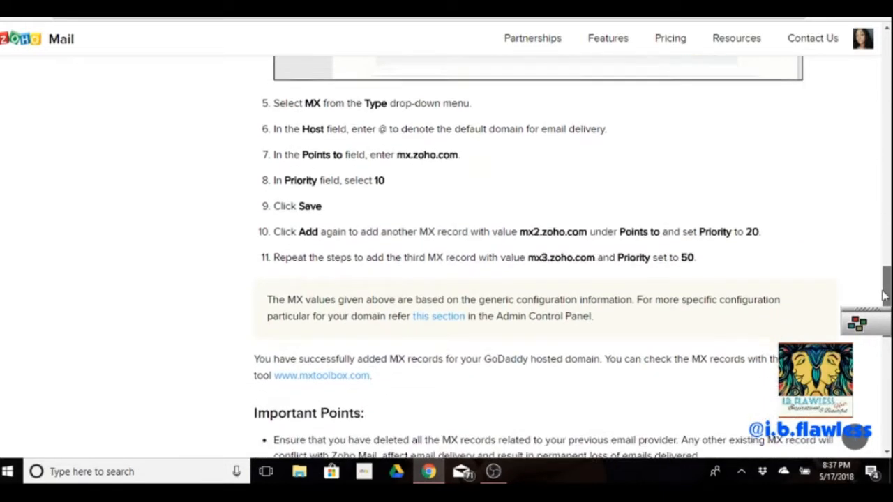
scroll("down", 3)
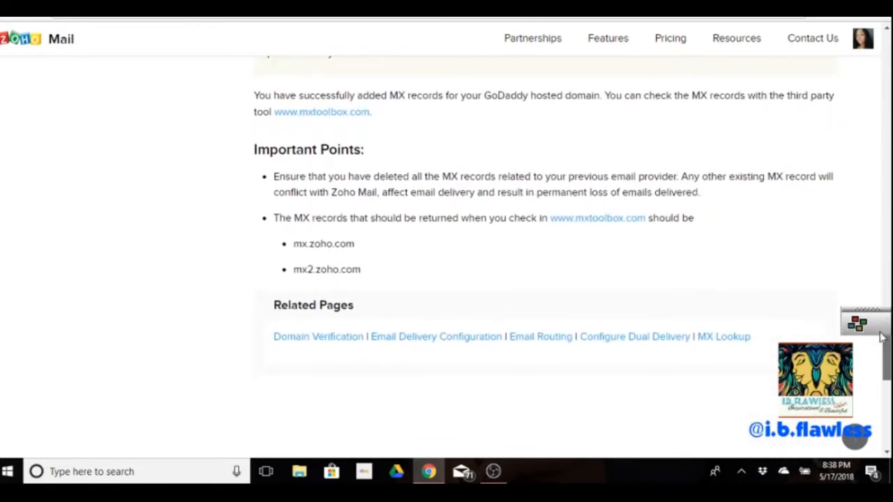
scroll("down", 3)
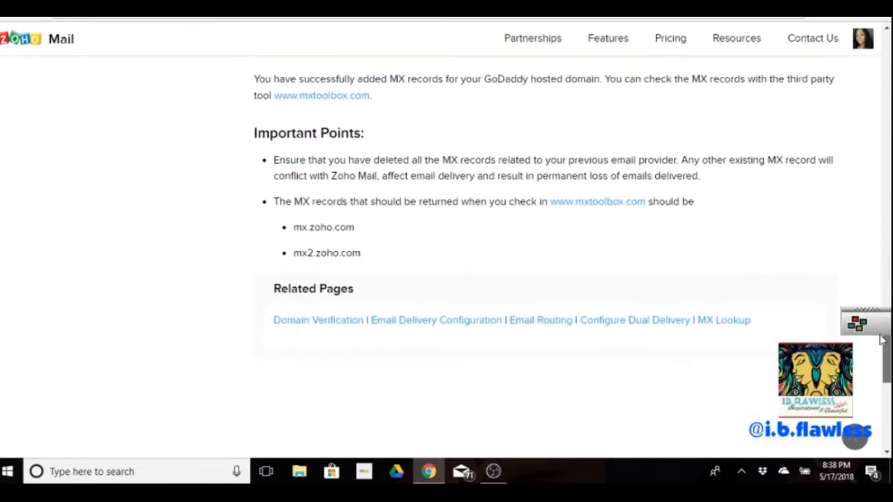
scroll("up", 3)
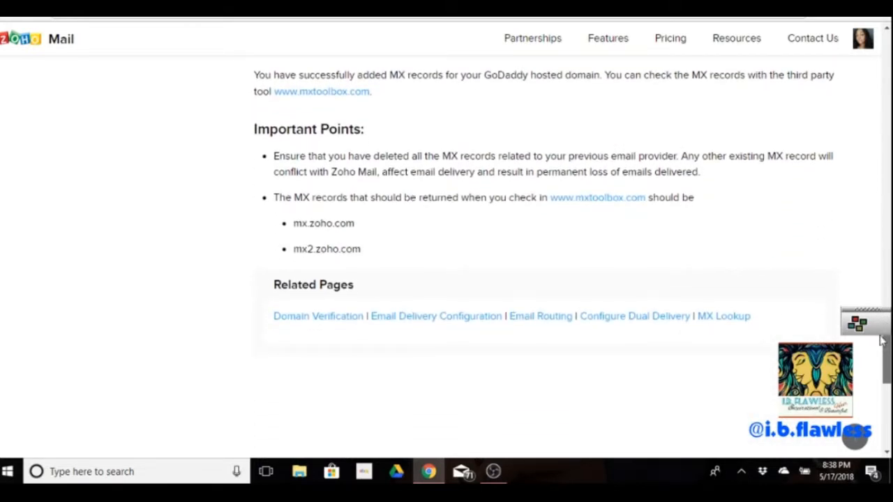
scroll("down", 3)
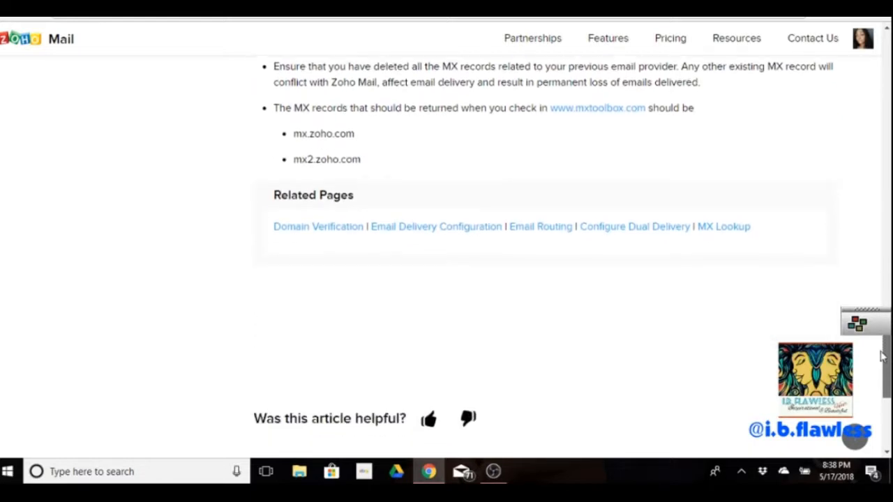
scroll("down", 3)
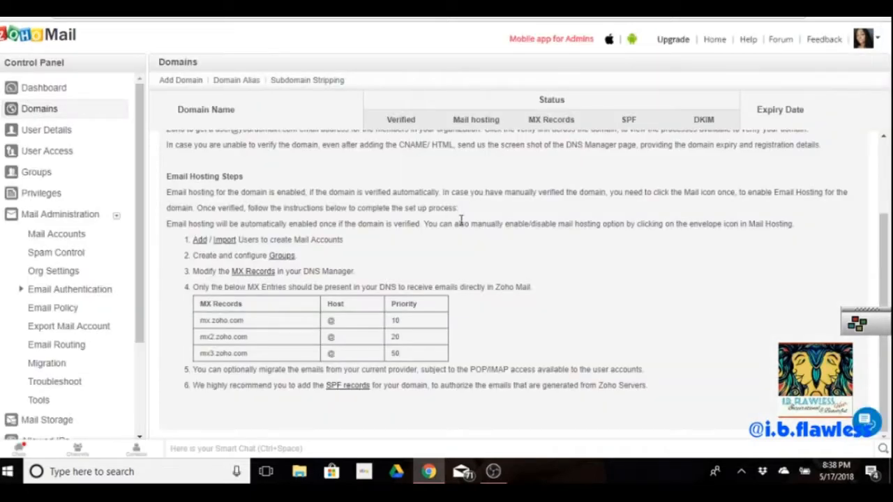
left_click_drag(192, 271, 395, 357)
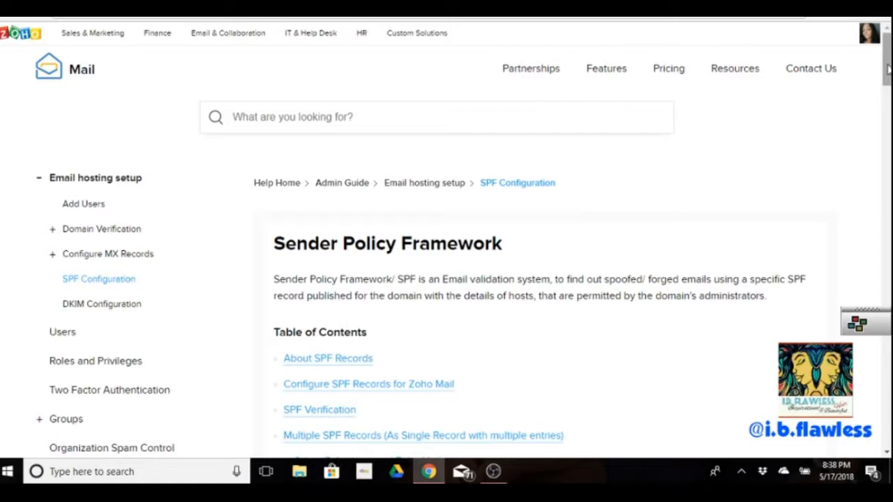
- Scroll to Configure SPF Records, then select and copy 'v=spf1 include:zoho.com ~all'
scroll("down", 3)
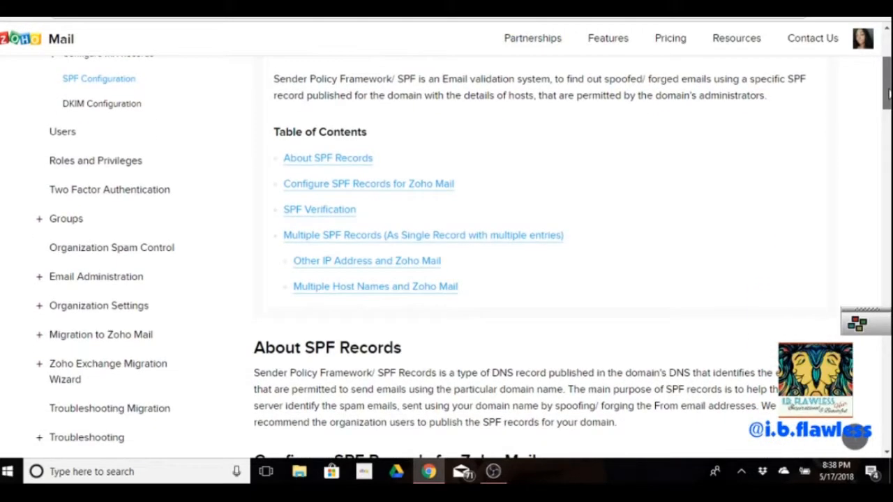
scroll("down", 3)
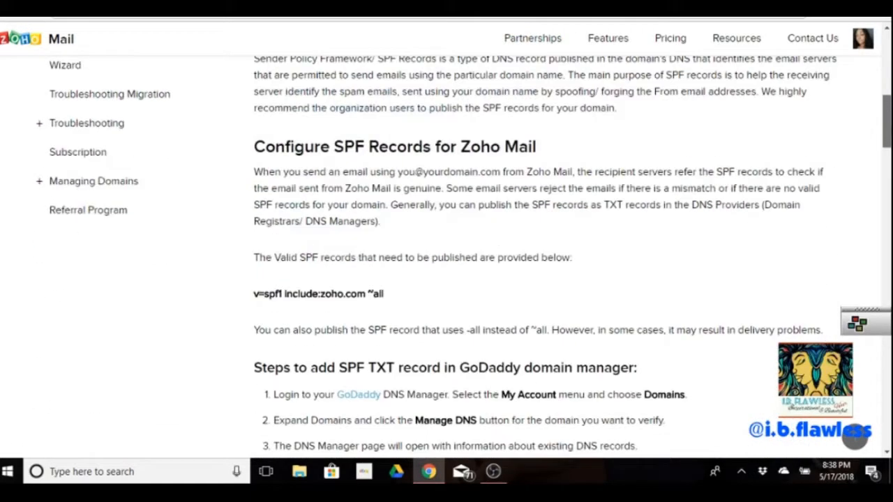
scroll("down", 3)
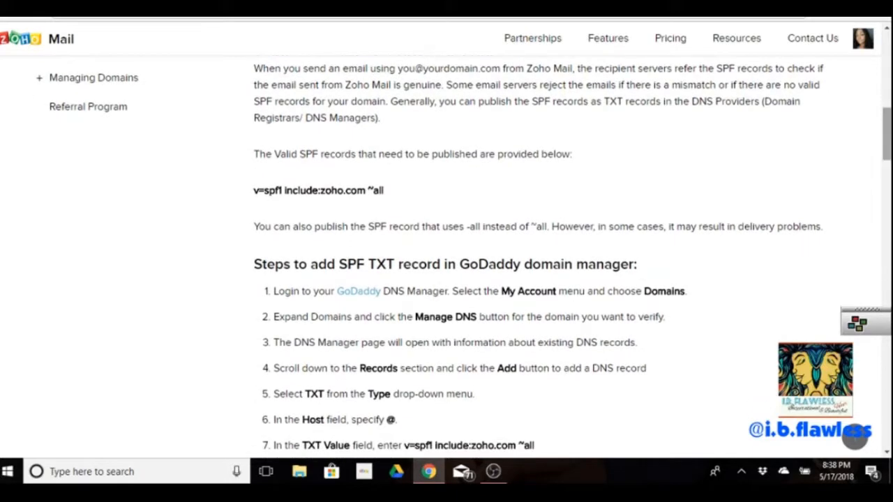
mouse_move(431, 186)
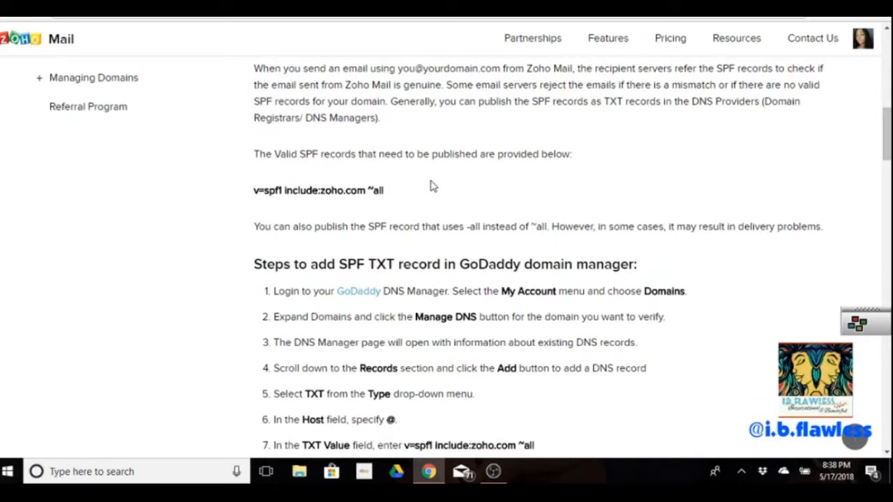
mouse_move(420, 188)
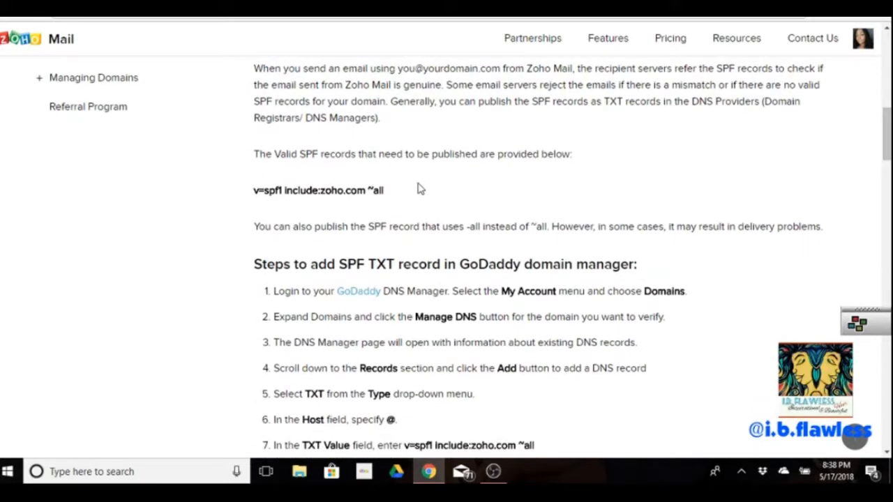
left_click_drag(253, 190, 382, 190)
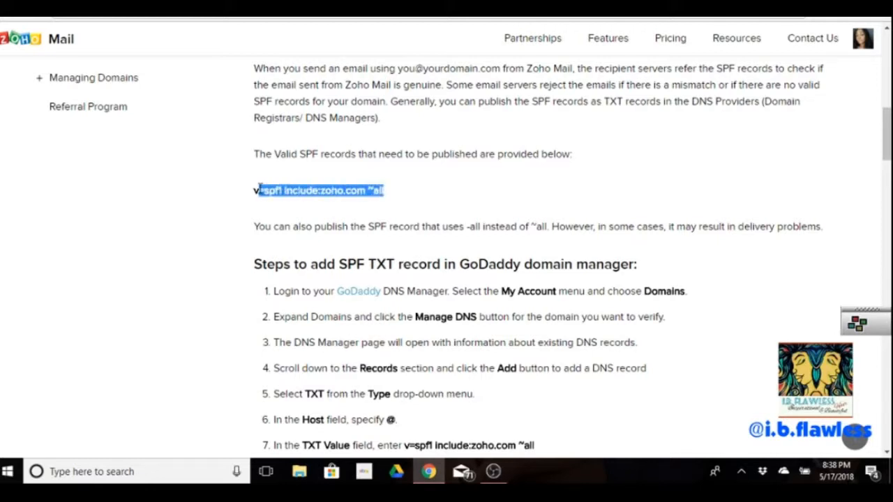
right_click(317, 190)
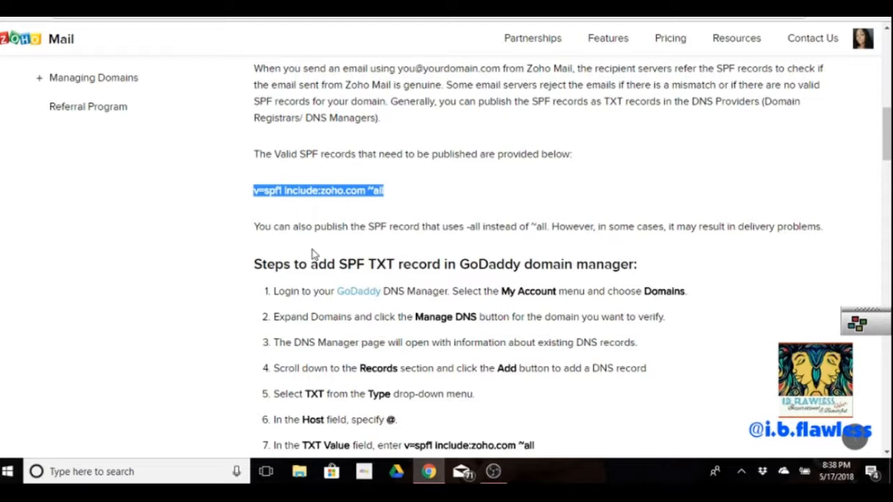
mouse_move(353, 252)
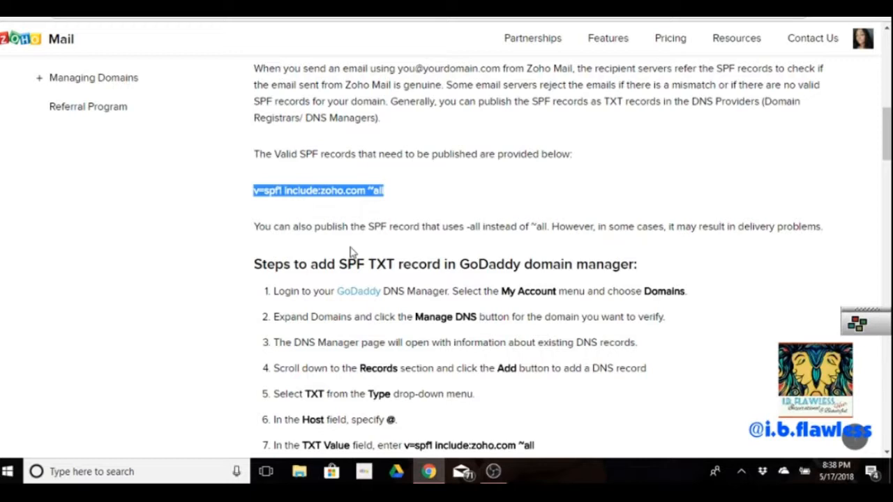
mouse_move(866, 152)
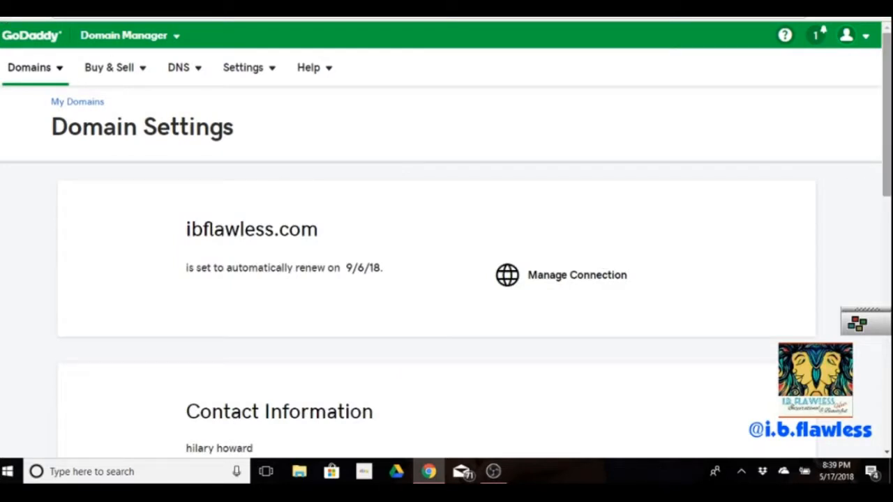
- Open ibflawless.com's DNS records and scroll through Records and Nameservers to page one's end
scroll("down", 3)
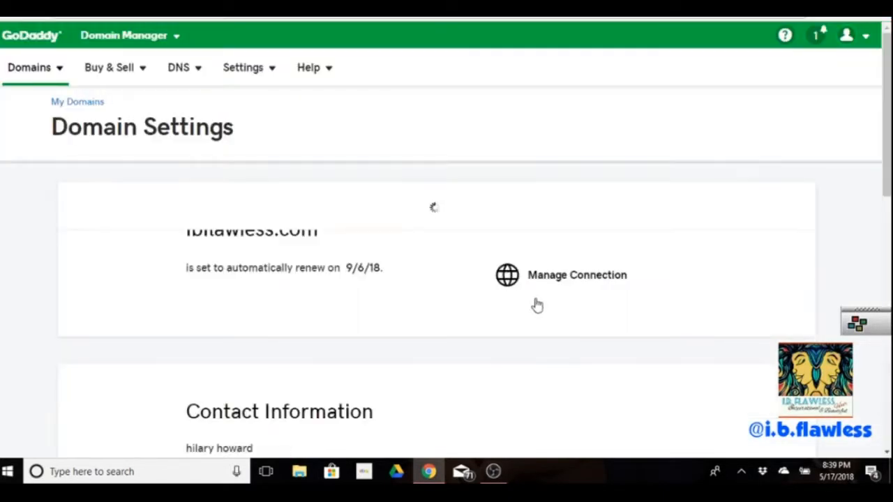
left_click(179, 67)
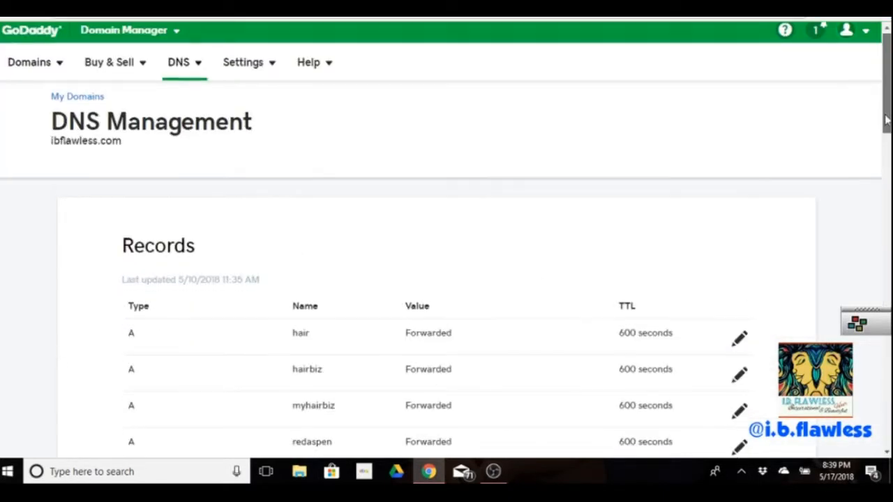
scroll("down", 3)
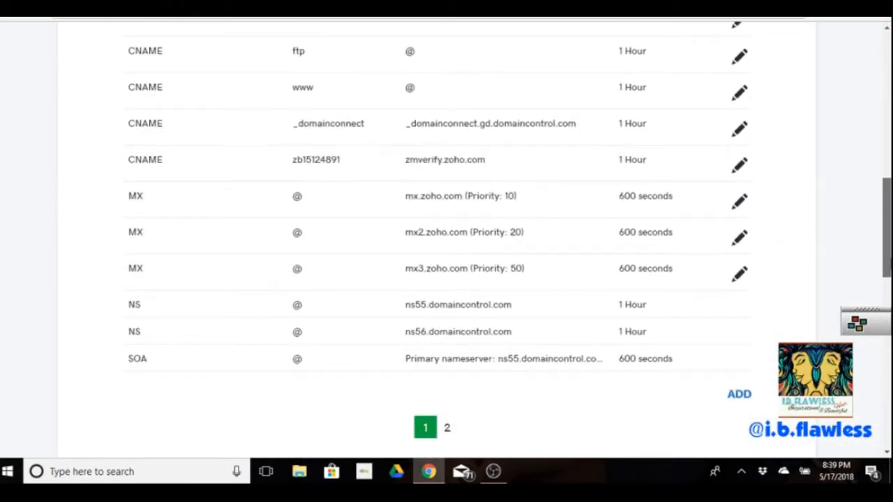
scroll("down", 3)
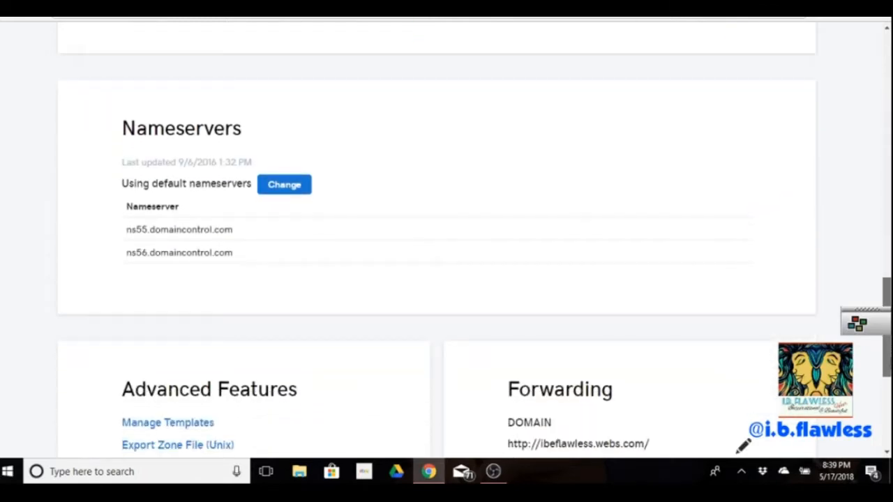
scroll("down", 3)
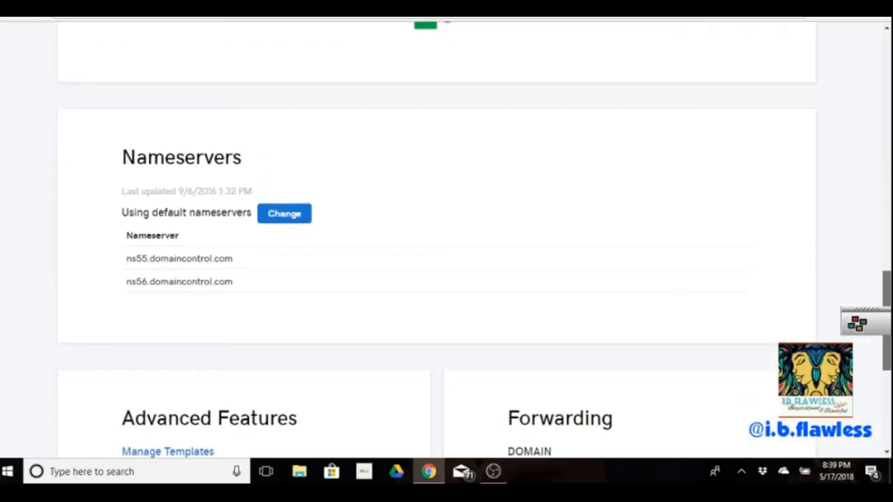
scroll("down", 3)
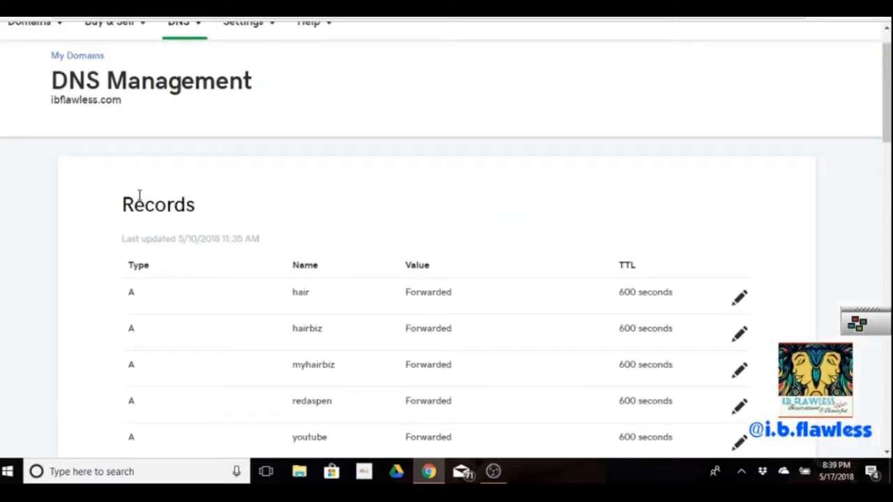
mouse_move(476, 173)
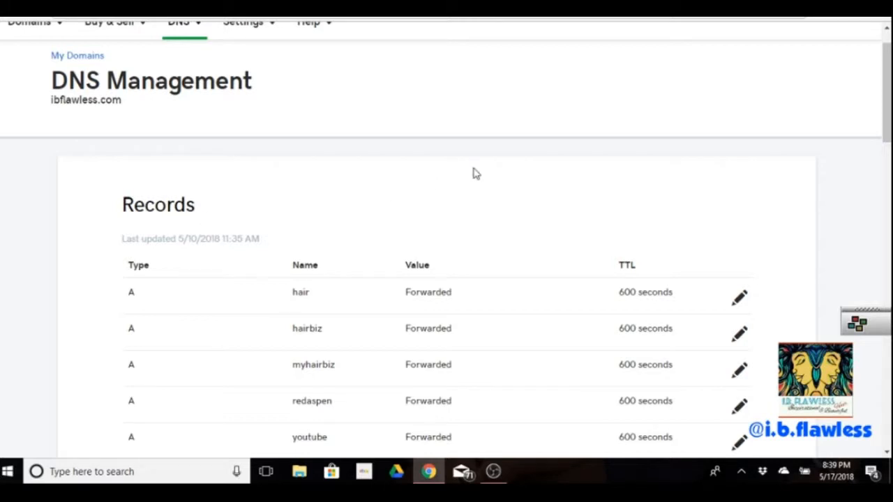
scroll("down", 3)
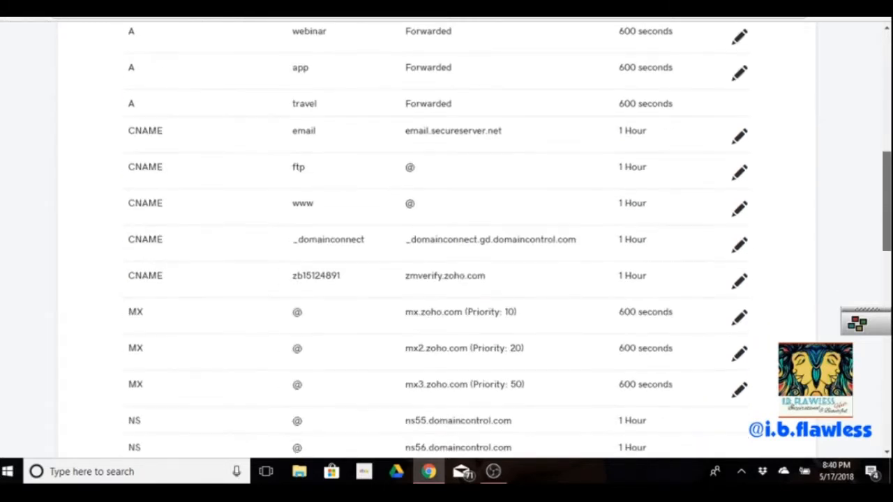
scroll("down", 3)
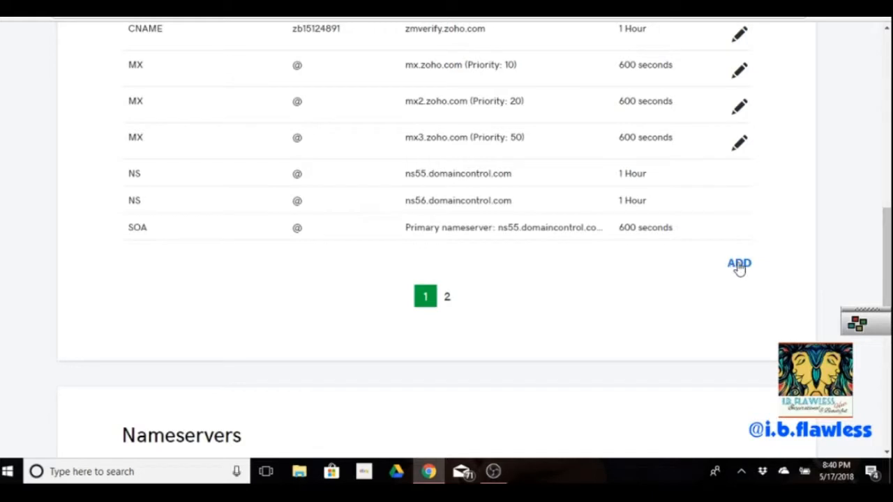
- Start a new DNS record and read Zoho's GoDaddy SPF TXT help steps
left_click(738, 264)
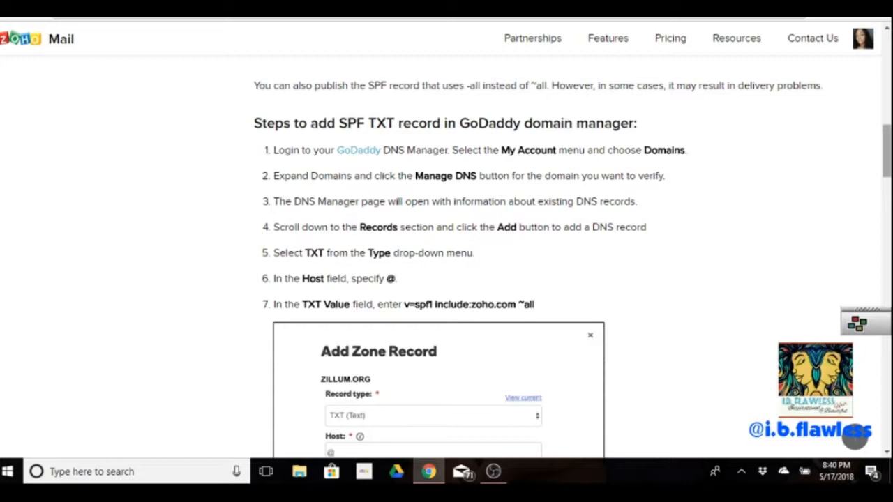
scroll("down", 3)
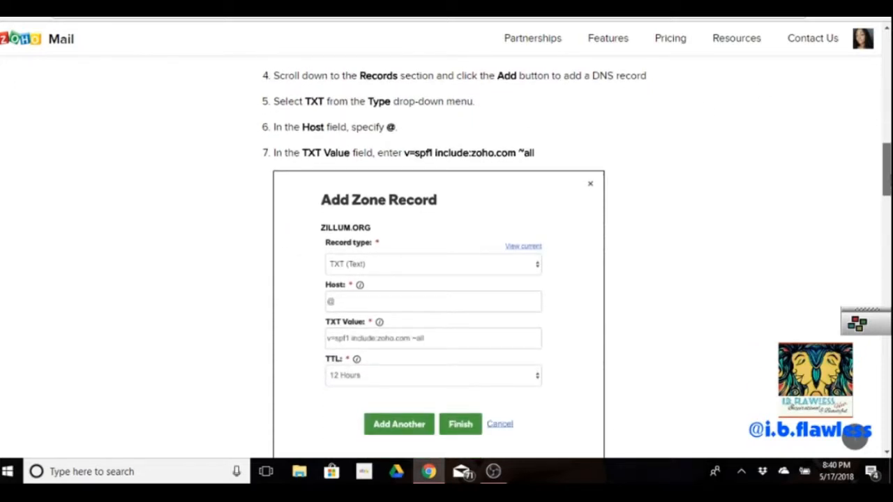
scroll("down", 3)
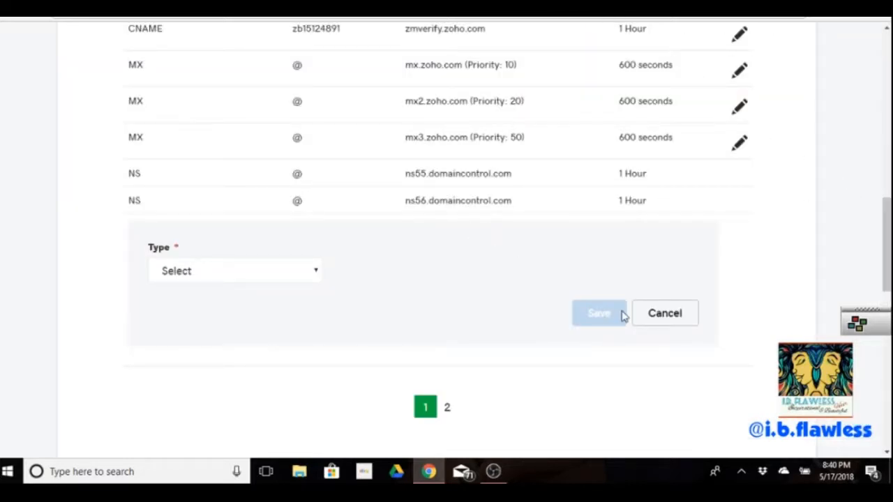
- Save a TXT record holding the pasted Zoho SPF value, then view records page 2
left_click(234, 271)
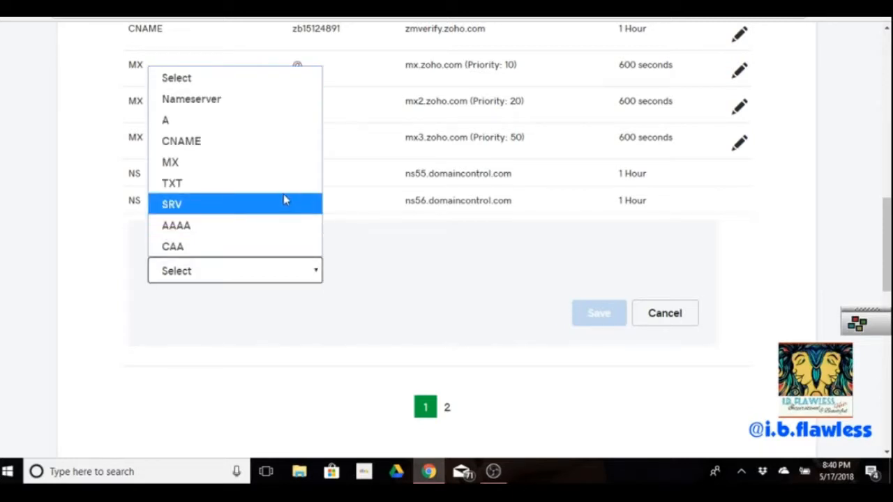
left_click(172, 182)
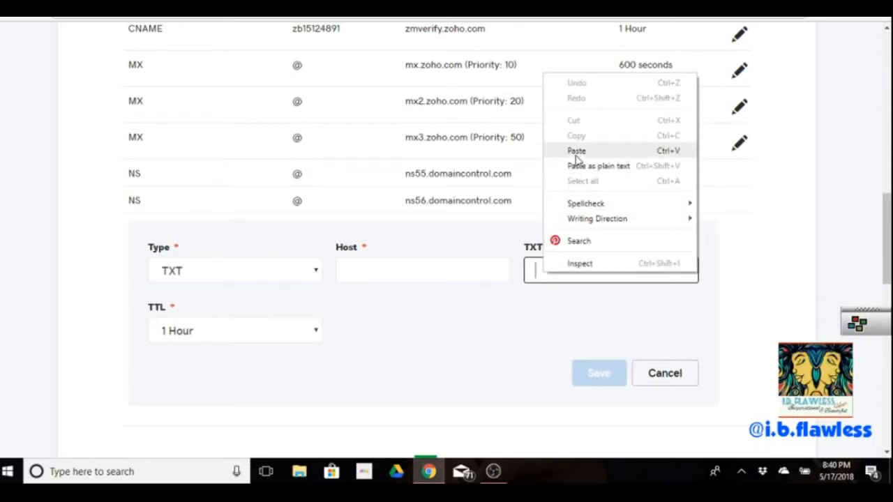
left_click(576, 151)
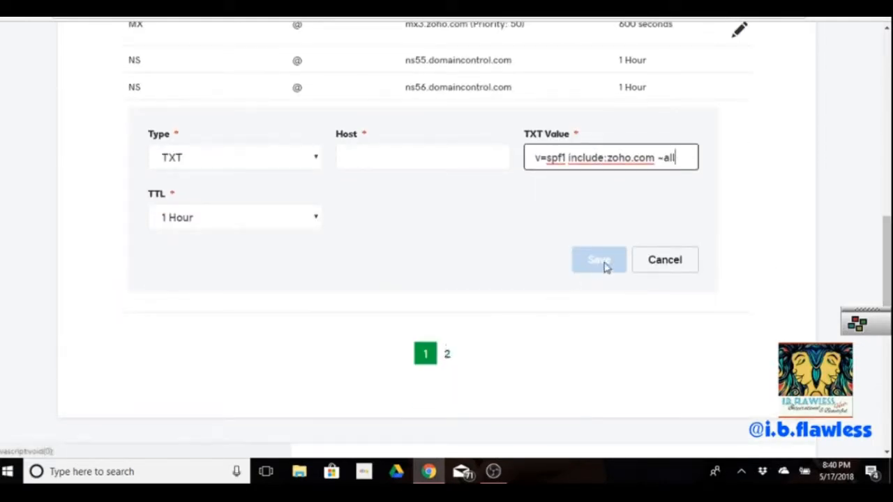
left_click(598, 259)
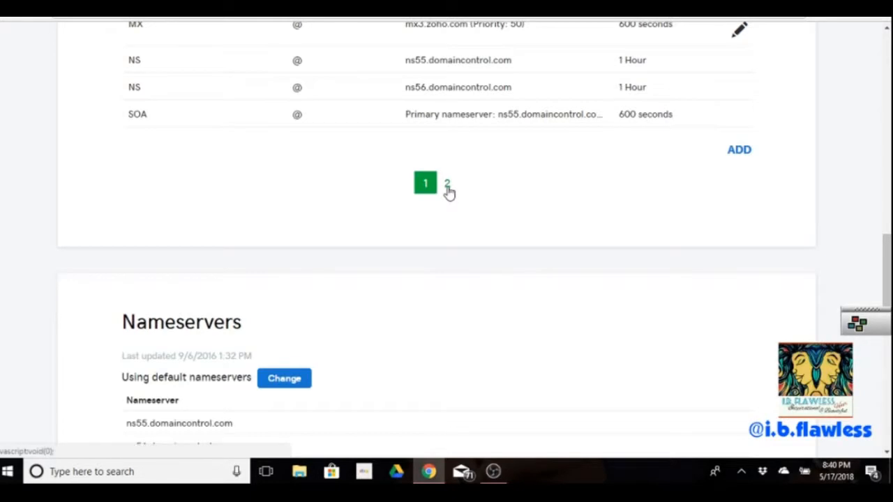
left_click(447, 182)
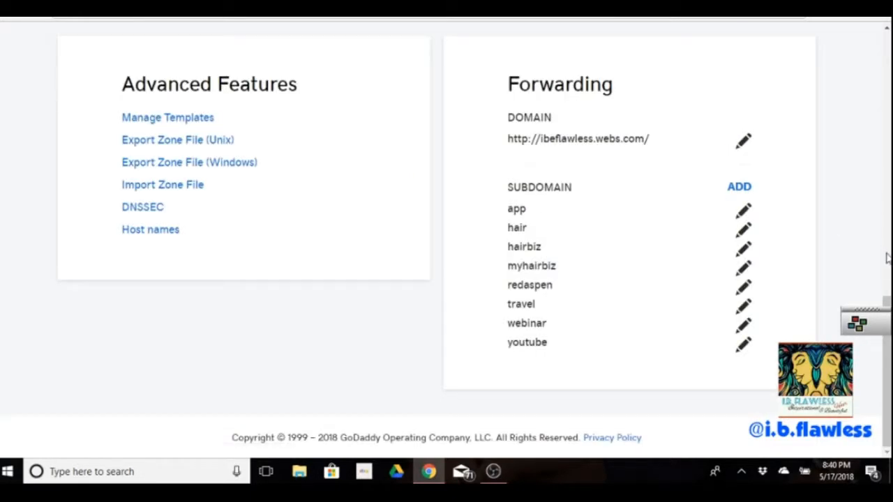
scroll("down", 3)
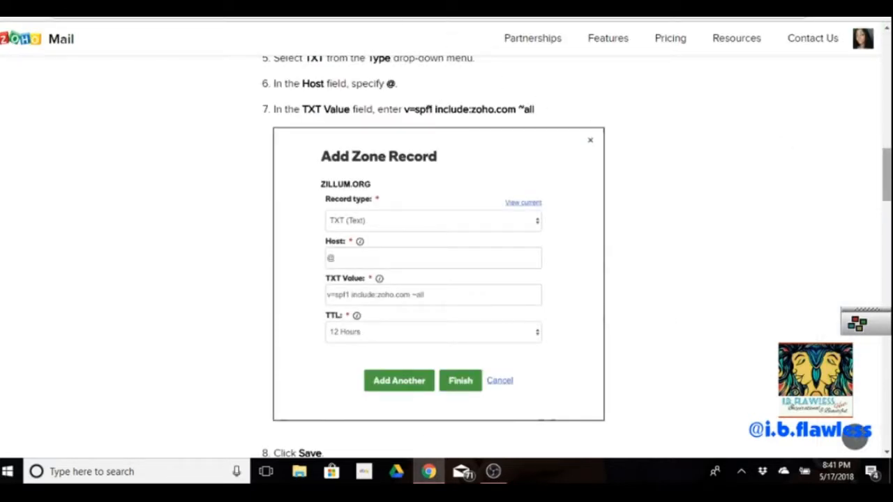
scroll("down", 3)
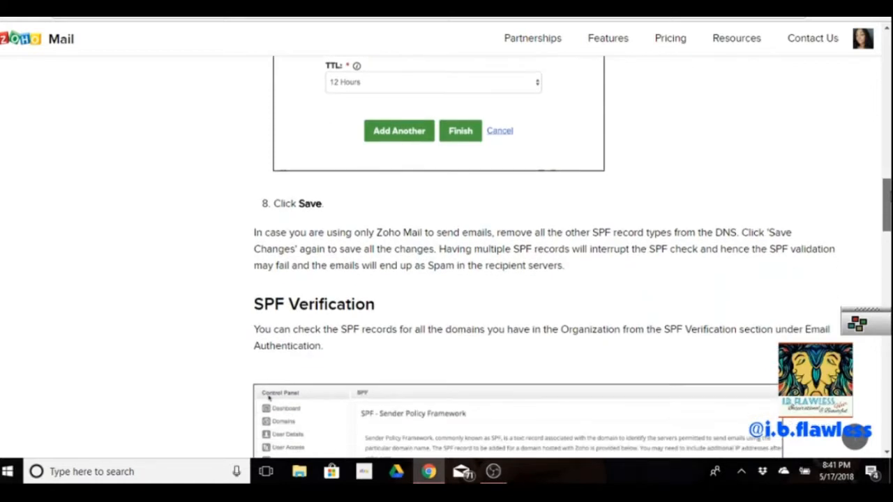
scroll("down", 3)
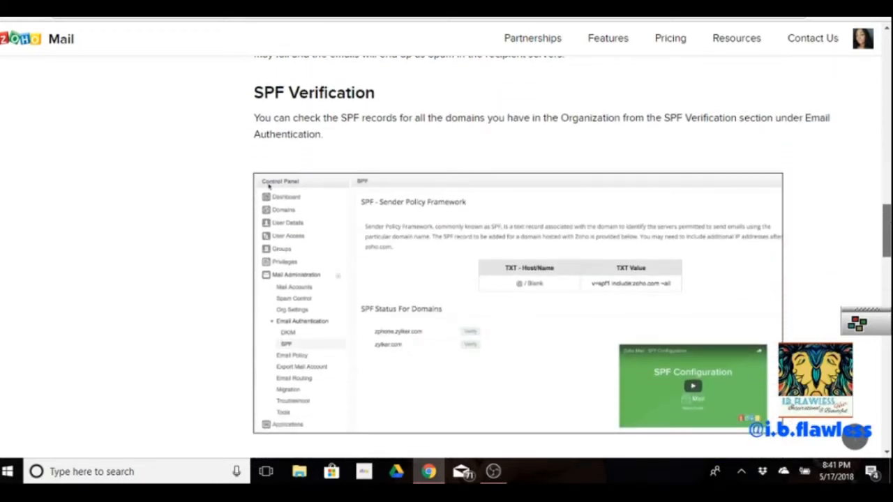
scroll("down", 3)
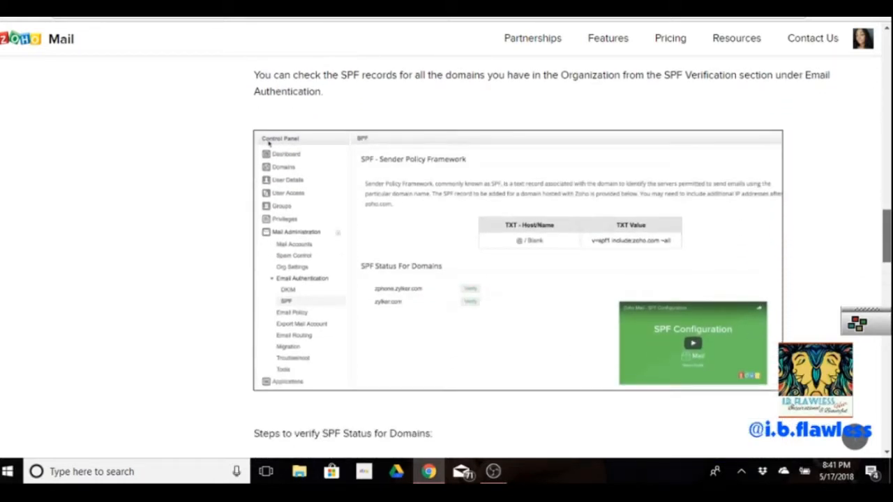
scroll("down", 3)
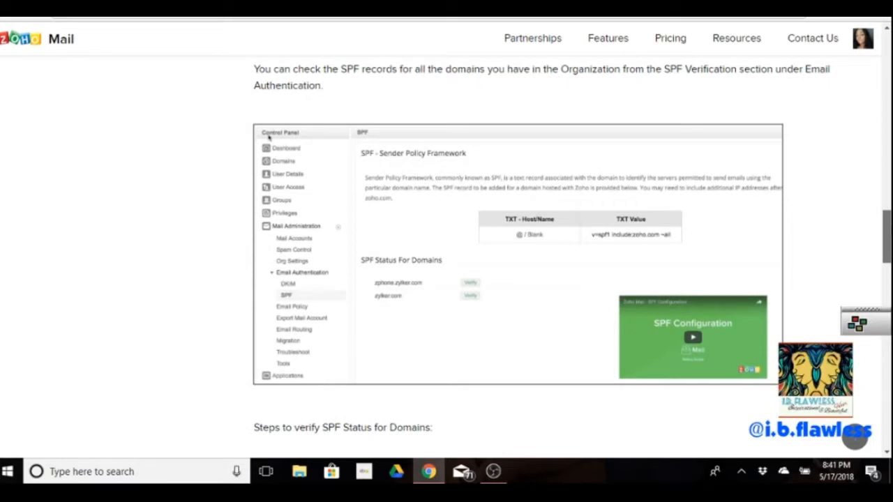
scroll("down", 3)
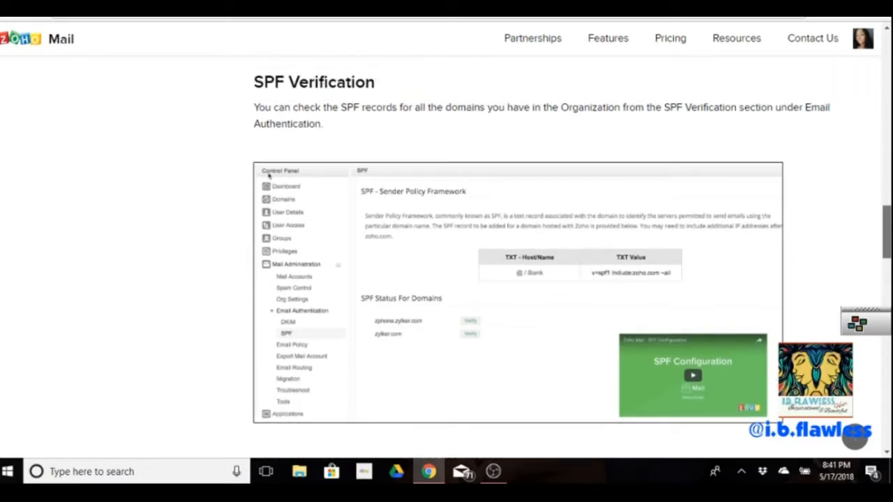
scroll("down", 3)
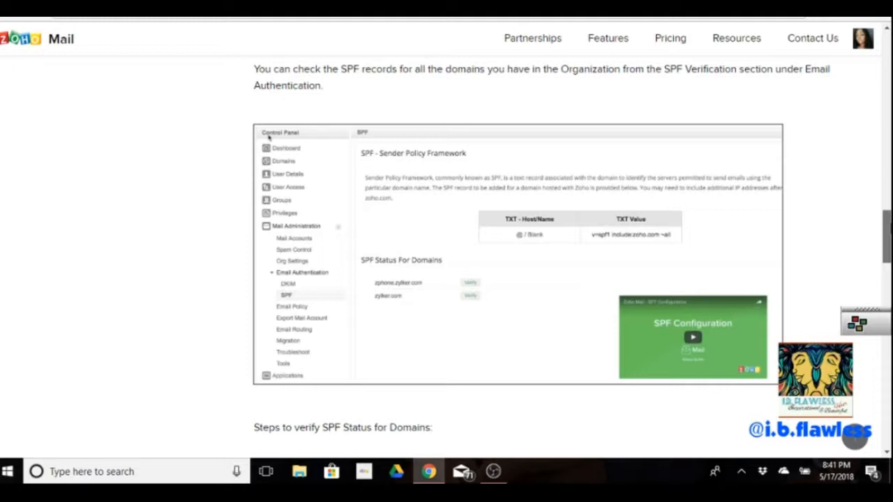
scroll("down", 3)
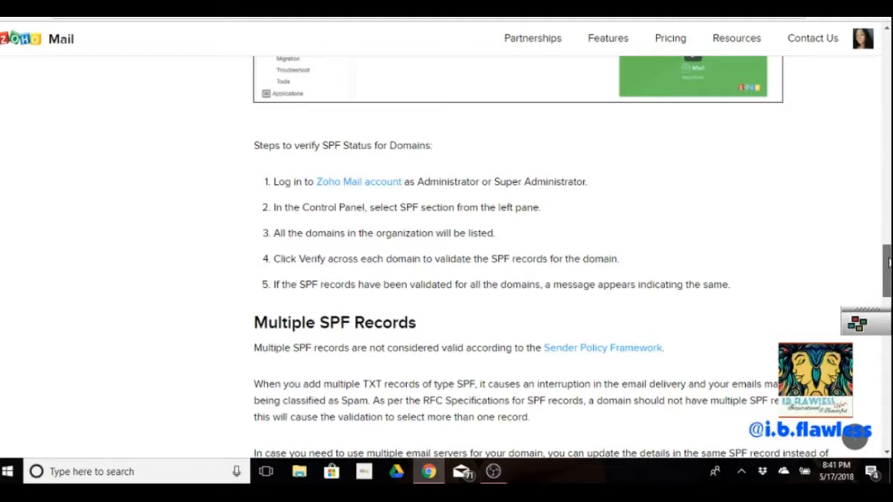
scroll("down", 3)
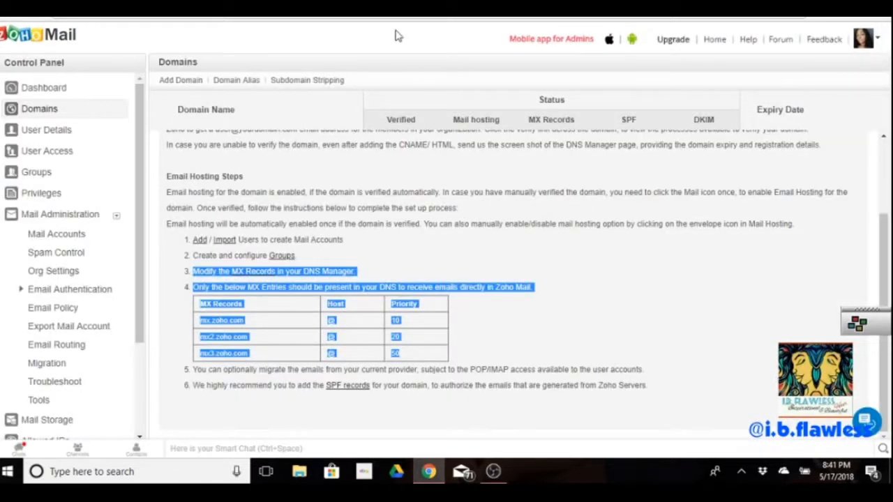
mouse_move(359, 49)
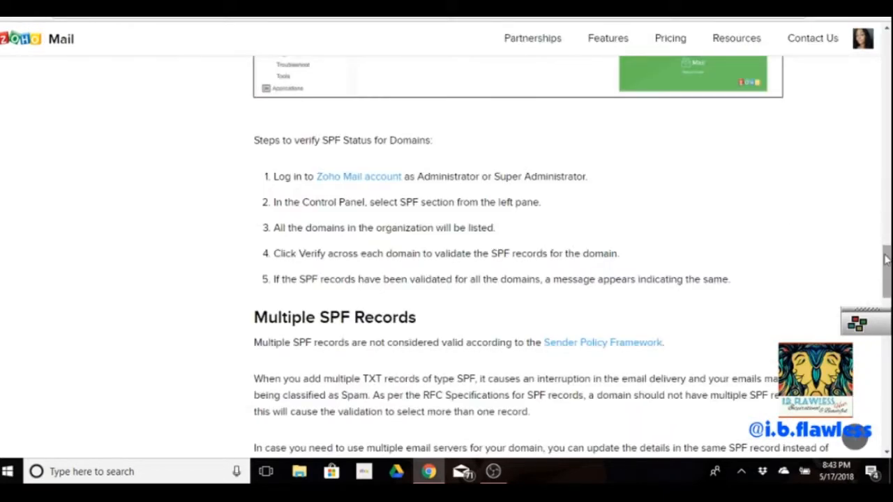
- Scroll through Zoho's SPF help article to reread the verification steps
scroll("down", 3)
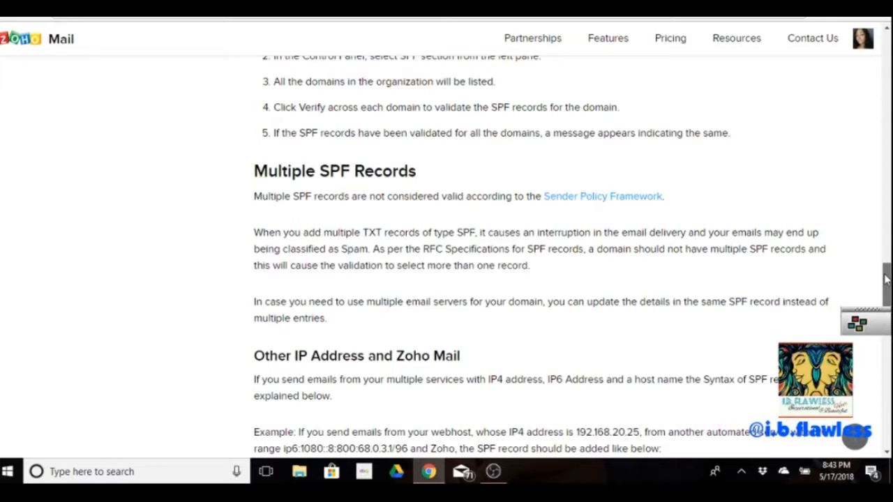
scroll("down", 3)
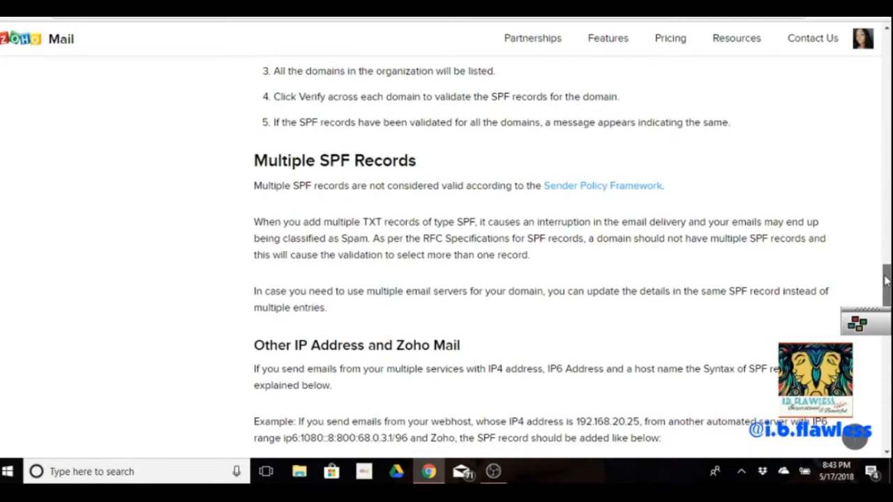
scroll("up", 3)
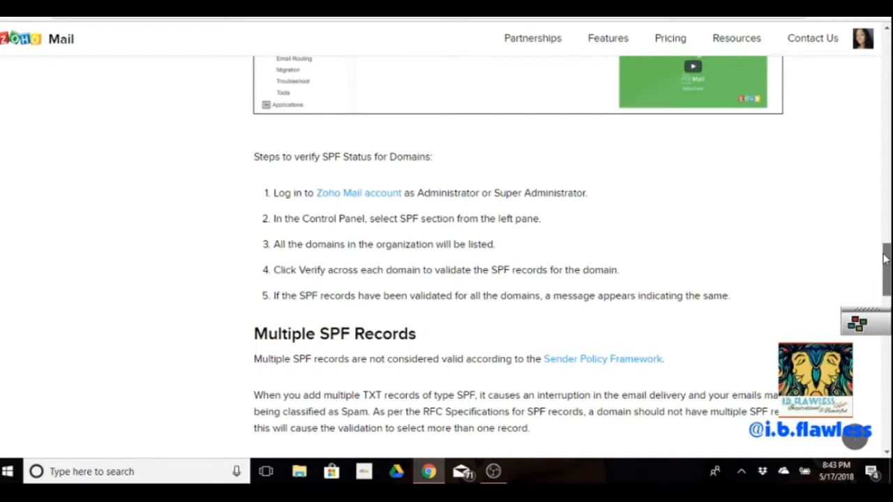
scroll("up", 3)
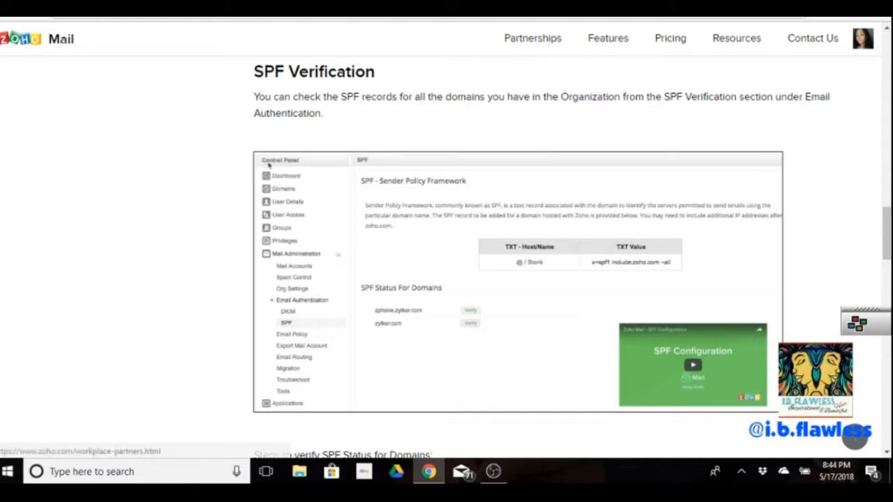
scroll("down", 3)
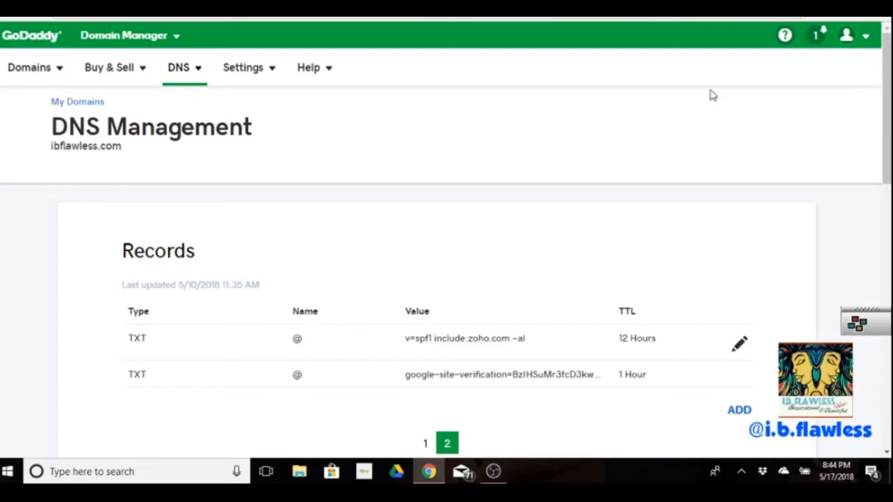
- From records page 1, open a new TXT record form with host @
scroll("down", 3)
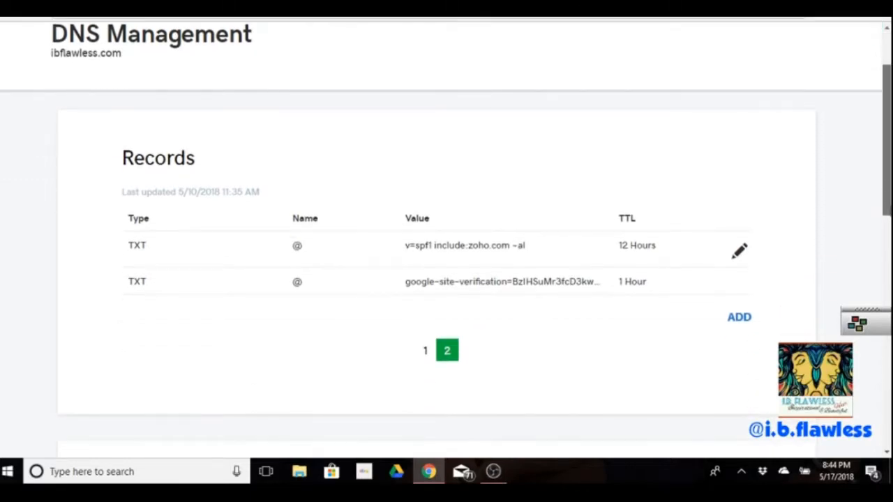
scroll("down", 3)
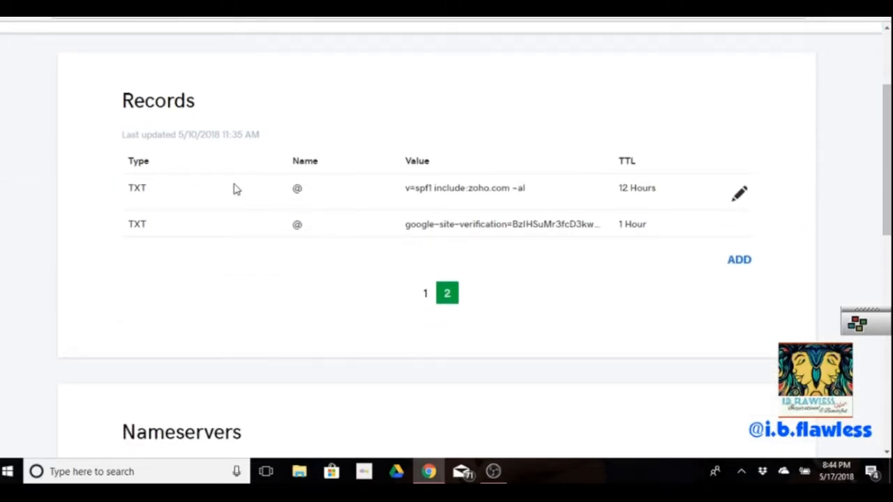
left_click(425, 293)
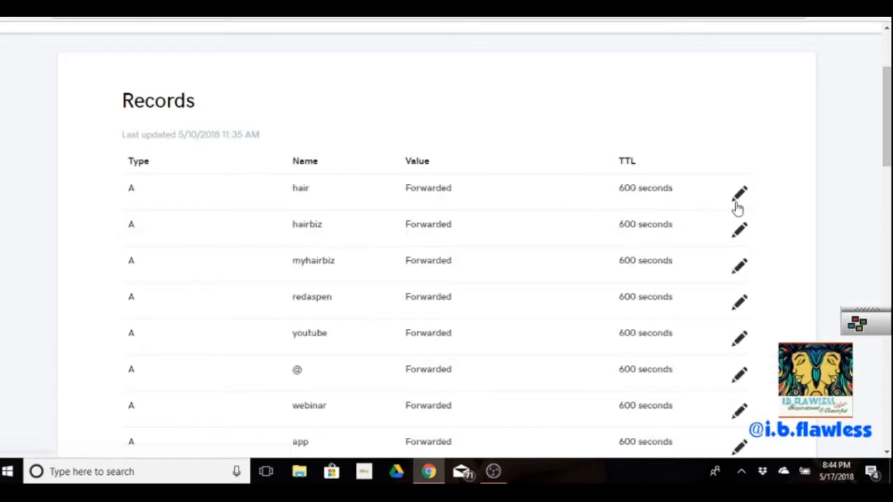
scroll("down", 3)
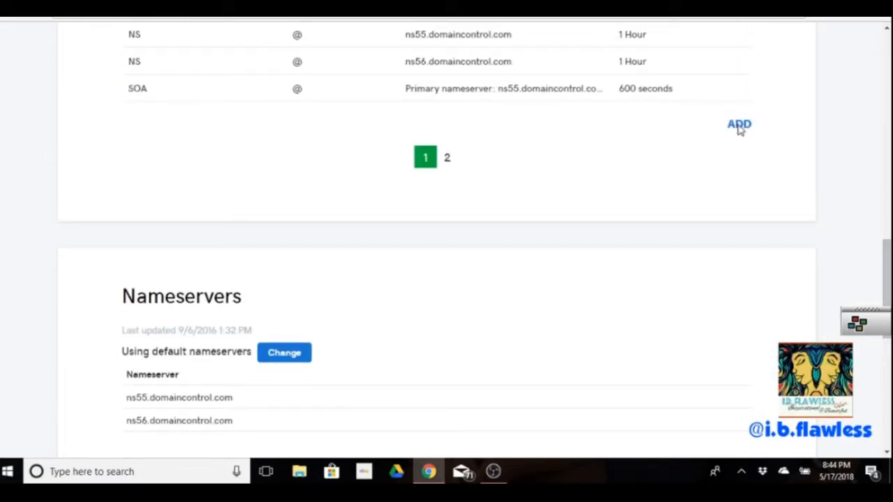
left_click(738, 124)
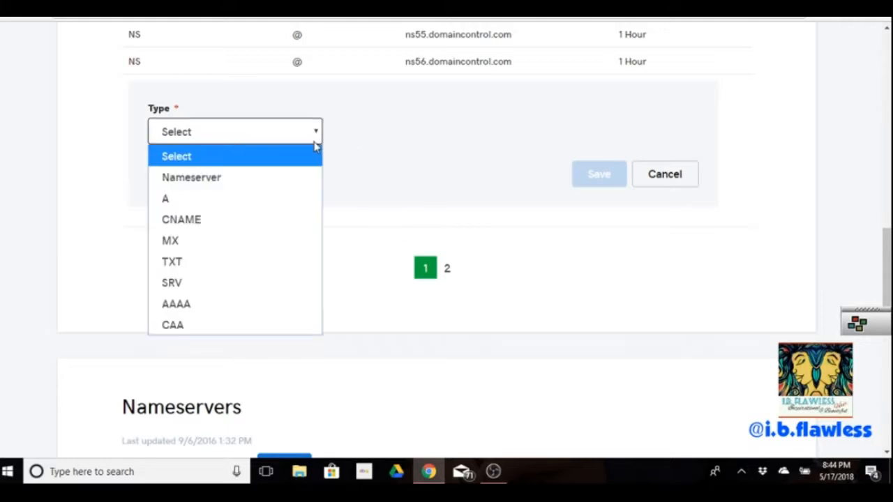
left_click(172, 262)
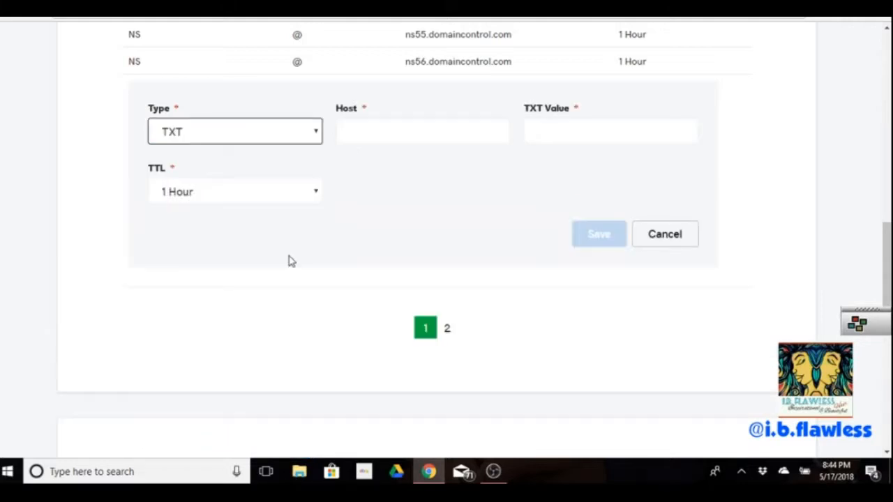
left_click(422, 132)
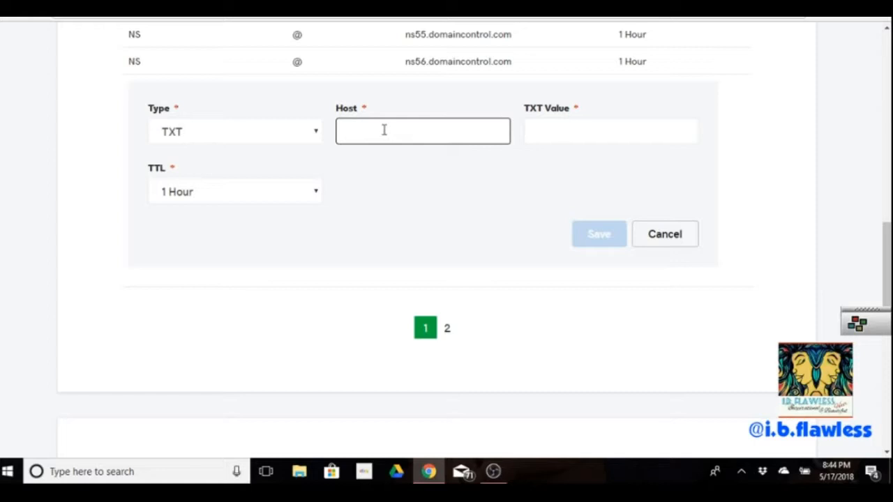
type("@")
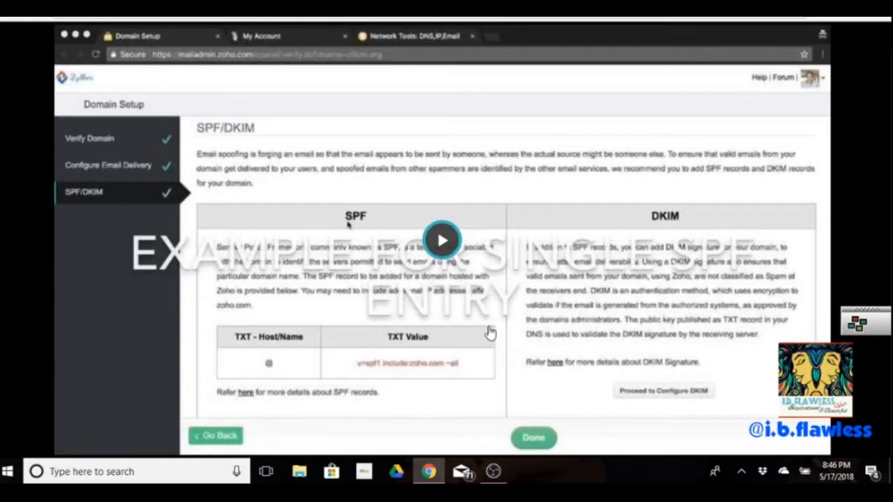
- Play Zoho's single SPF entry video and open the domain's DNS records
left_click(442, 239)
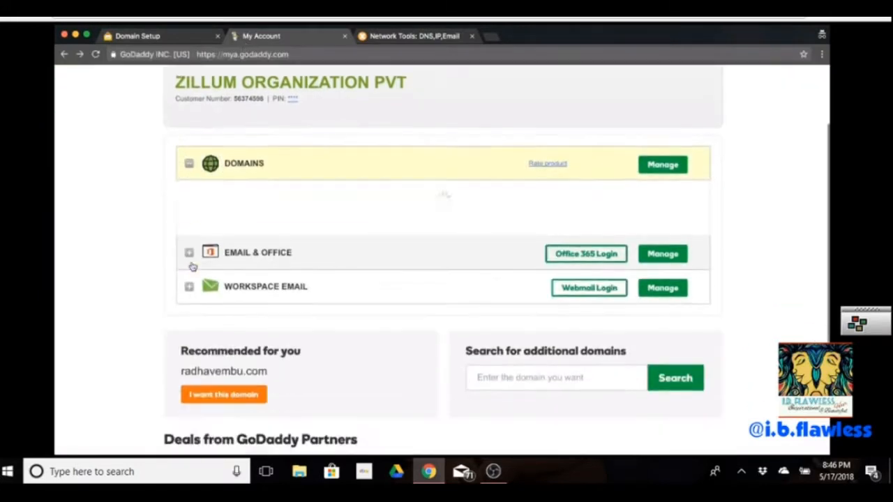
left_click(189, 163)
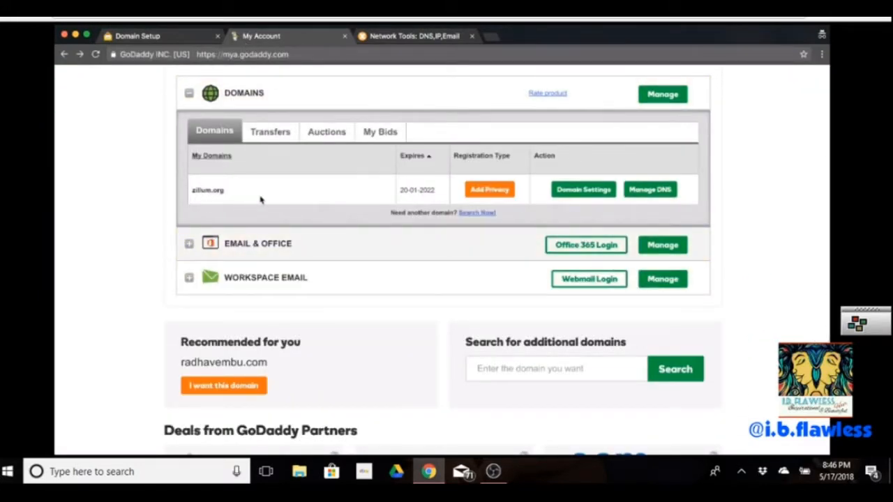
left_click(650, 189)
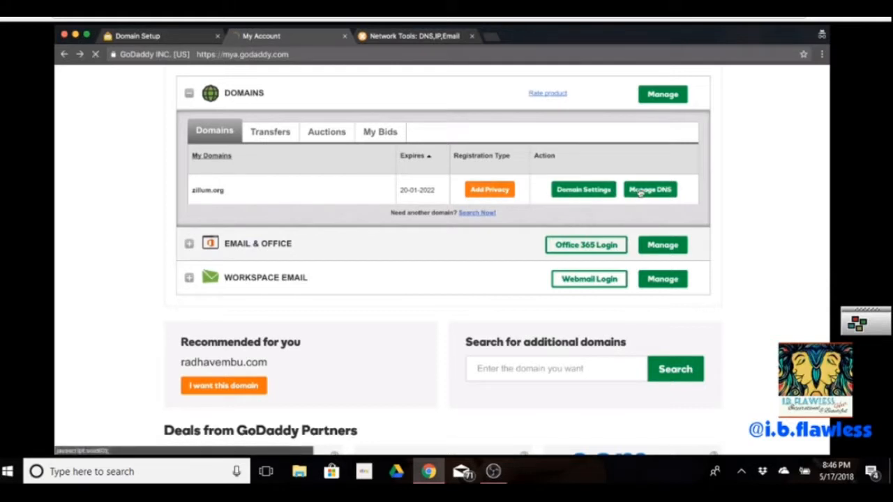
left_click(649, 189)
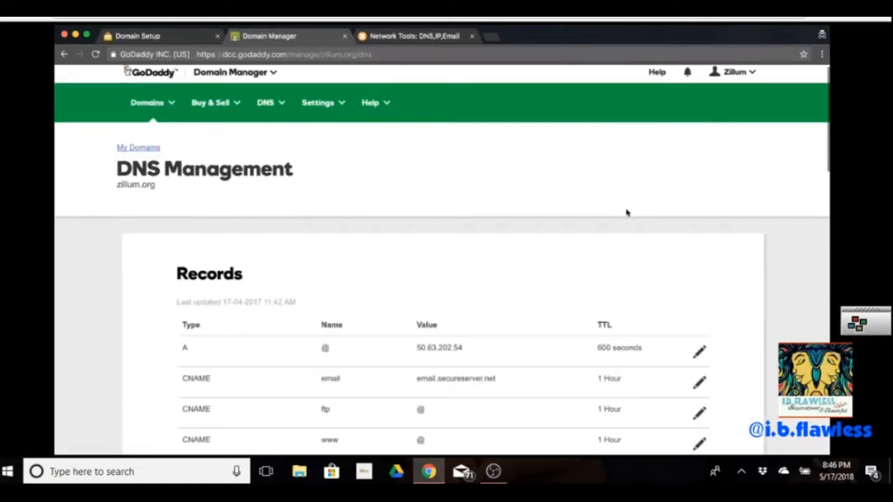
scroll("down", 3)
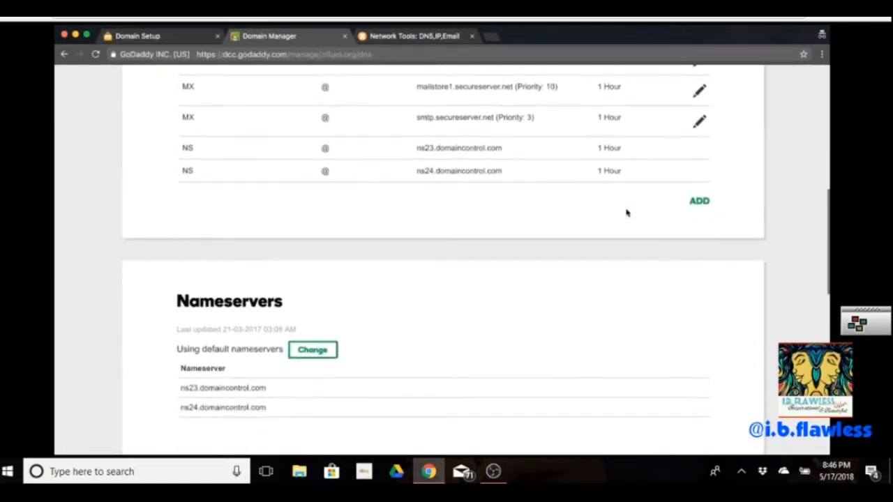
- Start a TXT record with host @ and copy the SPF value v=spf1 include:zoho.com ~all
left_click(699, 201)
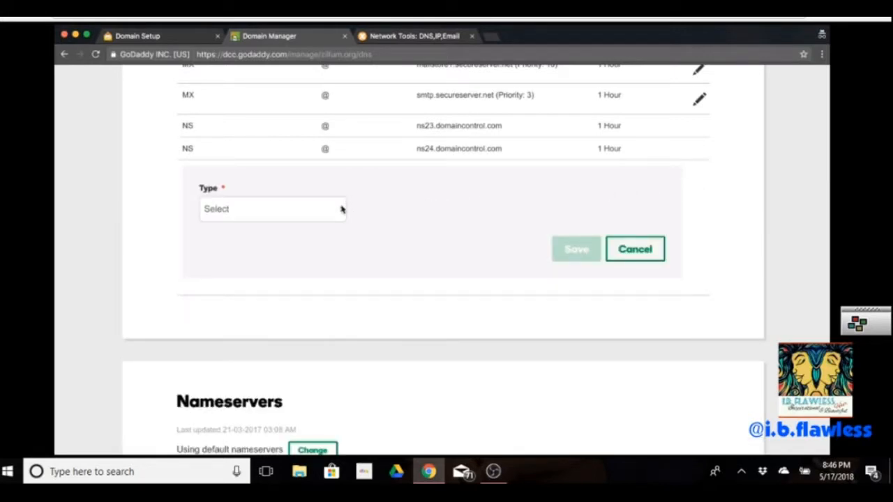
left_click(272, 209)
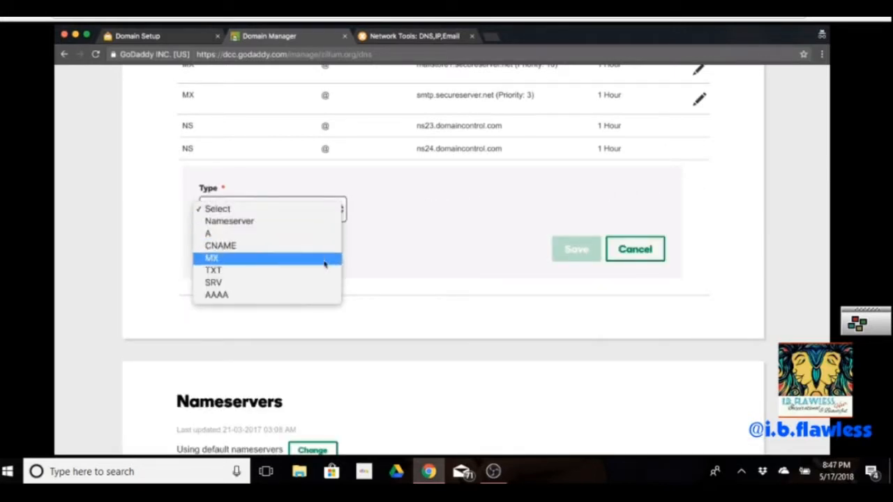
left_click(214, 270)
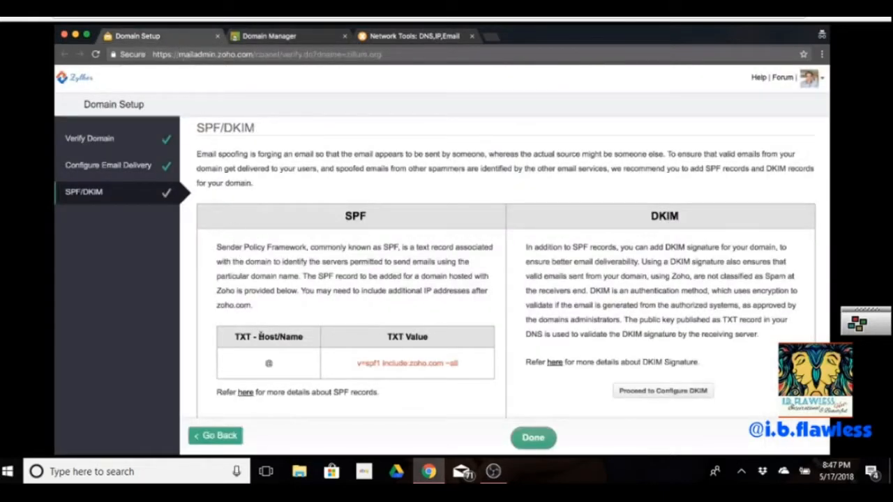
mouse_move(299, 347)
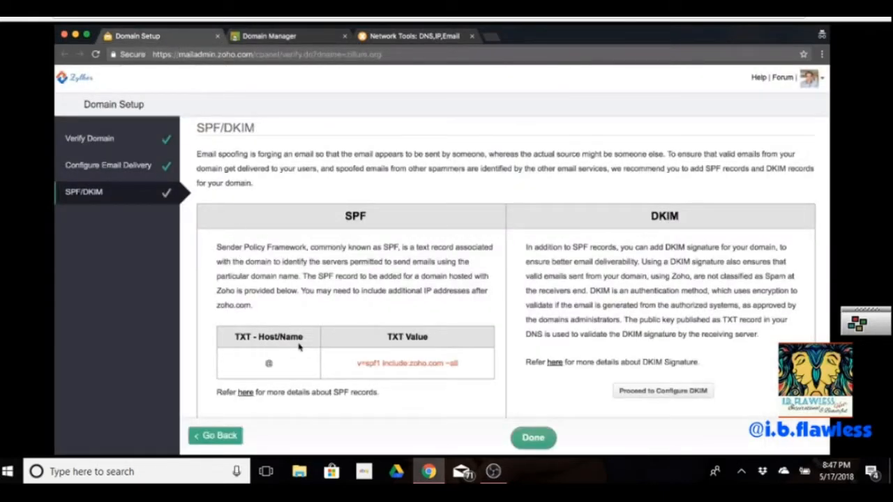
mouse_move(268, 363)
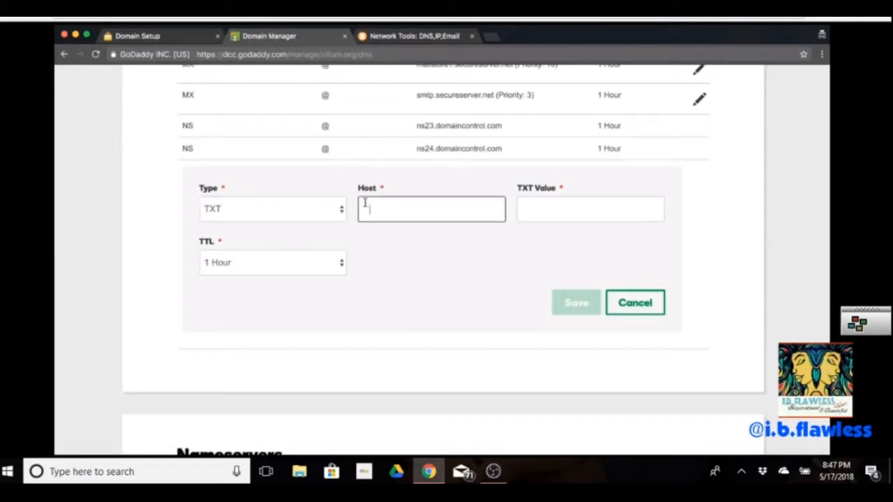
mouse_move(379, 254)
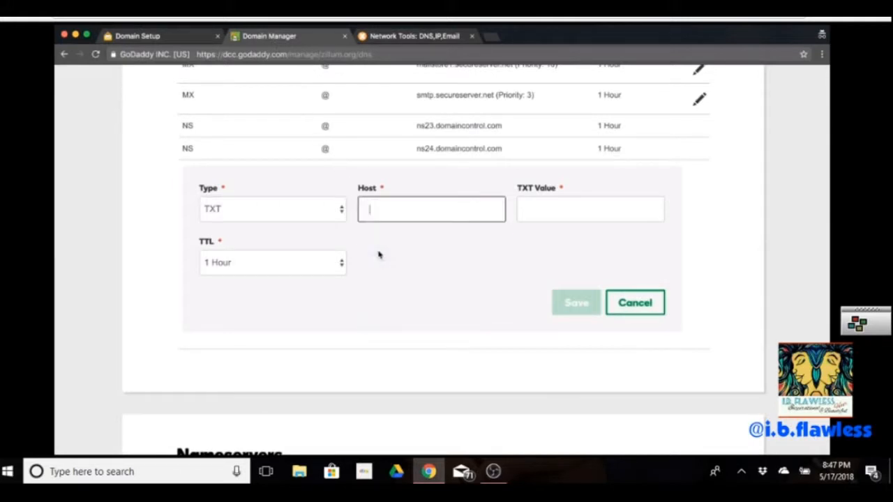
type("@")
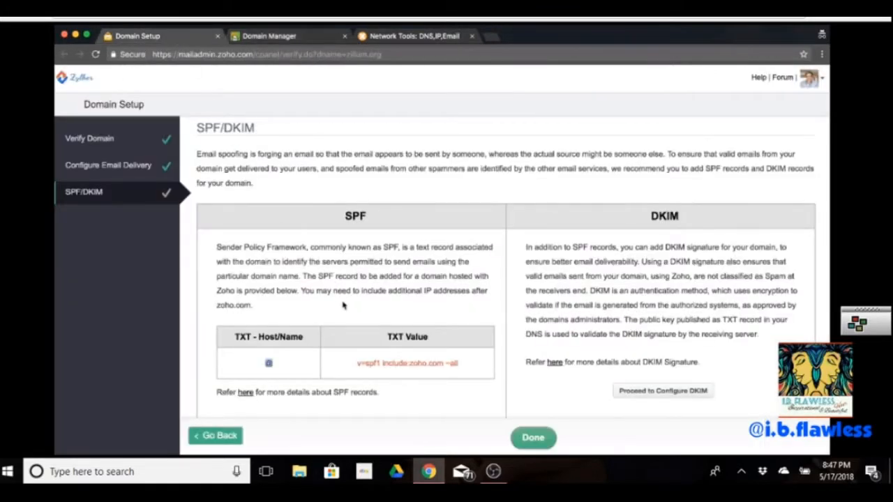
scroll("down", 3)
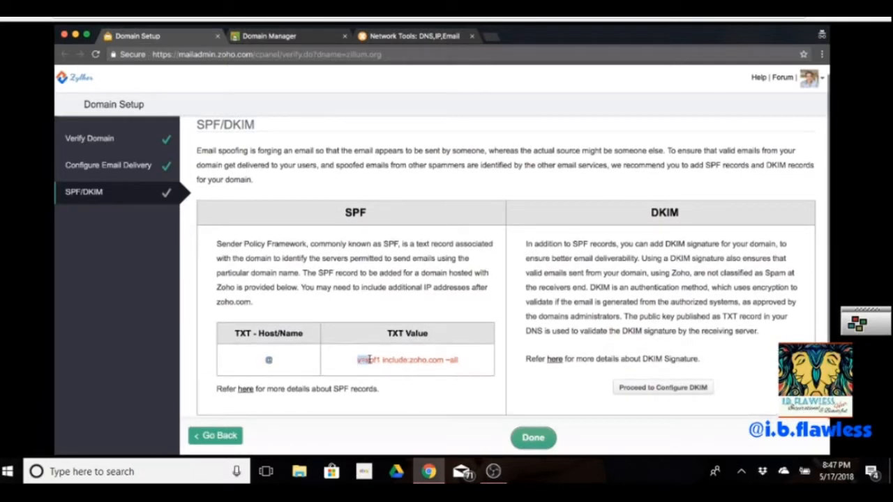
right_click(407, 360)
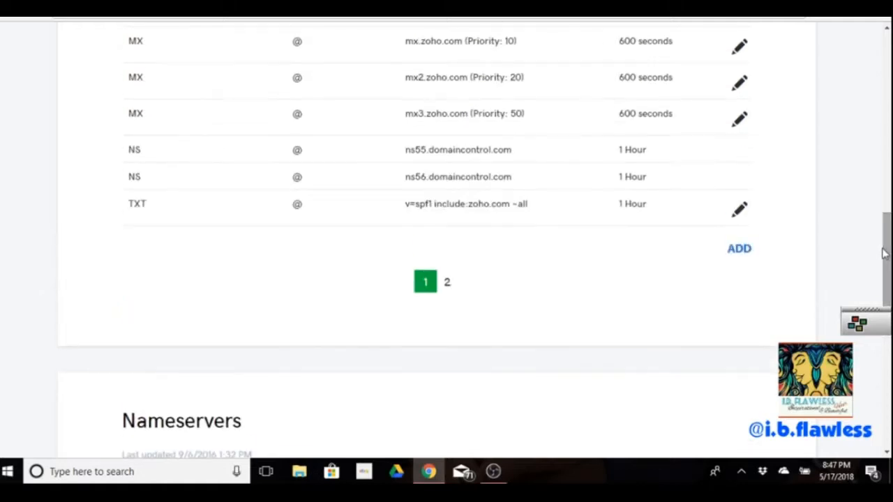
mouse_move(492, 218)
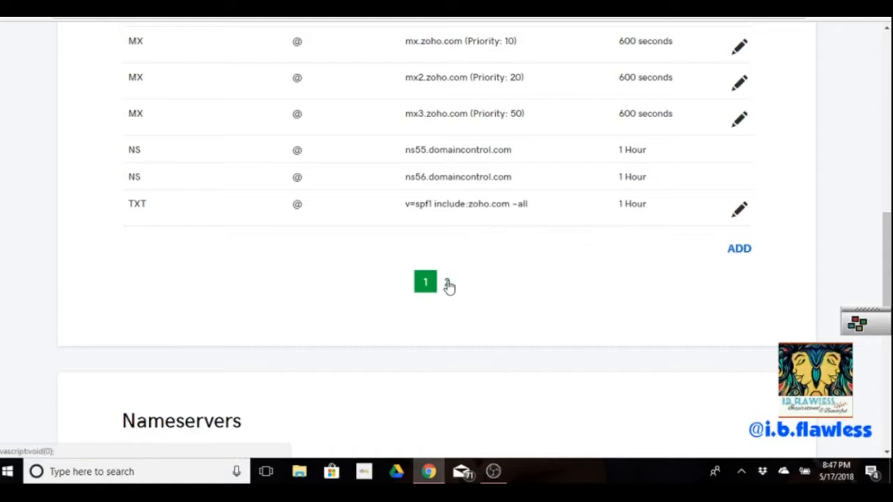
- Scroll down the Records table toward page 2 of the DNS records
scroll("down", 3)
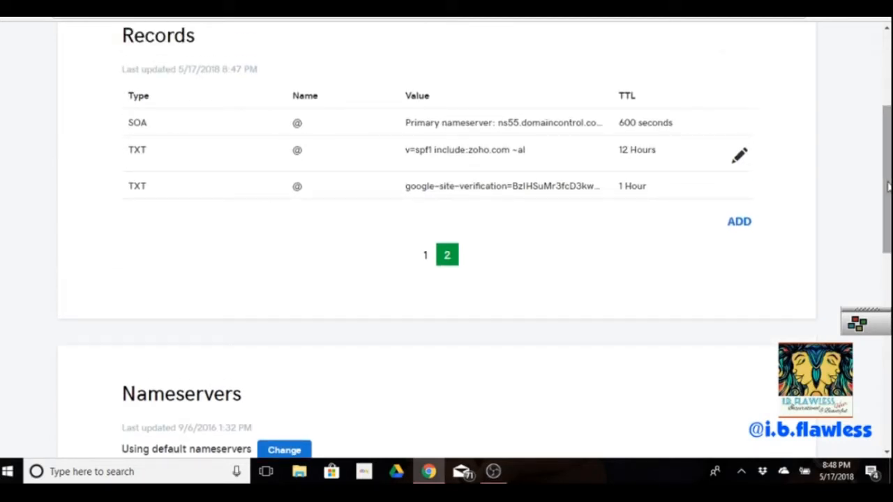
mouse_move(450, 163)
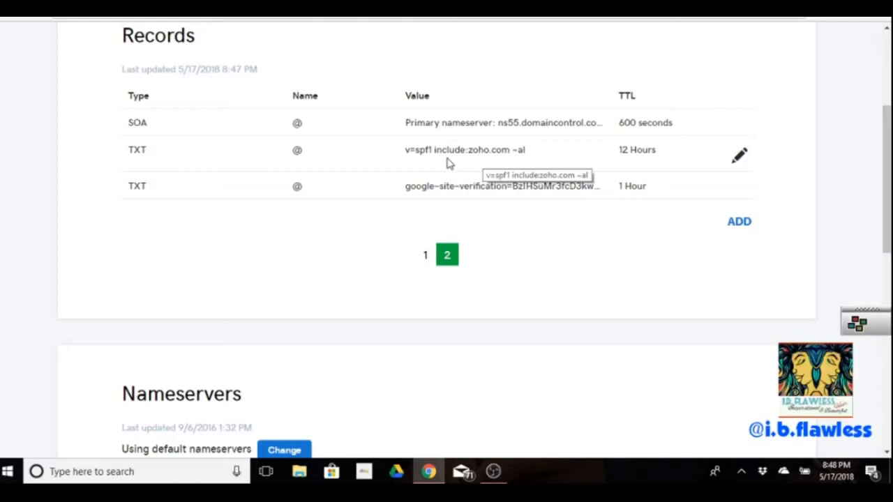
mouse_move(504, 168)
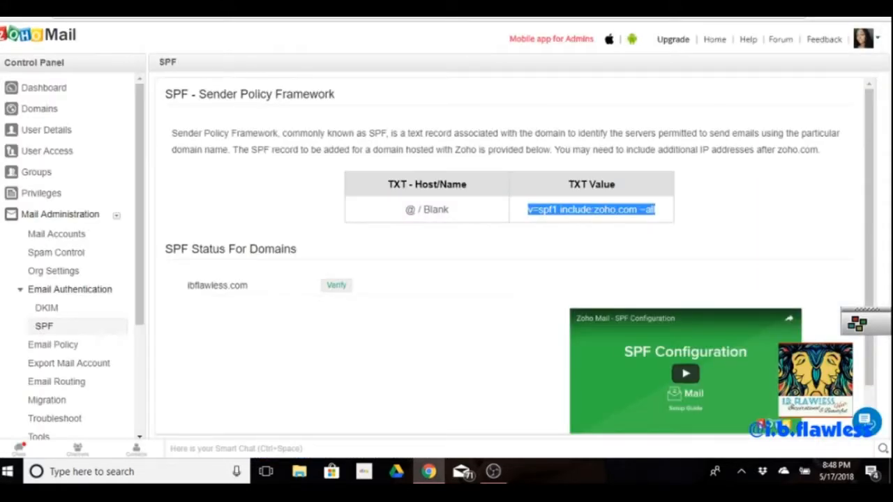
- Play the SPF Configuration video through the custom 600-second TTL setting
left_click(43, 87)
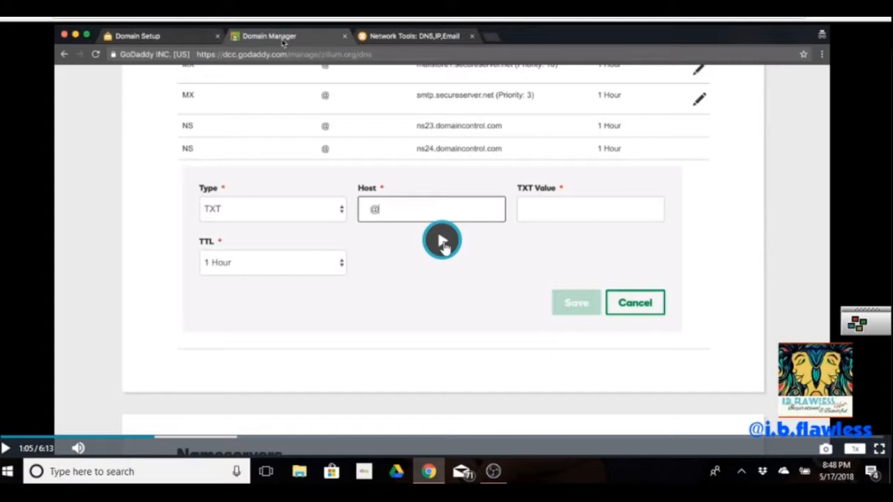
left_click(590, 210)
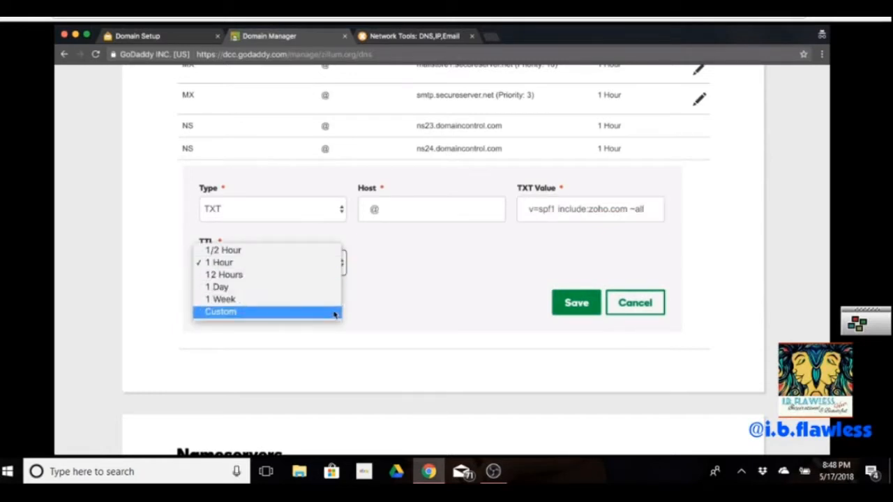
left_click(220, 311)
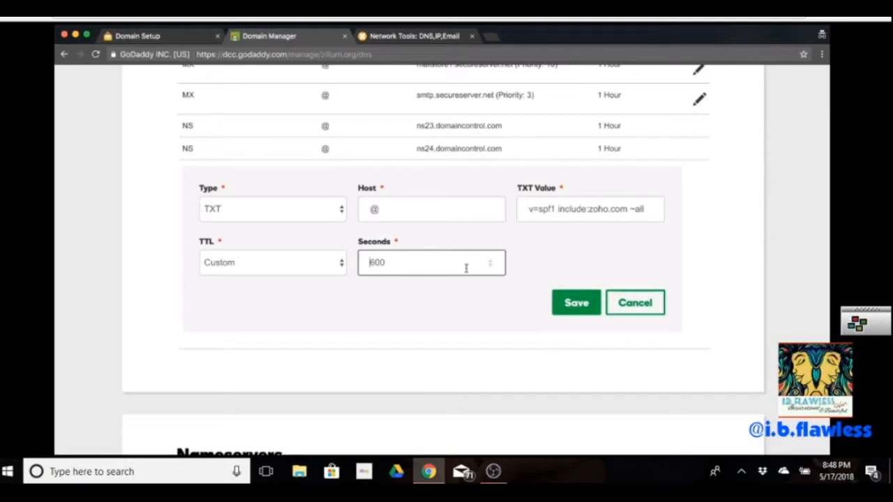
left_click(576, 302)
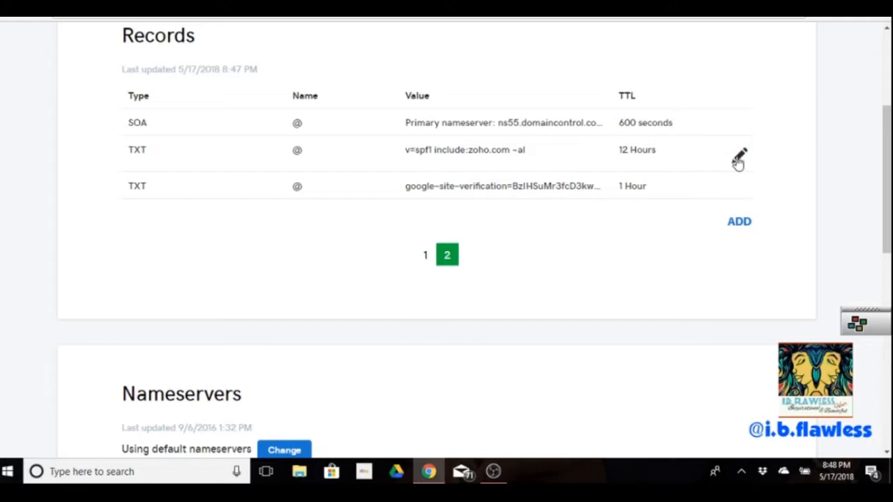
- Edit the zoho.com SPF TXT record to a custom 600-second TTL and save
left_click(738, 155)
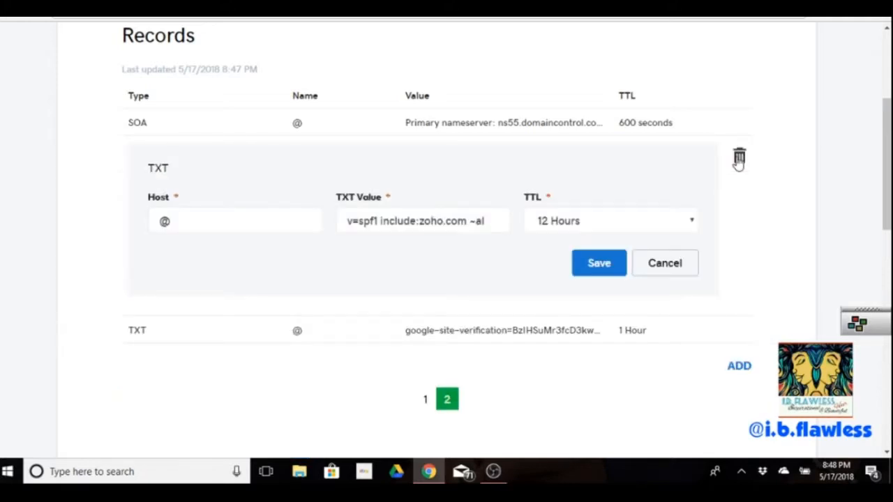
left_click(611, 221)
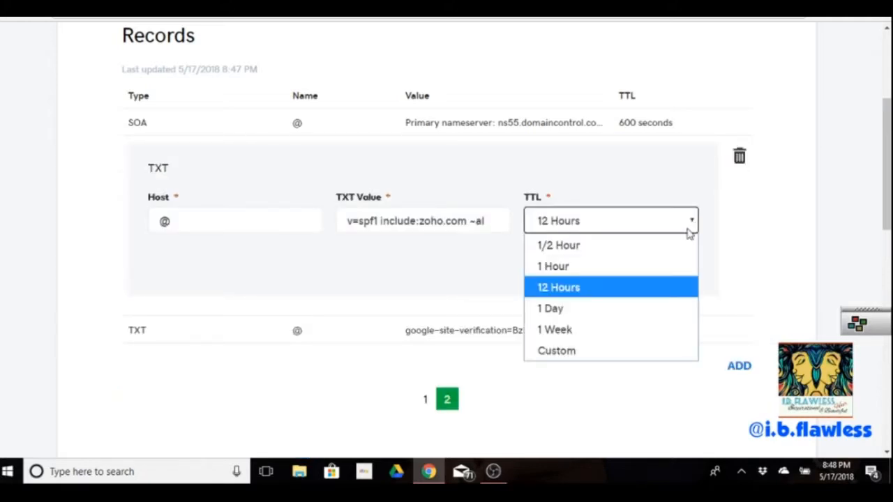
left_click(556, 350)
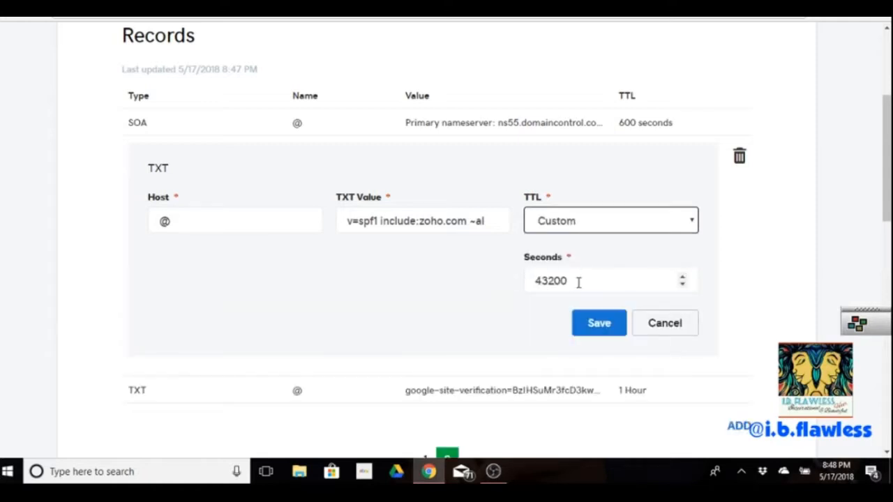
type("600")
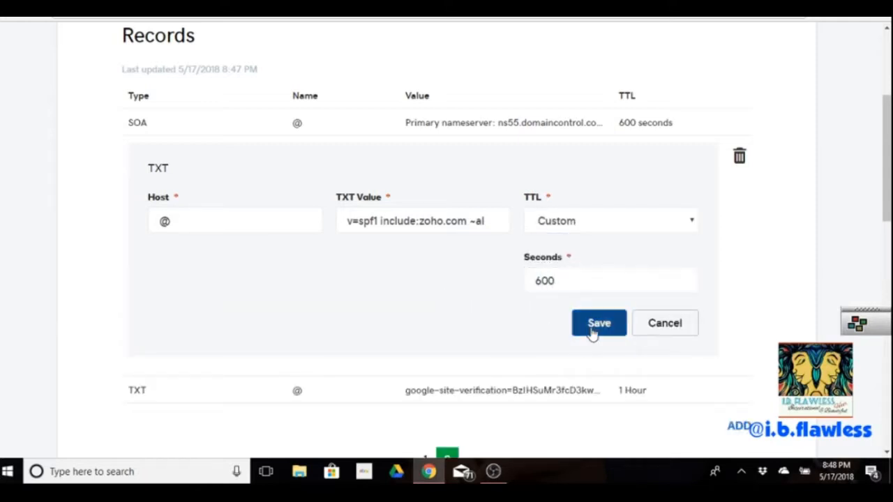
left_click(598, 323)
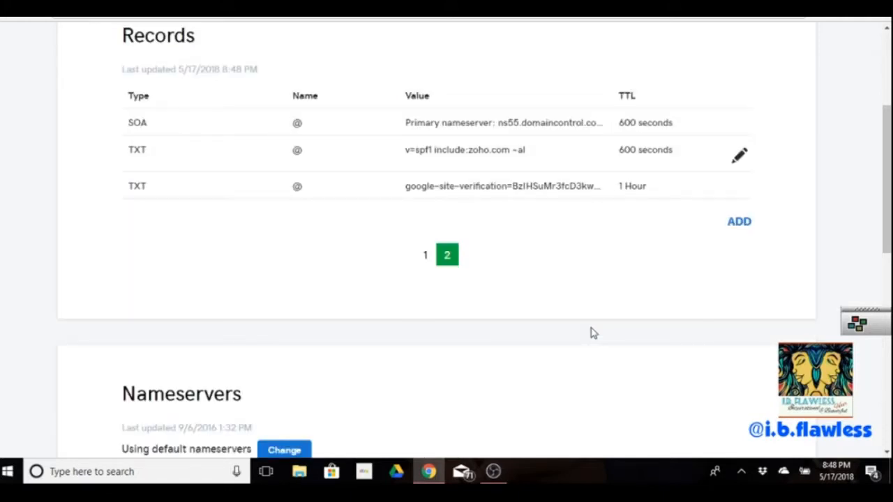
mouse_move(615, 245)
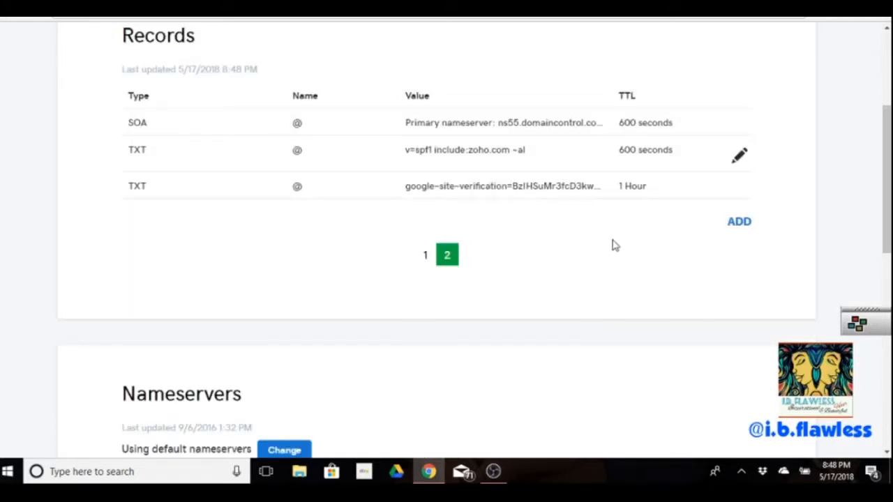
mouse_move(563, 231)
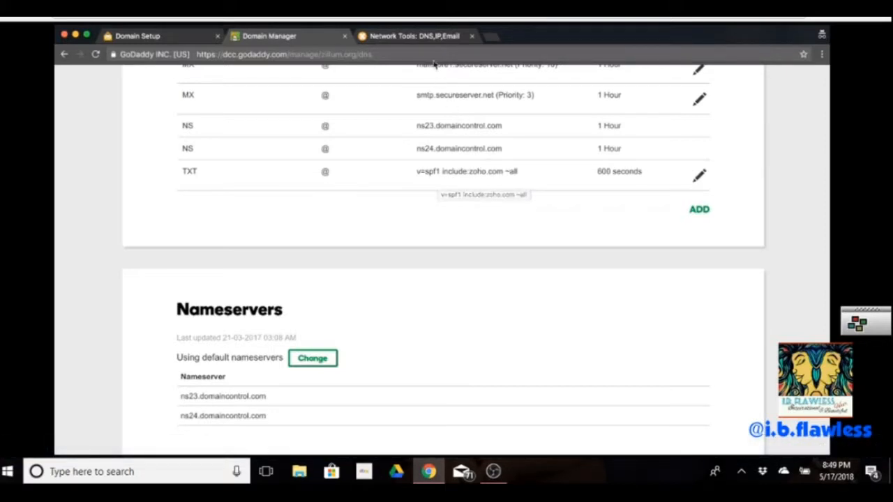
- Copy the domain name zillum.org from the DNS records page
left_click(411, 36)
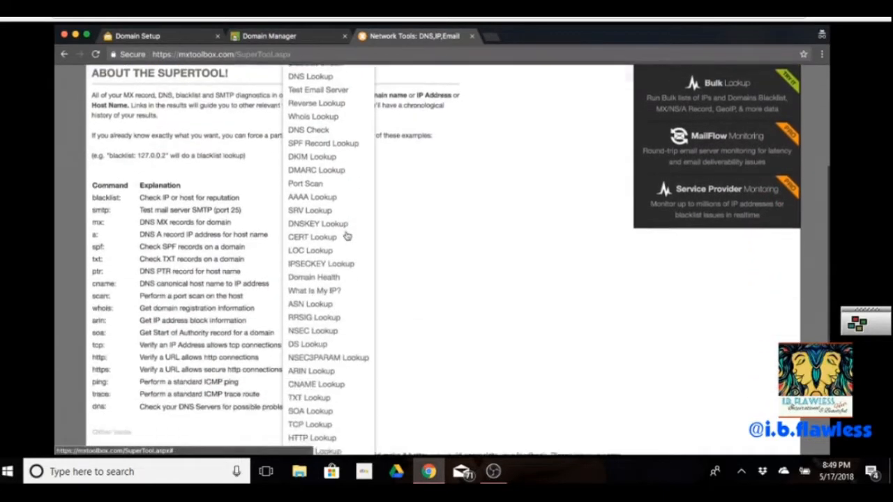
scroll("down", 3)
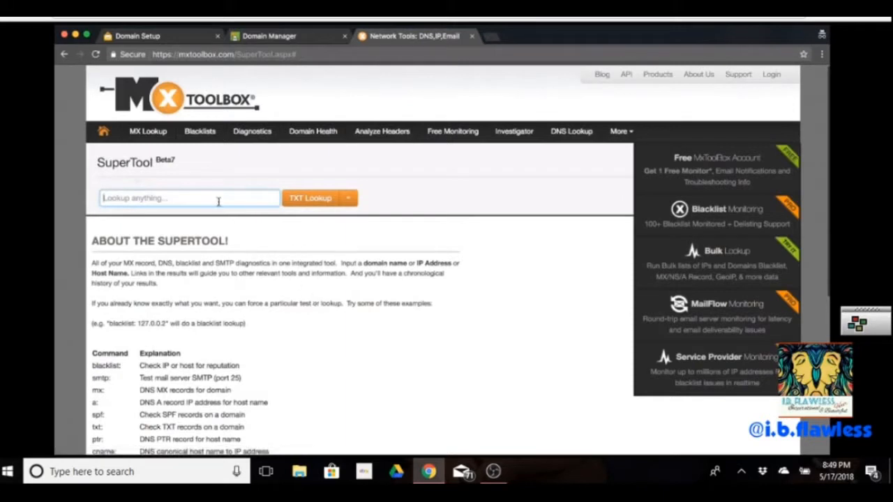
left_click(286, 35)
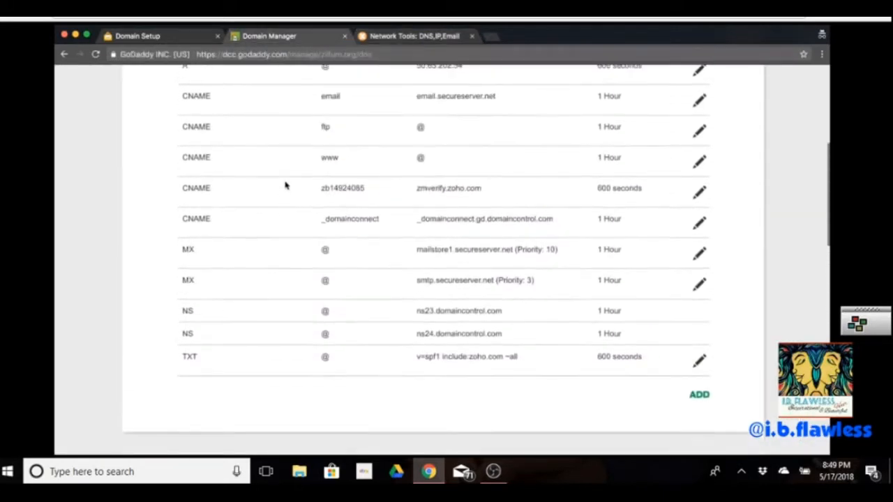
scroll("up", 3)
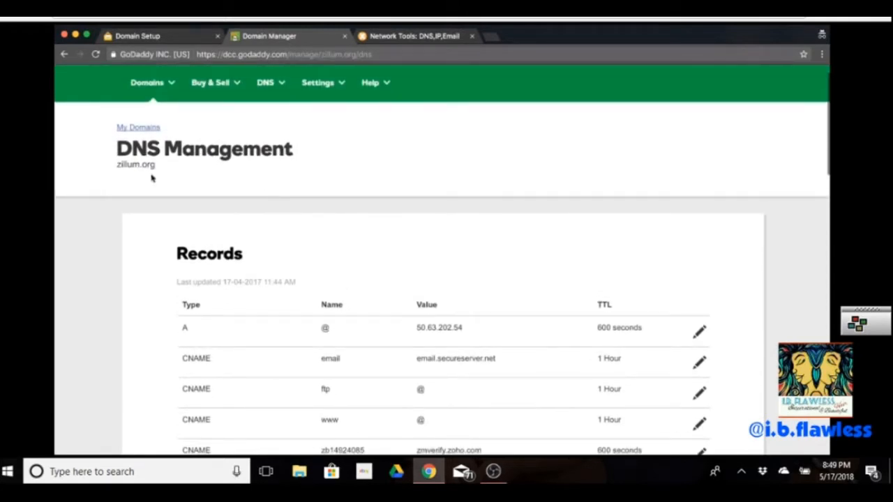
right_click(135, 164)
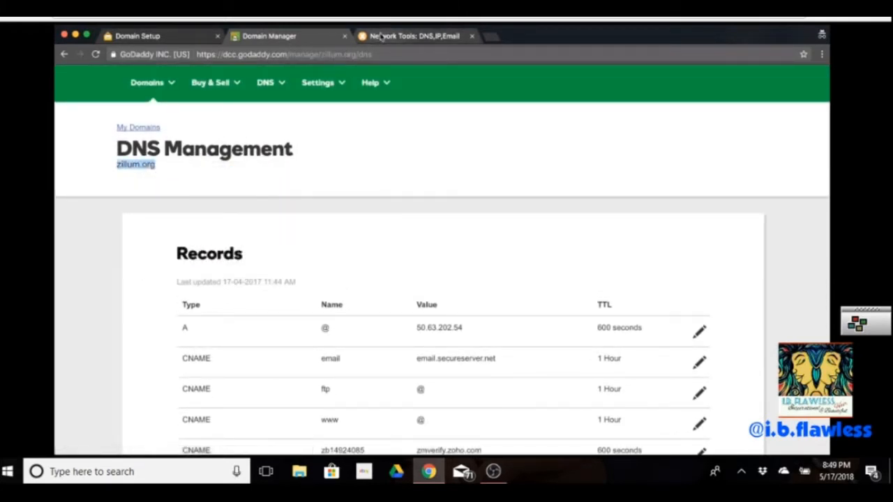
- Run a MxToolbox TXT lookup for txt:zillum.org to confirm the Zoho SPF record
left_click(411, 36)
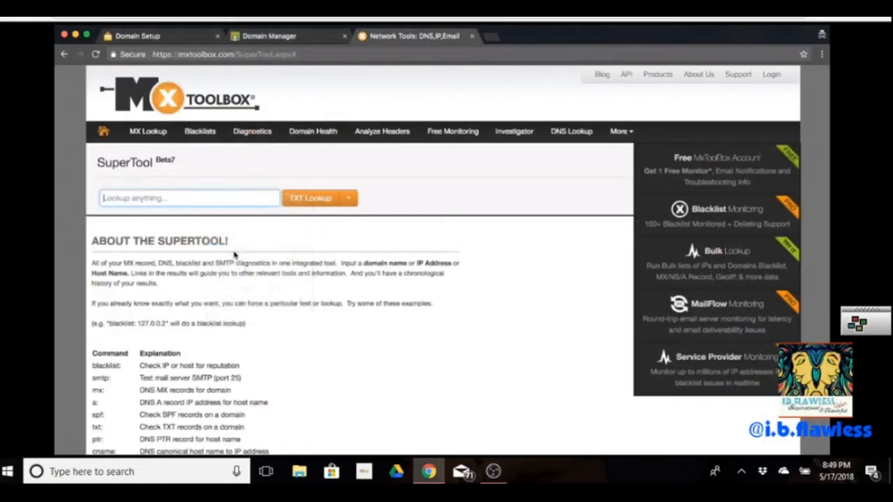
type("txt:zillum.org")
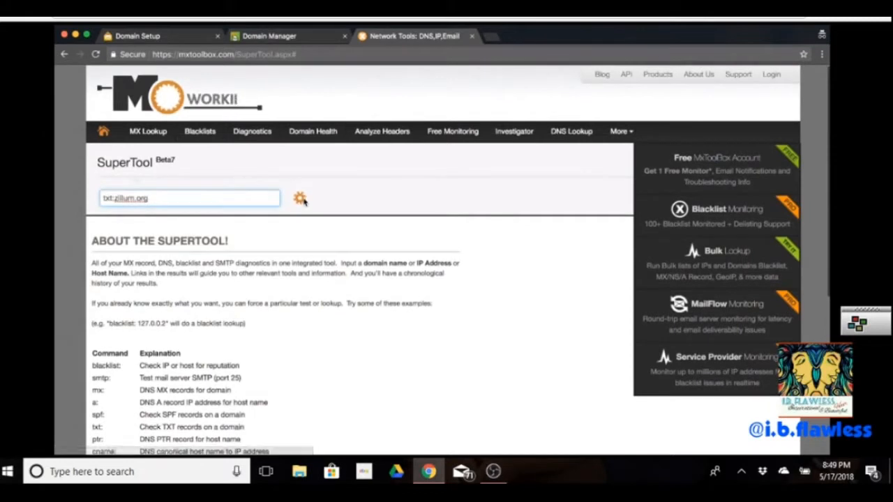
left_click(299, 198)
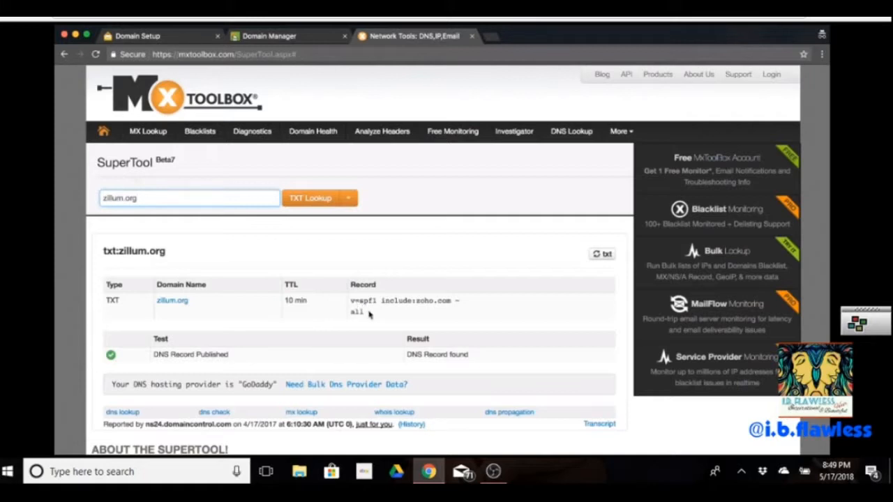
mouse_move(155, 363)
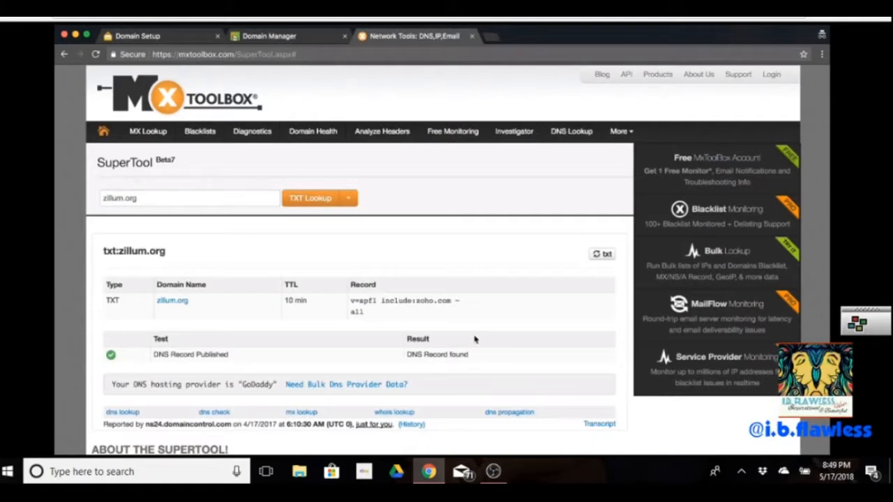
left_click(160, 37)
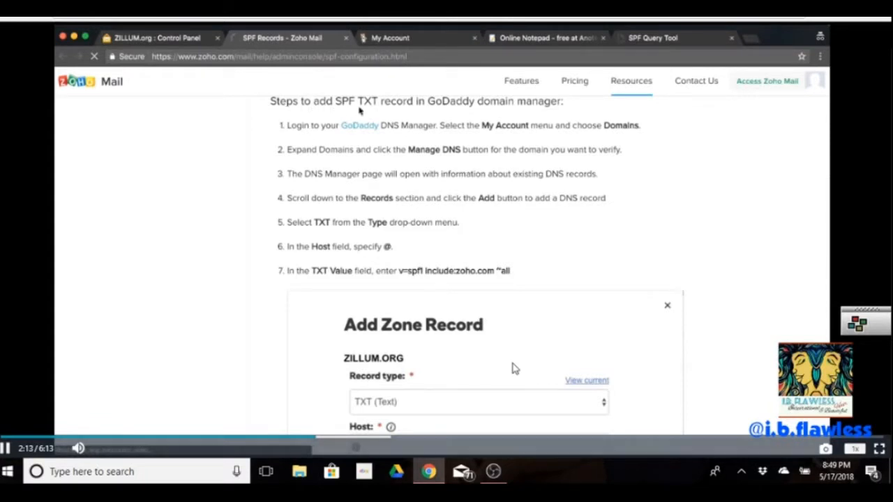
- Open zillum.org's DNS management and scroll through its MX and SPF TXT records
left_click(390, 38)
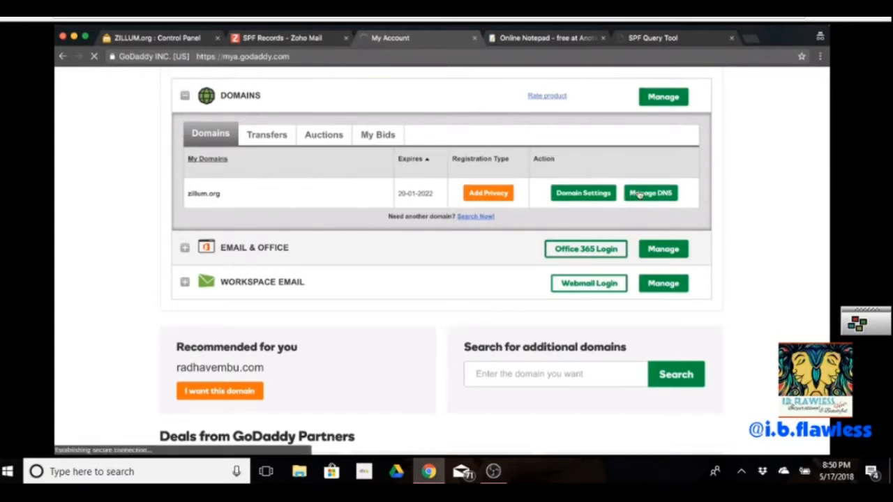
left_click(648, 193)
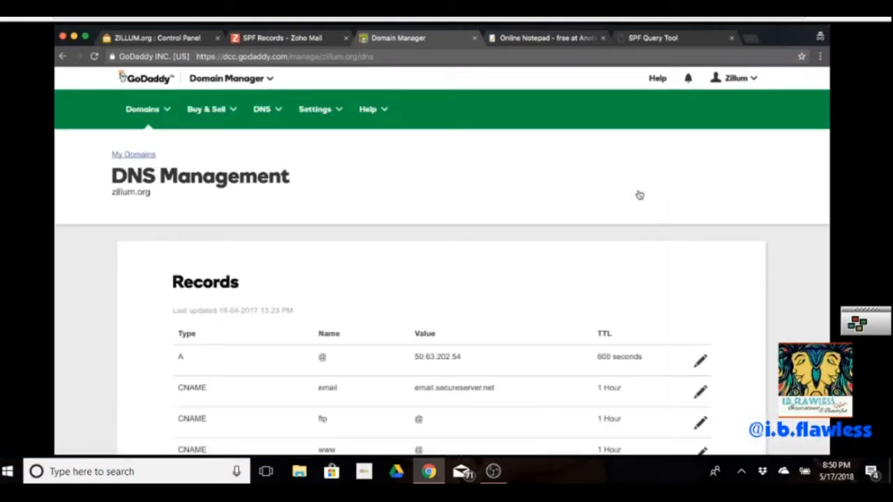
scroll("down", 3)
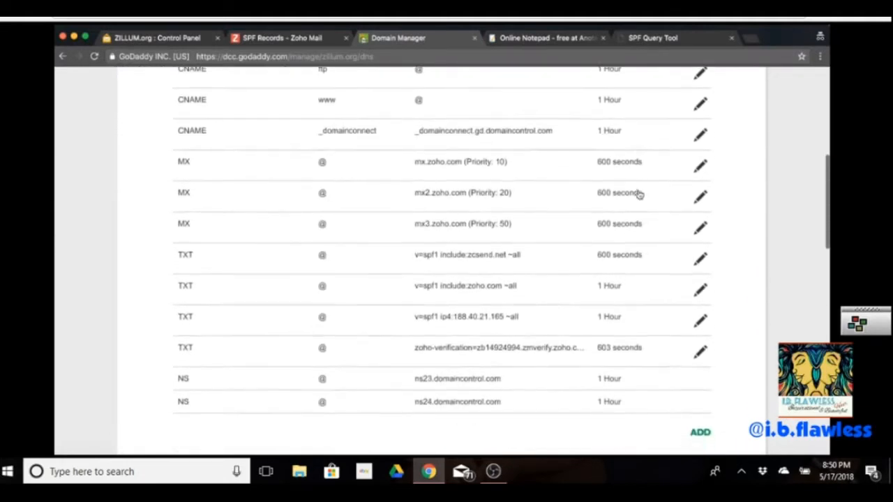
scroll("down", 3)
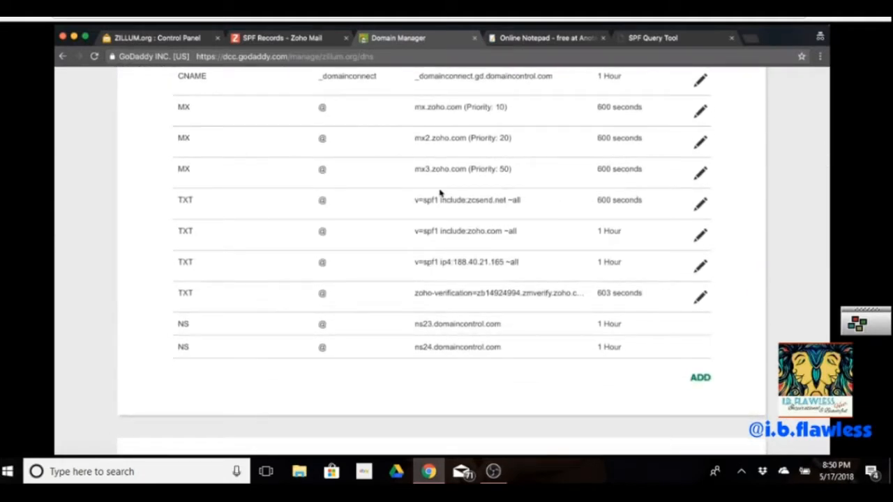
mouse_move(198, 207)
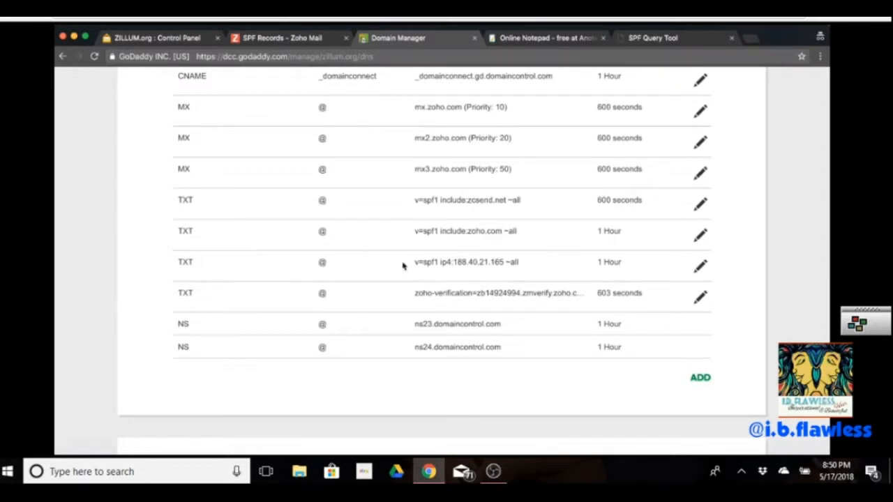
mouse_move(468, 268)
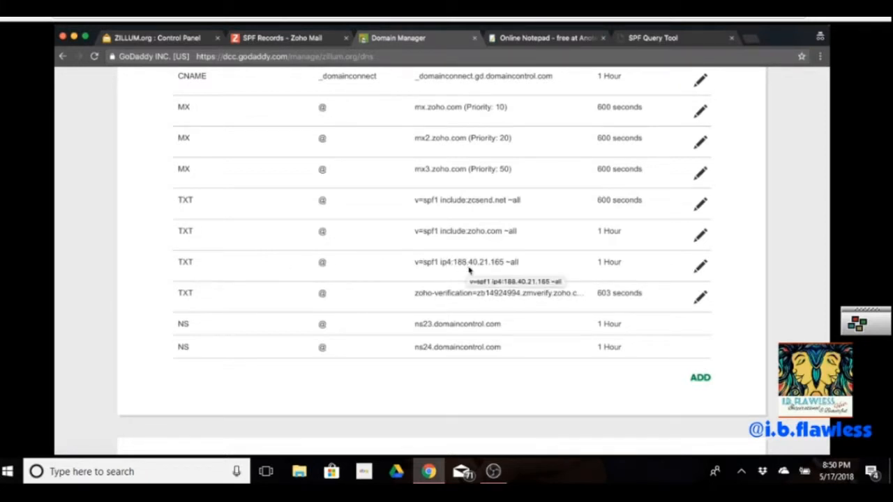
mouse_move(467, 202)
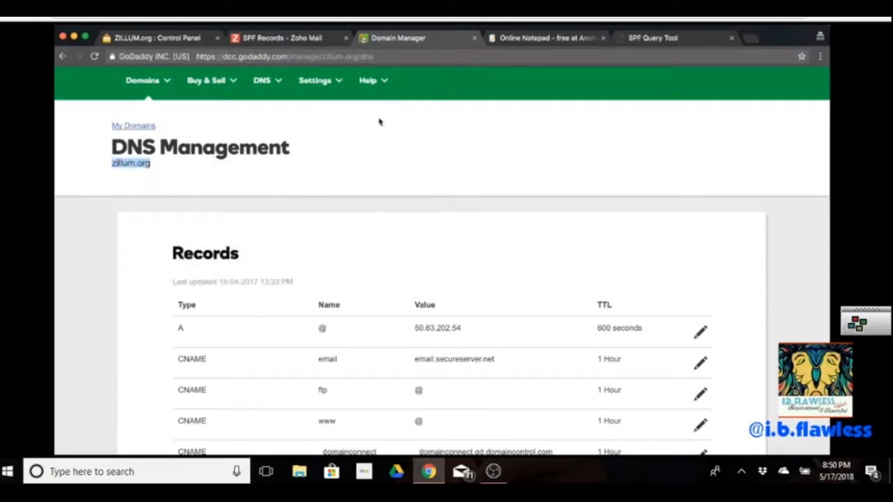
- Look up zillum.org in Kitterman's SPF Query Tool, returning the multiple-SPF-records permanent error
left_click(653, 37)
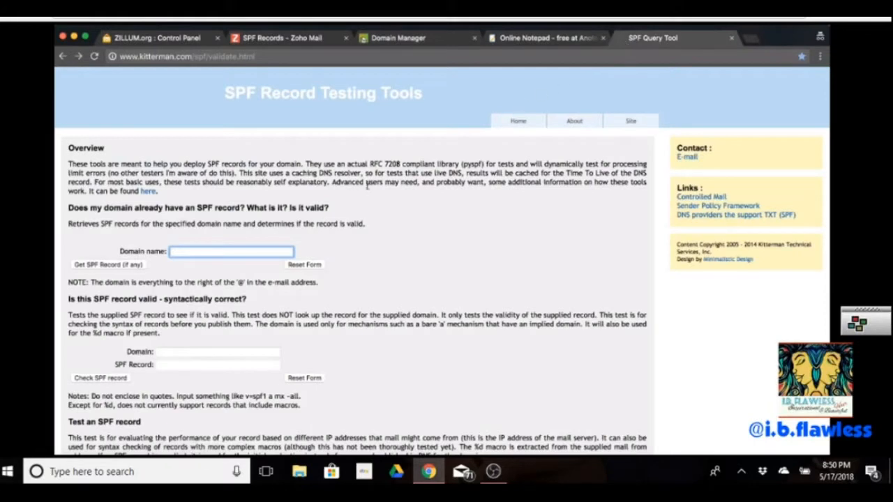
right_click(231, 251)
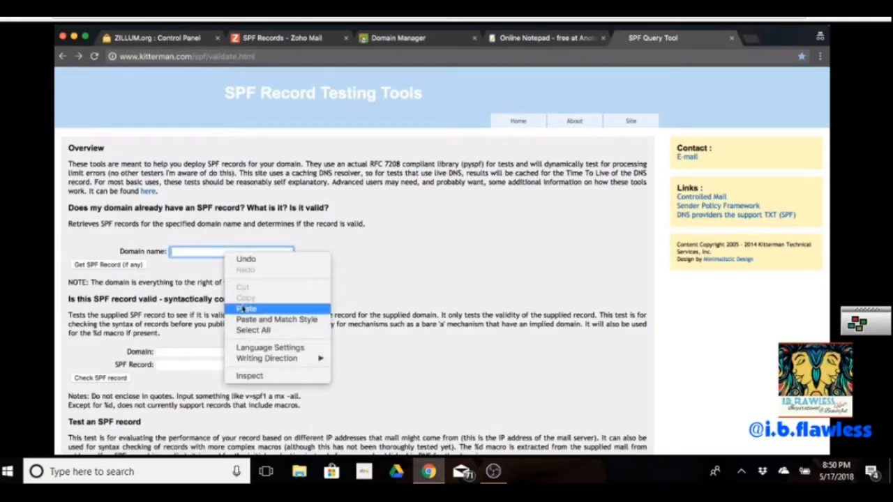
left_click(246, 308)
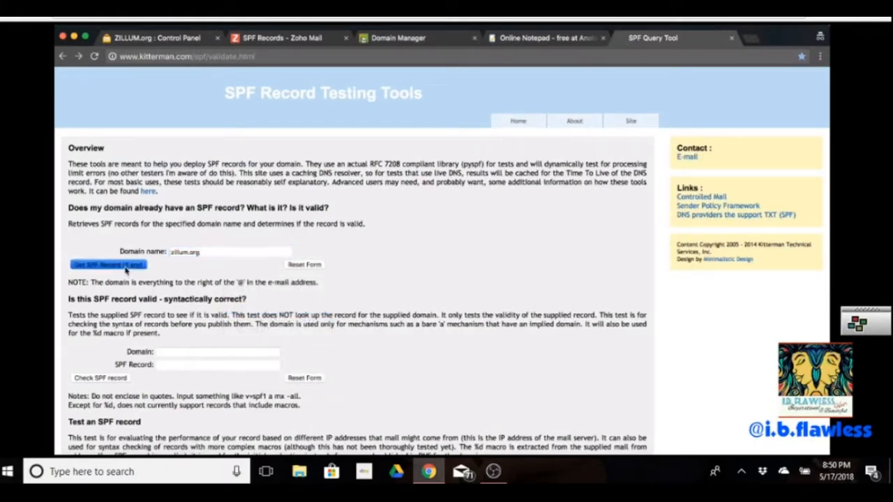
left_click(106, 264)
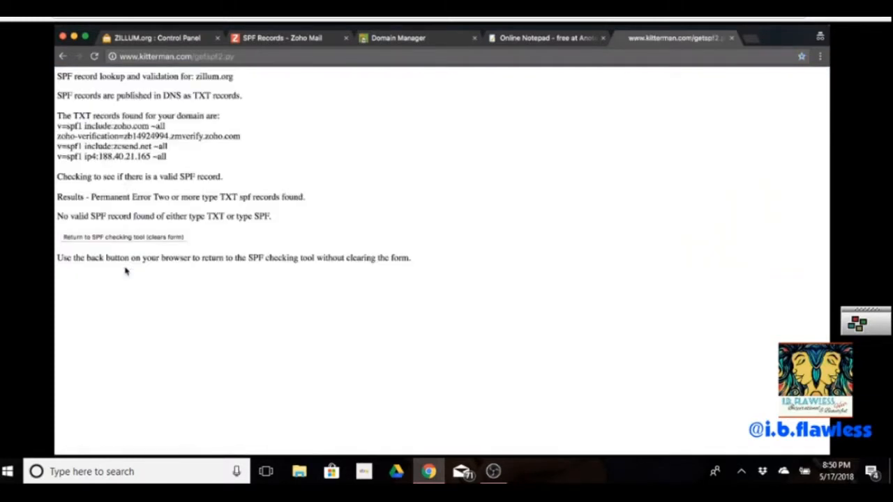
mouse_move(132, 207)
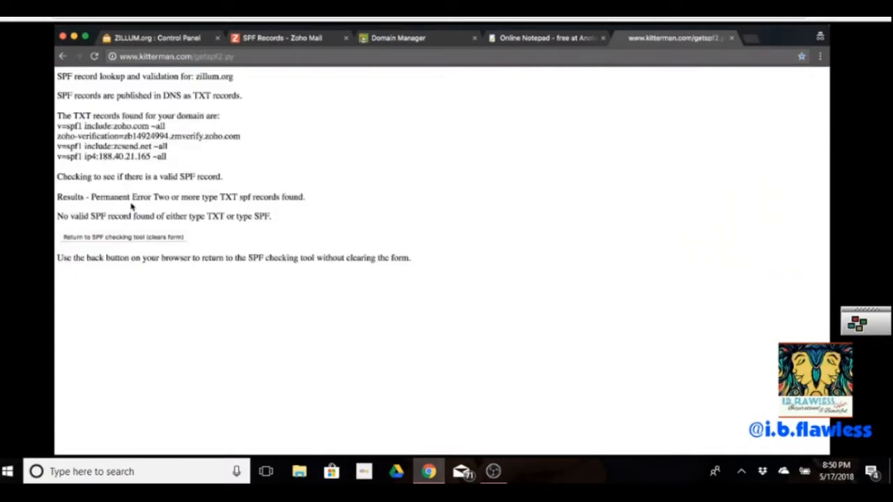
mouse_move(296, 206)
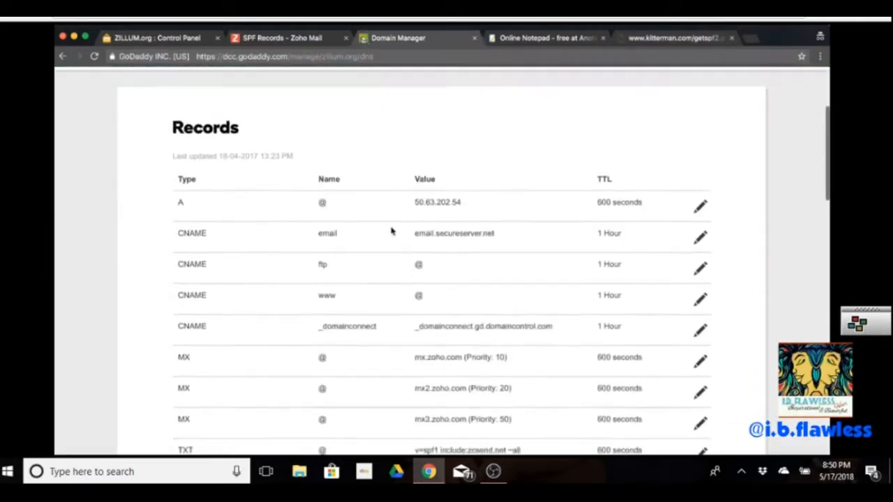
scroll("down", 3)
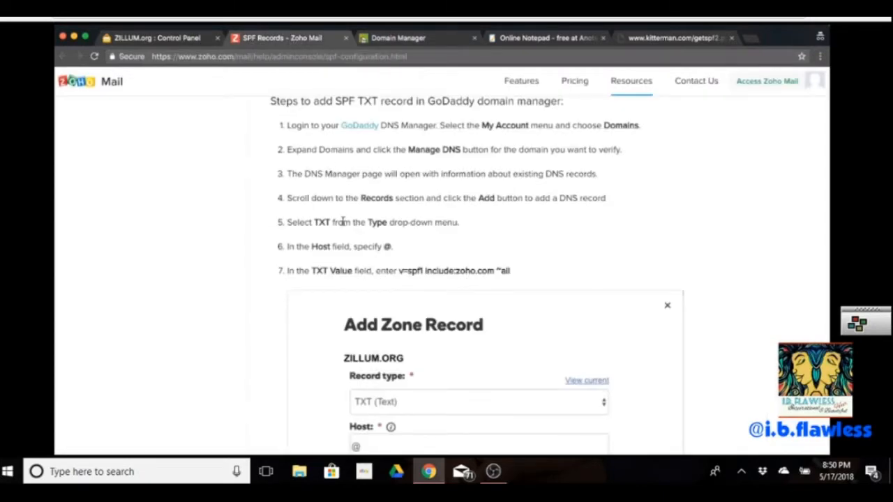
- Scroll Zoho Mail Help to the Multiple SPF Records and correct combined-record examples
scroll("down", 3)
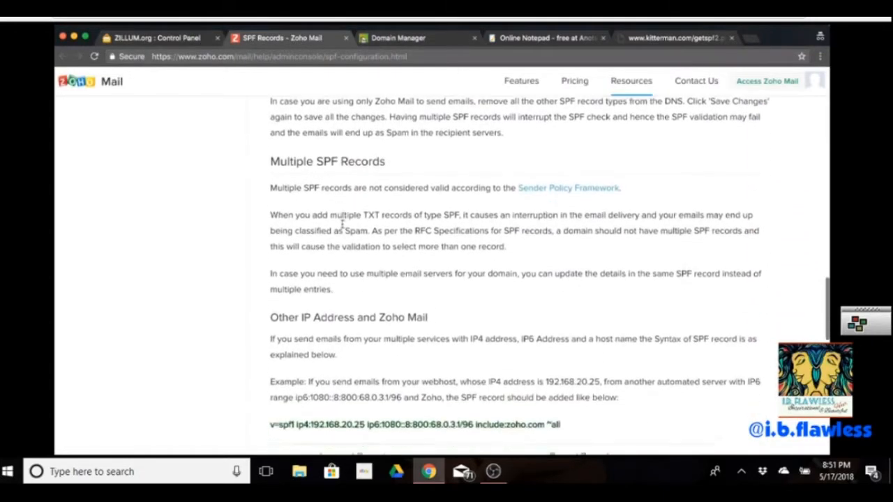
scroll("down", 3)
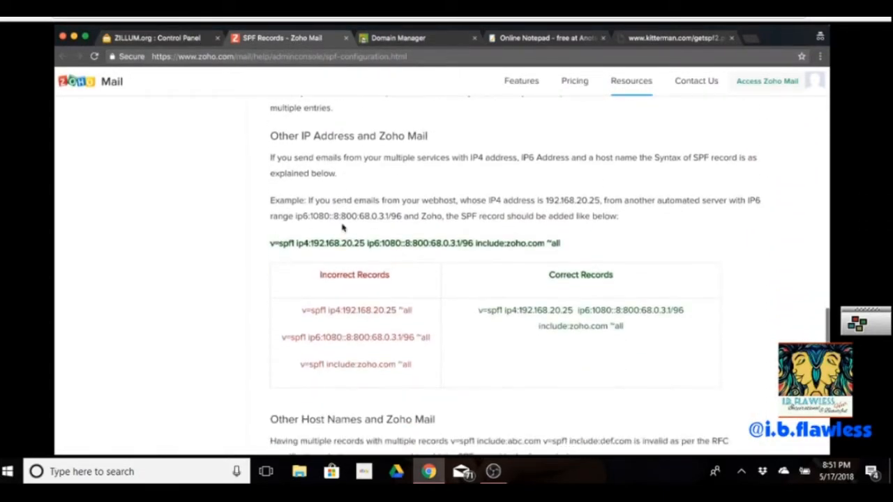
scroll("down", 3)
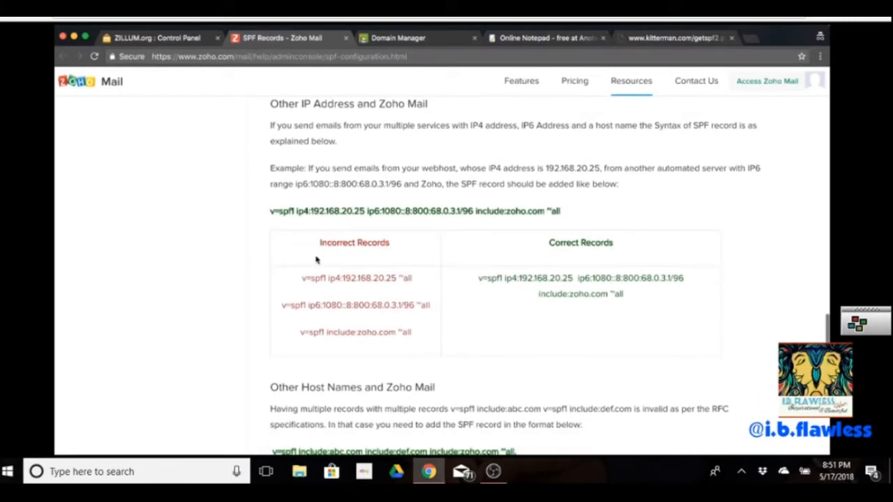
mouse_move(366, 300)
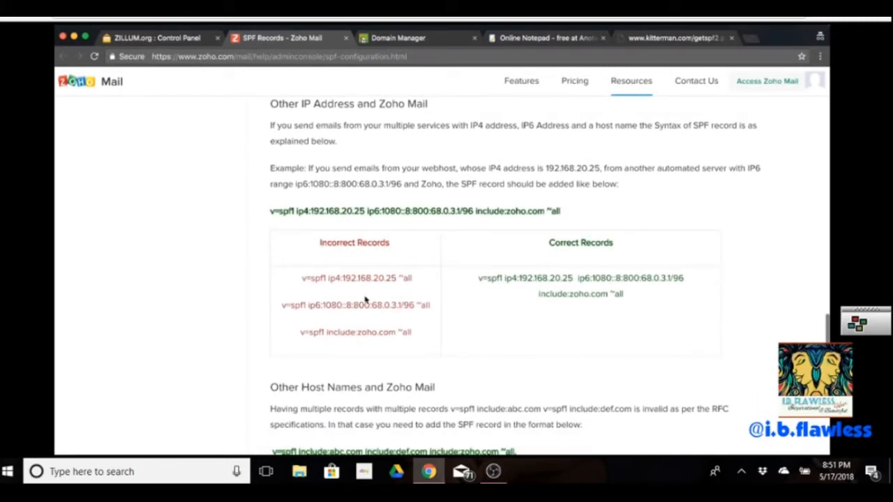
mouse_move(550, 290)
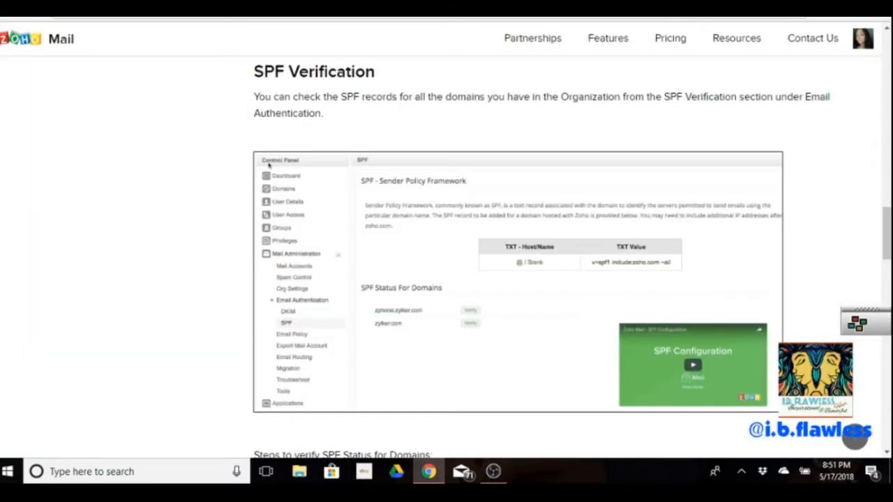
scroll("down", 3)
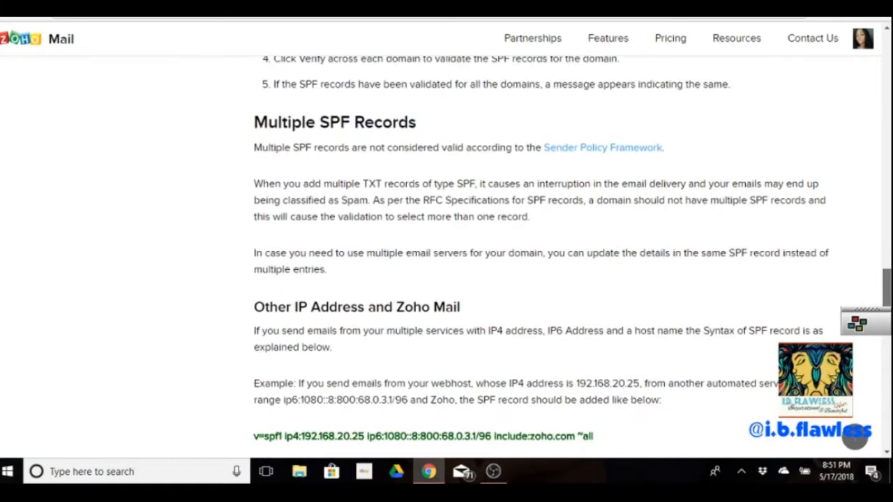
scroll("down", 3)
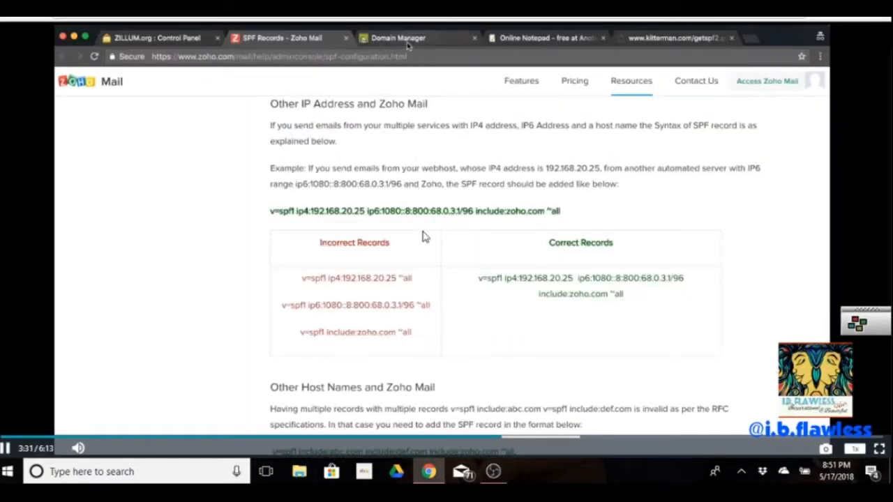
- Copy the v=spf1 include:zcsend.net ~all value from GoDaddy into the notepad
left_click(396, 38)
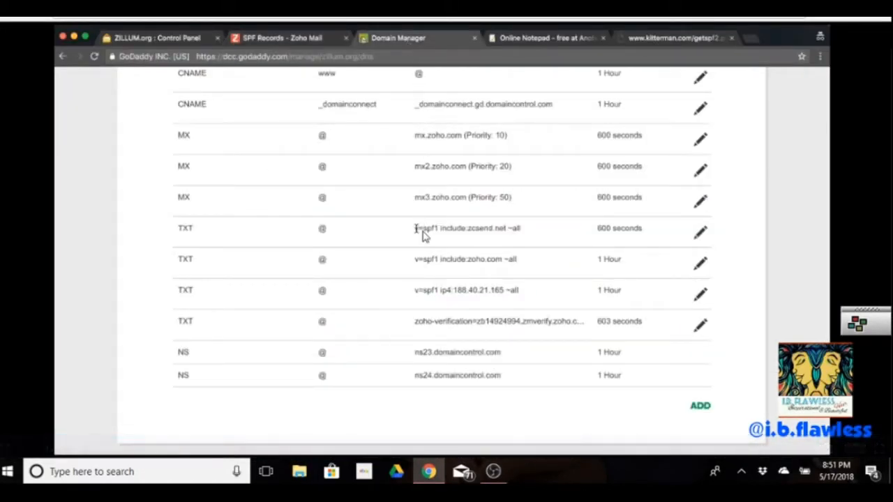
double_click(466, 228)
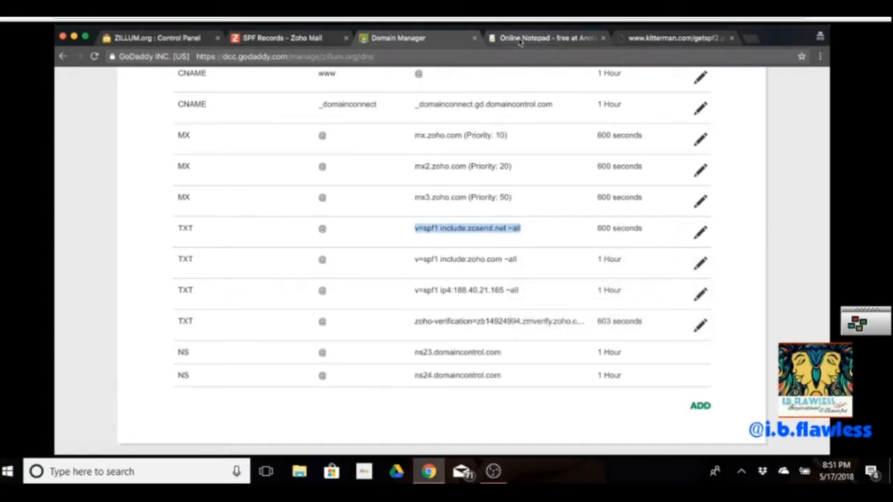
left_click(546, 38)
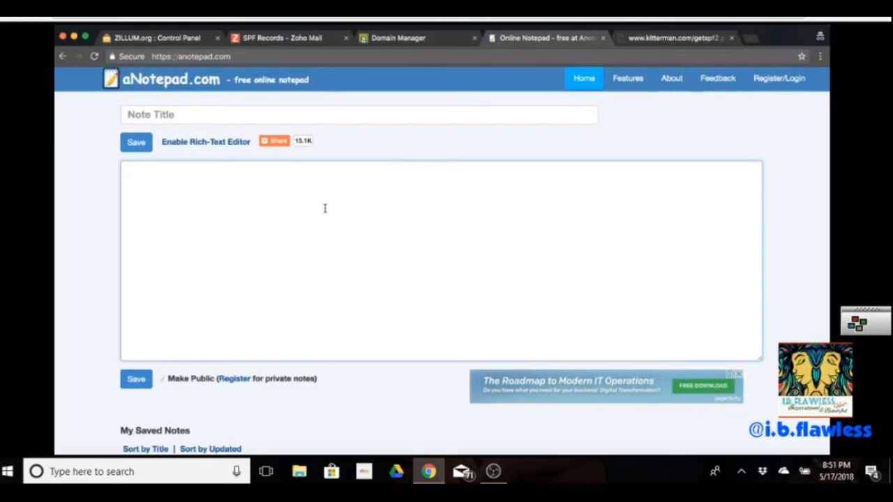
type("v=spf1 include:zcsend.net ~all")
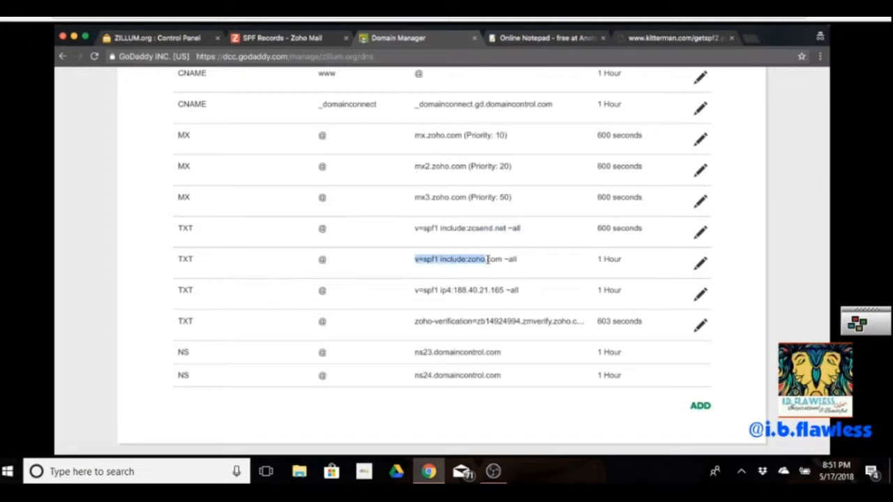
- Add the include:zoho.com and ip4:188.40.21.165 SPF values as separate notepad lines
right_click(464, 259)
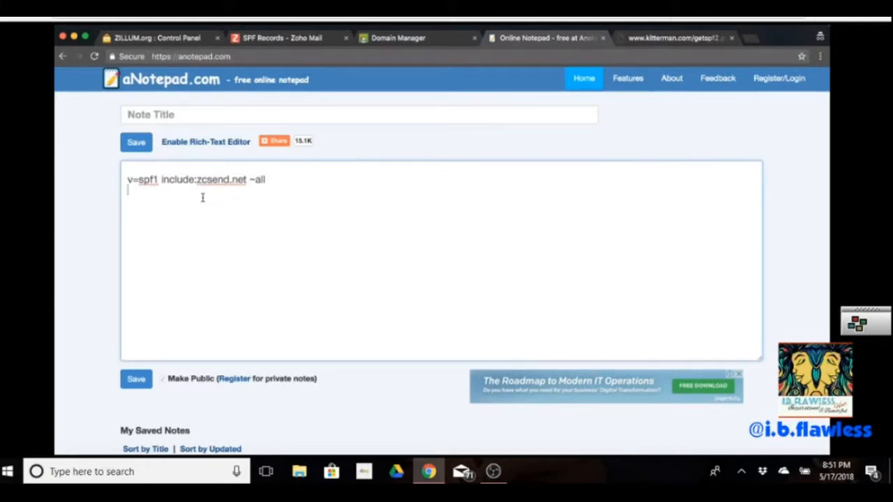
type("v=spf1 include:zoho.com ~all")
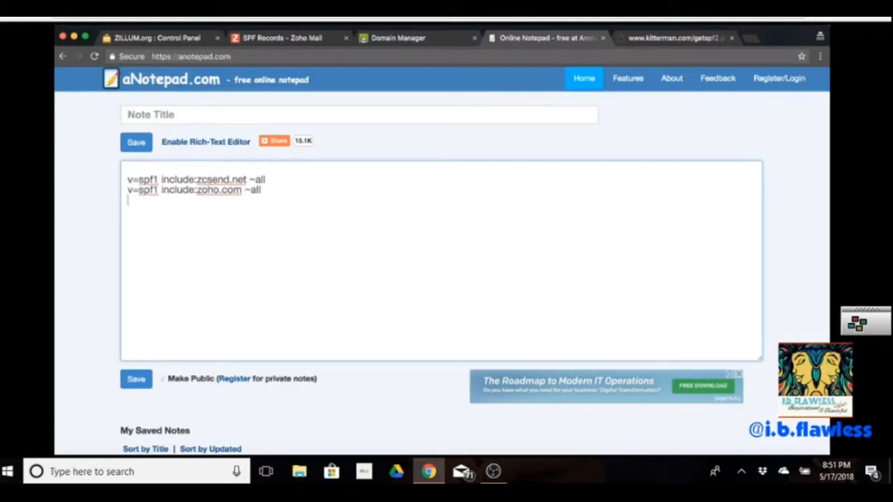
left_click(275, 140)
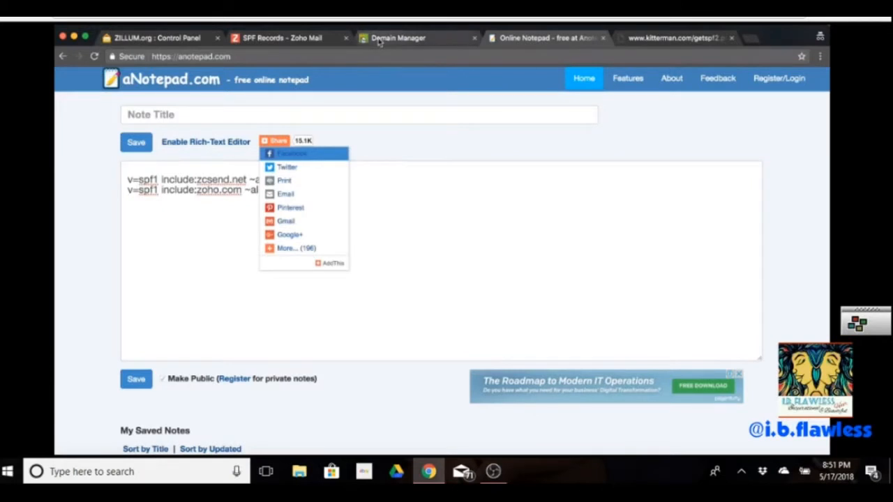
left_click(398, 38)
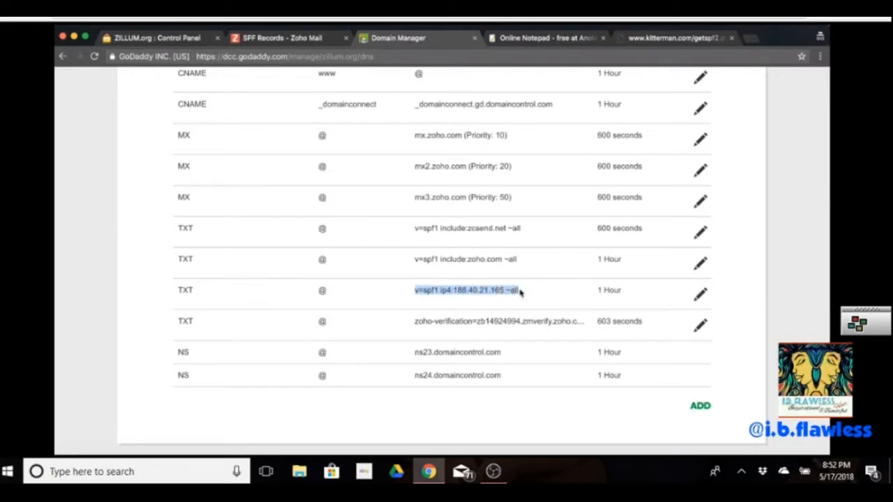
mouse_move(518, 46)
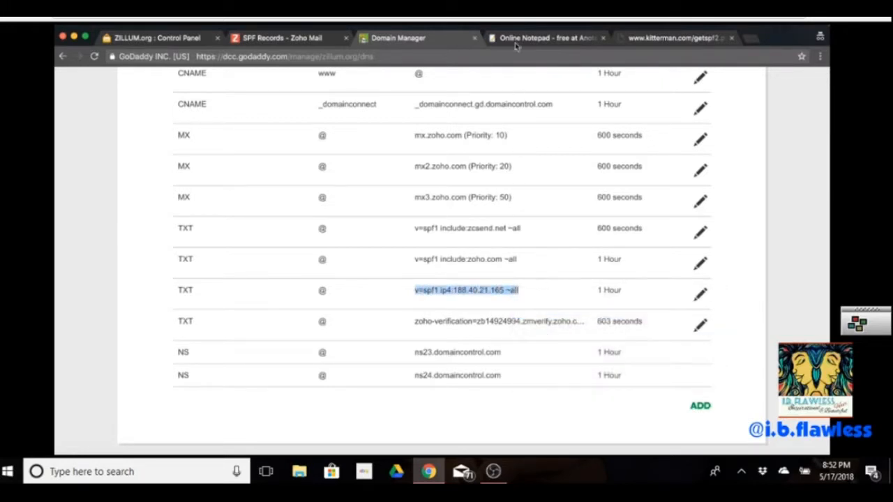
left_click(546, 38)
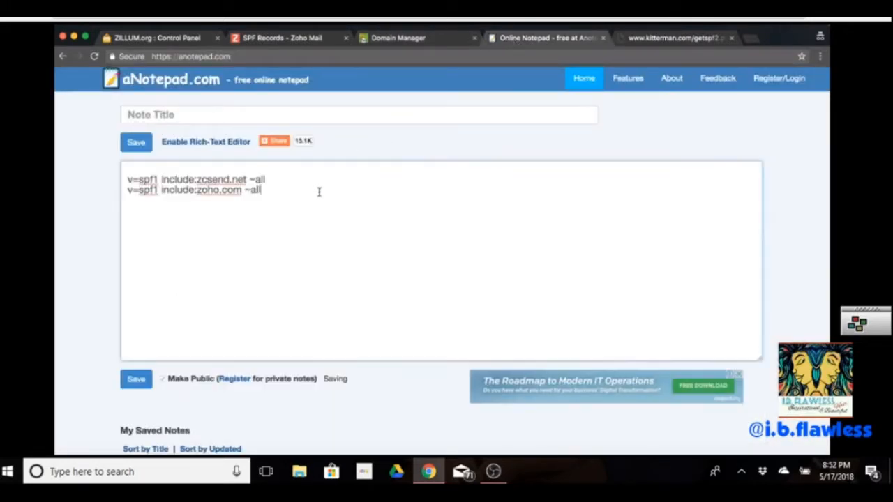
type("v=spf1 ip4:188.40.21.165 ~all")
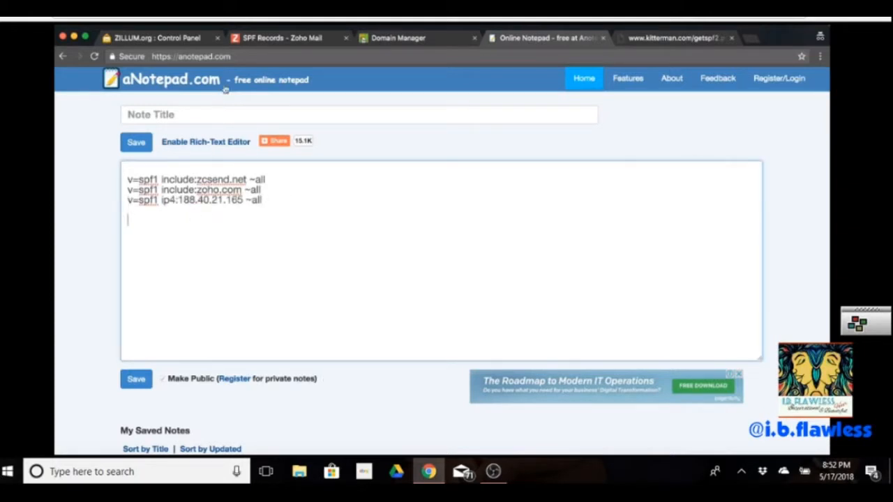
- Review Zoho Help's Other Host Names example of multiple includes merged into one record
left_click(286, 38)
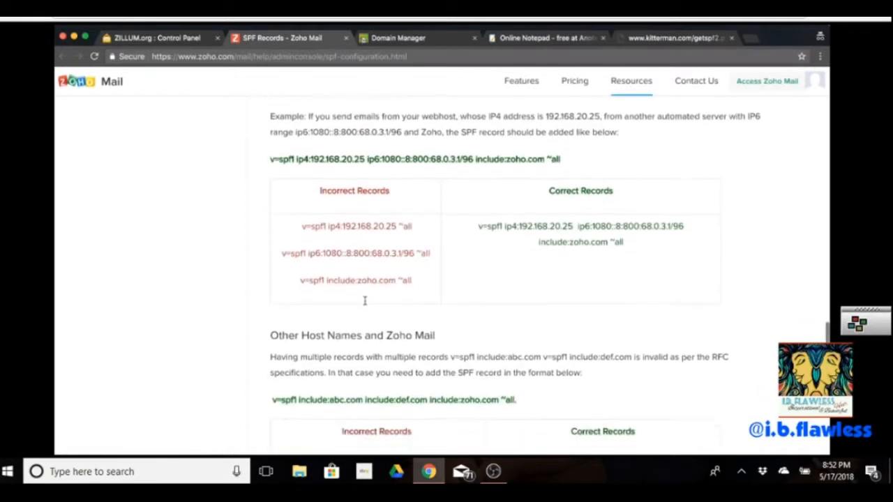
scroll("down", 3)
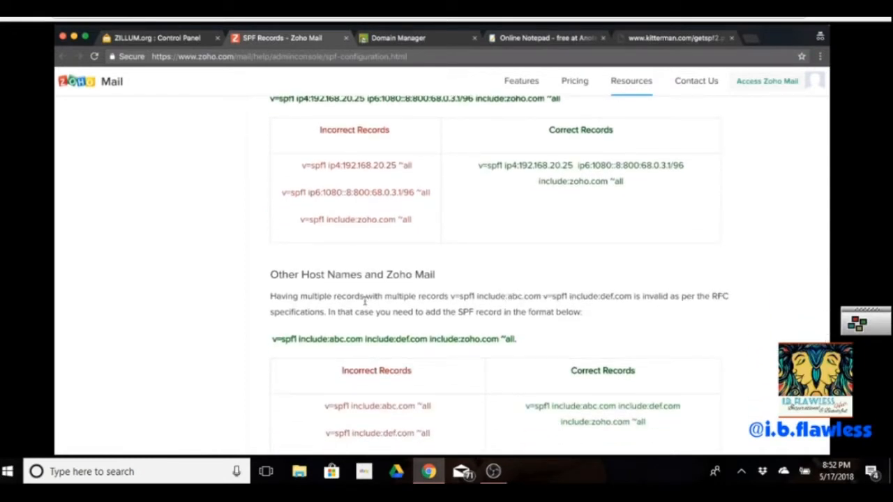
scroll("down", 3)
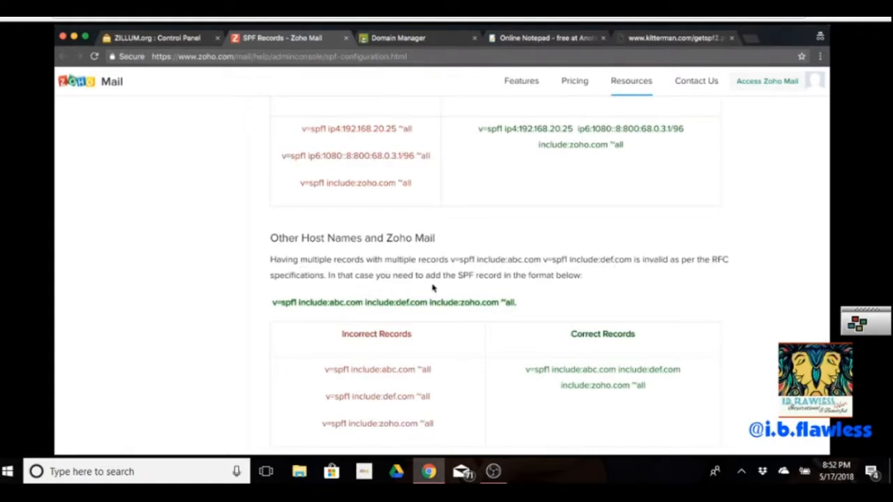
scroll("down", 3)
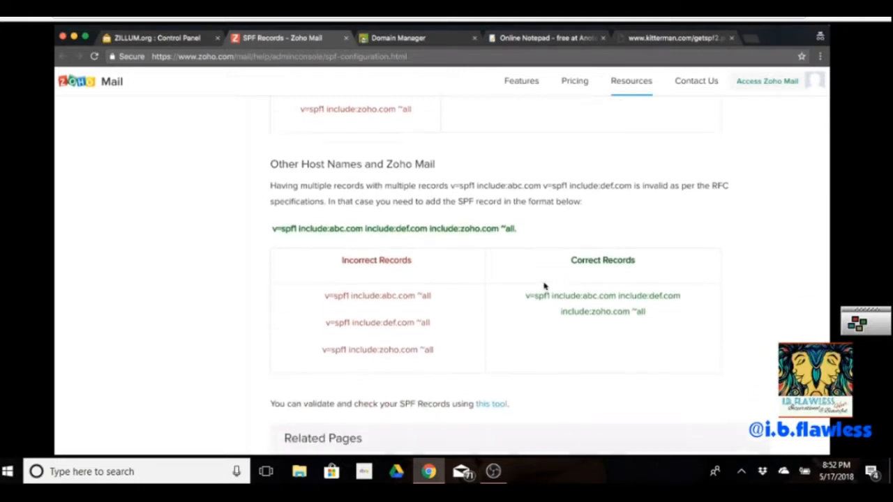
scroll("down", 3)
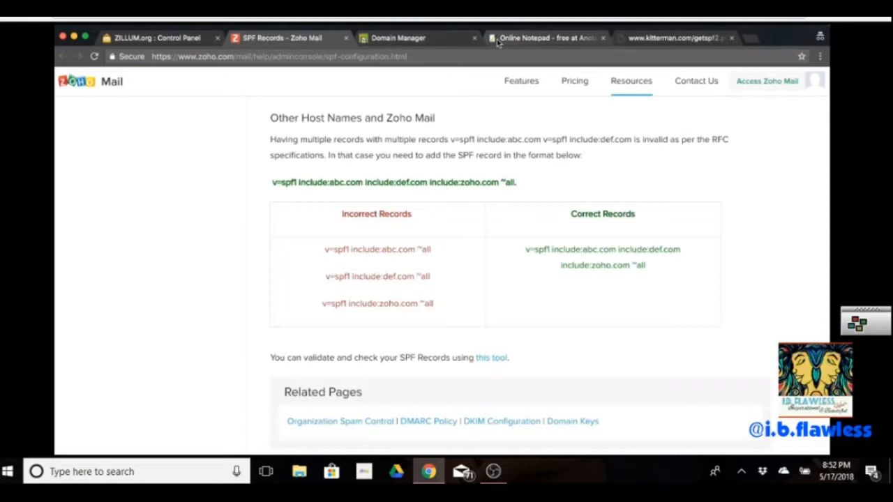
left_click(548, 38)
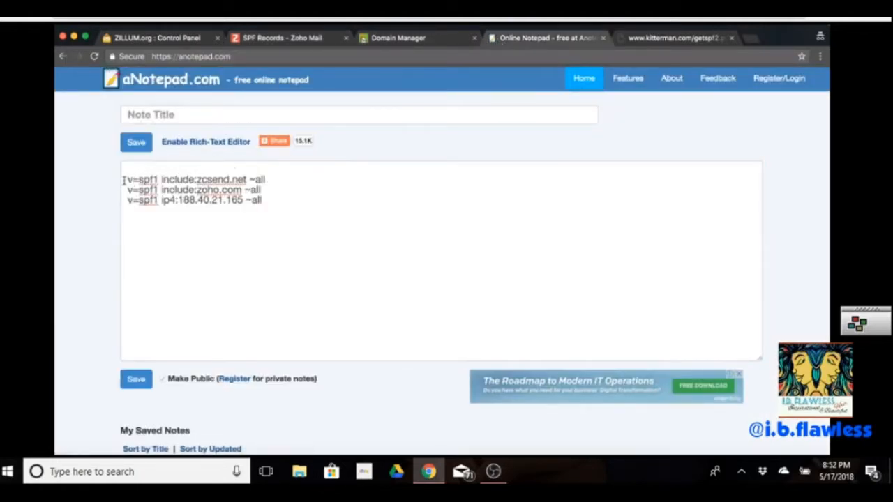
- Build a new notepad line reading v=spf1 include:zcsend.net include:zoho.com ~all
right_click(196, 179)
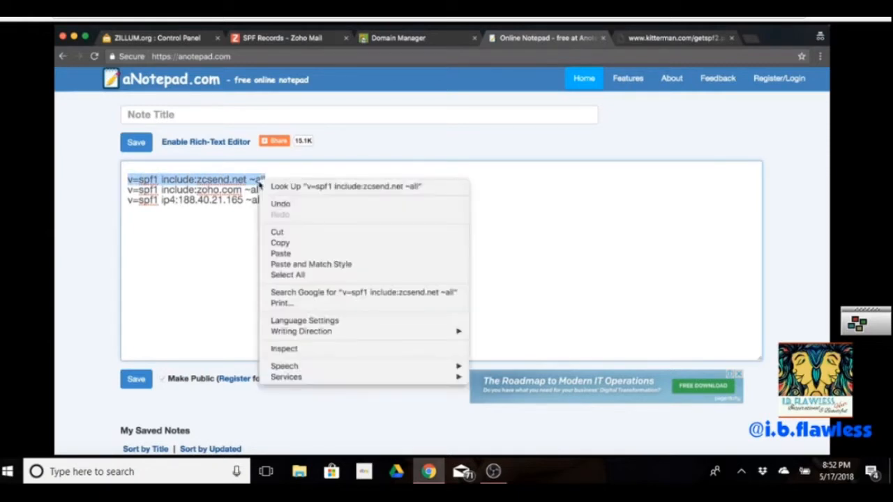
left_click(187, 239)
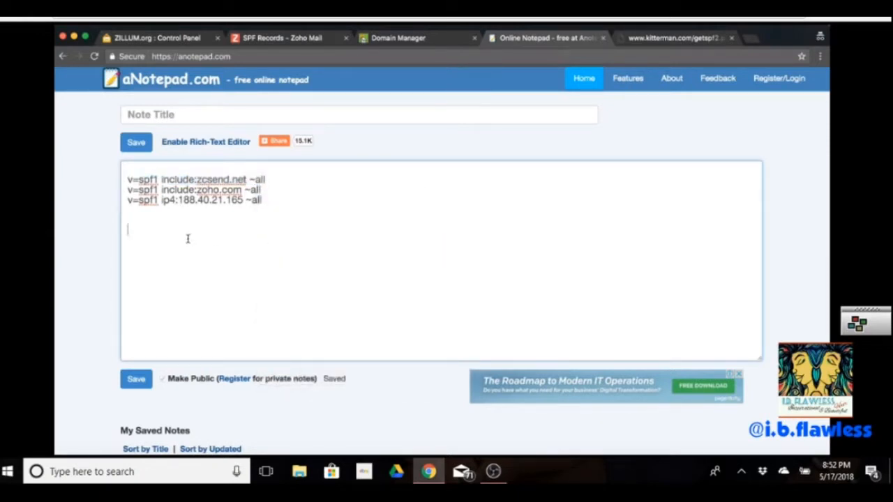
type("v=spf1 include:zcsend.net ~all")
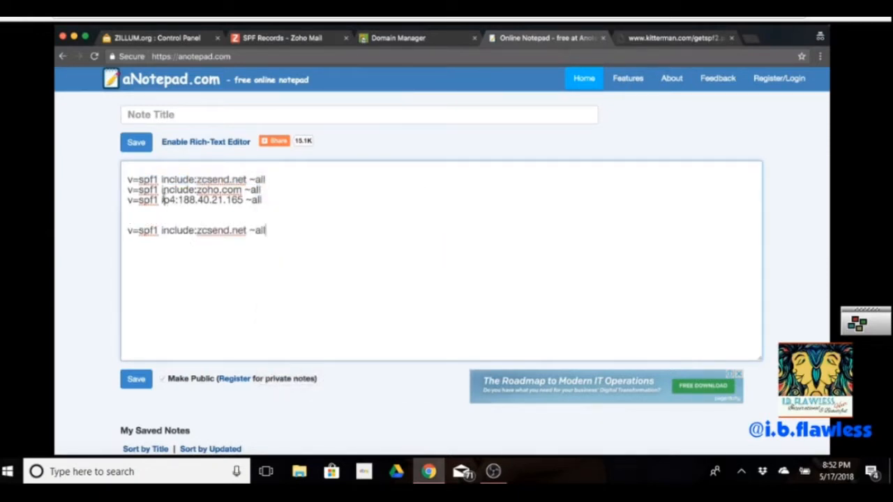
double_click(201, 189)
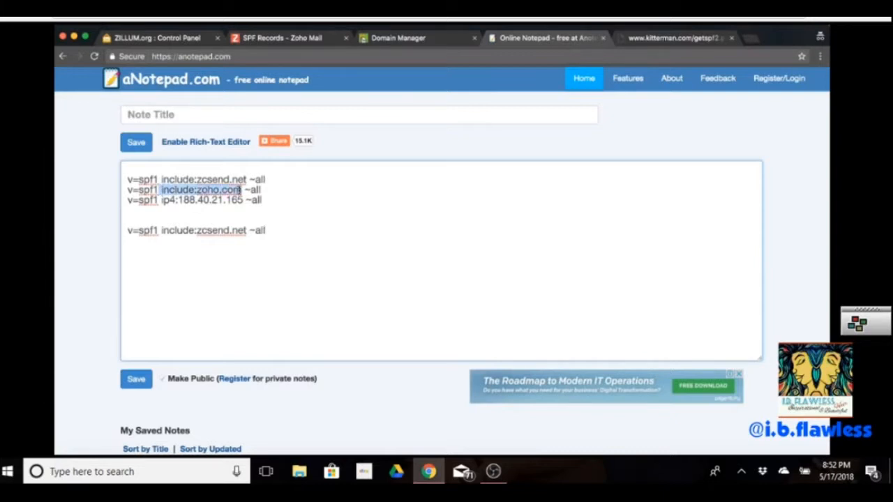
right_click(209, 189)
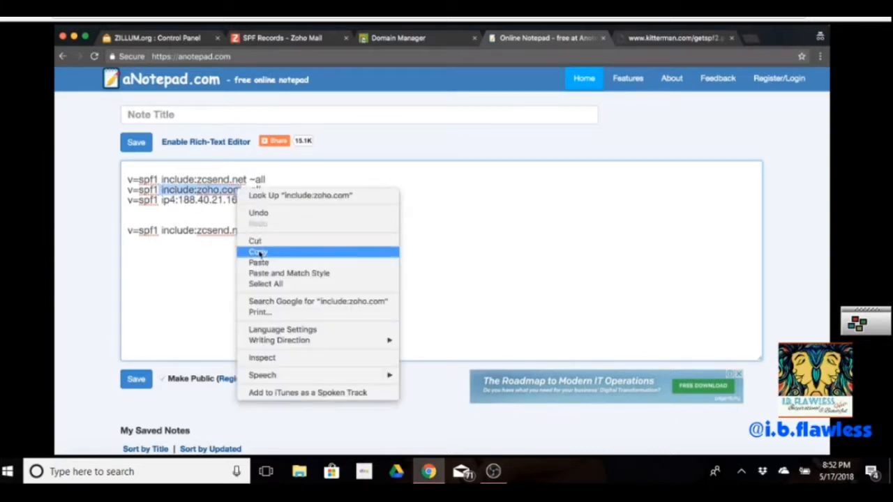
left_click(257, 251)
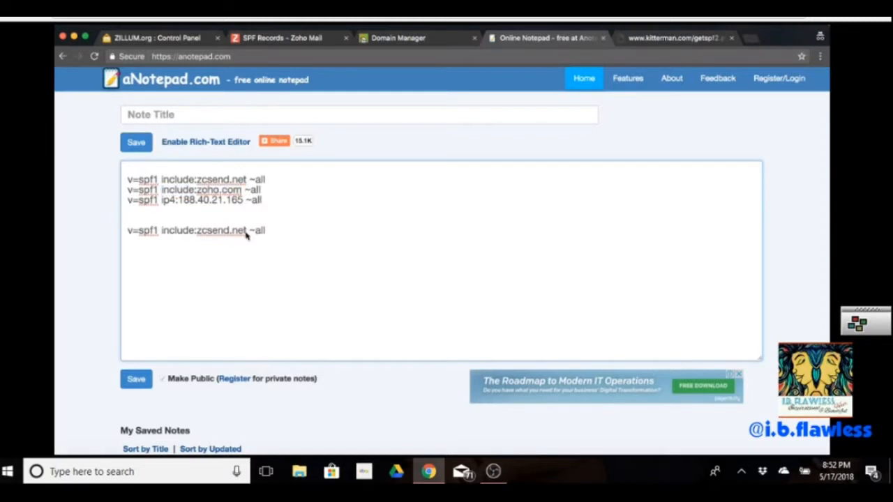
type("include:zoho.com")
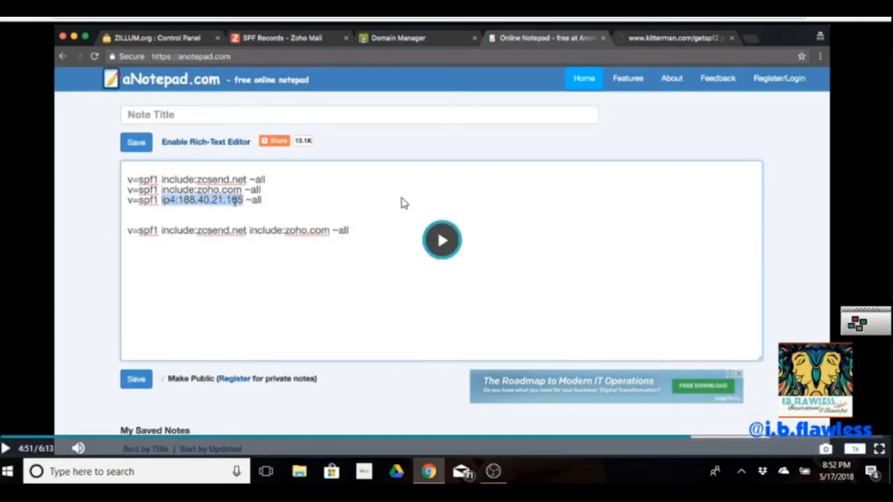
- Edit GoDaddy's zoho.com SPF TXT record to an IP-range plus include:zoho.com value and save
left_click(398, 38)
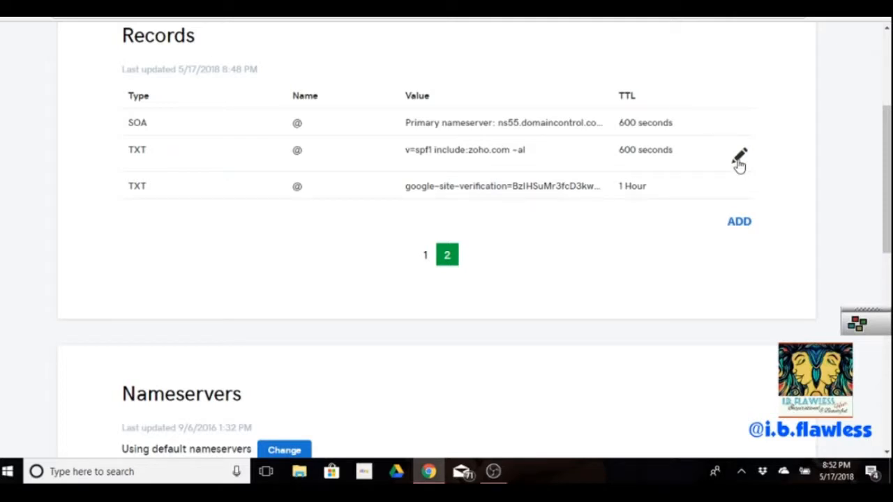
left_click(738, 155)
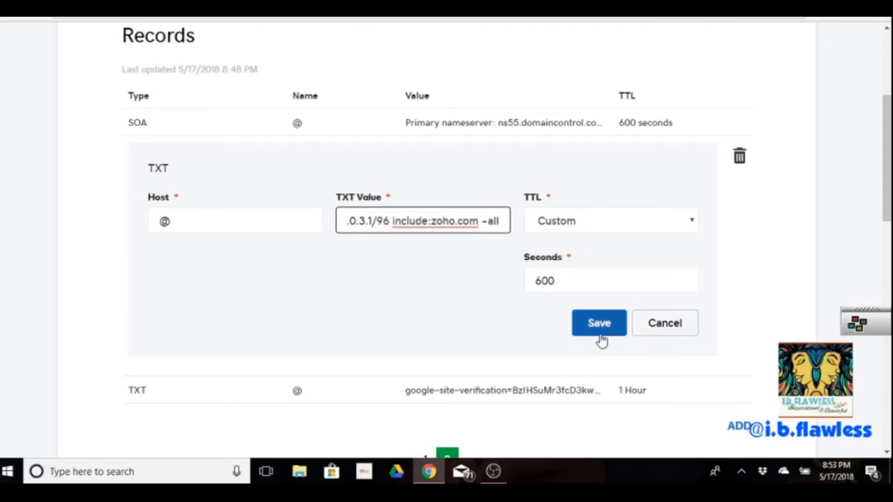
left_click(599, 323)
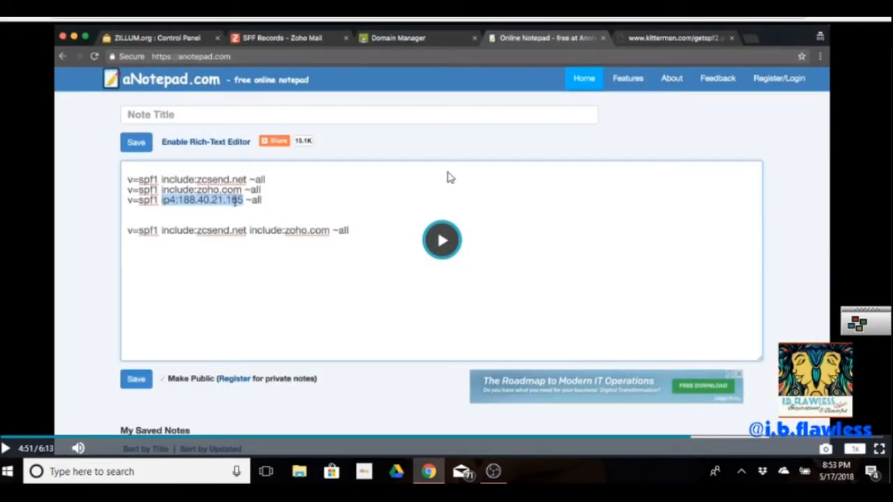
- Add ip4:188.40.21.165 to the combined notepad line and select the whole line
right_click(202, 201)
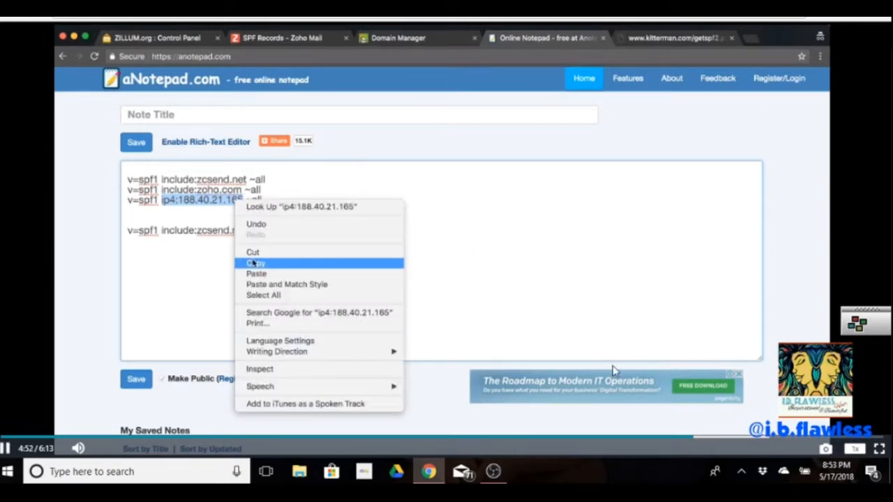
left_click(255, 263)
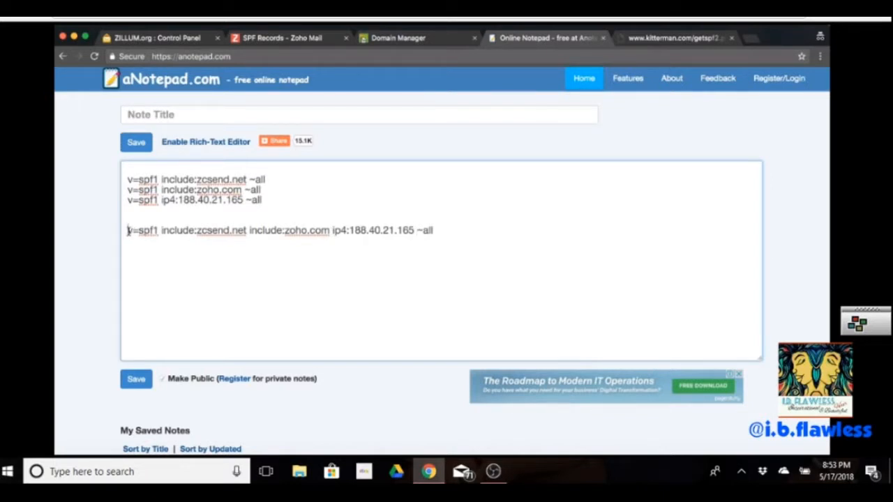
left_click_drag(127, 230, 433, 230)
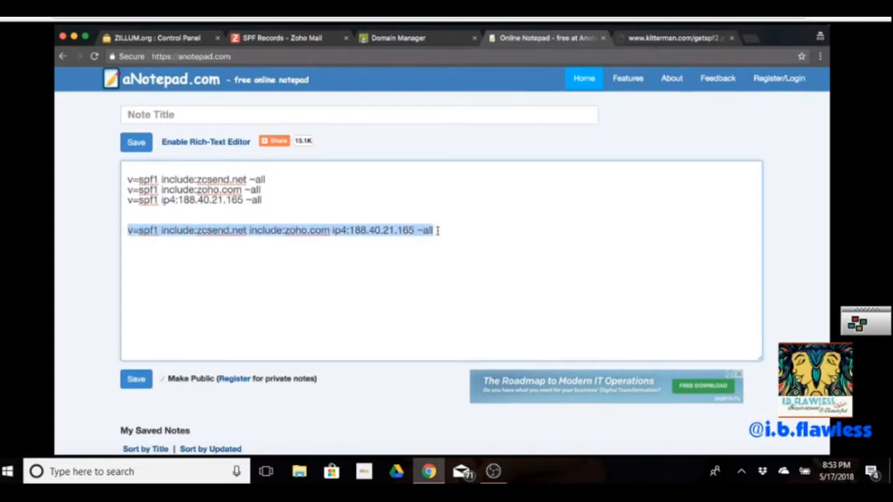
- Review Zoho's help examples of correct combined SPF records
left_click(282, 38)
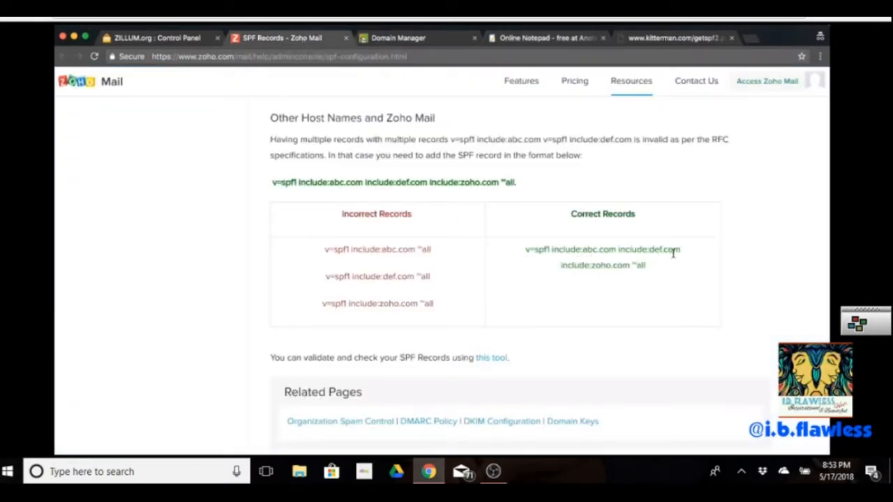
scroll("down", 3)
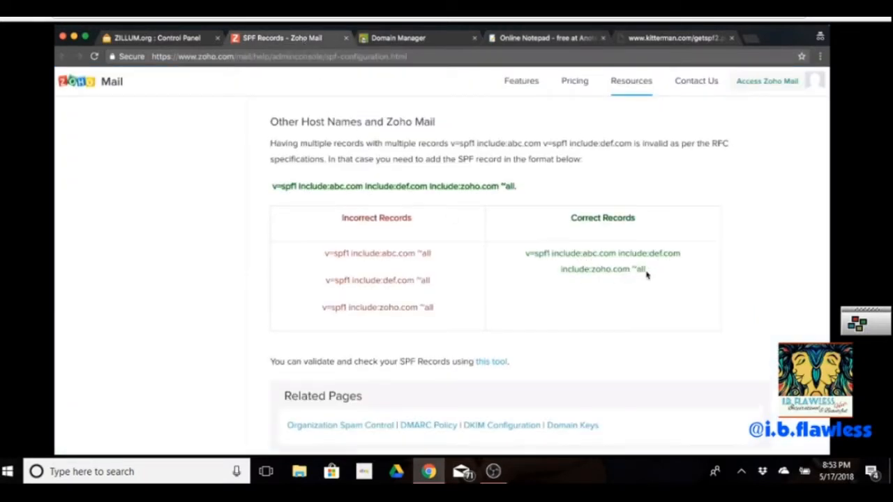
scroll("up", 3)
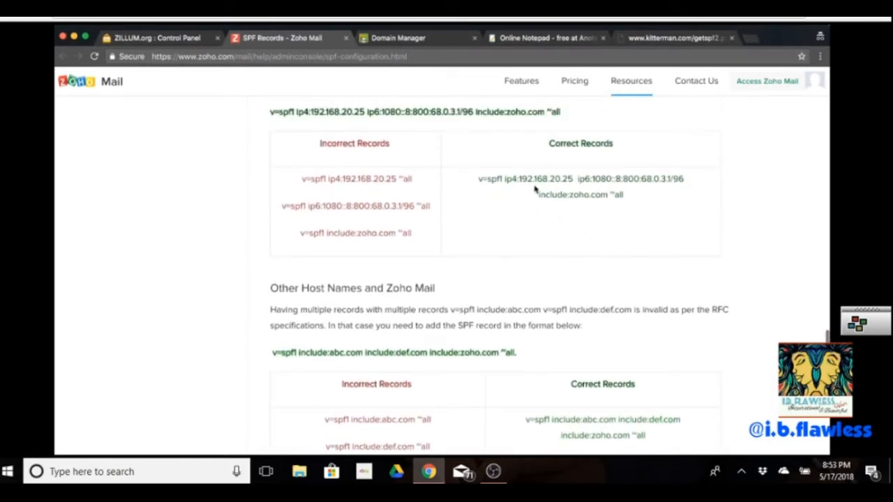
mouse_move(541, 209)
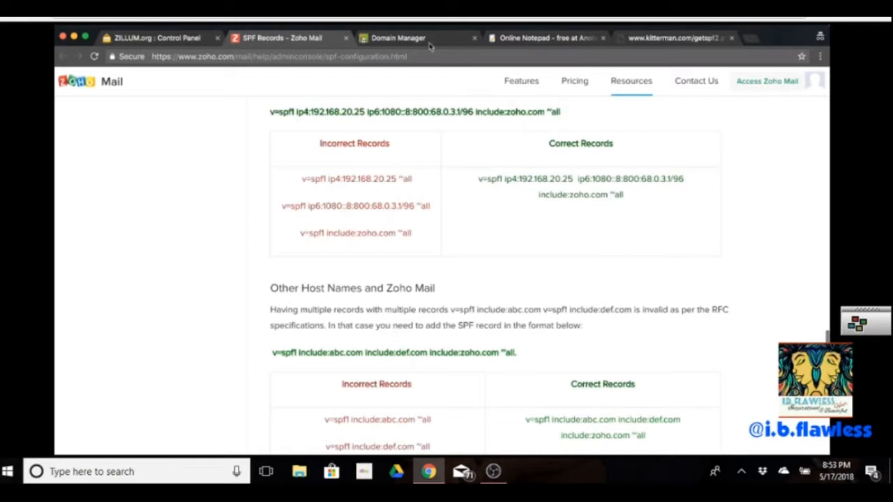
- Delete zillum.org's zcsend.net, zoho.com and ip4 SPF TXT records, then begin a new record
left_click(397, 38)
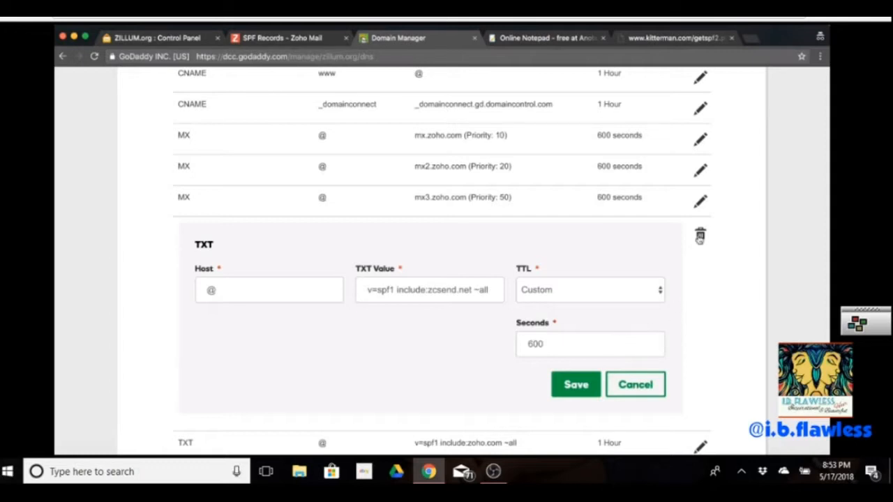
left_click(700, 235)
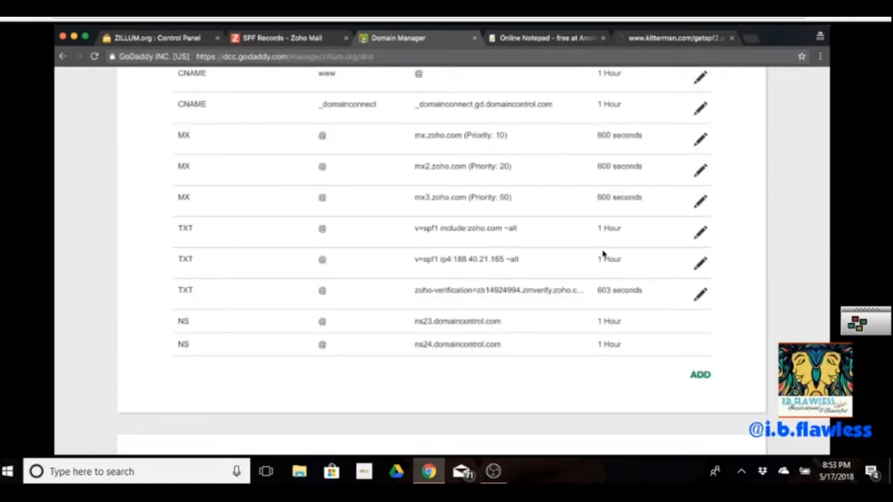
mouse_move(701, 233)
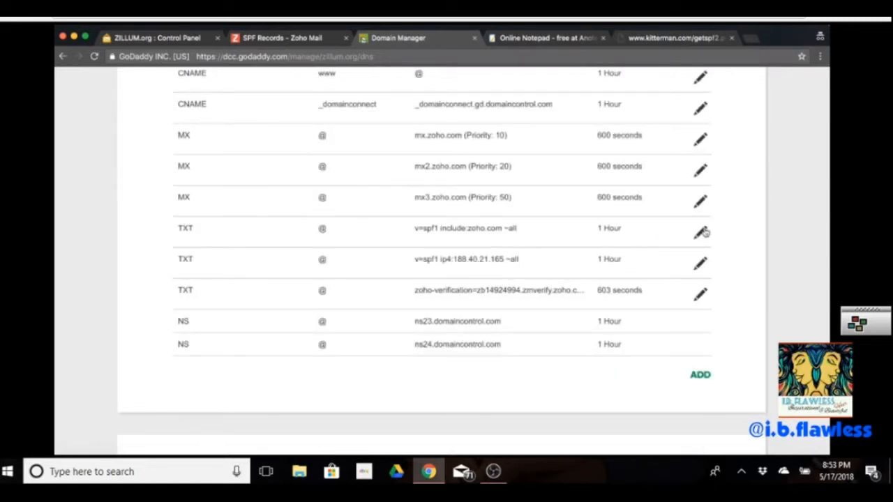
left_click(700, 232)
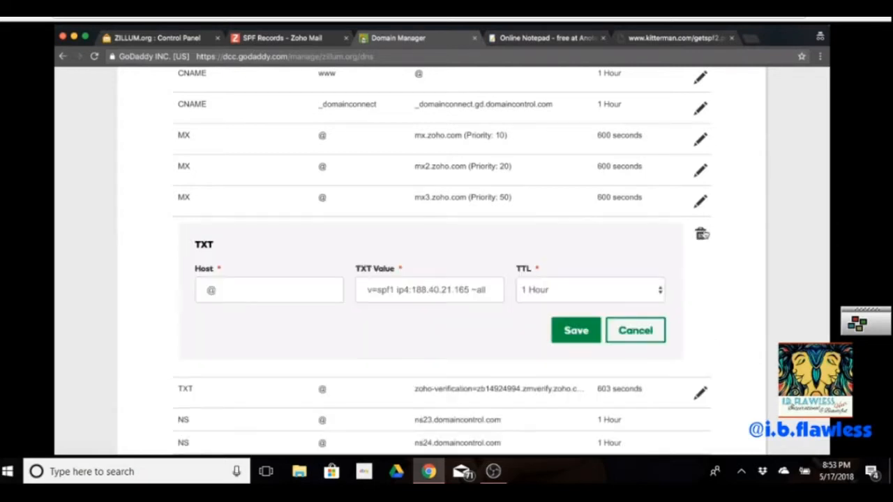
left_click(702, 233)
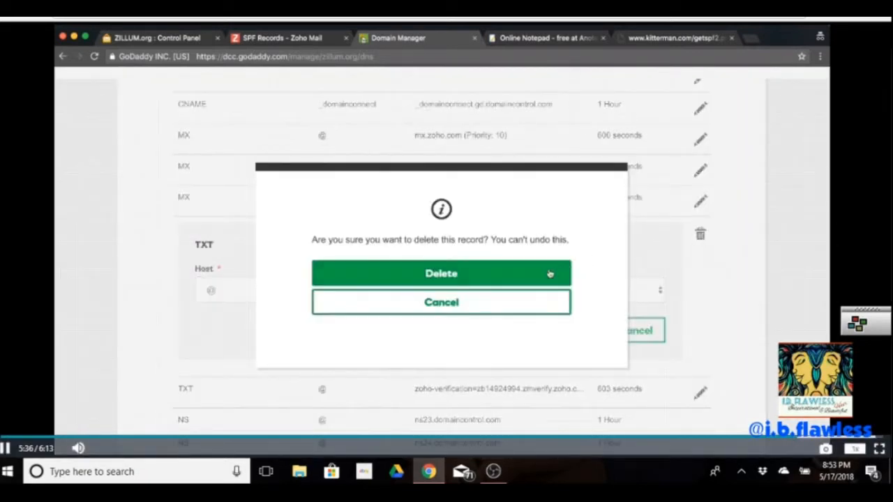
left_click(441, 273)
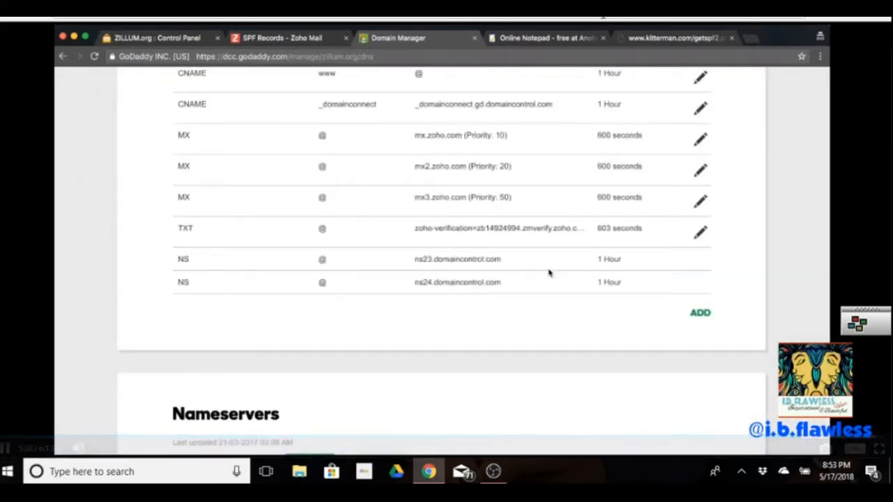
left_click(700, 313)
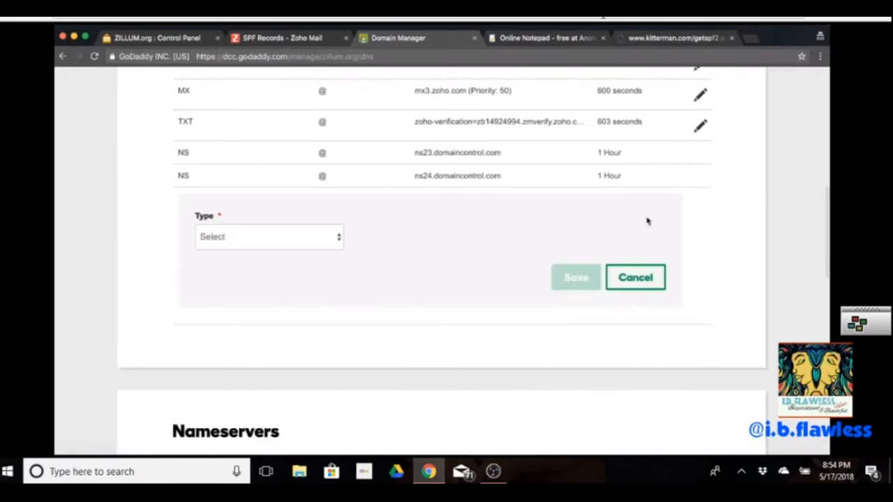
- Create a TXT record holding the merged SPF line copied from the notepad
left_click(268, 237)
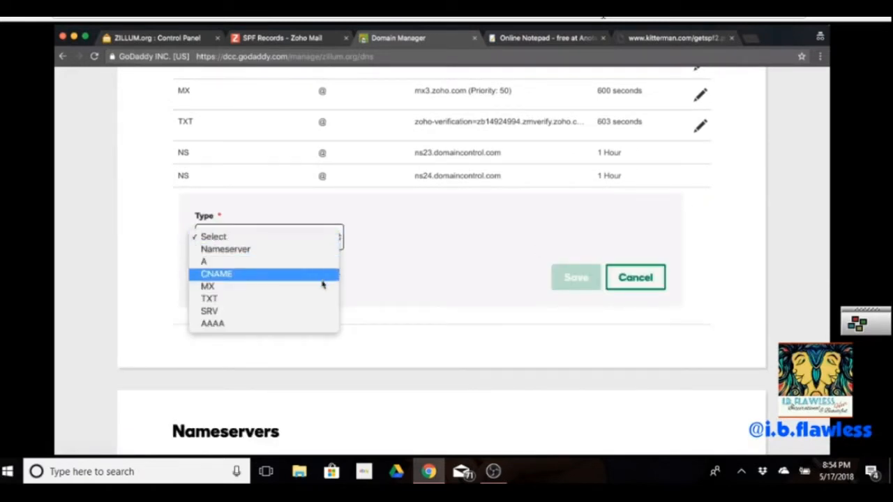
left_click(209, 298)
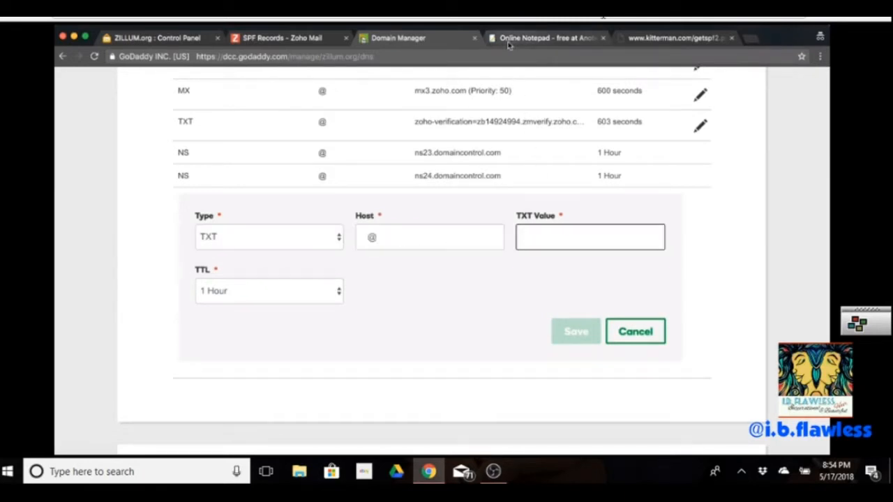
left_click(546, 37)
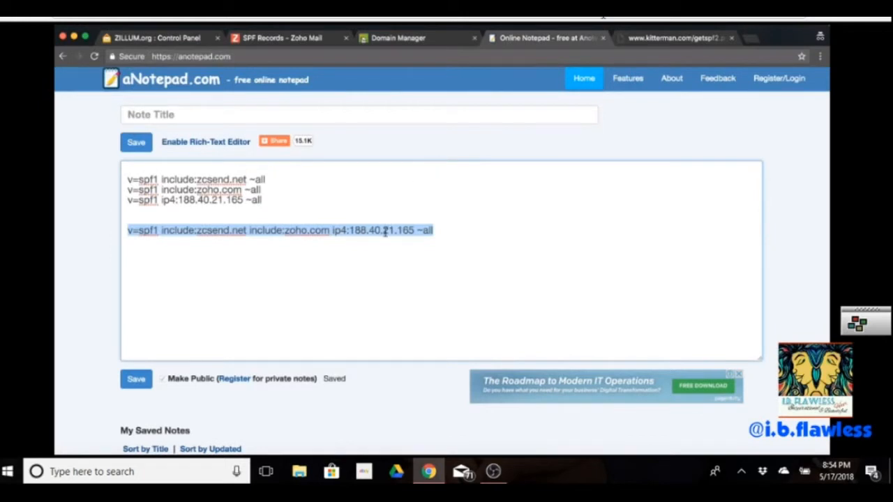
right_click(383, 230)
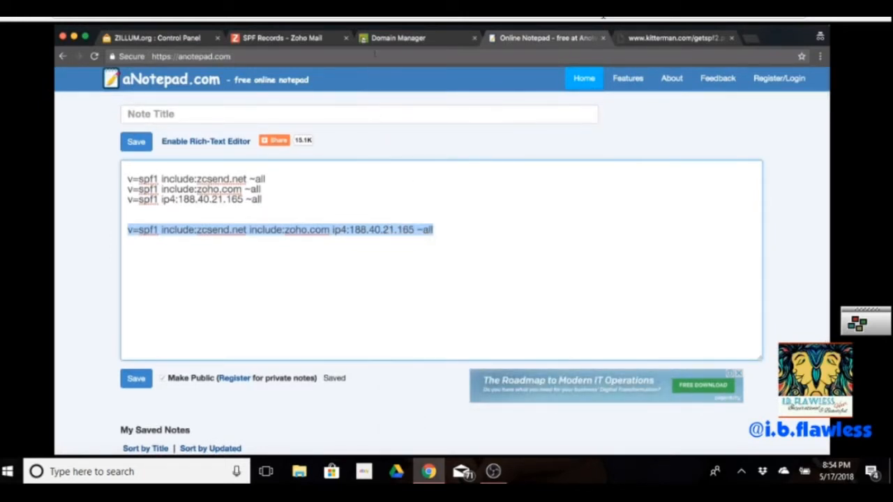
right_click(593, 237)
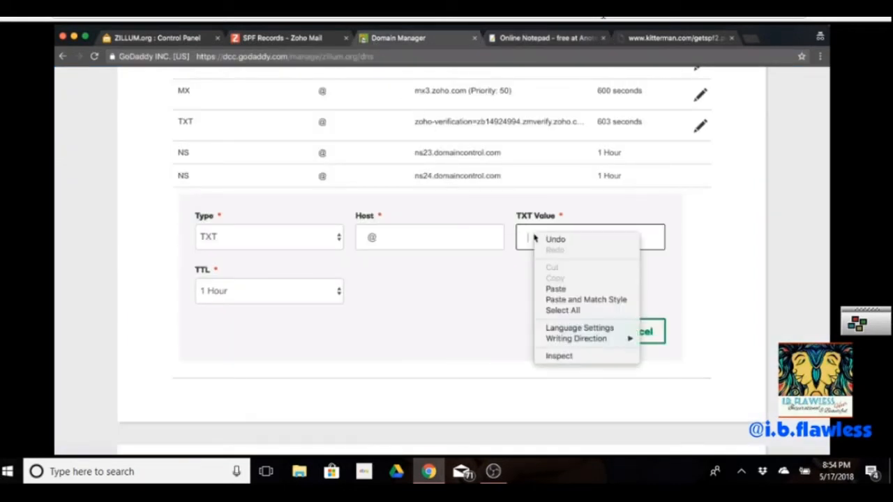
left_click(555, 288)
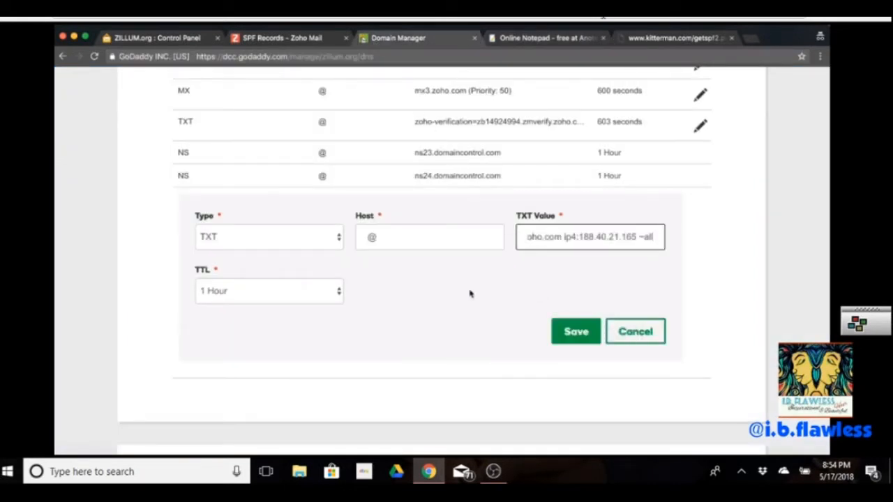
- Give the new SPF TXT record a custom 600-second TTL and save it
left_click(269, 291)
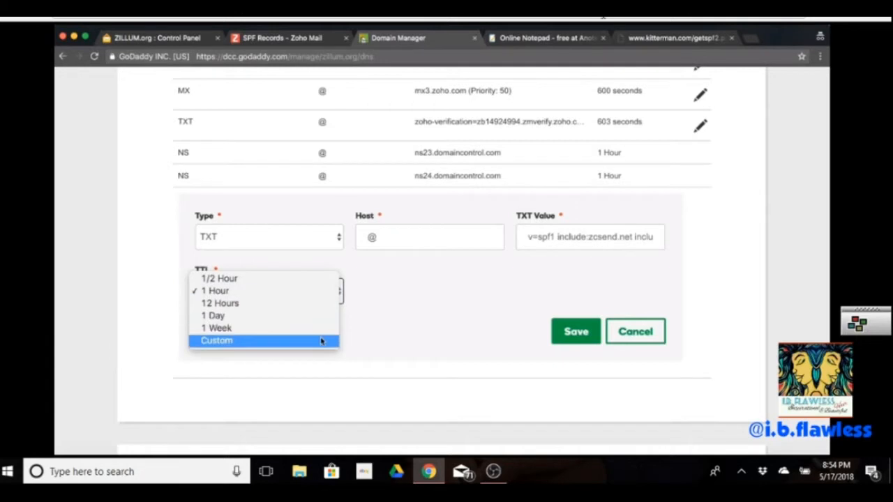
left_click(217, 341)
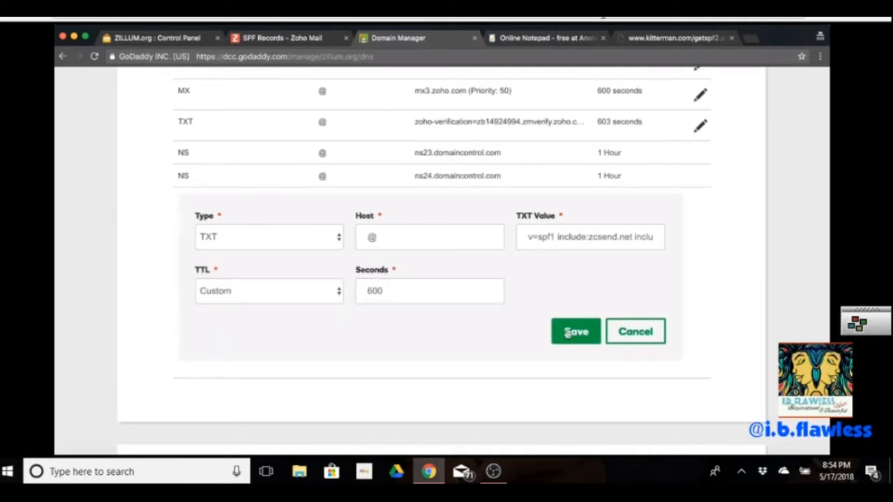
left_click(575, 331)
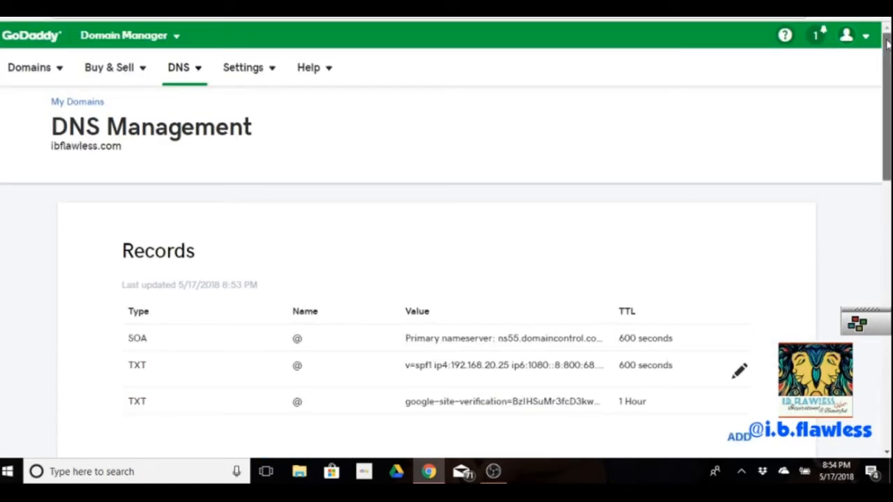
- Open ibflawless.com's DNS records from My Domains and reach page 2 with two SPF TXT entries
scroll("down", 3)
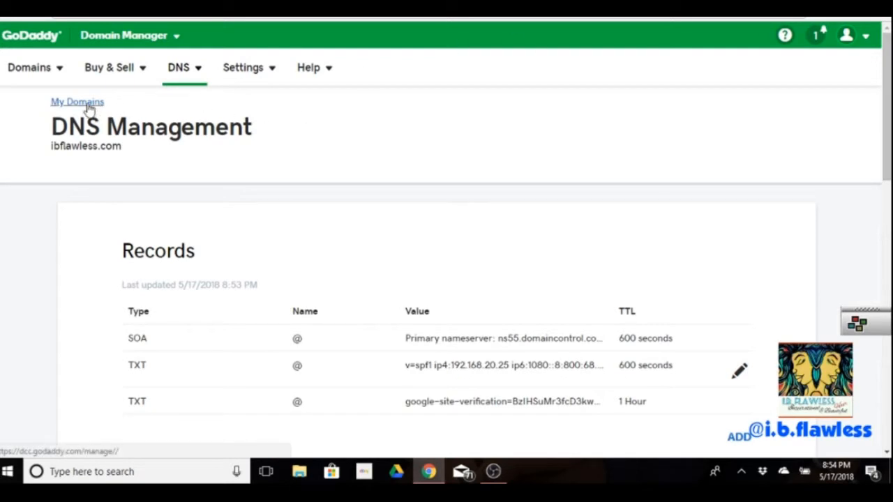
left_click(77, 101)
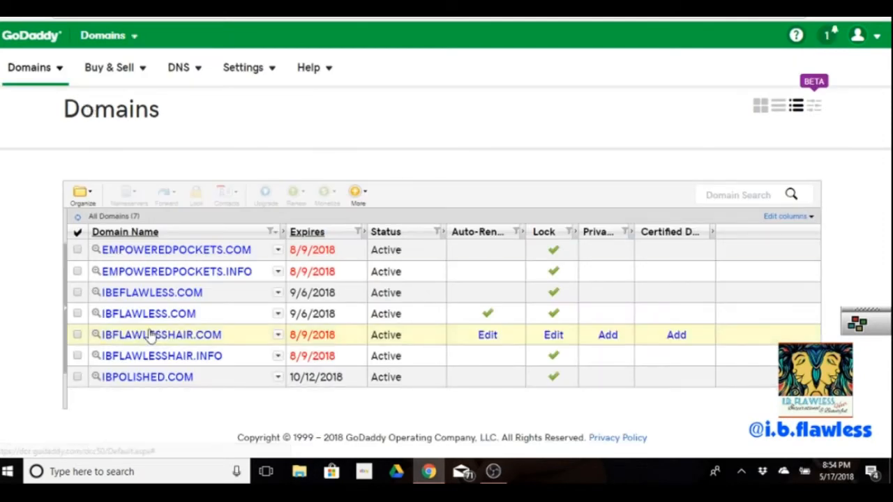
left_click(161, 335)
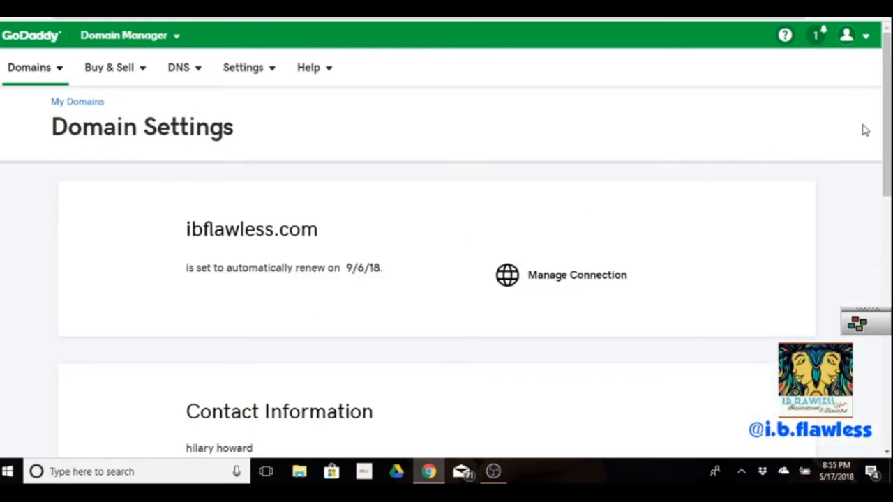
scroll("down", 3)
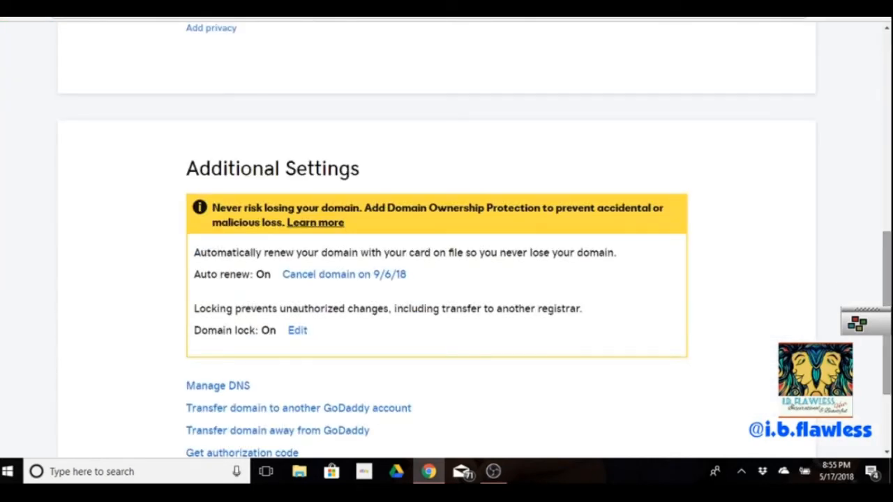
left_click(218, 385)
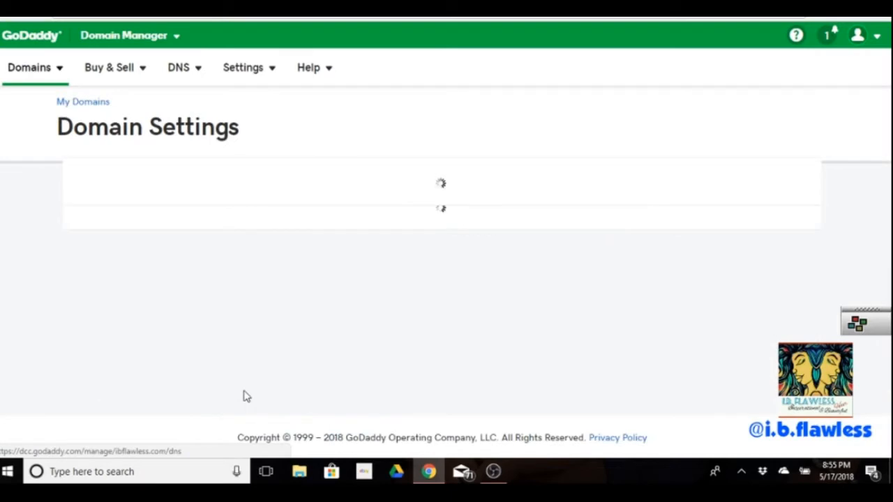
left_click(179, 67)
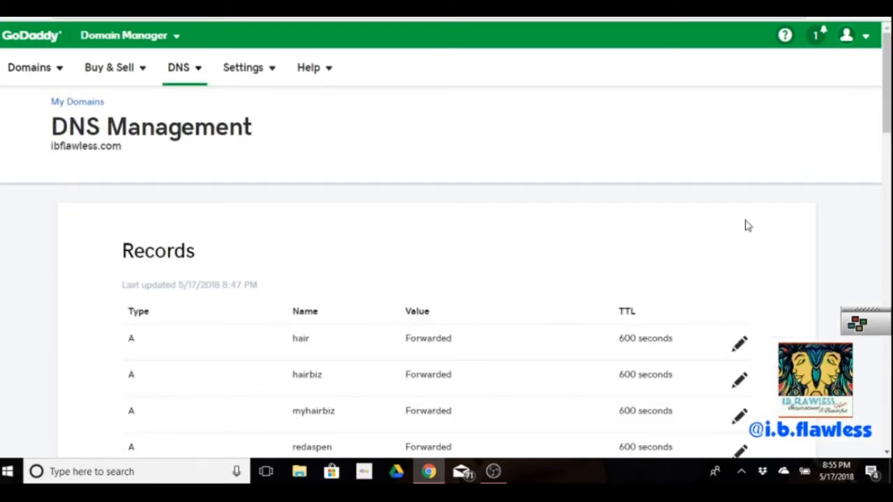
scroll("down", 3)
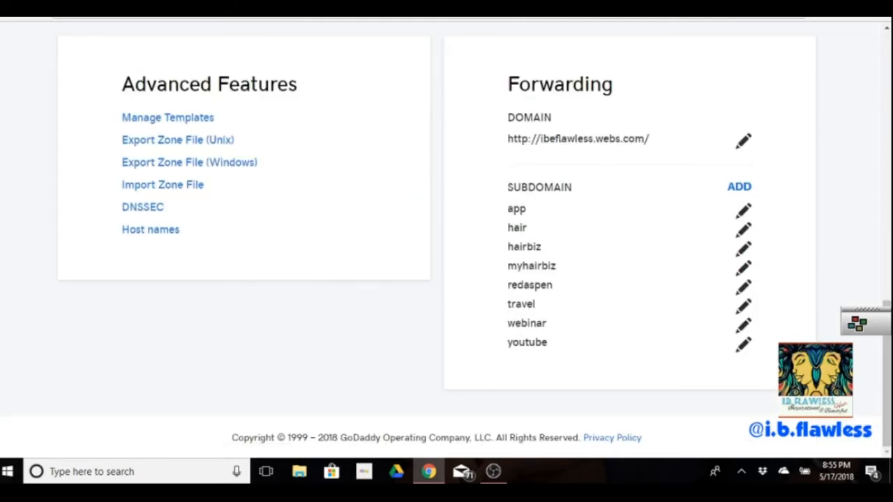
scroll("down", 3)
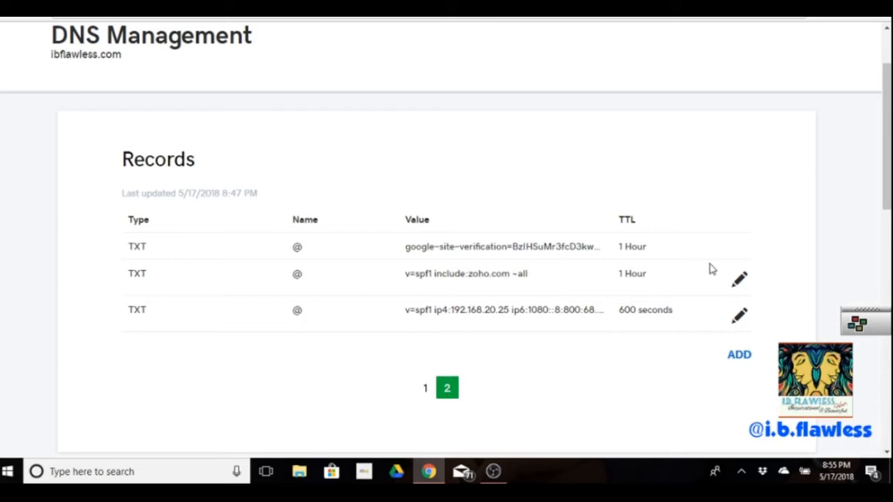
mouse_move(738, 284)
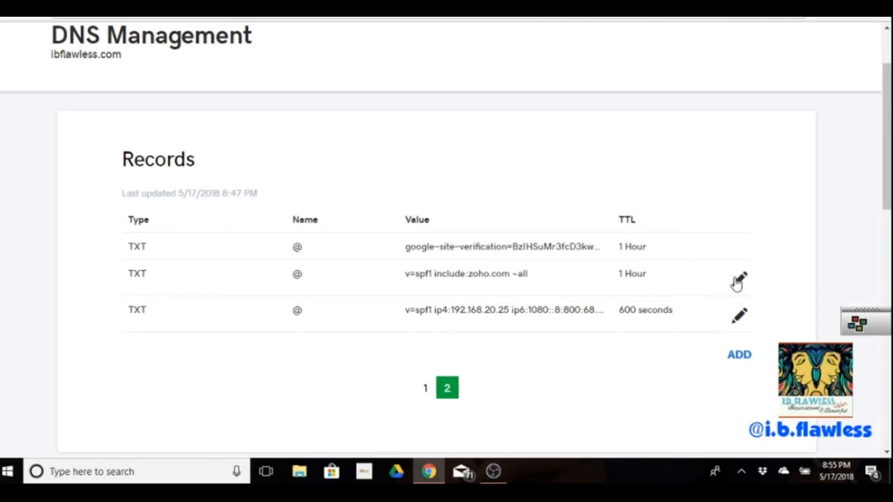
- Delete ibflawless.com's separate 'v=spf1 include:zoho.com ~all' TXT record in GoDaddy DNS
left_click(739, 280)
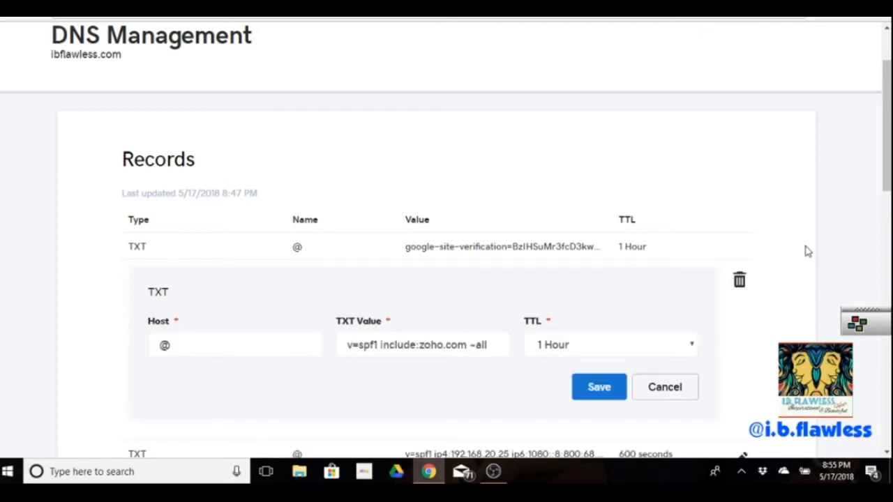
mouse_move(740, 281)
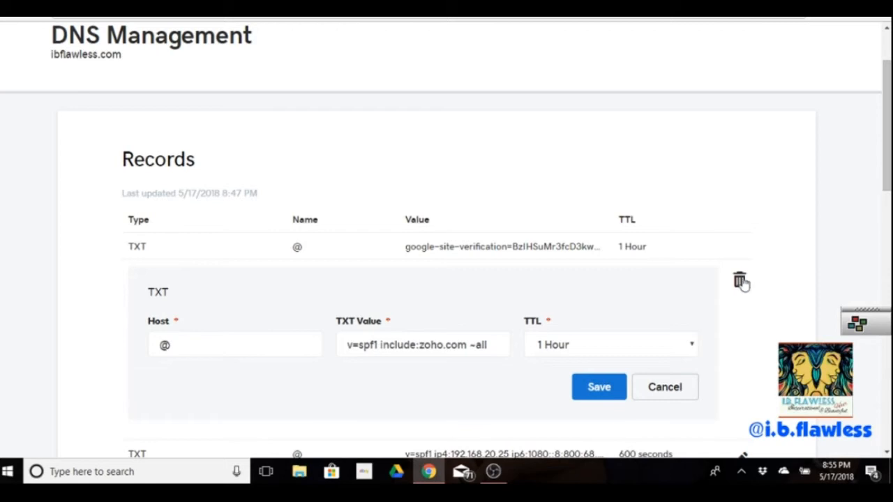
left_click(739, 281)
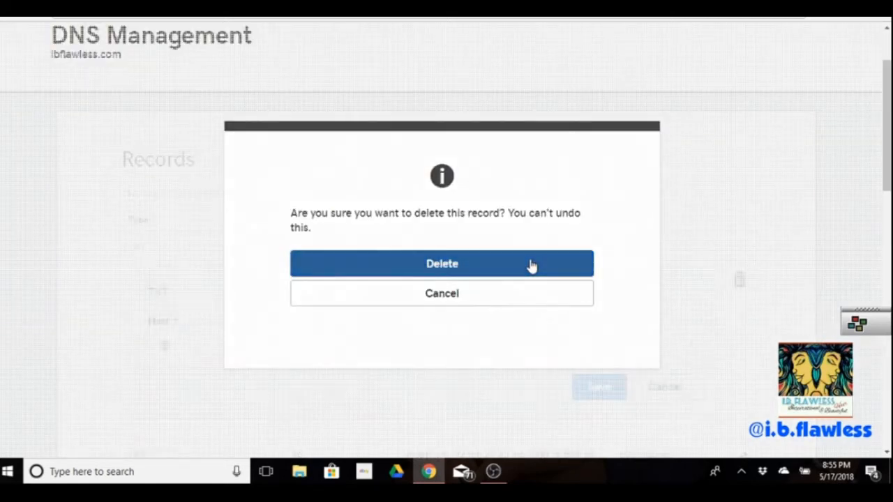
left_click(442, 264)
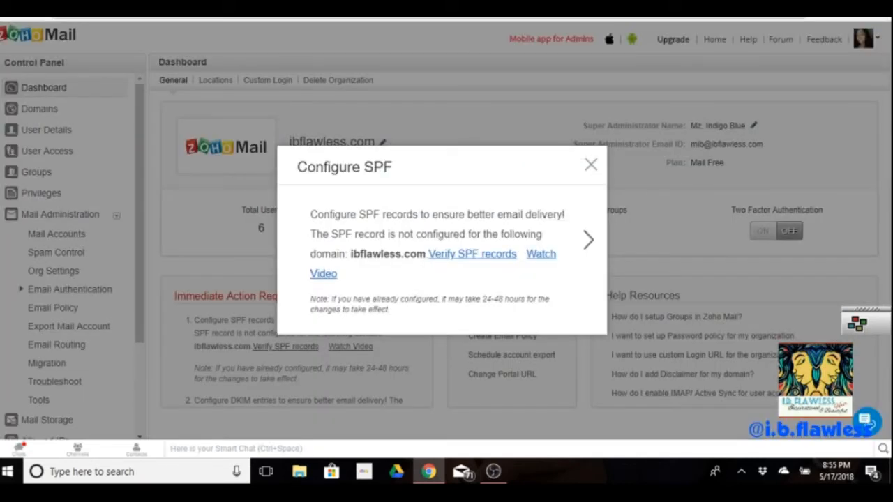
- Verify SPF for ibflawless.com, dismiss the not-found propagation error, and show the six-user User Details list
left_click(590, 164)
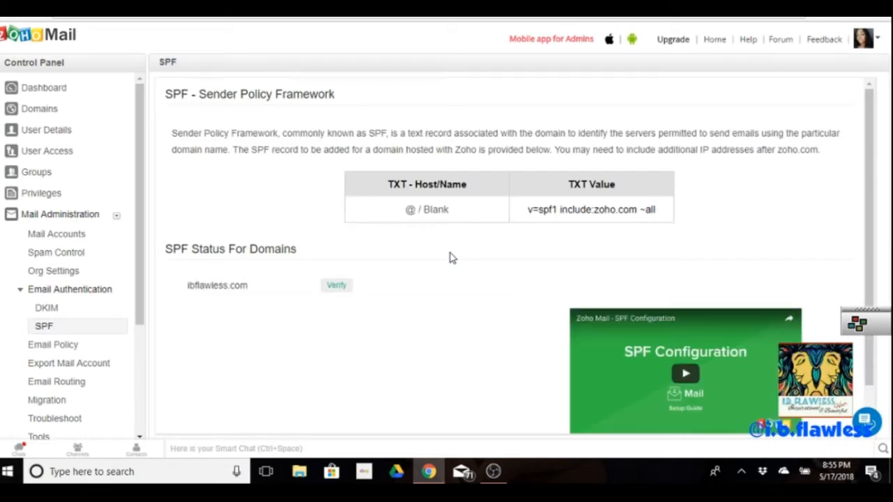
left_click(336, 285)
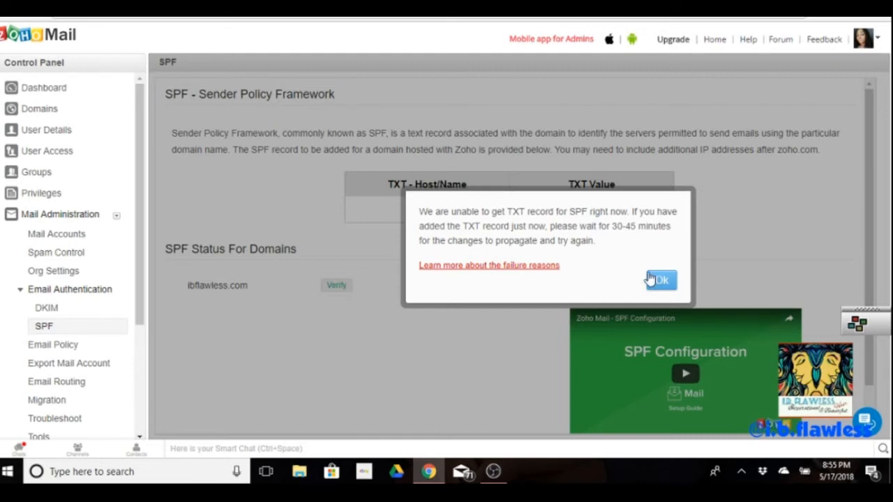
left_click(659, 280)
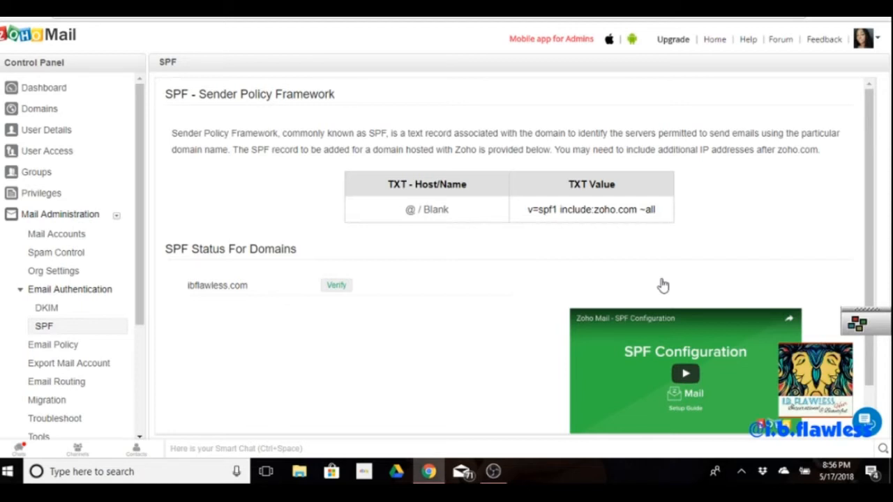
mouse_move(533, 195)
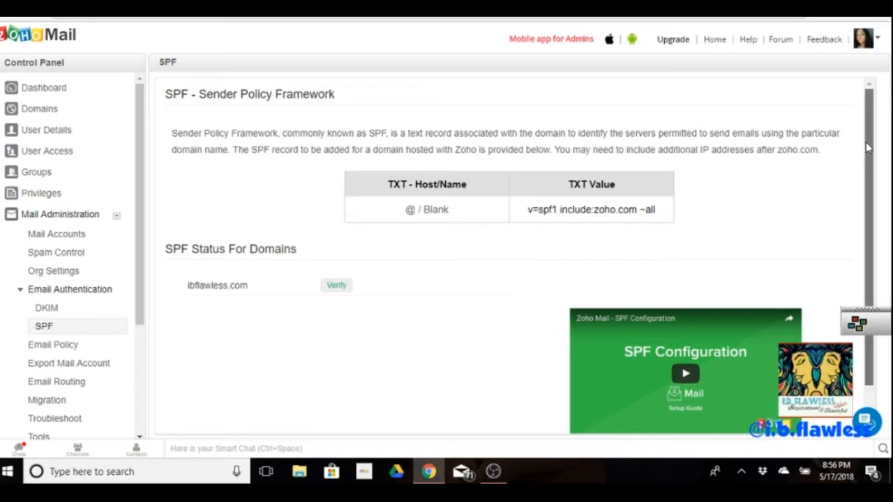
mouse_move(770, 102)
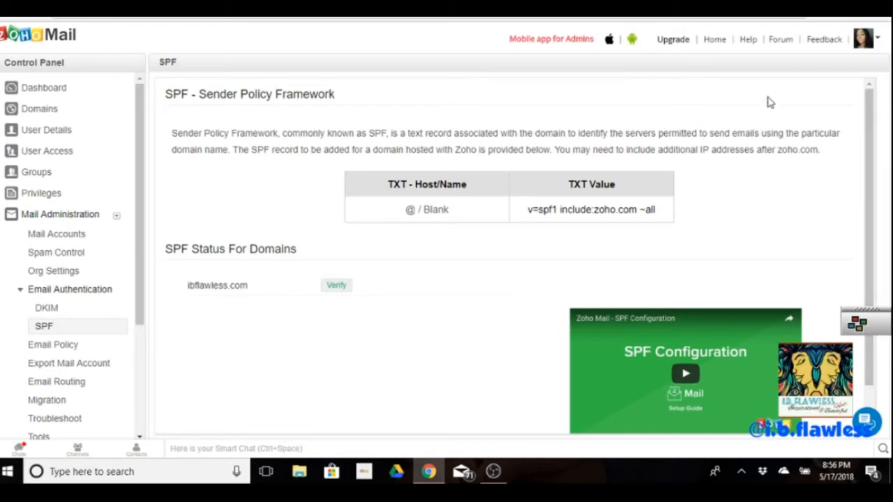
left_click(46, 130)
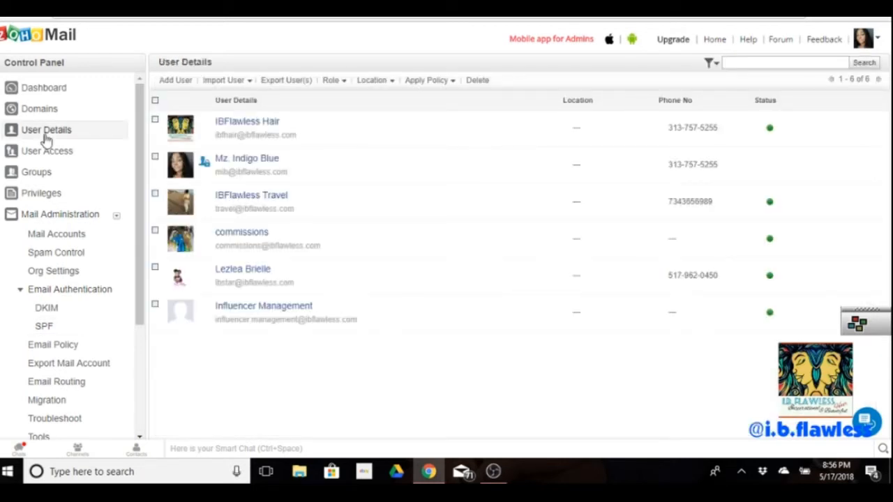
left_click(36, 171)
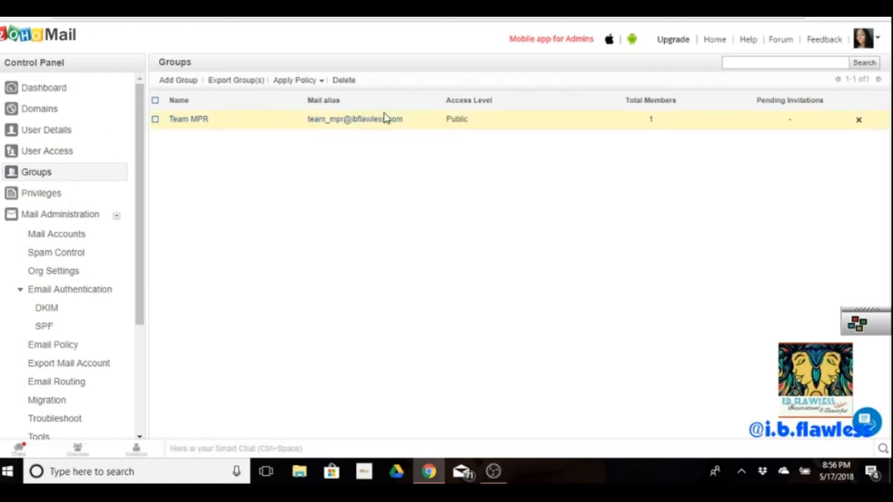
mouse_move(459, 116)
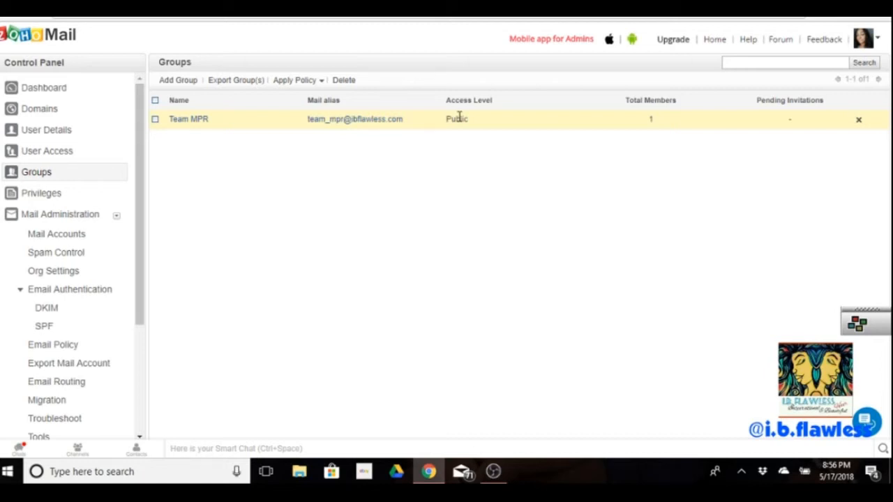
left_click(46, 130)
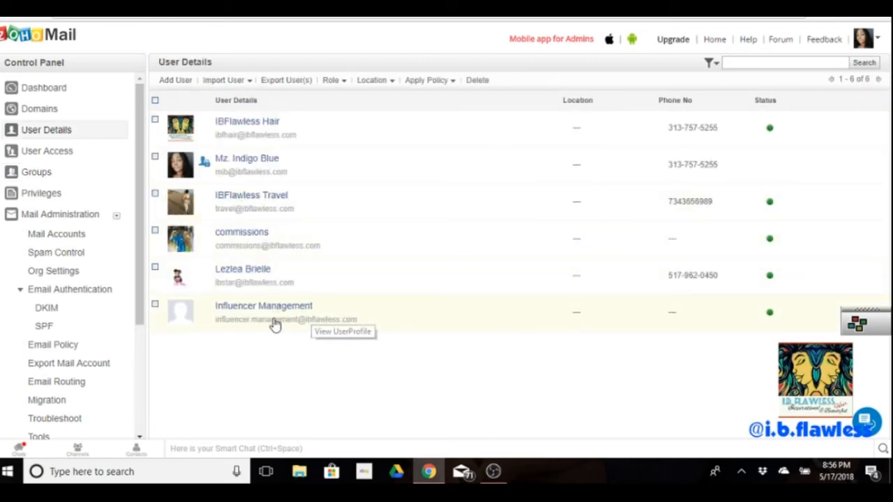
mouse_move(253, 332)
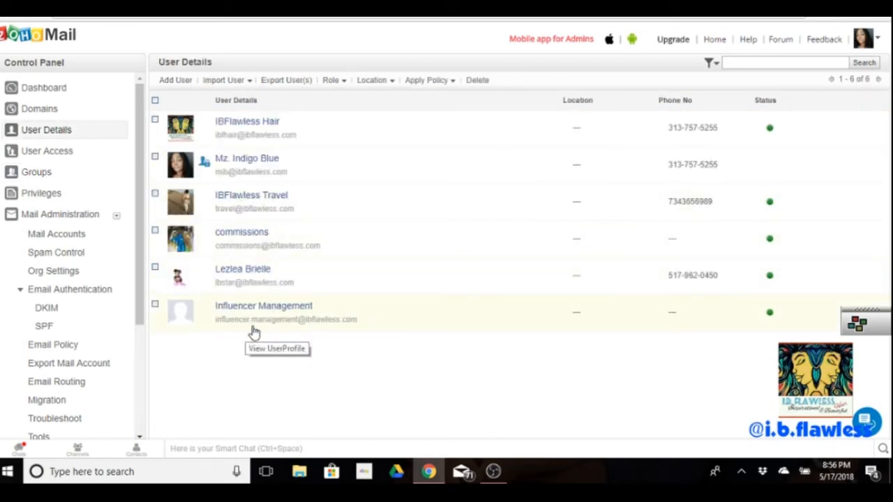
mouse_move(274, 331)
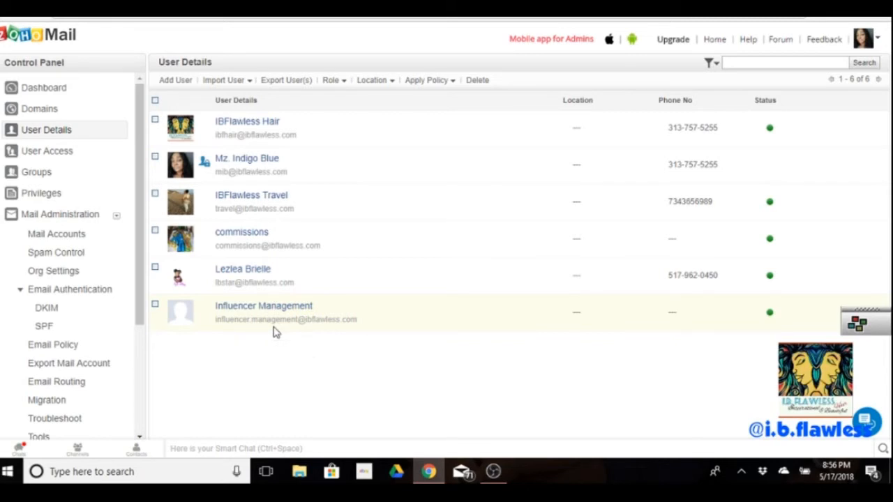
mouse_move(283, 330)
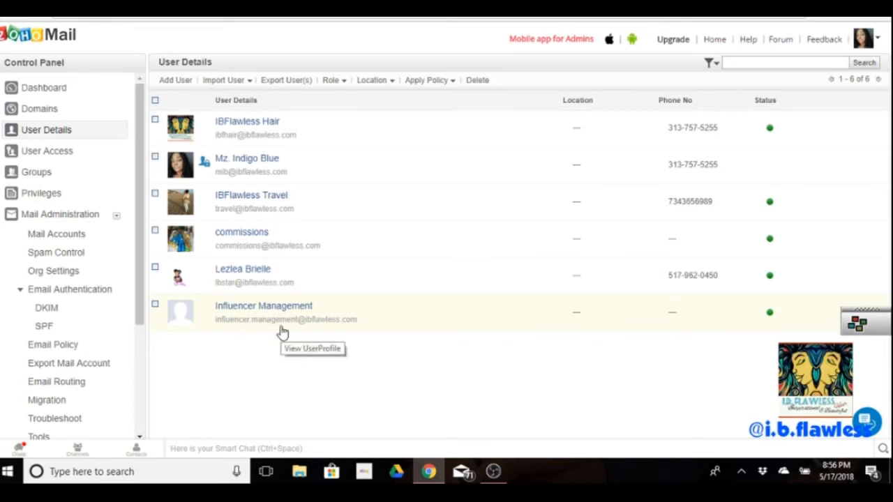
mouse_move(349, 326)
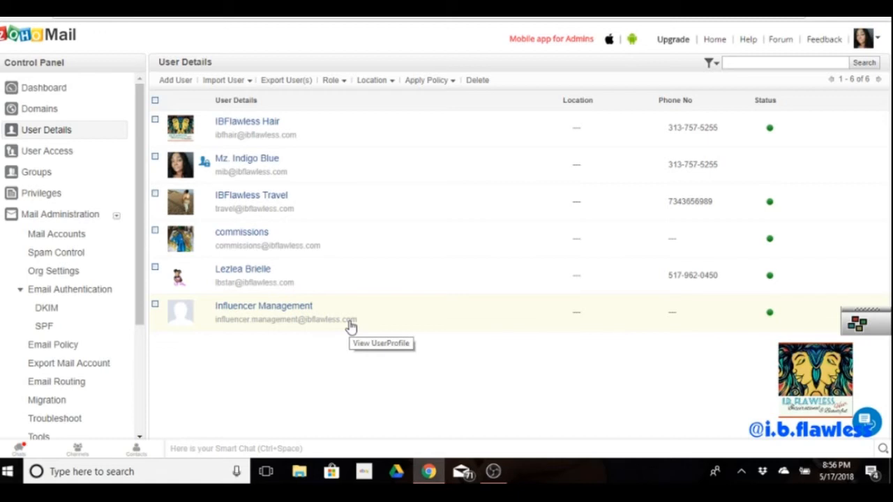
mouse_move(232, 147)
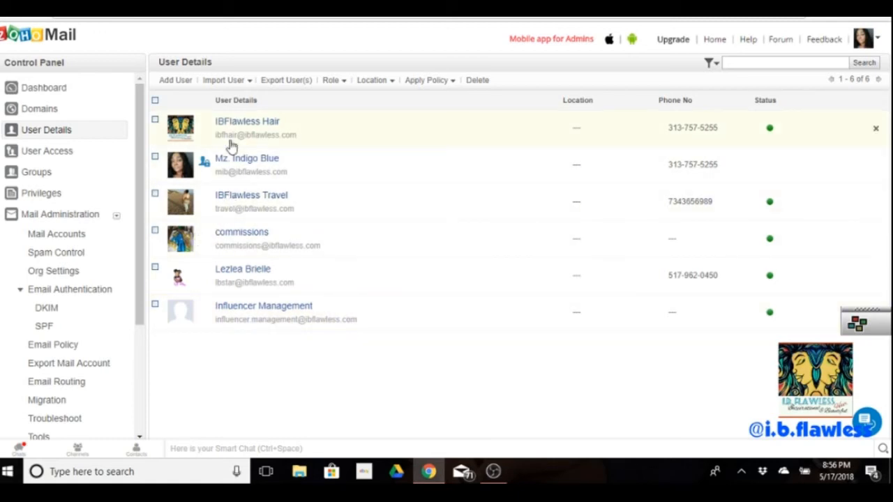
mouse_move(251, 246)
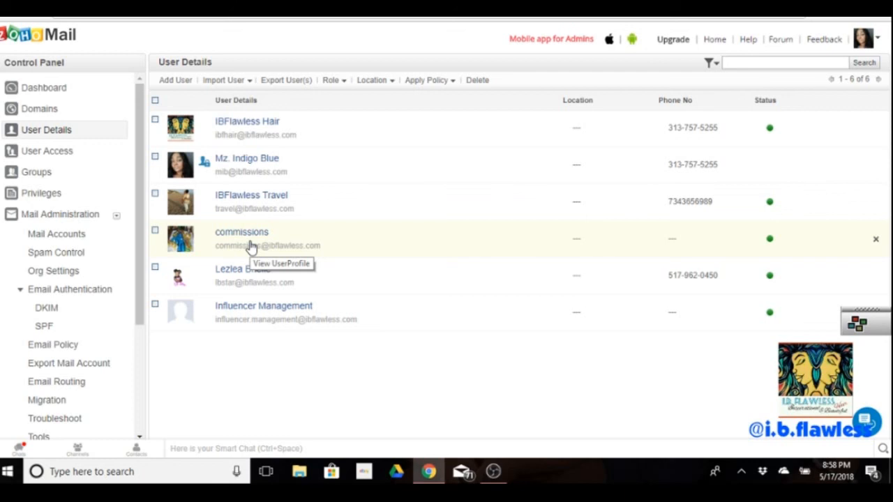
mouse_move(260, 225)
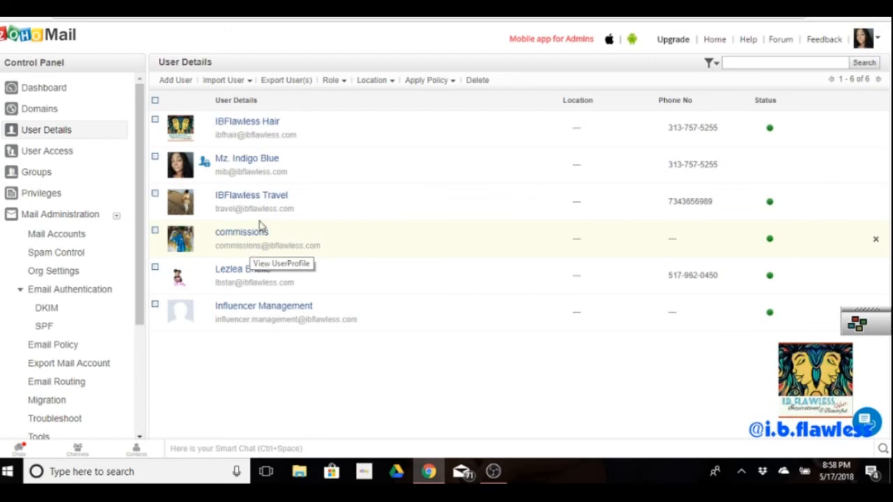